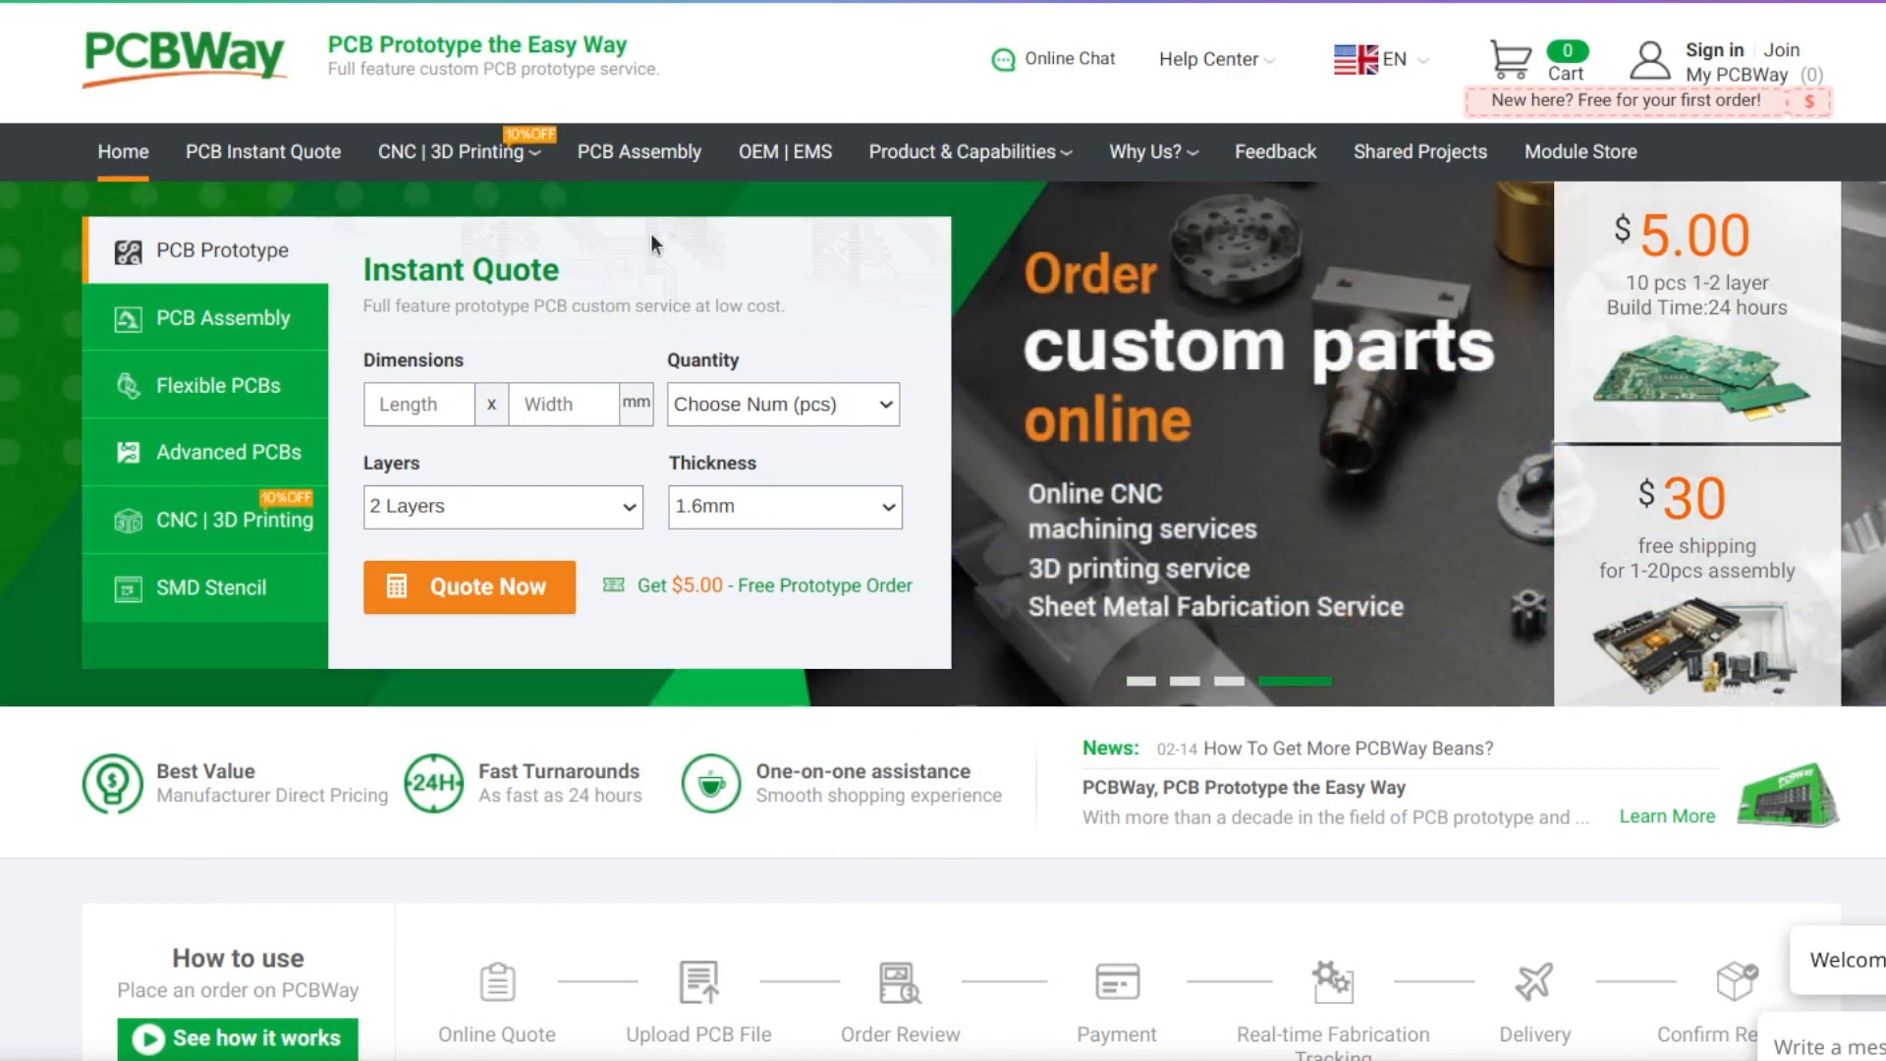
Open the PCBWay OEM | EMS contract manufacturing page from the top navigation bar
click(783, 151)
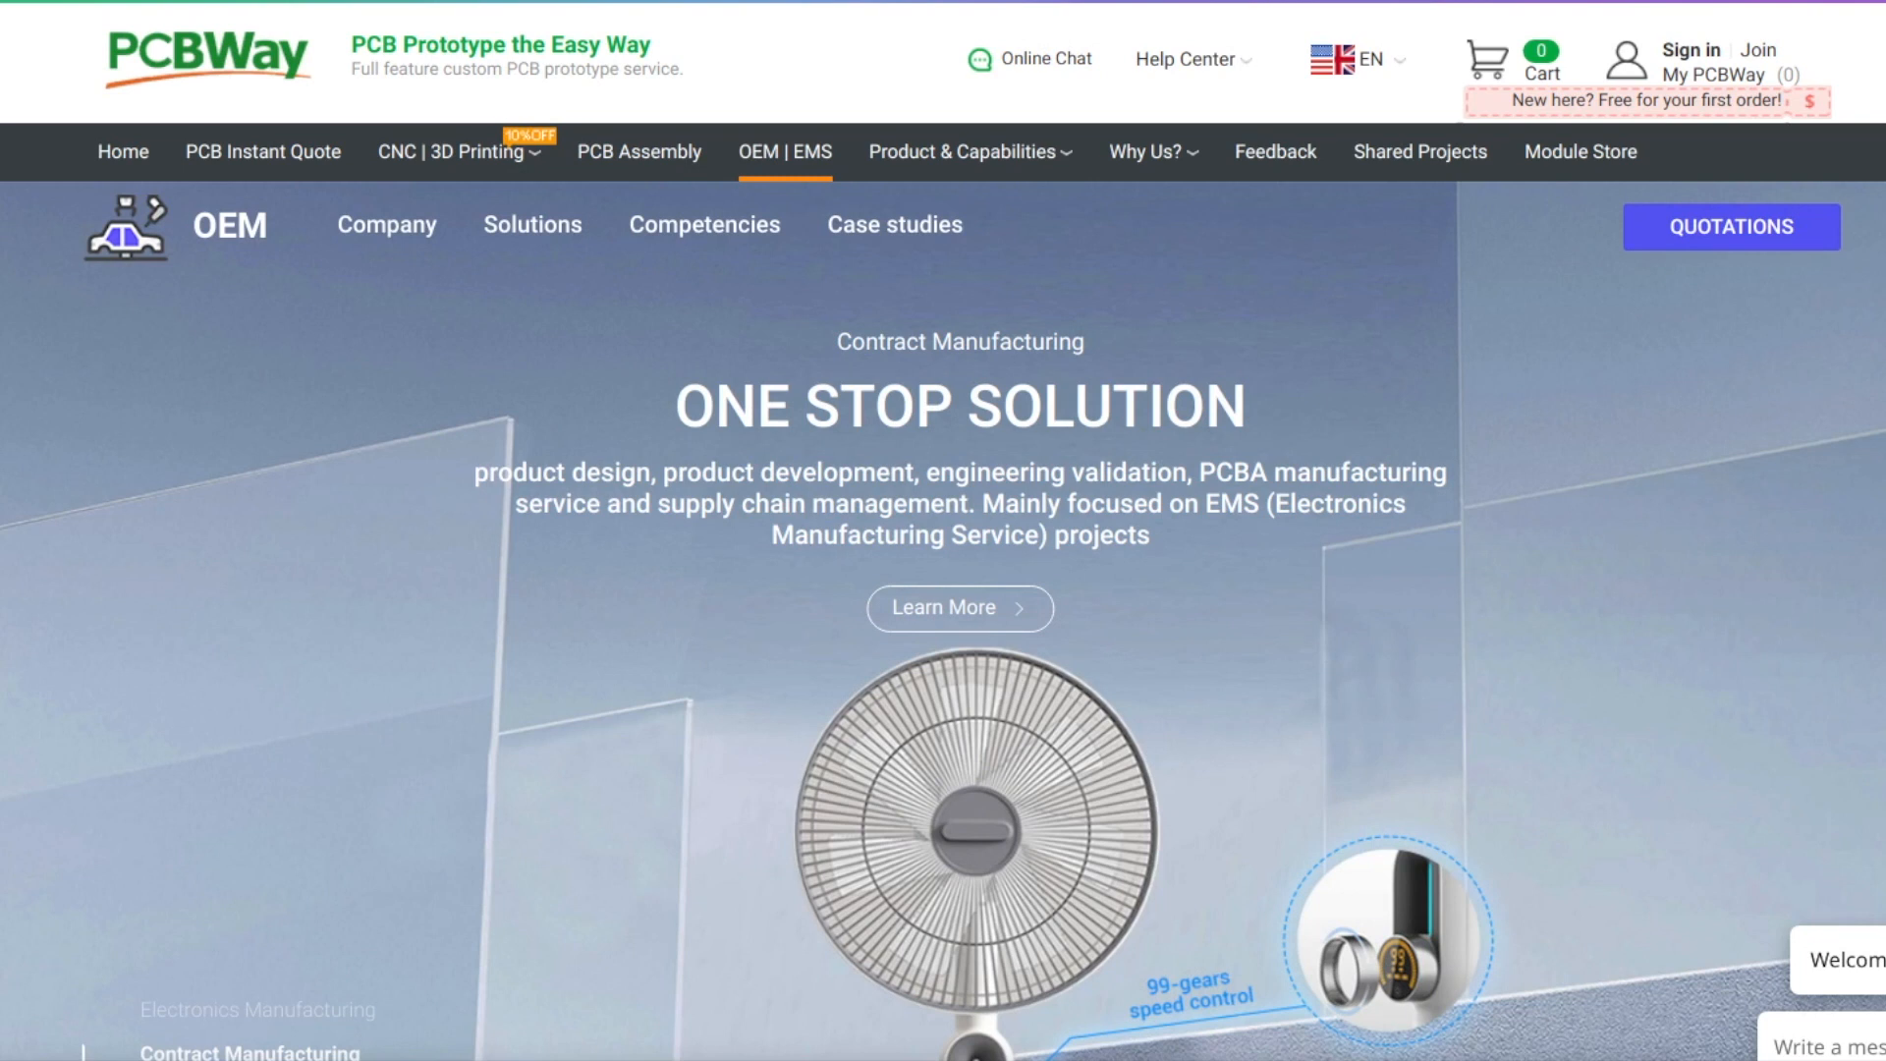
Scroll down the OEM page to the Our expertise service cards
scroll(down, 3)
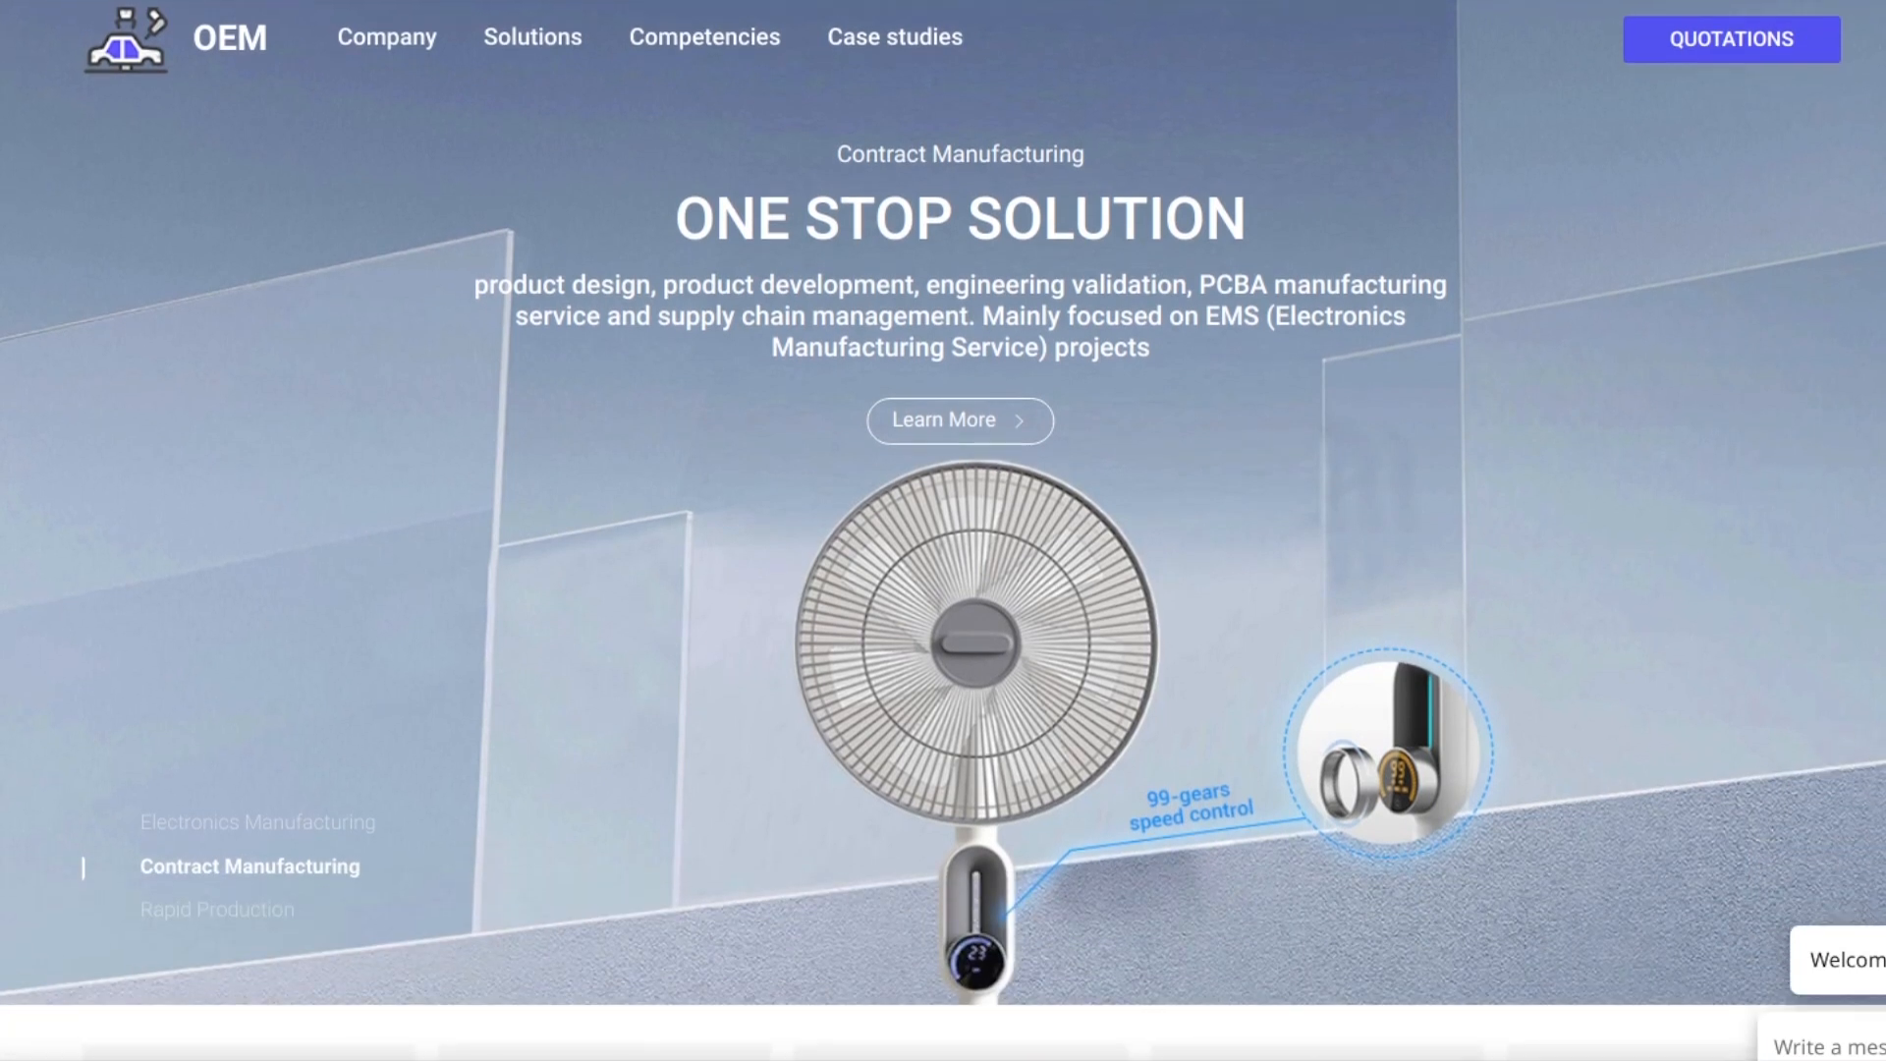
scroll(down, 3)
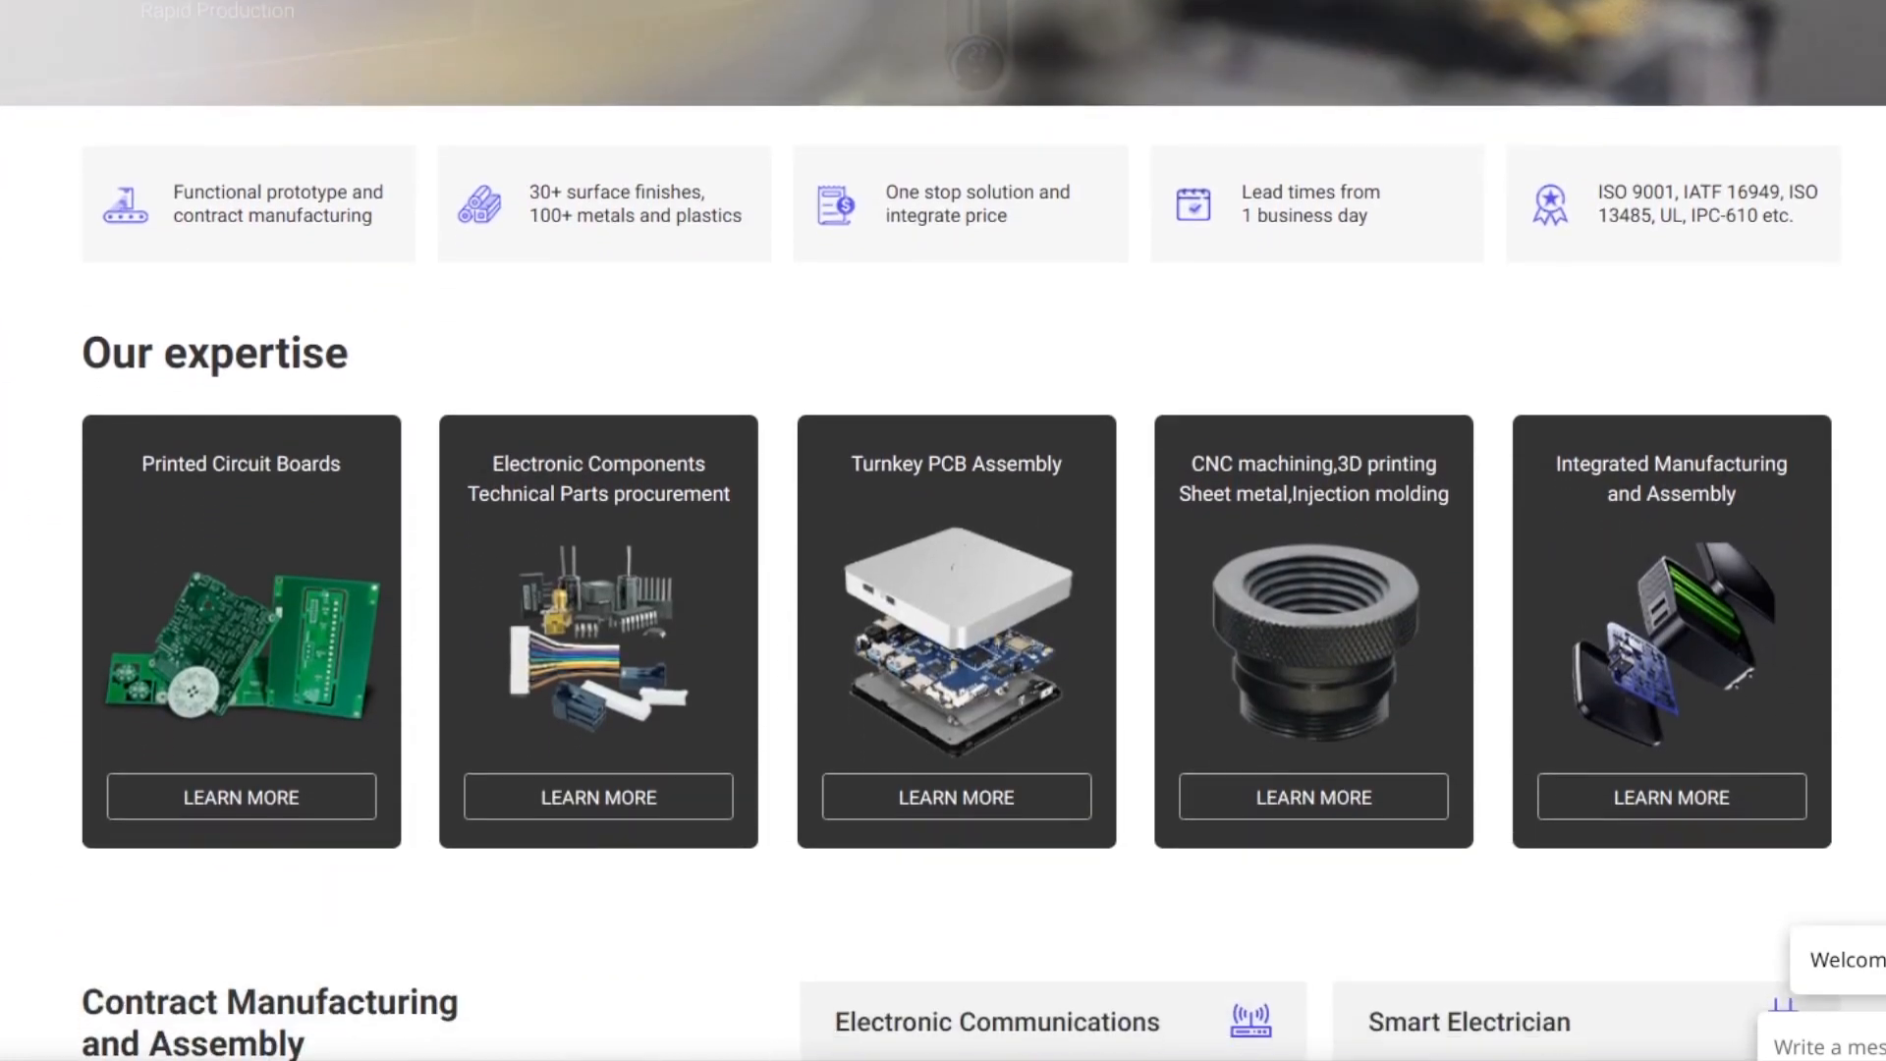
scroll(down, 3)
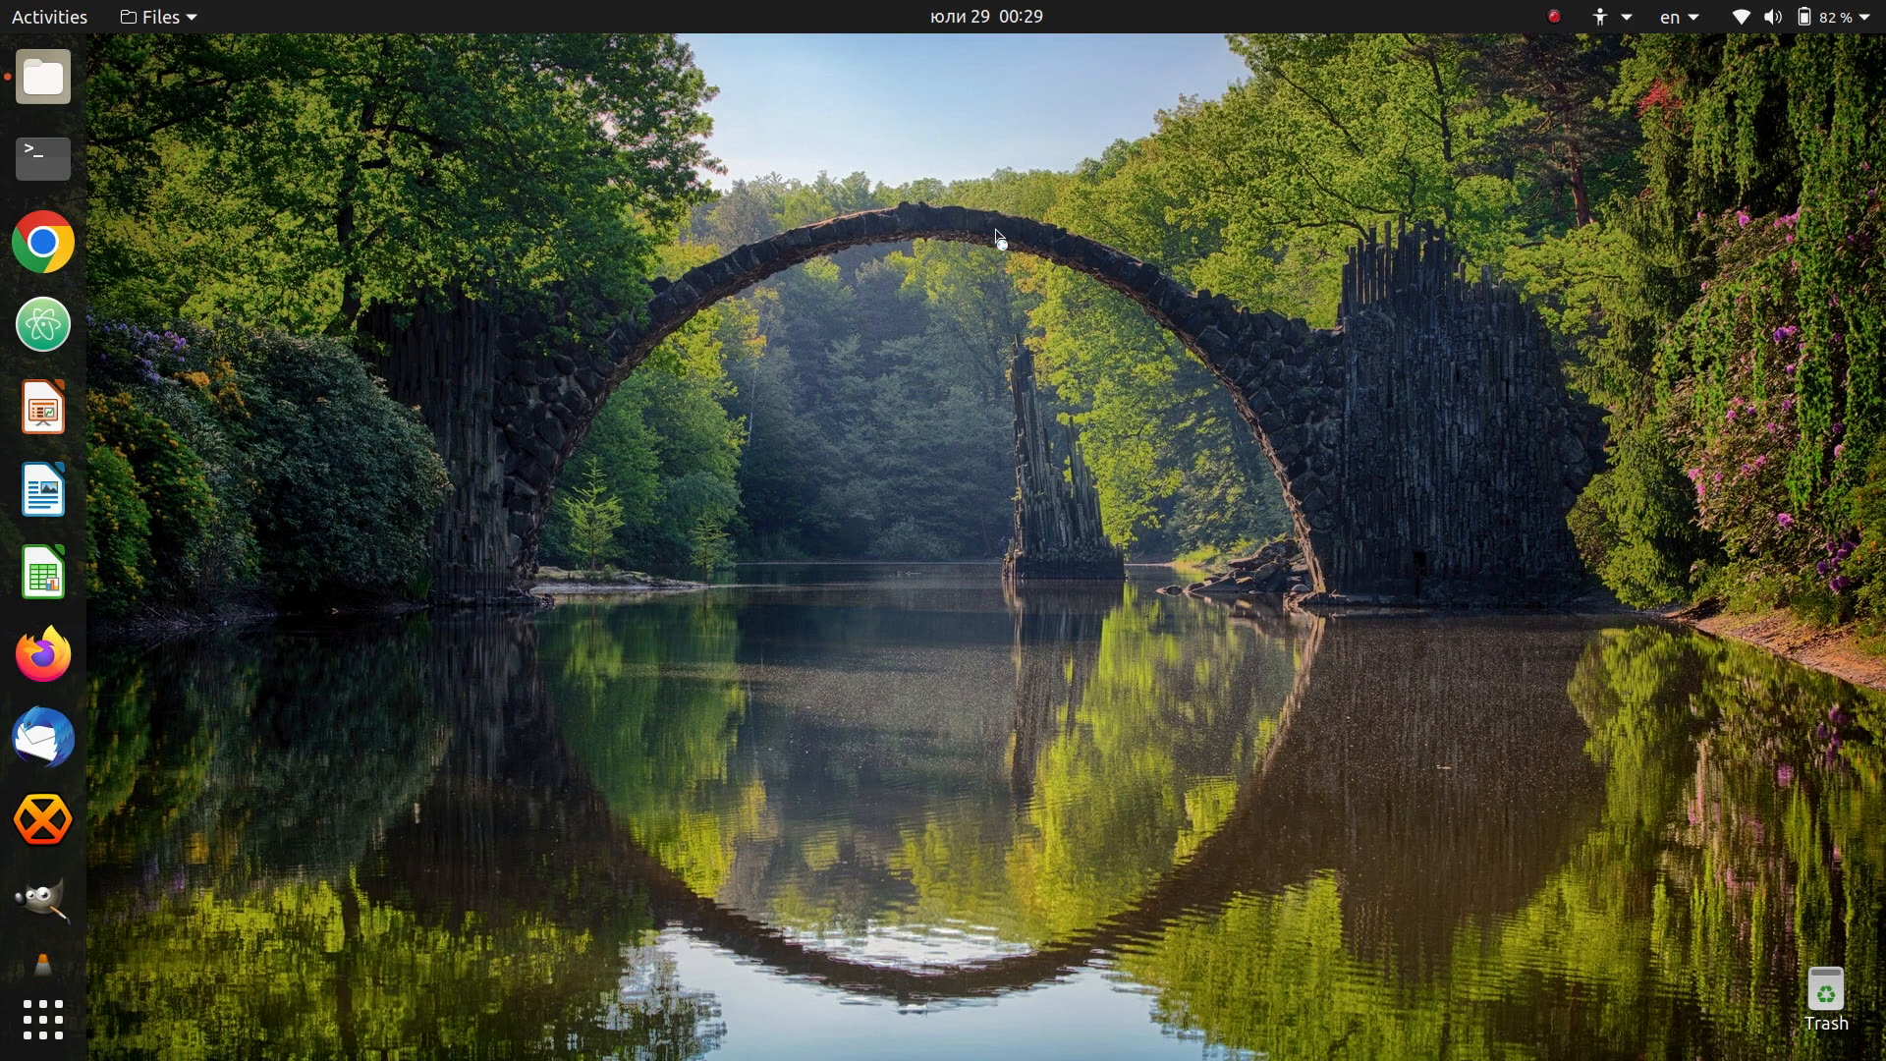
Open START.HTM in Chrome and scroll to the Step 2 IP address table
click(42, 76)
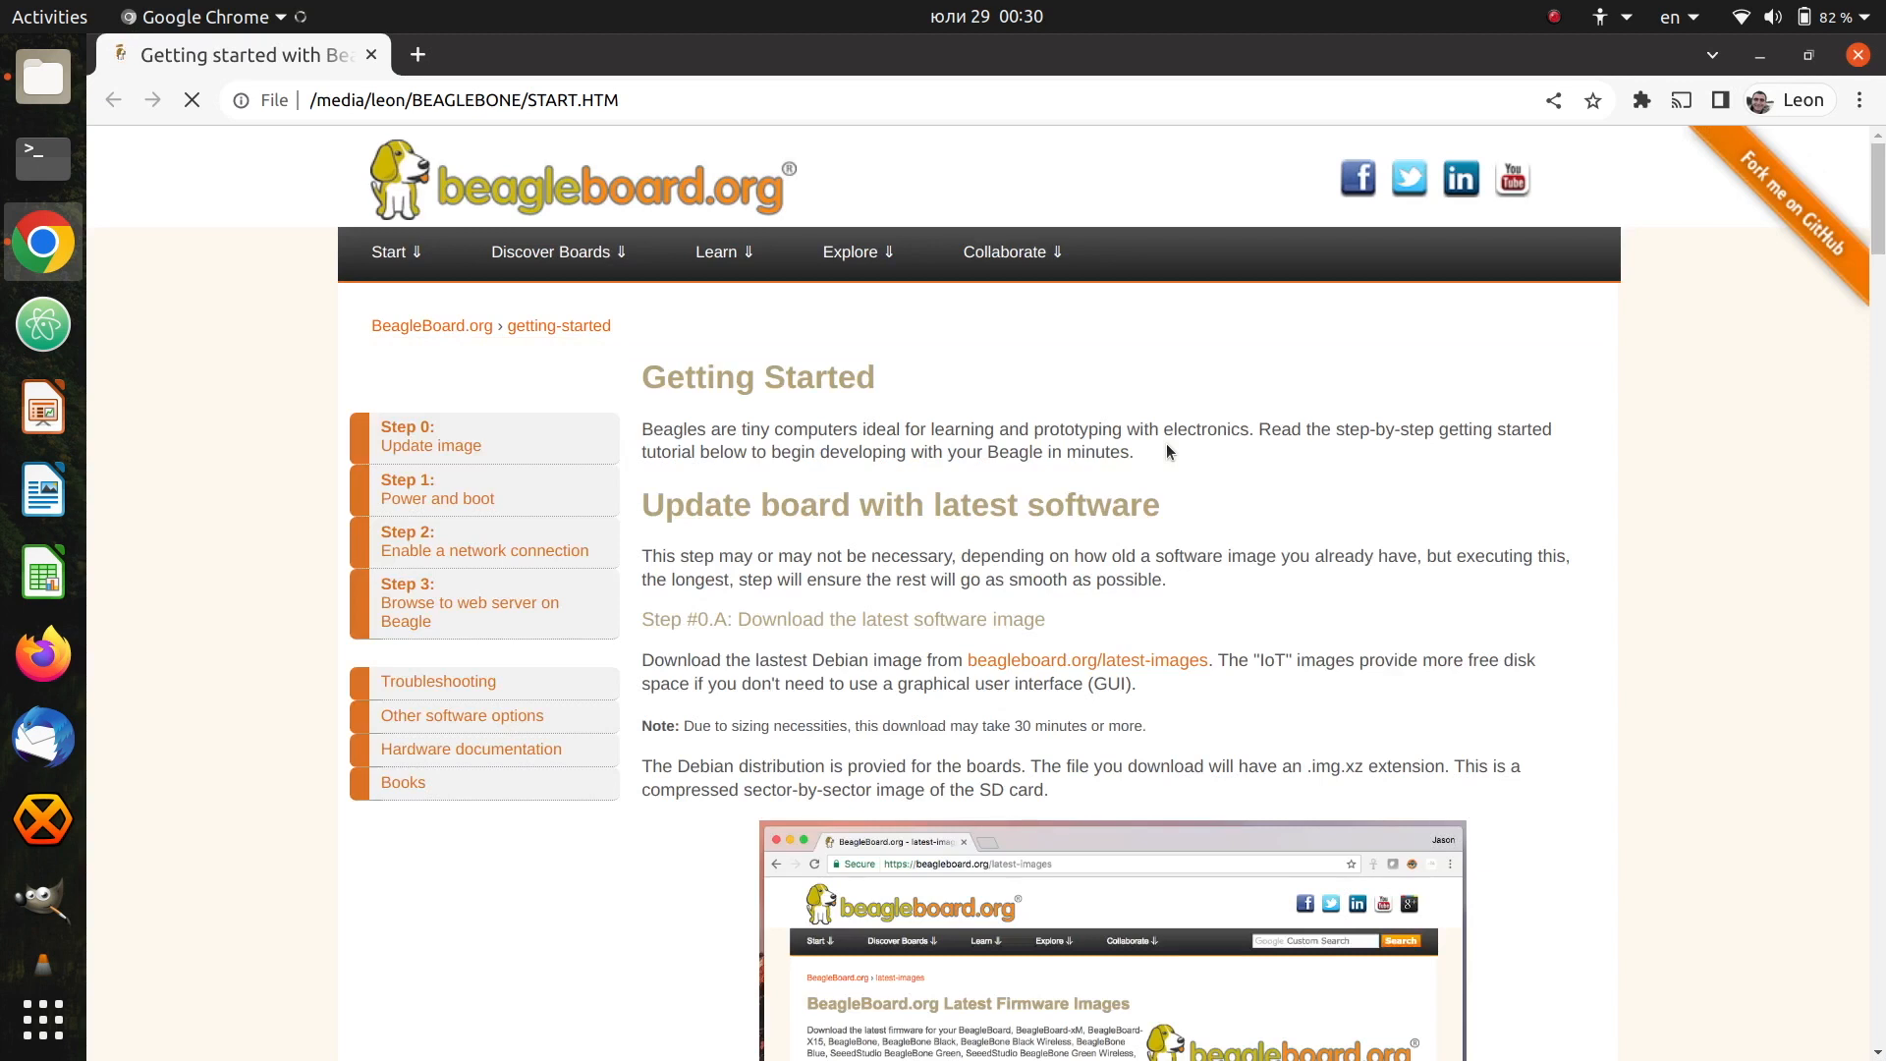
scroll(down, 3)
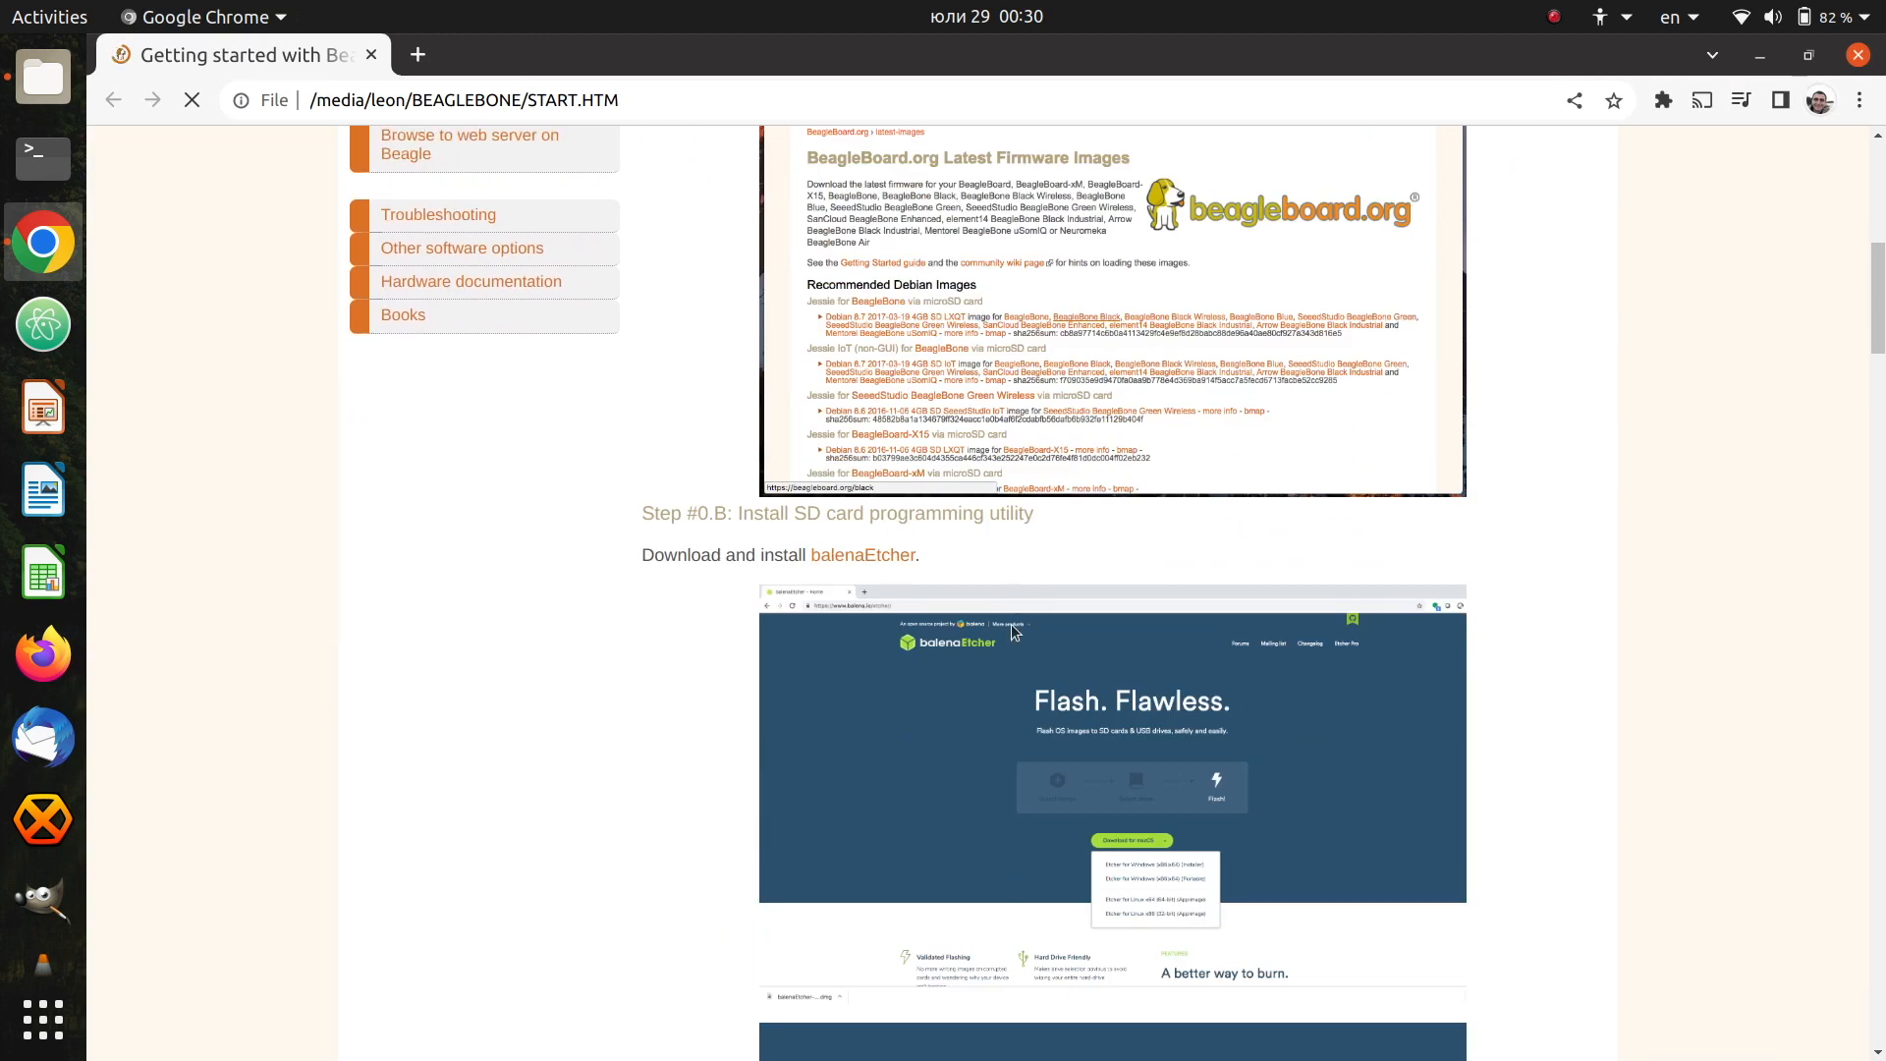
scroll(down, 3)
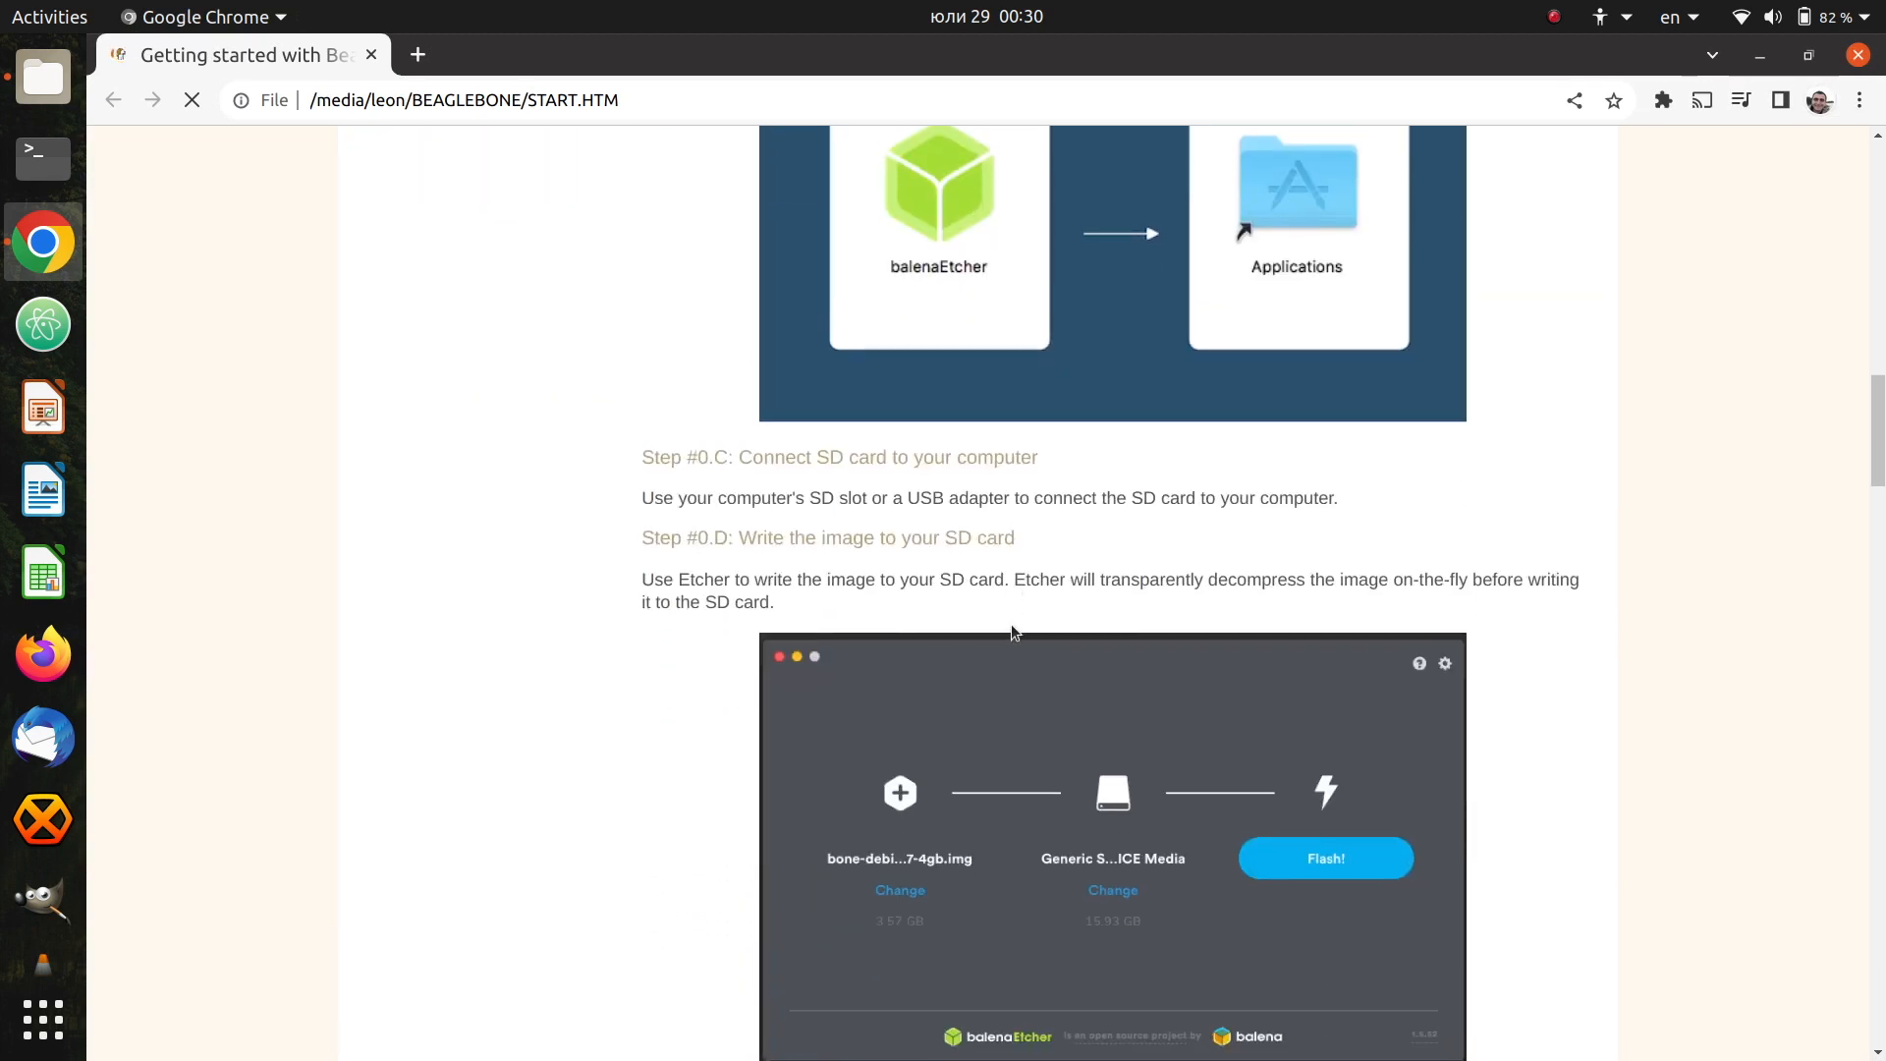
scroll(down, 3)
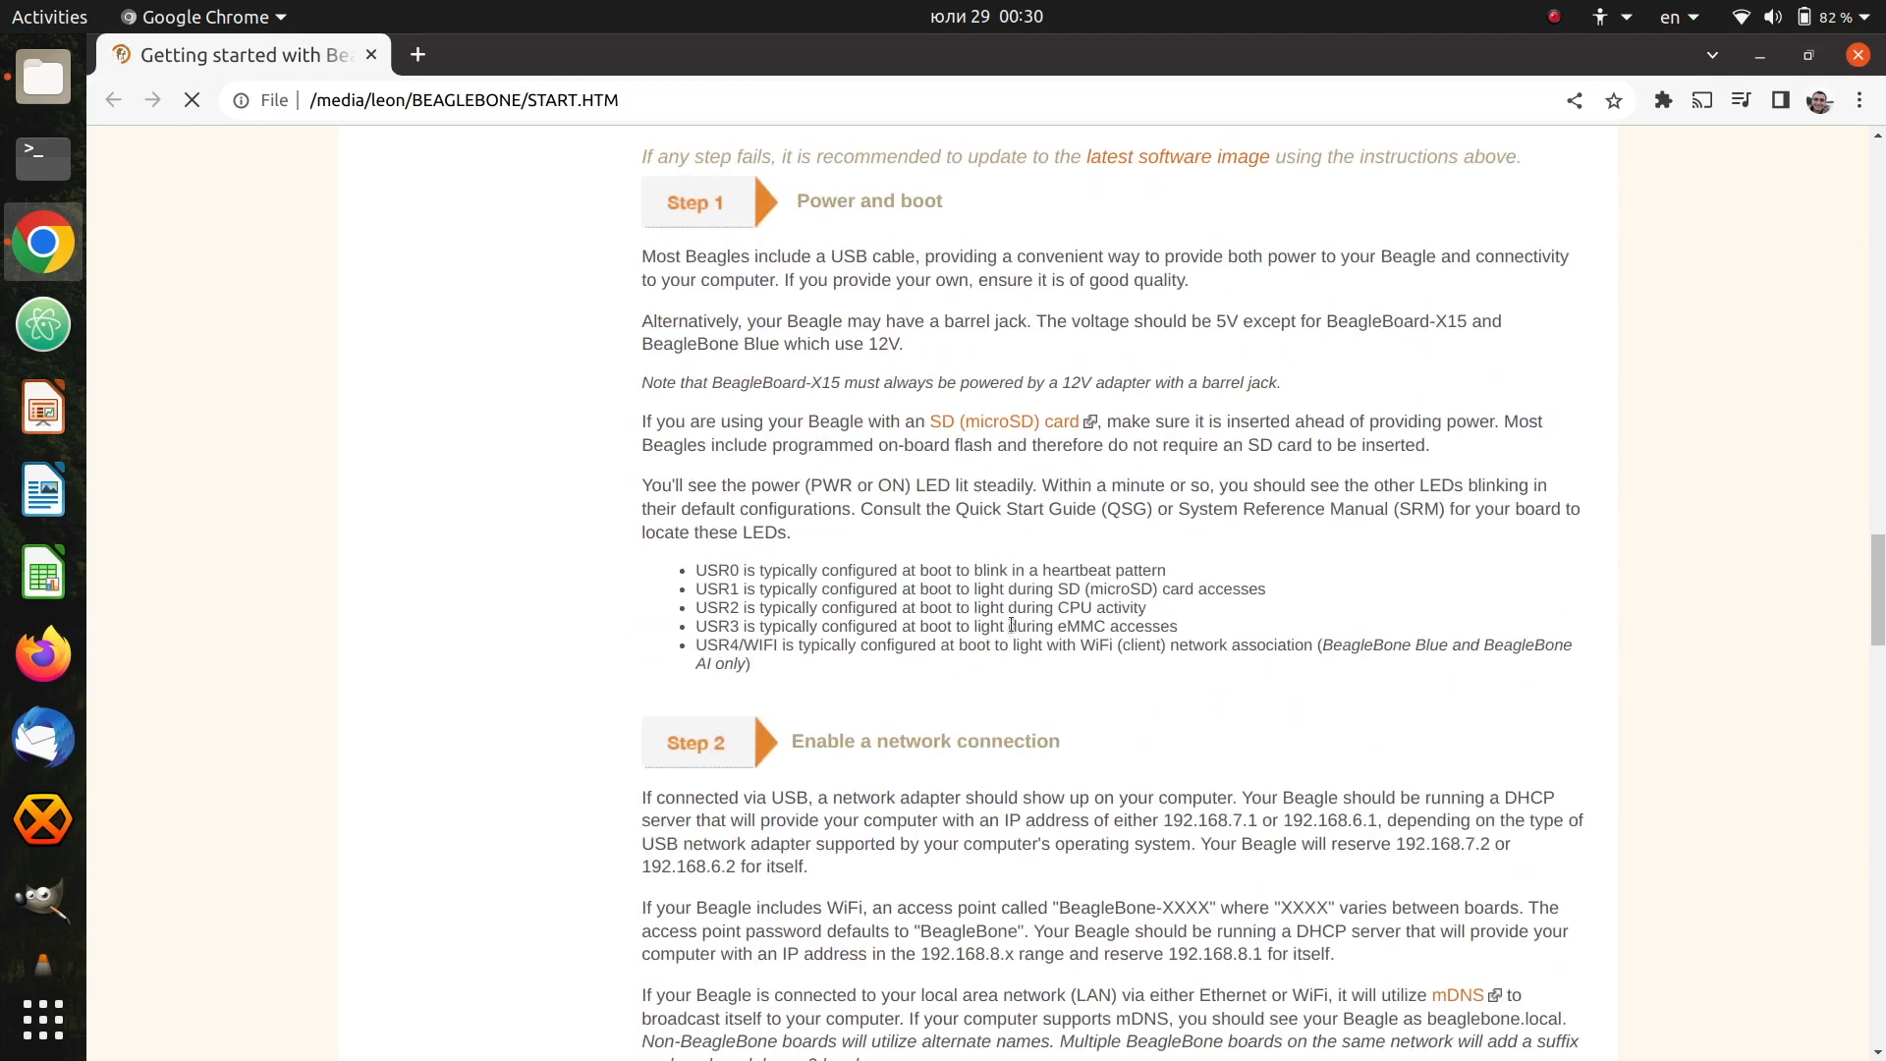
scroll(down, 3)
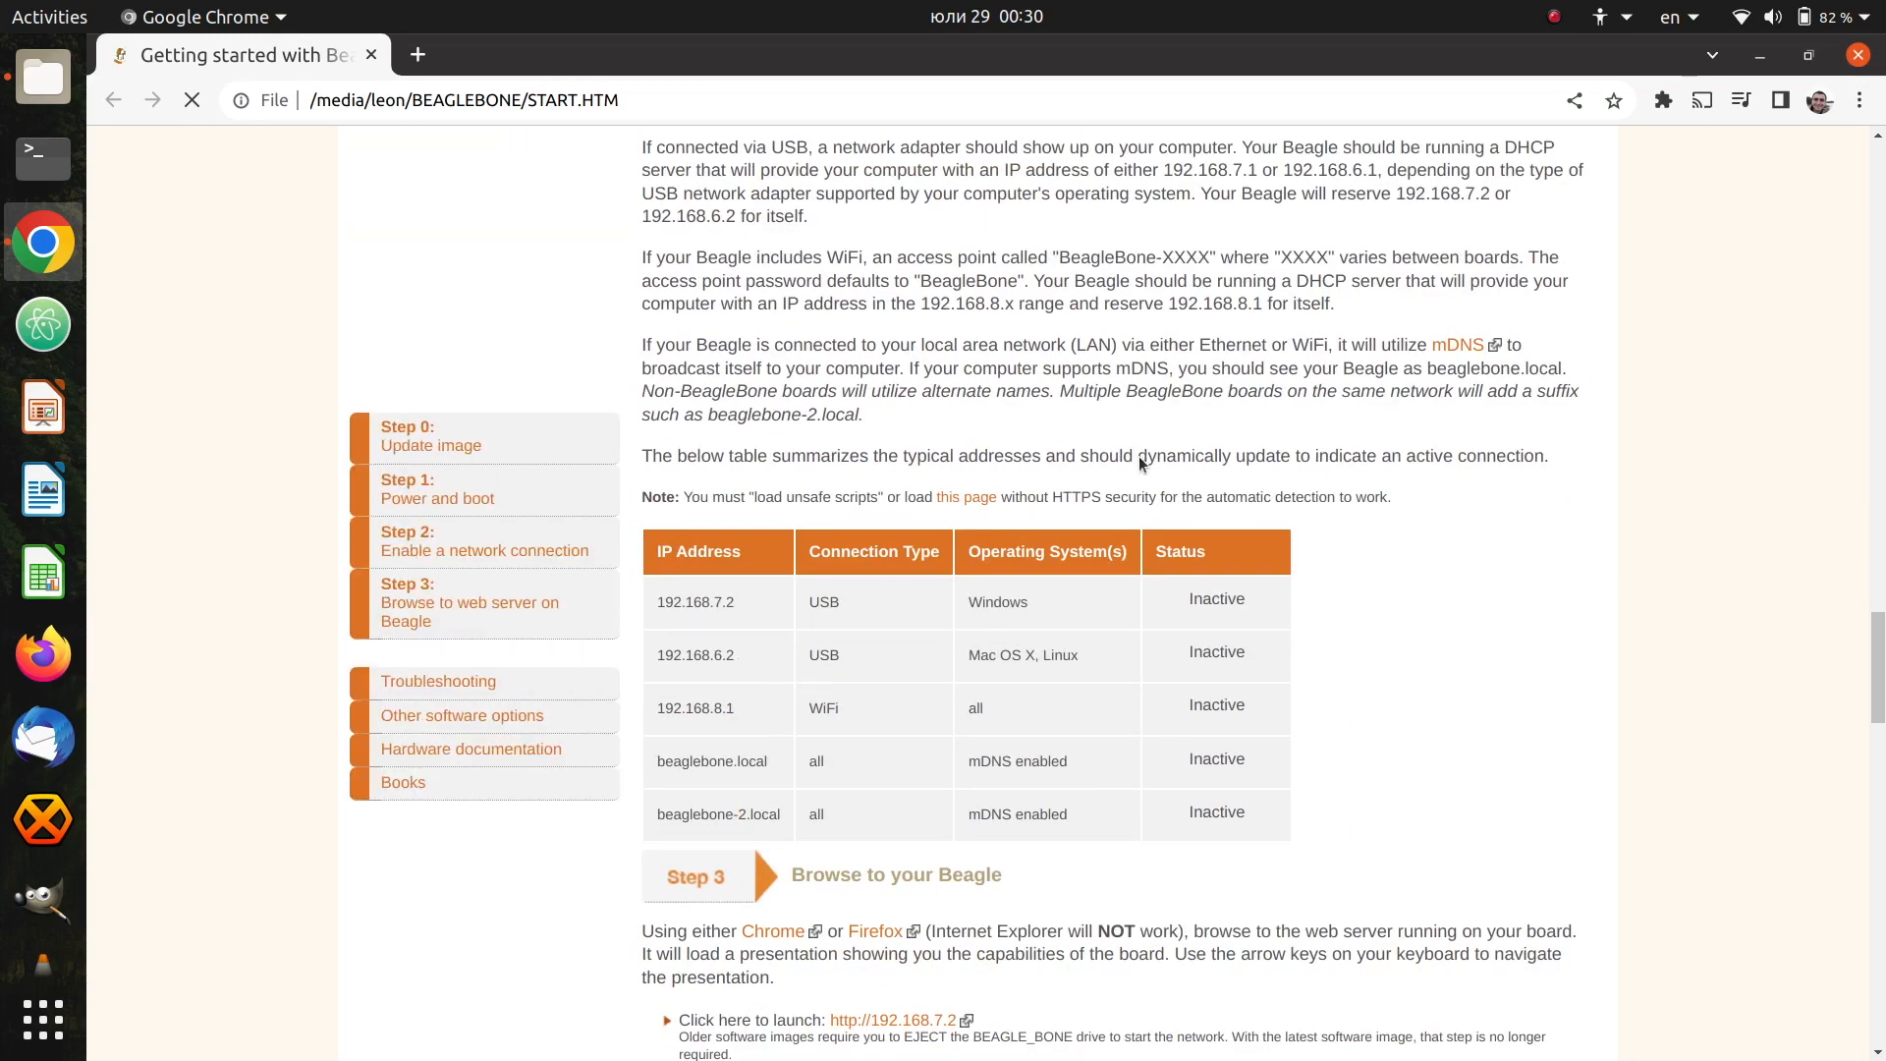
click(1739, 16)
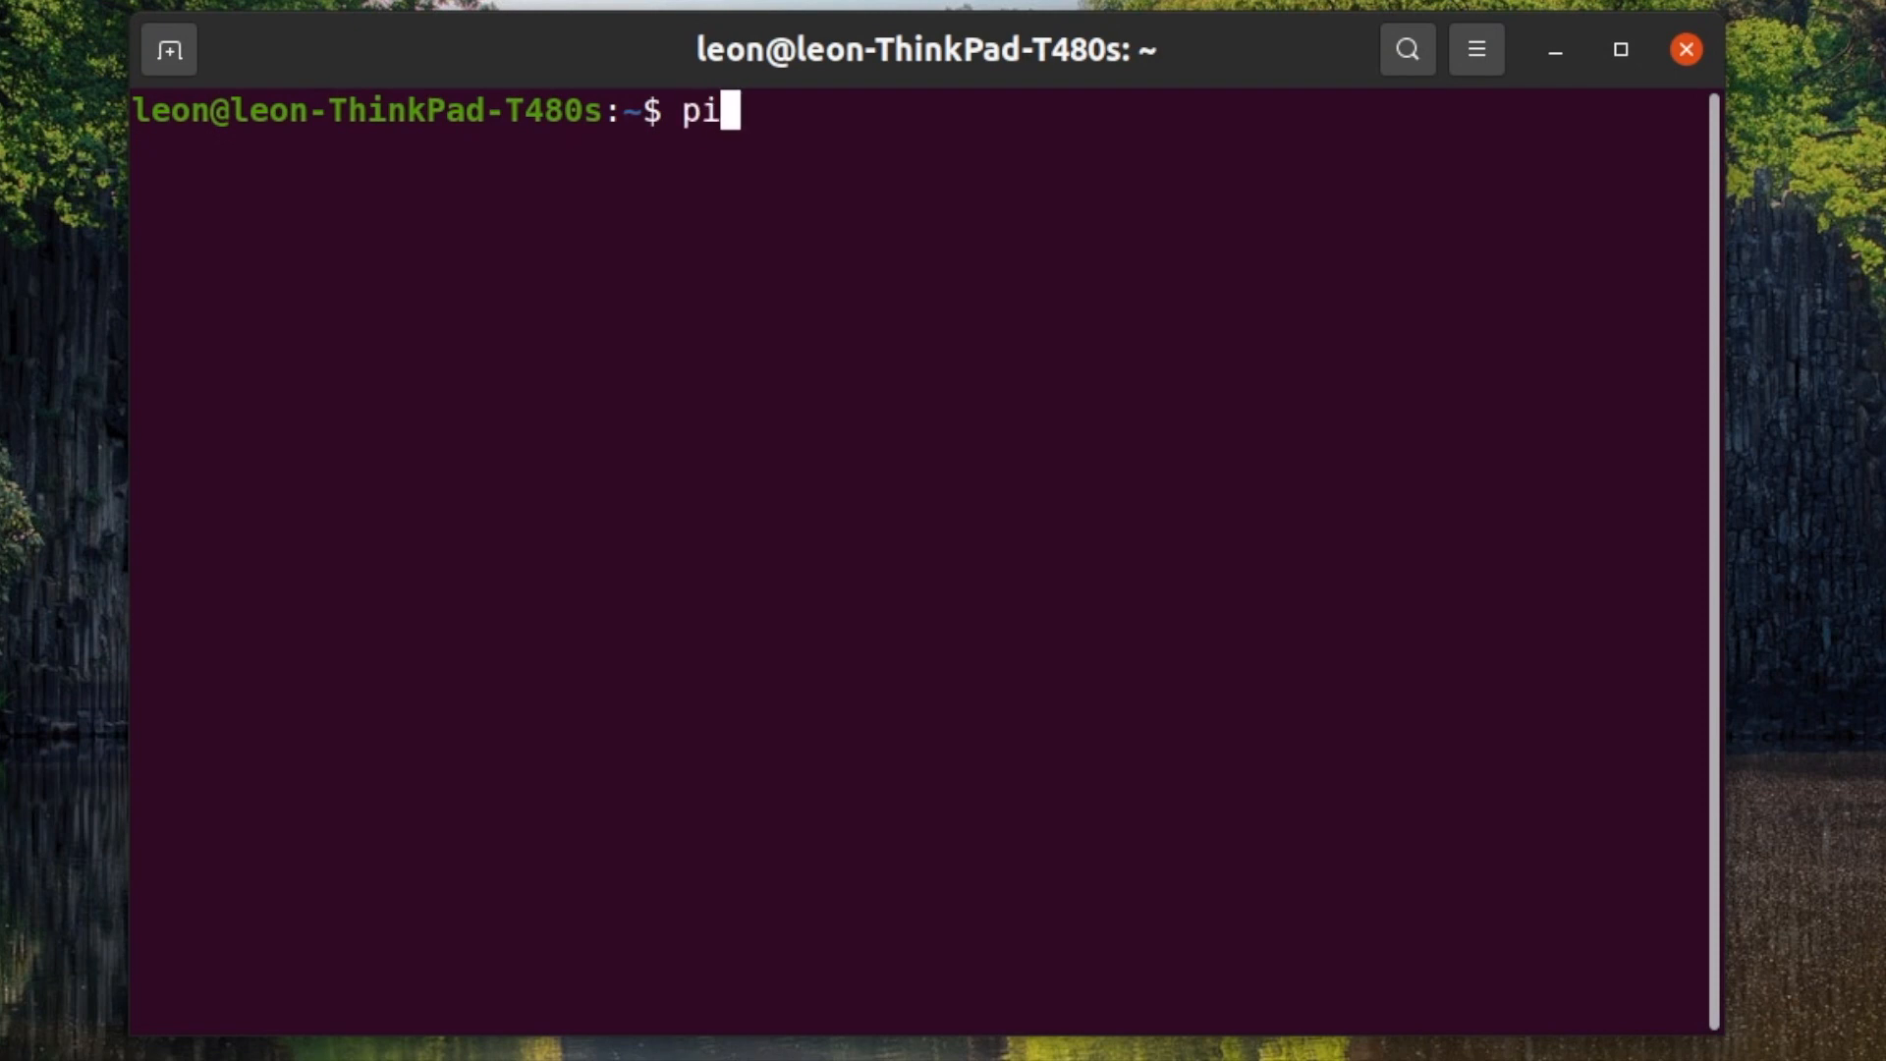
text(ng 192.168.6.2)
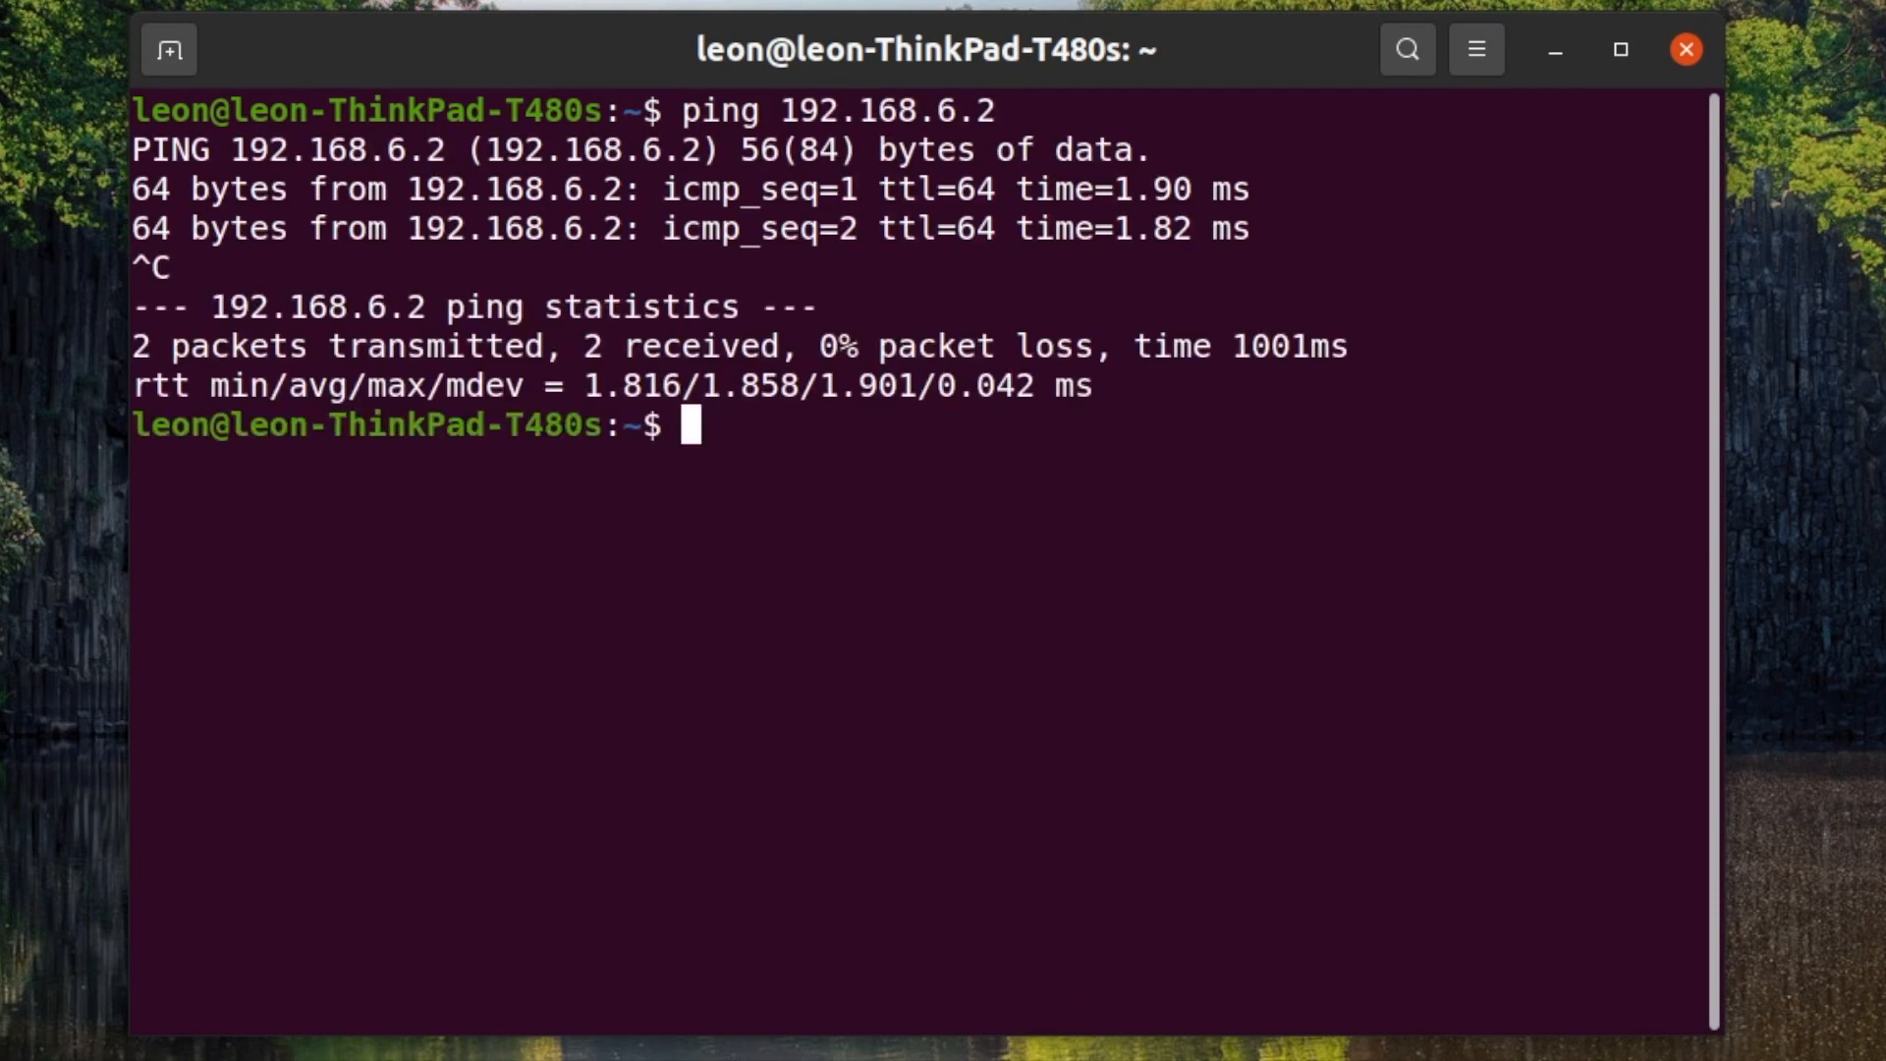
text(ssh d)
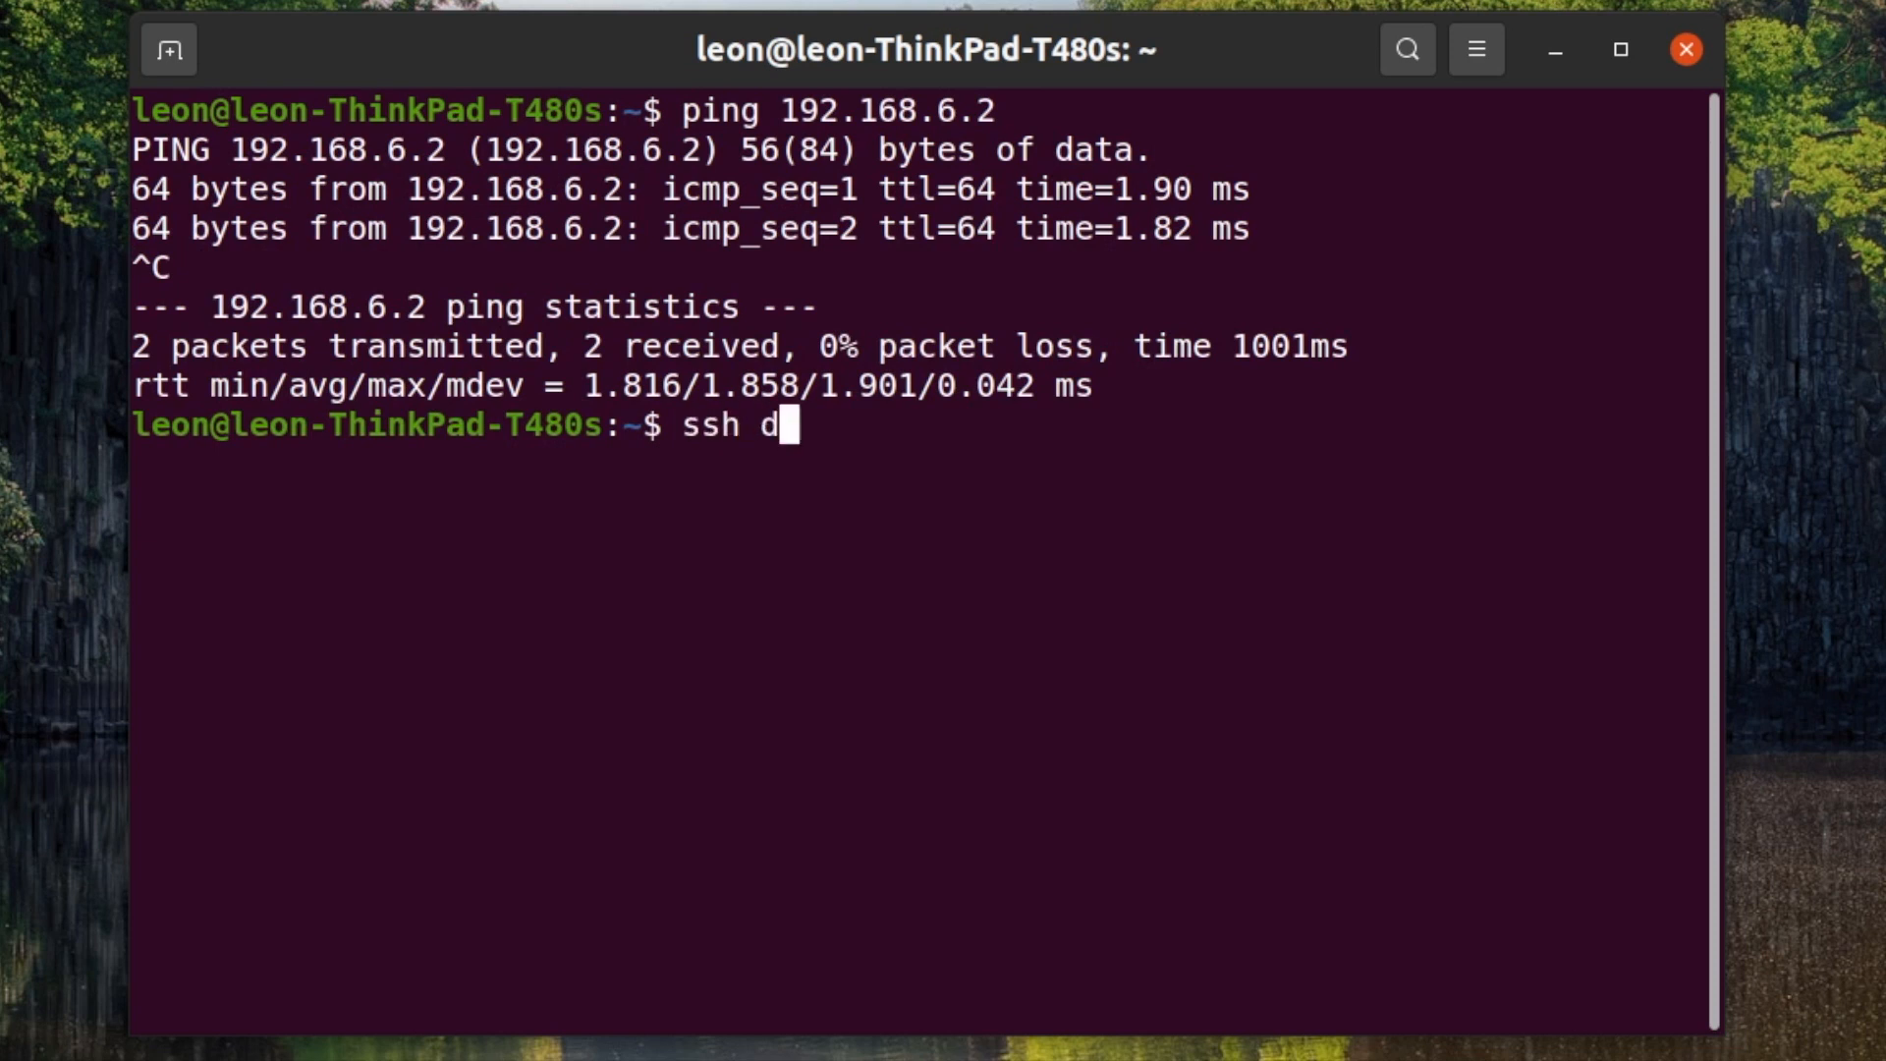
text(ebian@192.168.6.2)
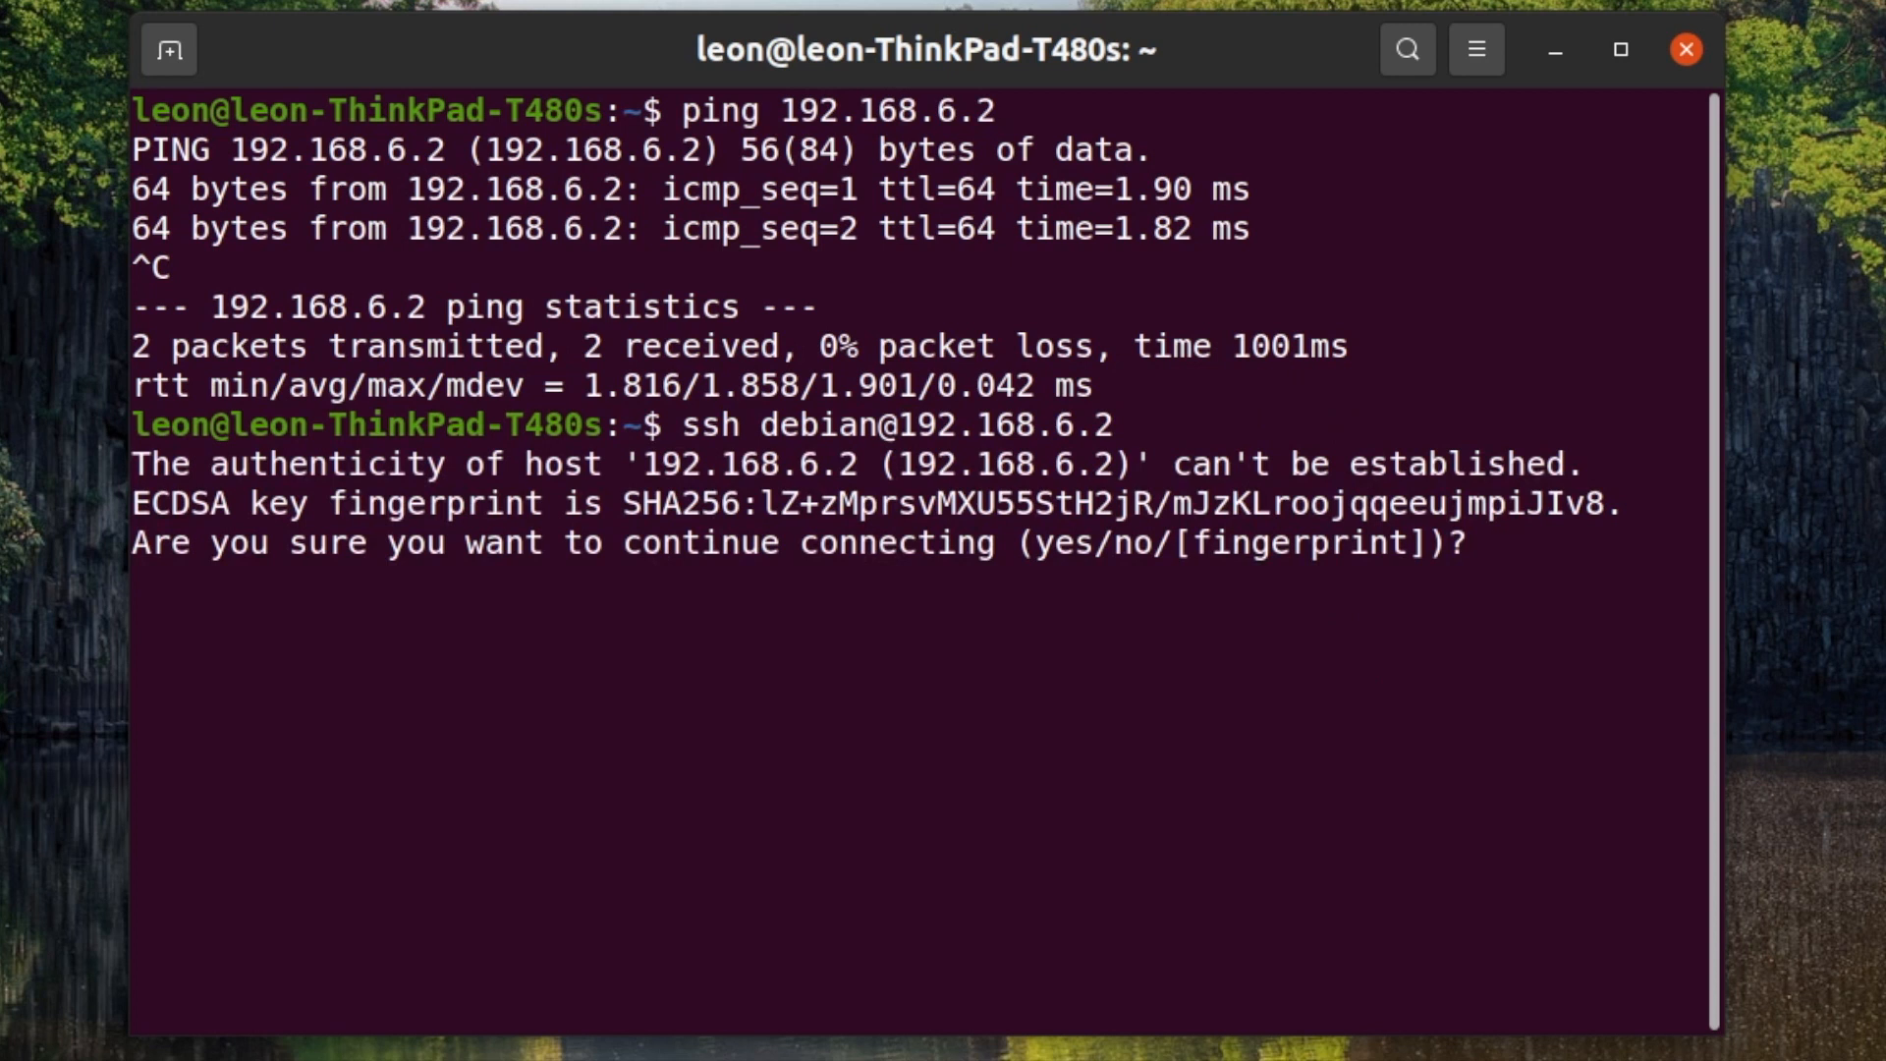
text(yes)
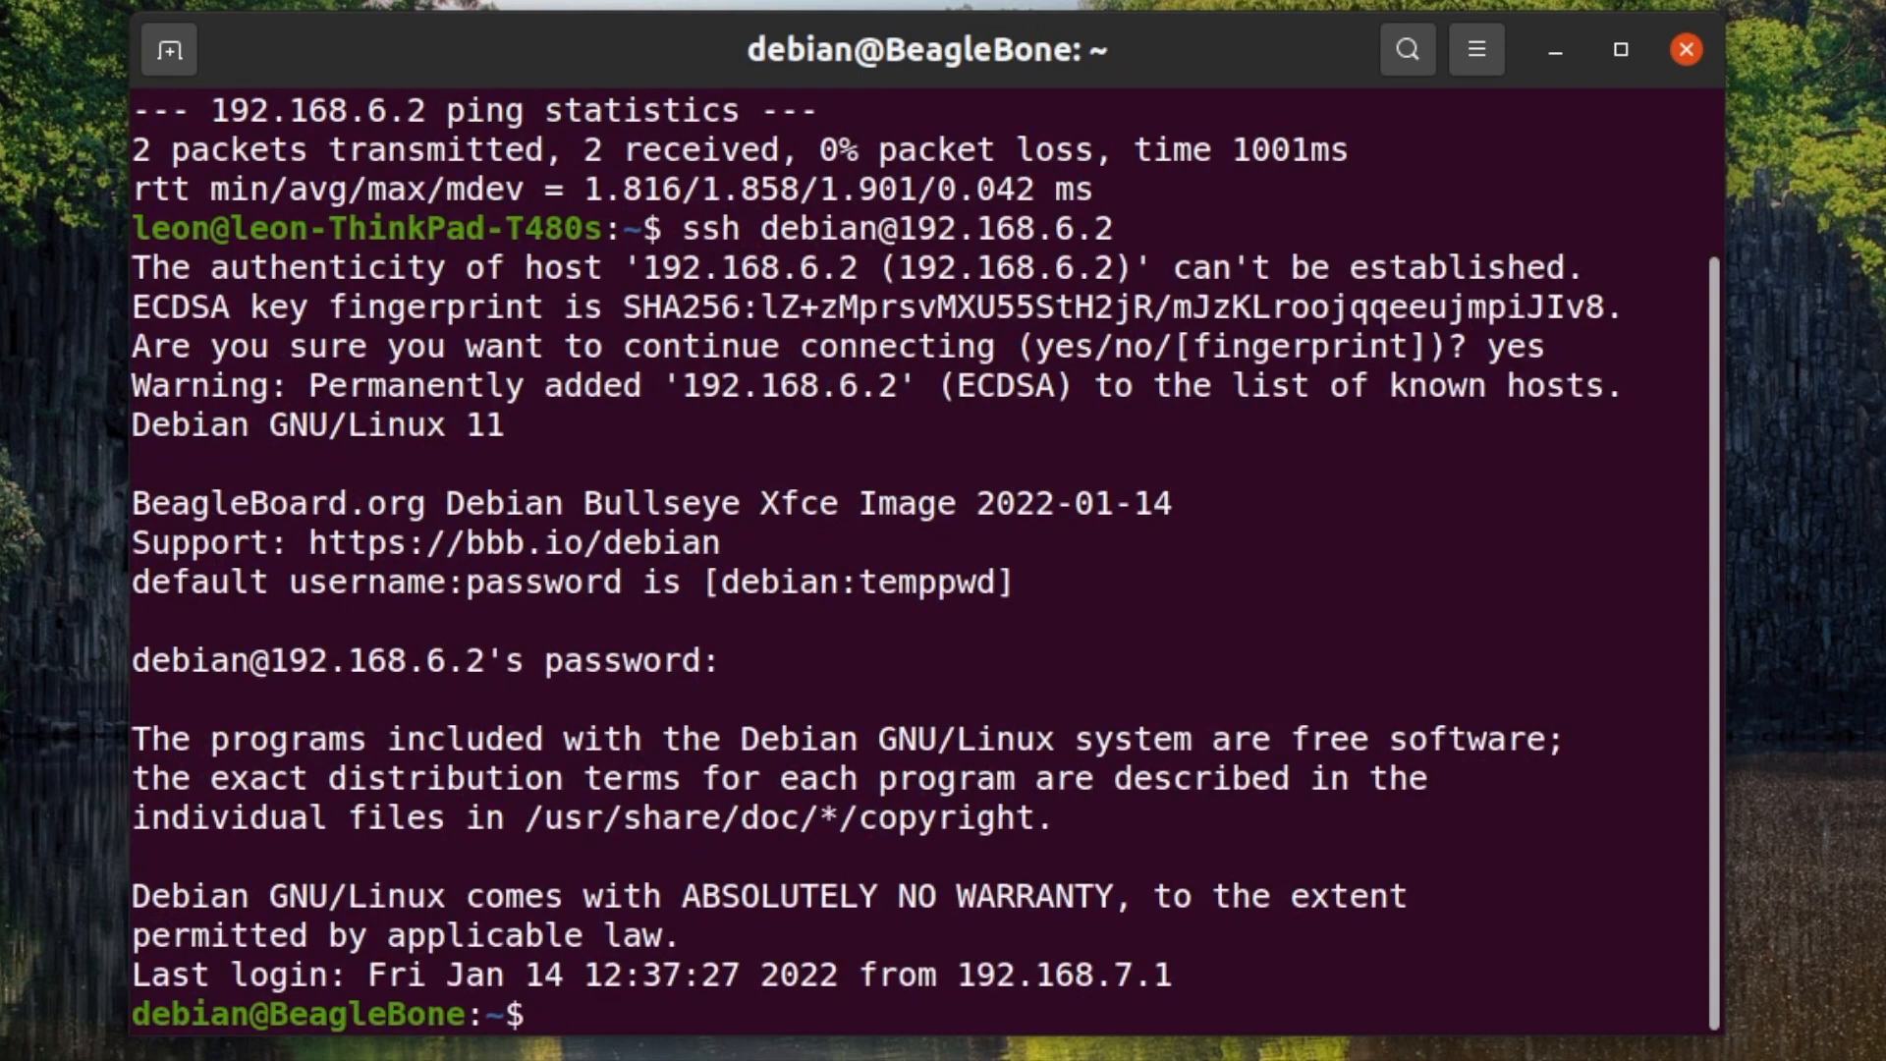
Show the board's kernel details with uname -a and disk usage with df -h
text(uname -a)
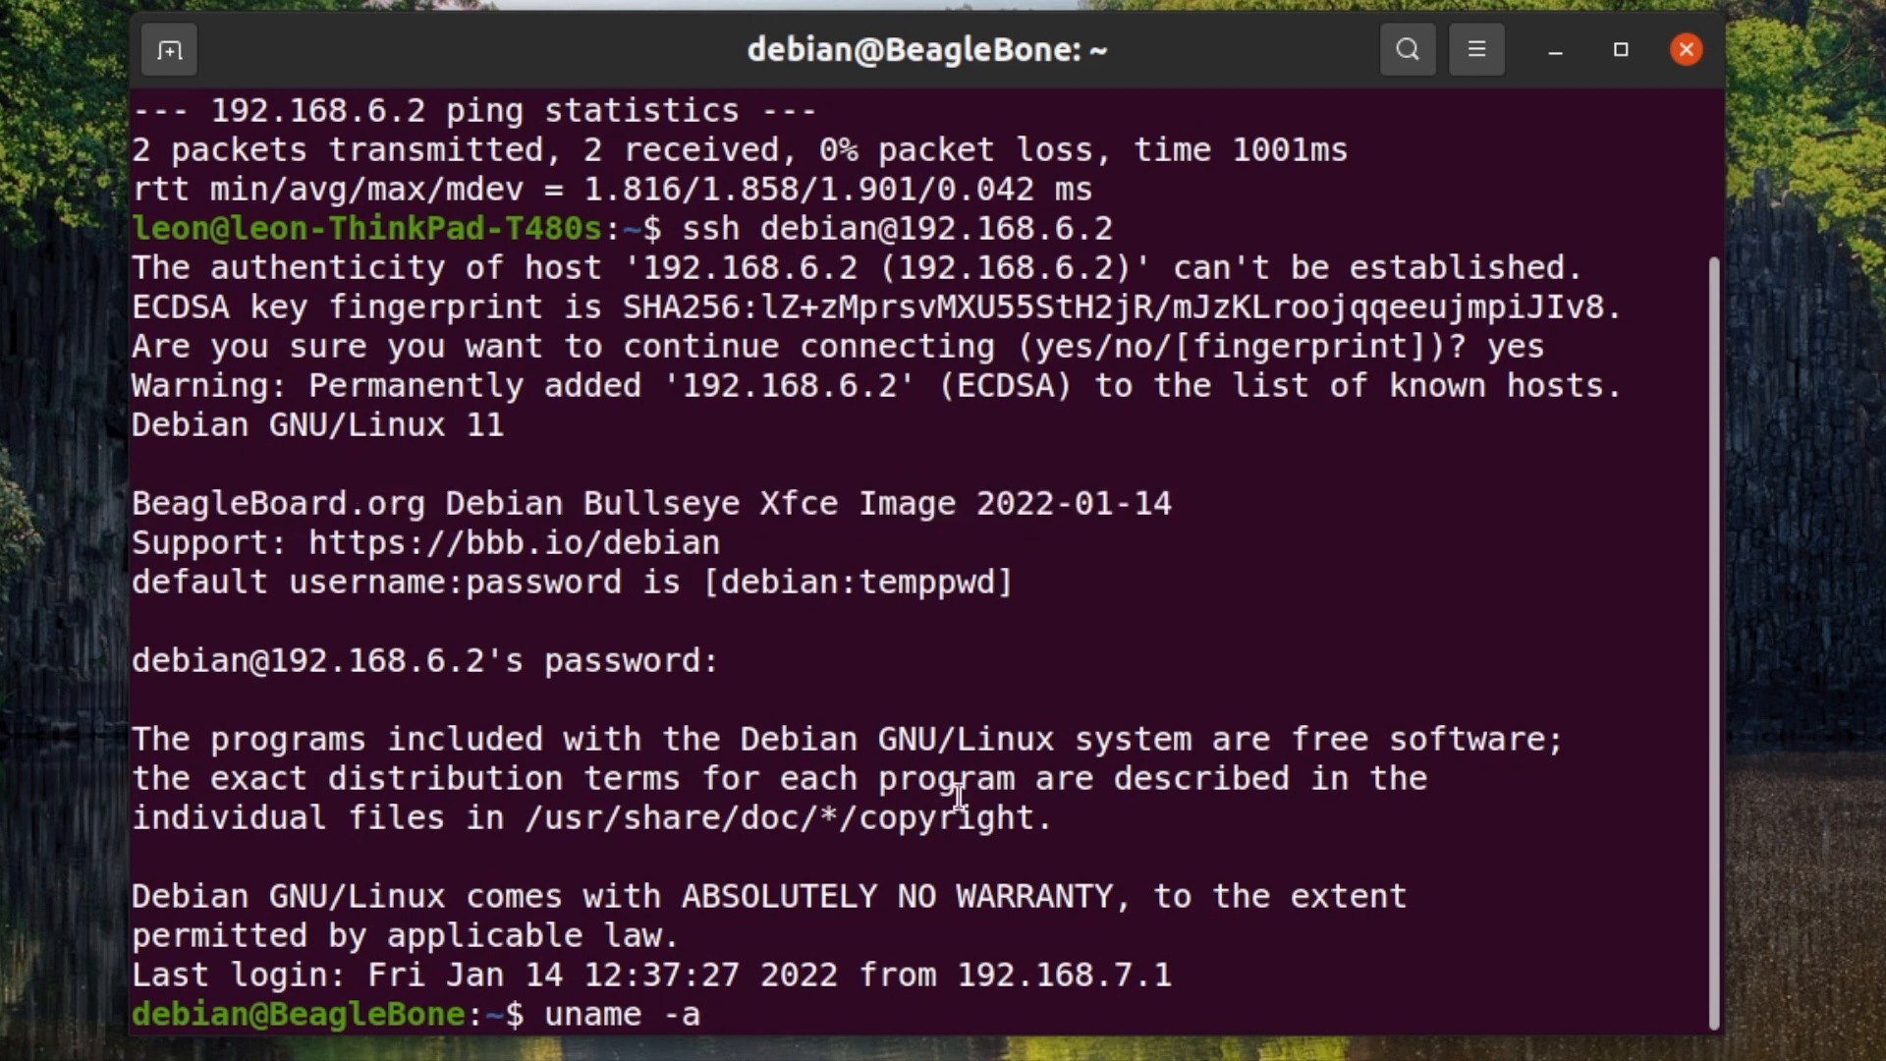
key(Return)
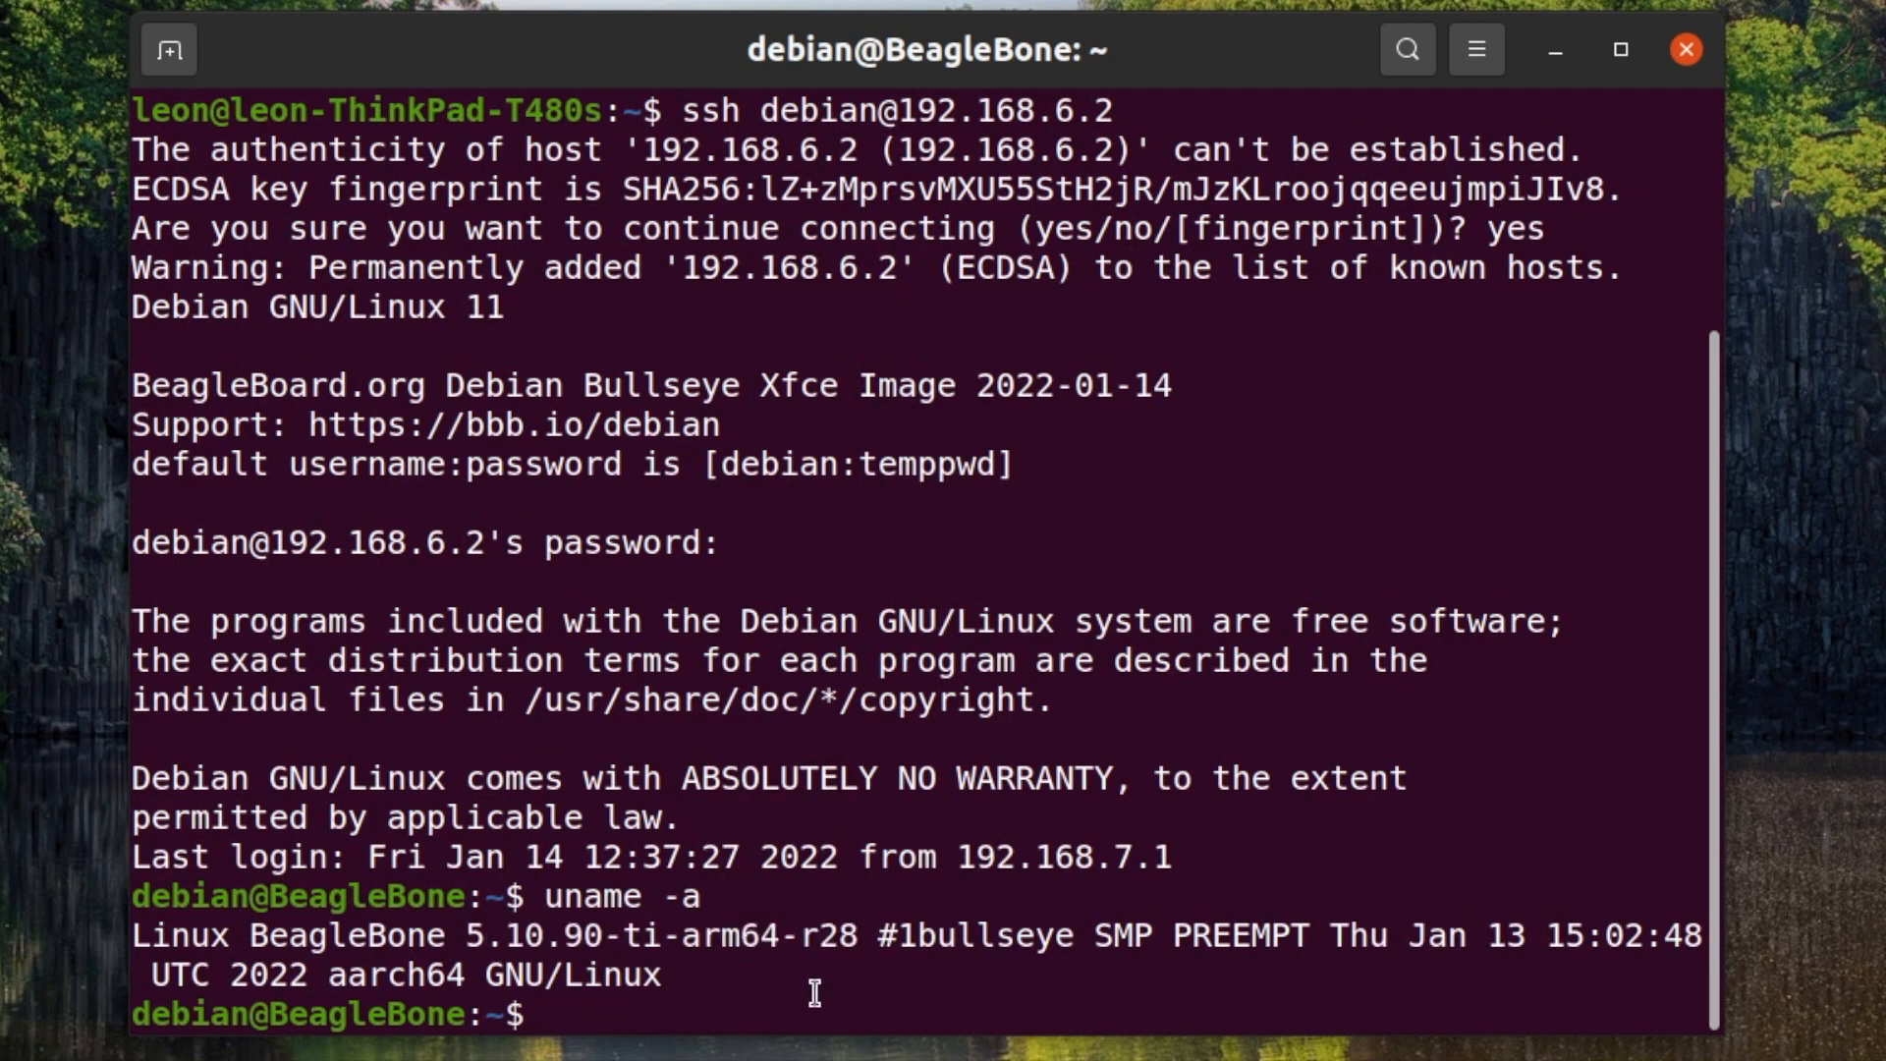
text(df -h)
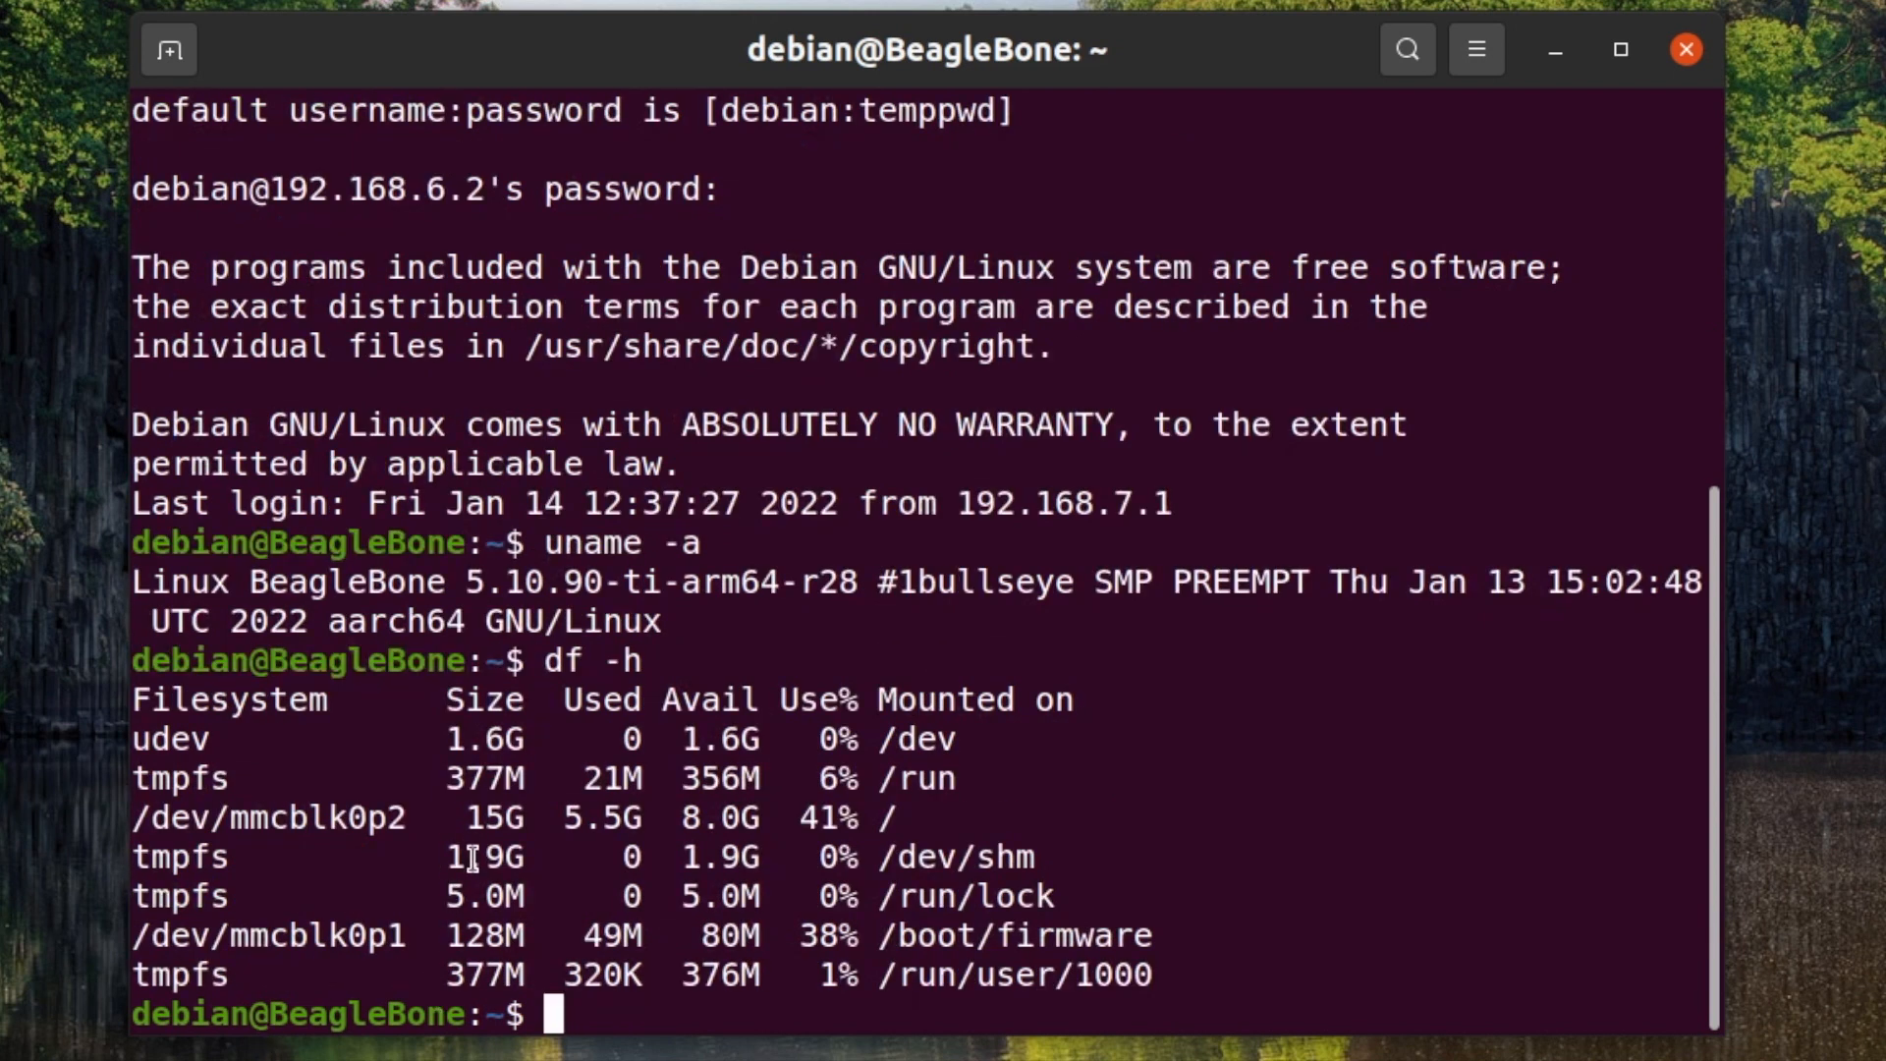
double_click(495, 818)
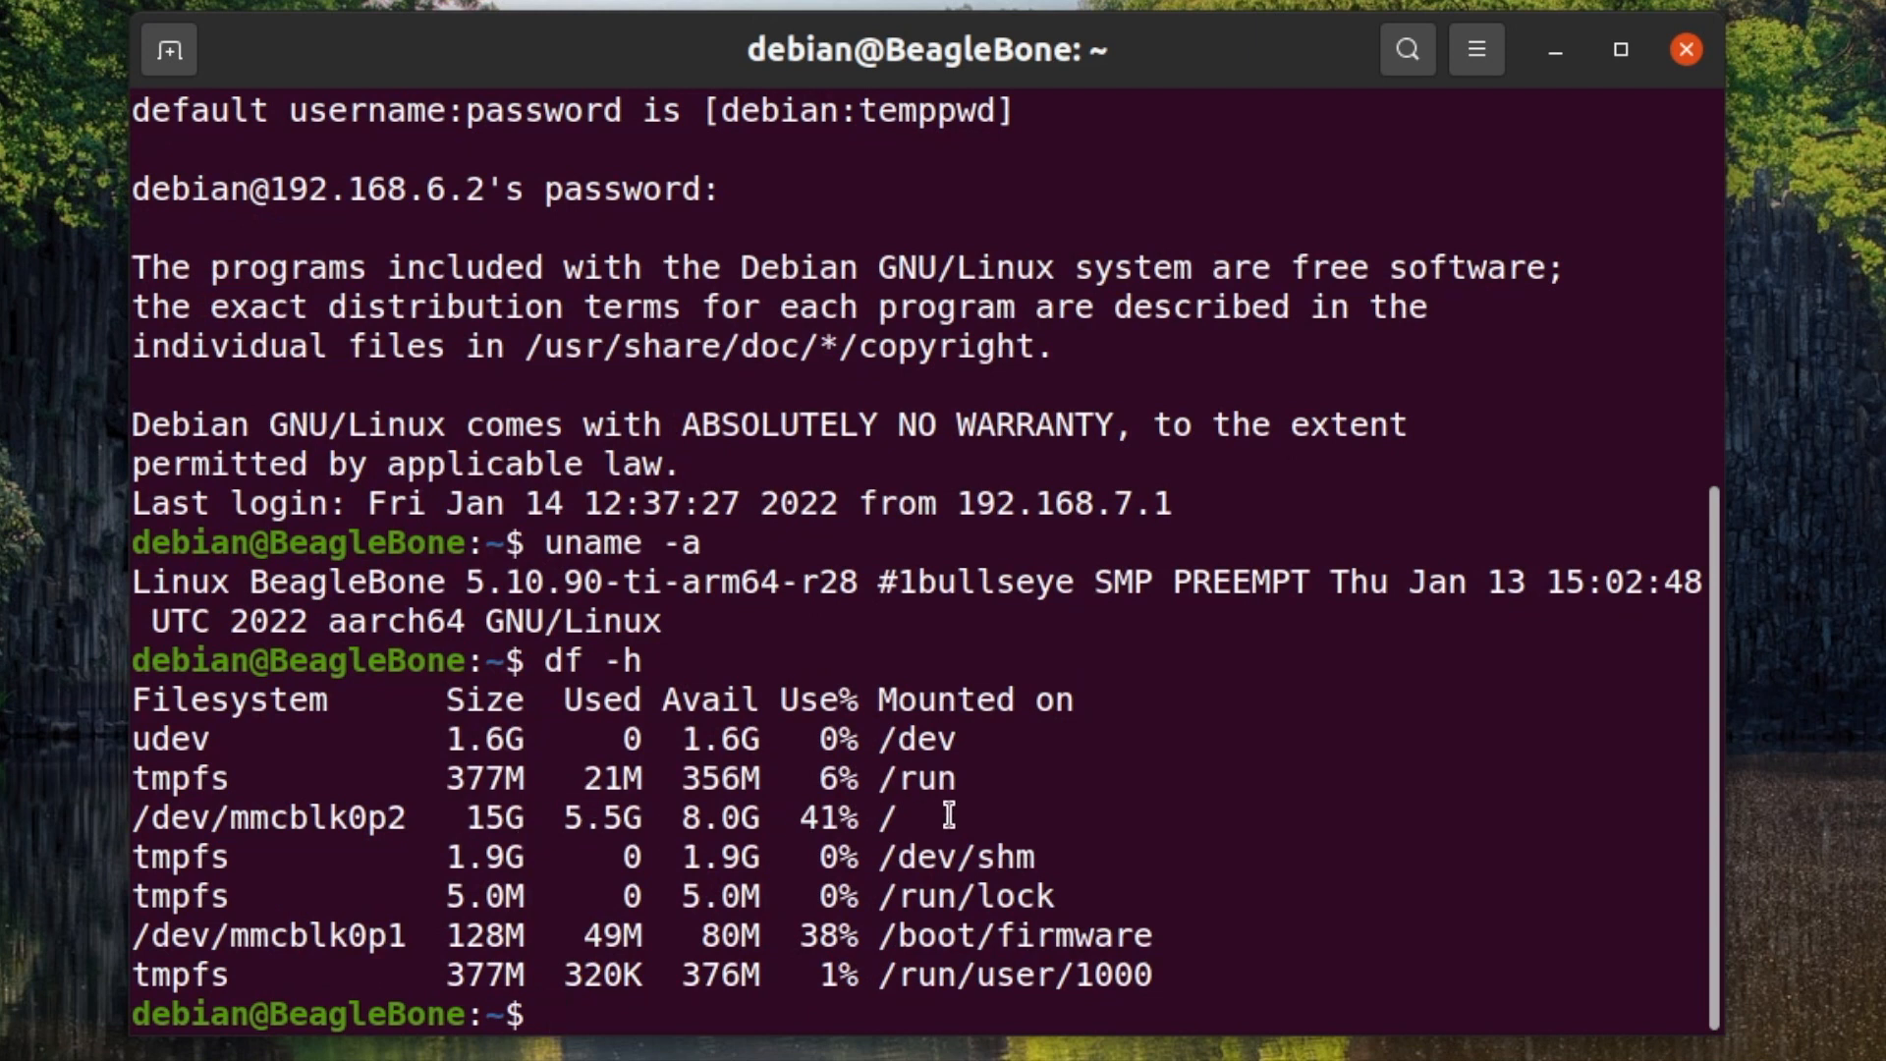
List CPU info with cat /proc/cpuinfo and type cat /proc/meminfo at the prompt
text(cat)
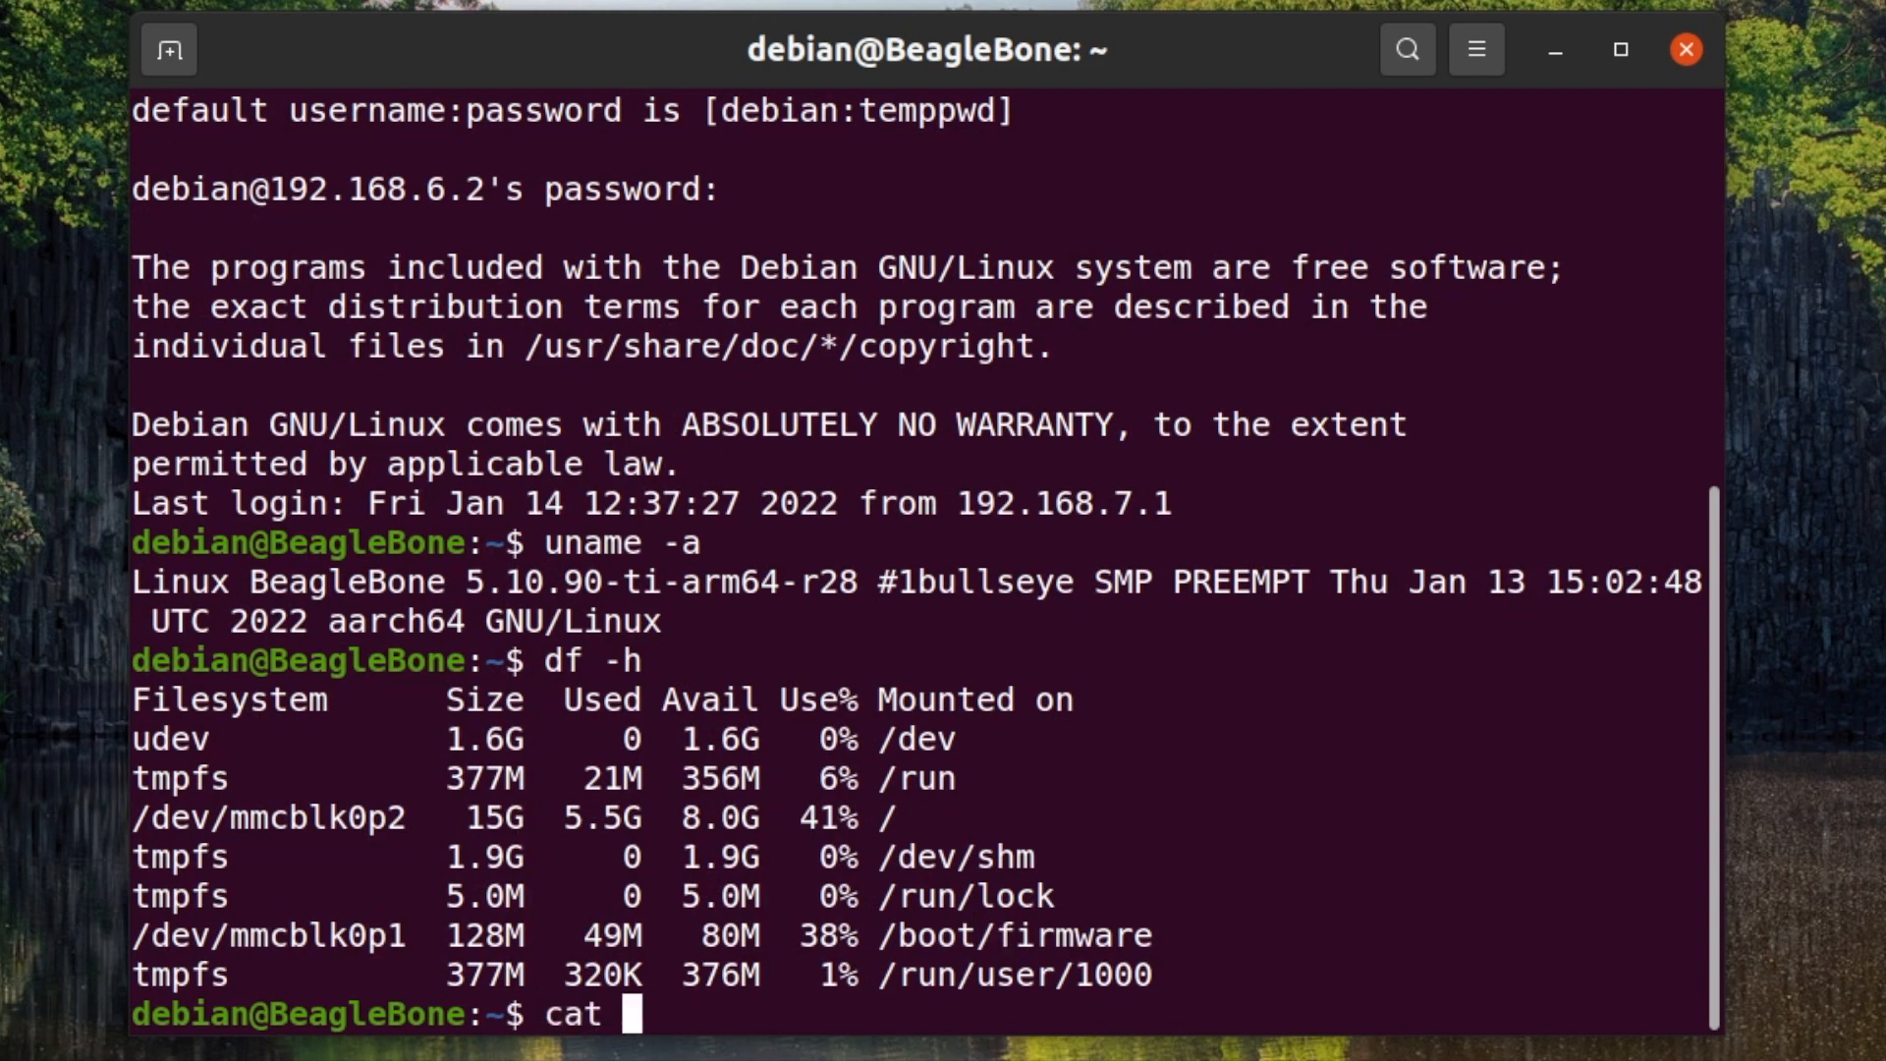
text(/proc/cpuinfo)
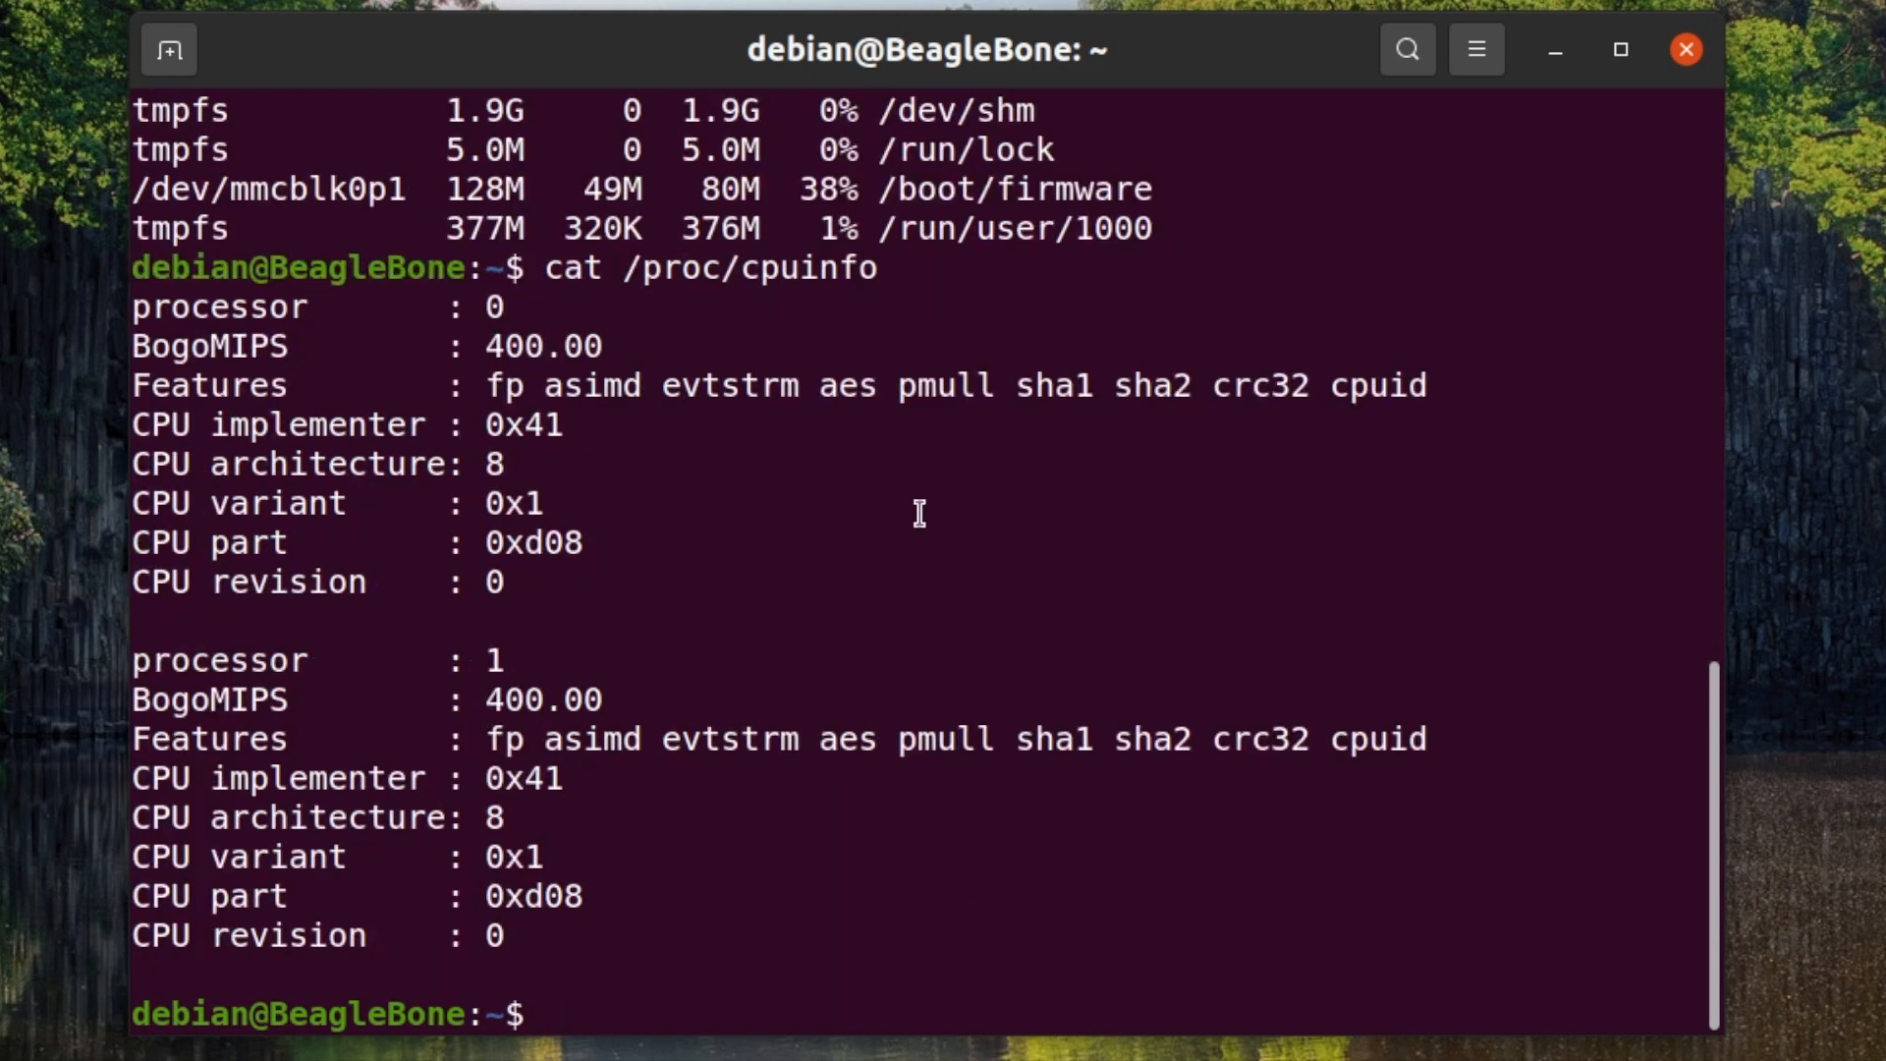
text(ca)
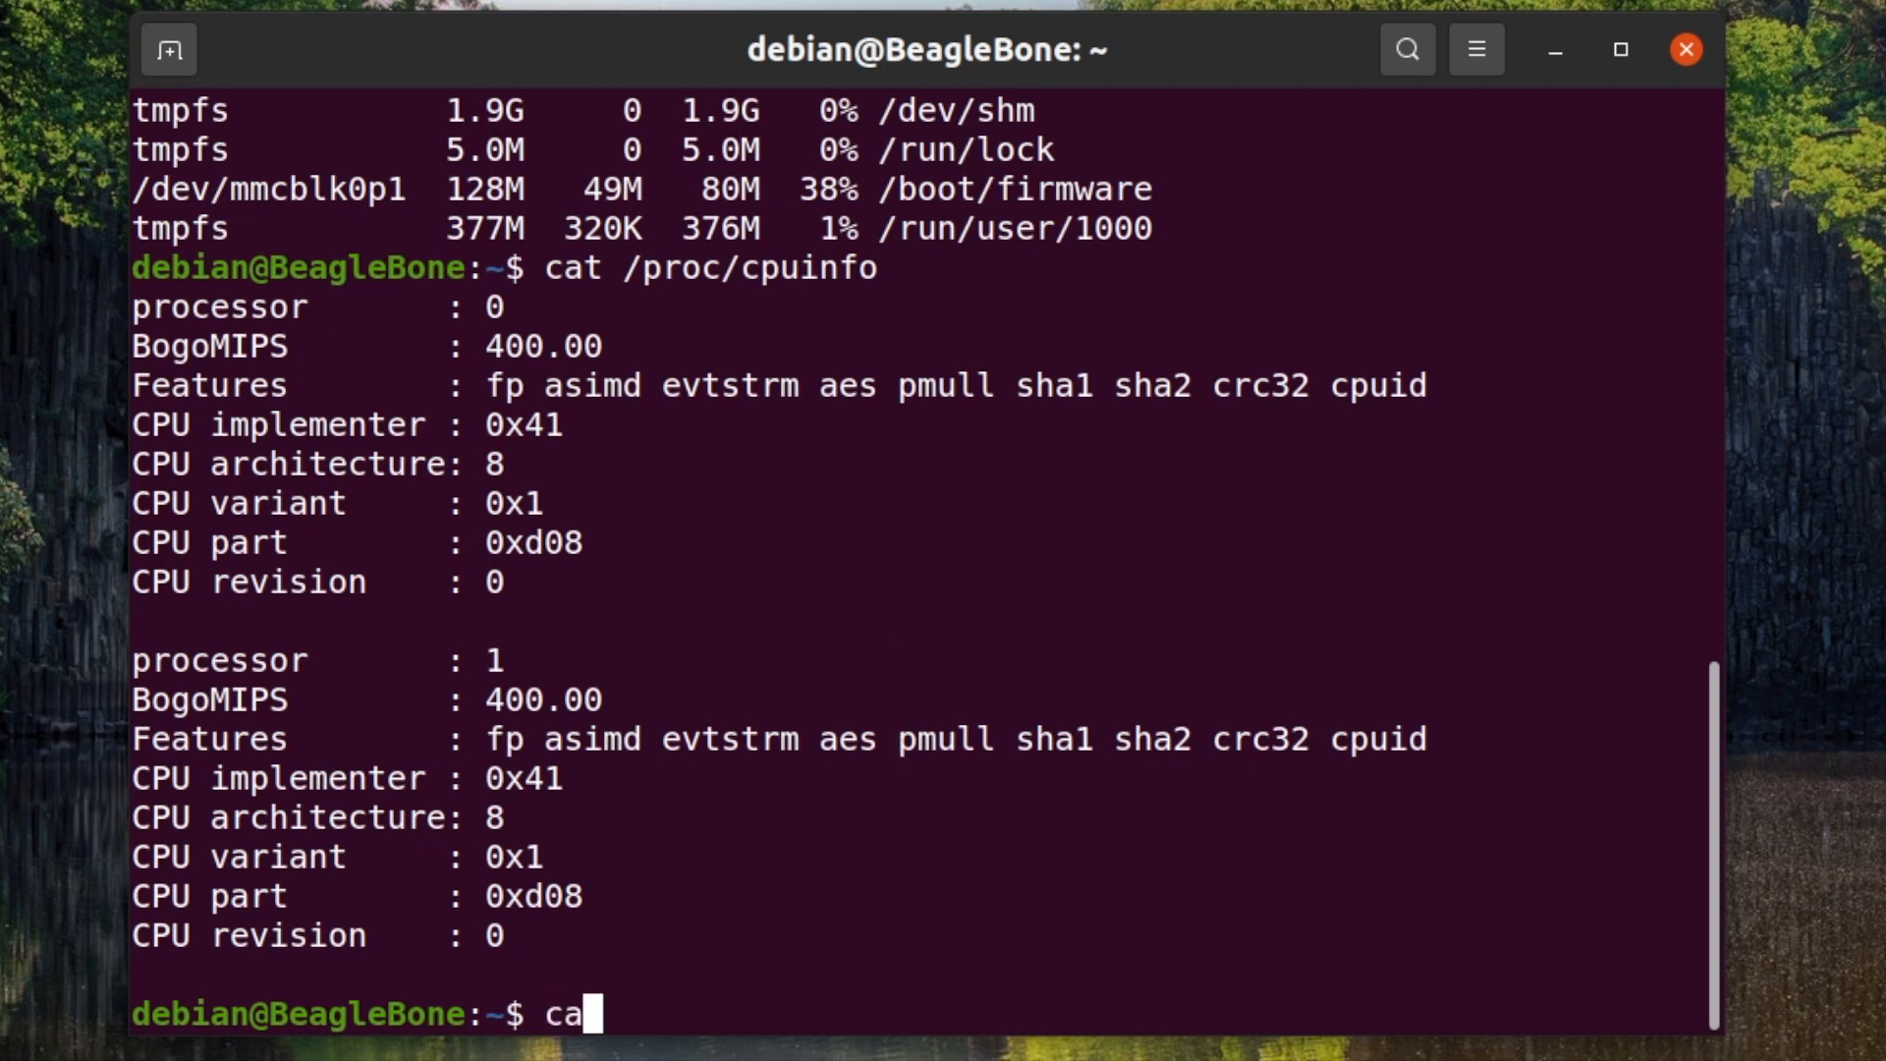
text(t /proc/)
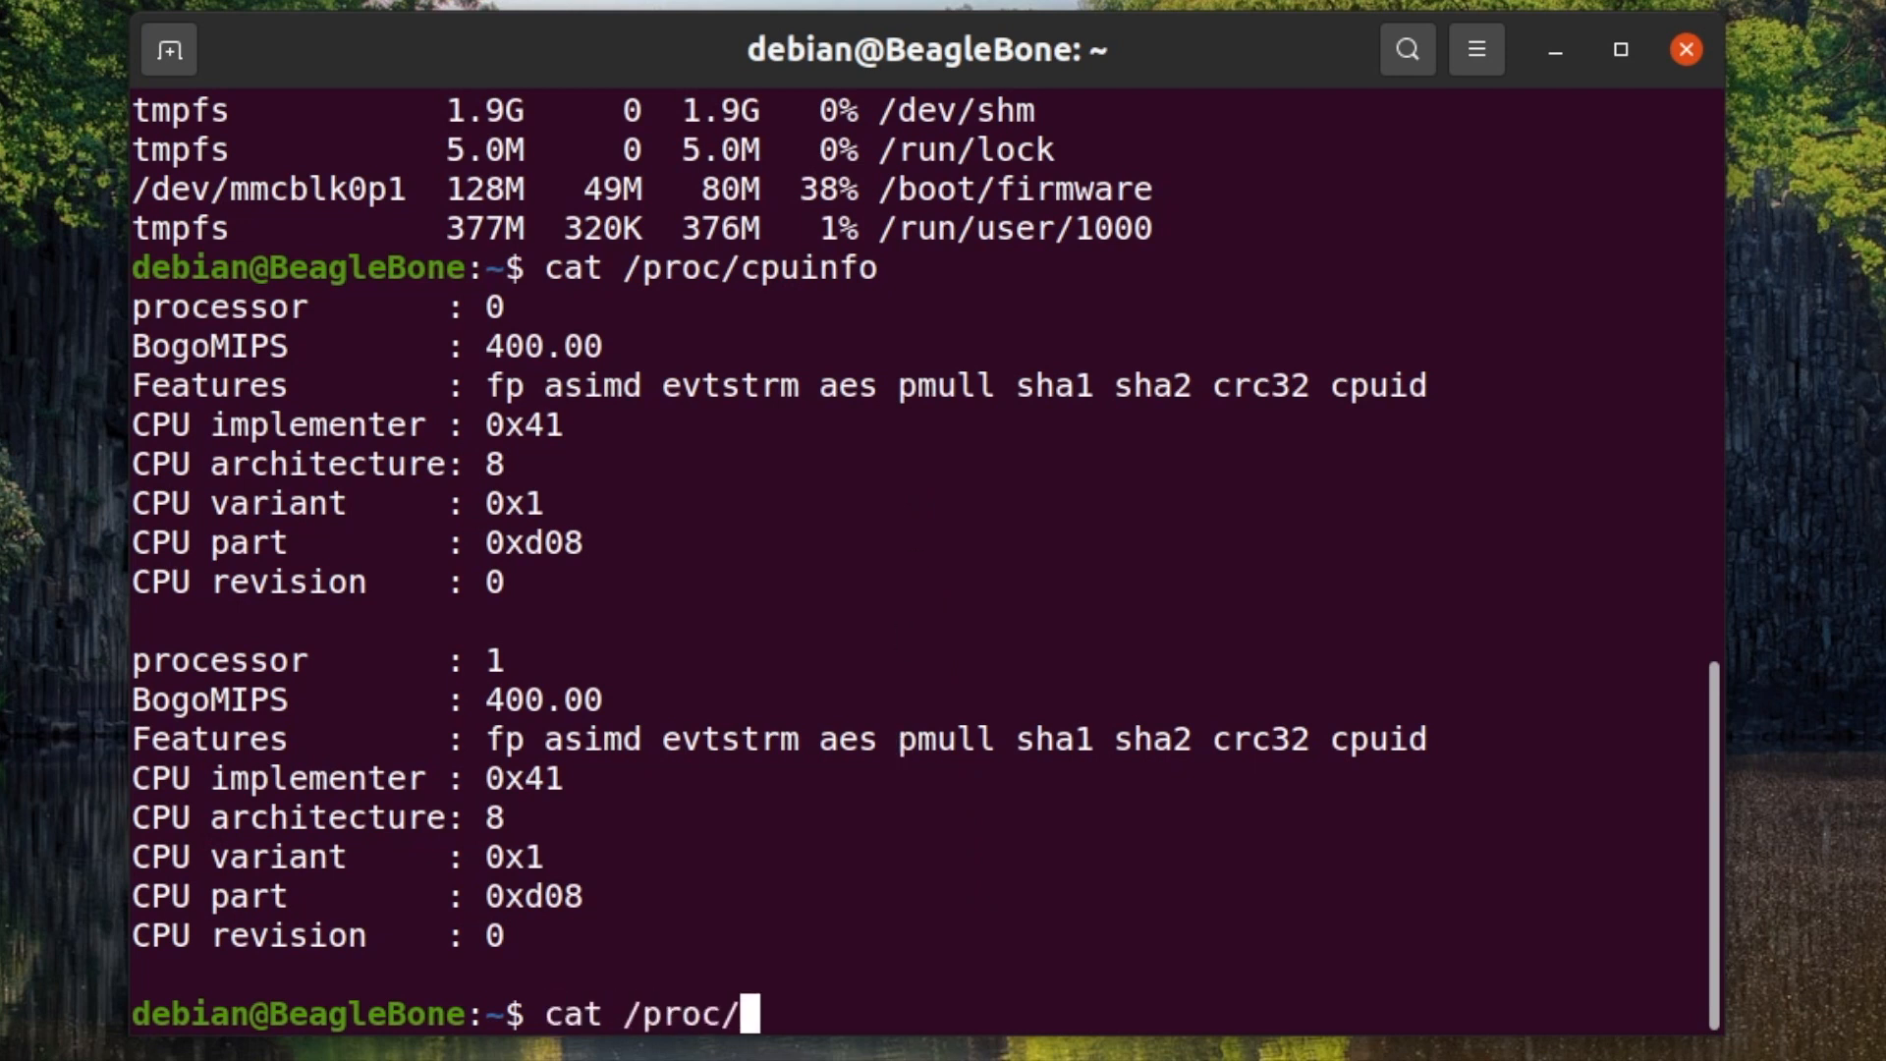
text(meminfo)
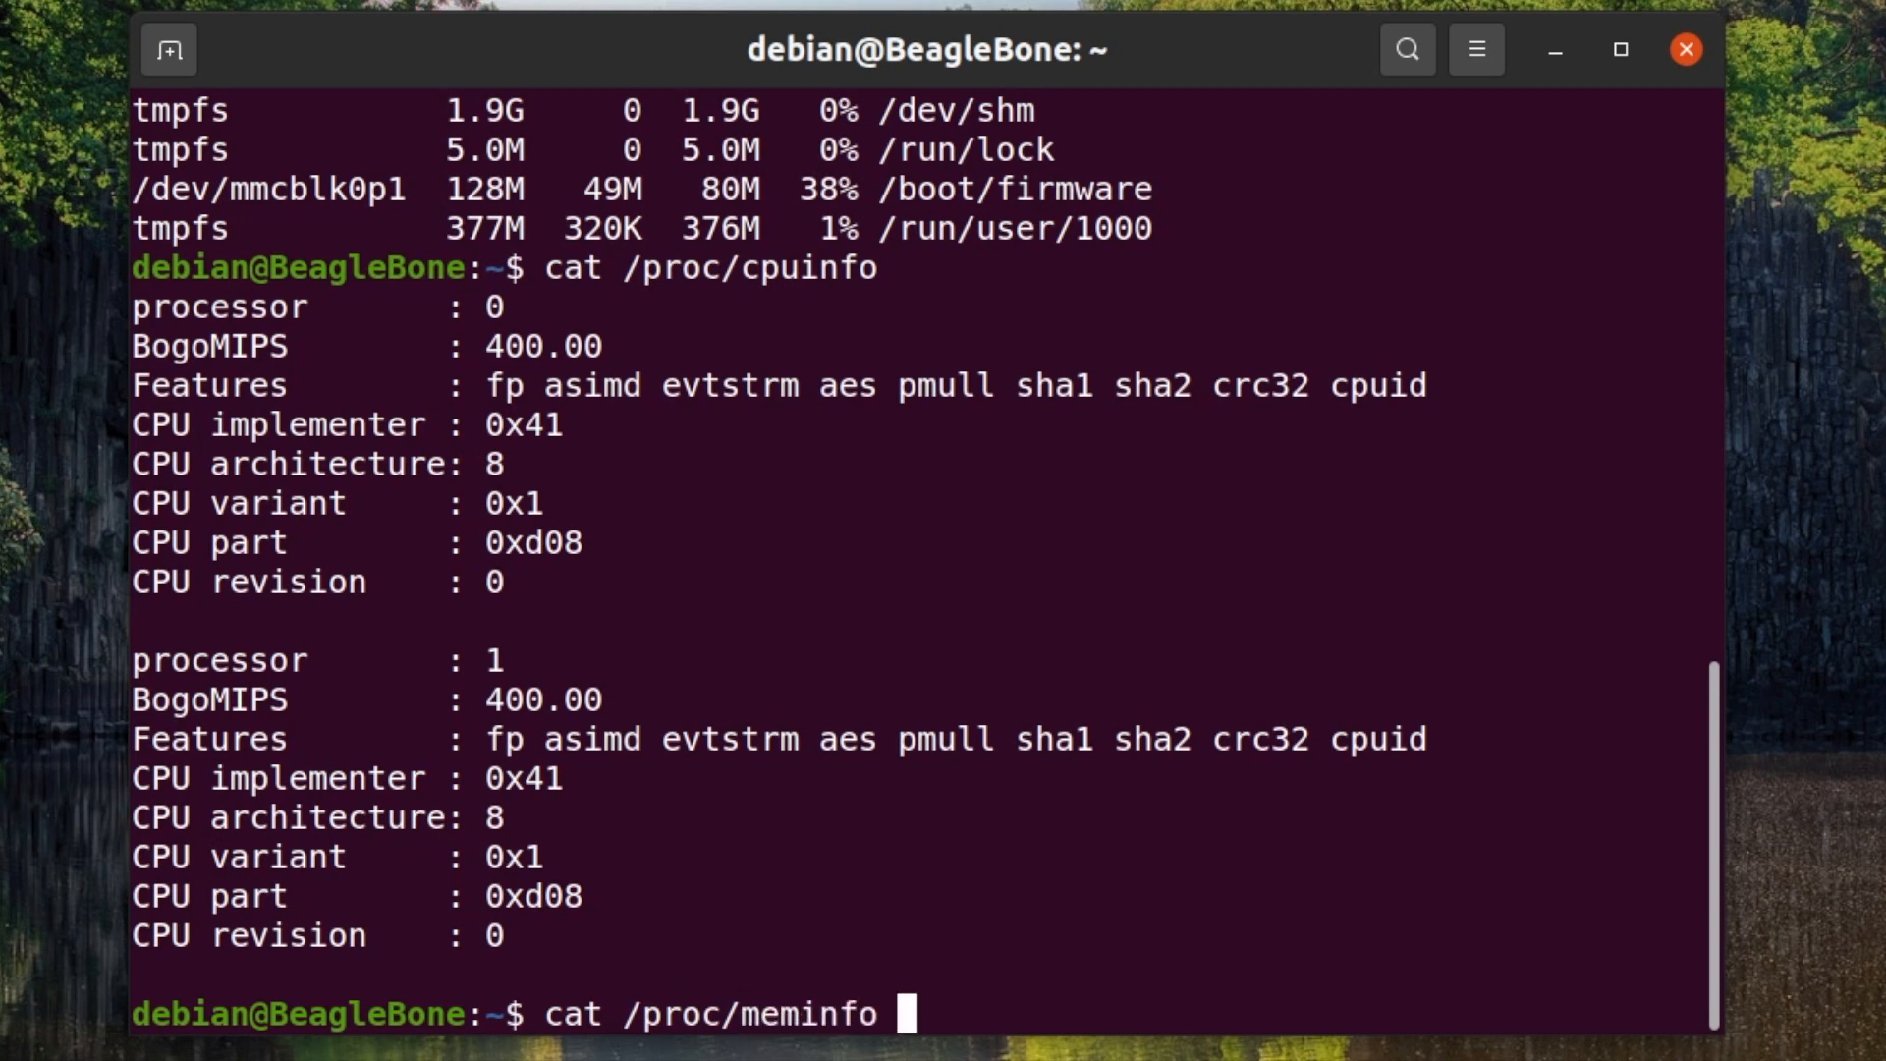
Run cat /proc/meminfo and scroll through MemTotal 3852736 kB and MemFree 2897920 kB
key(Return)
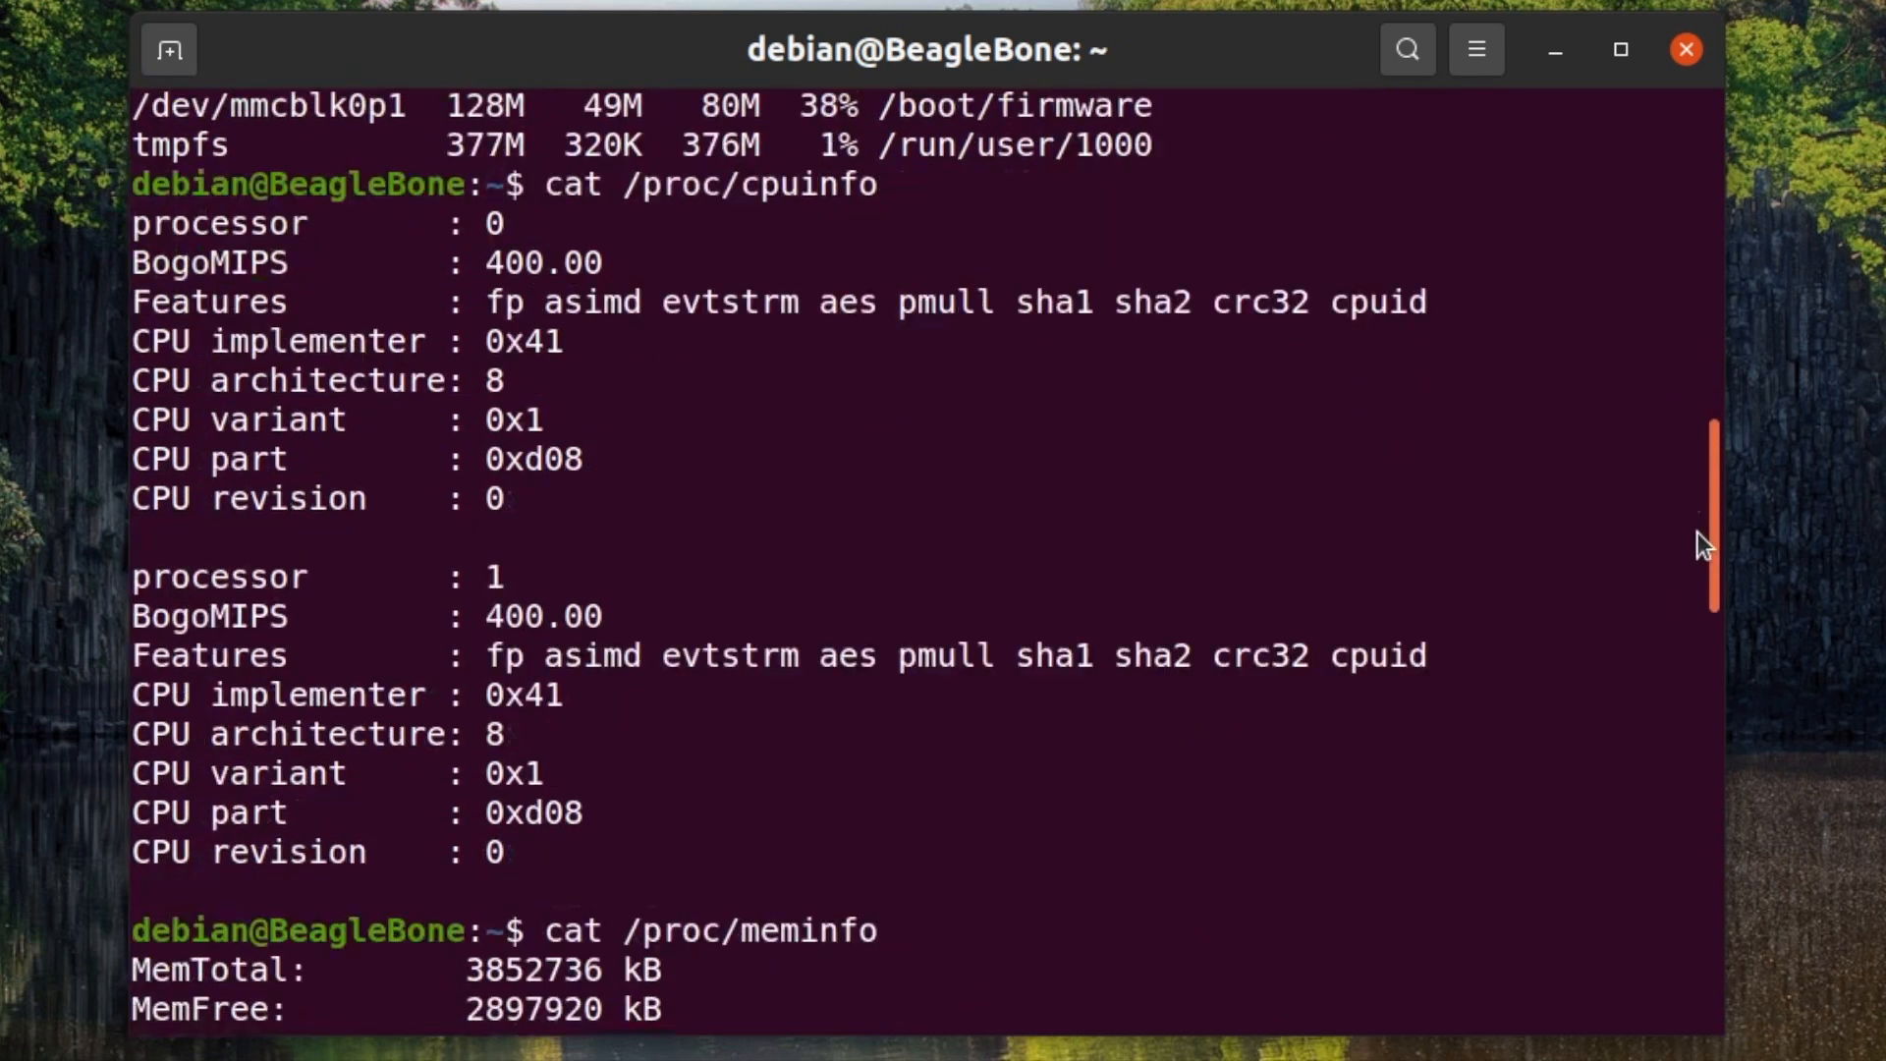
scroll(down, 3)
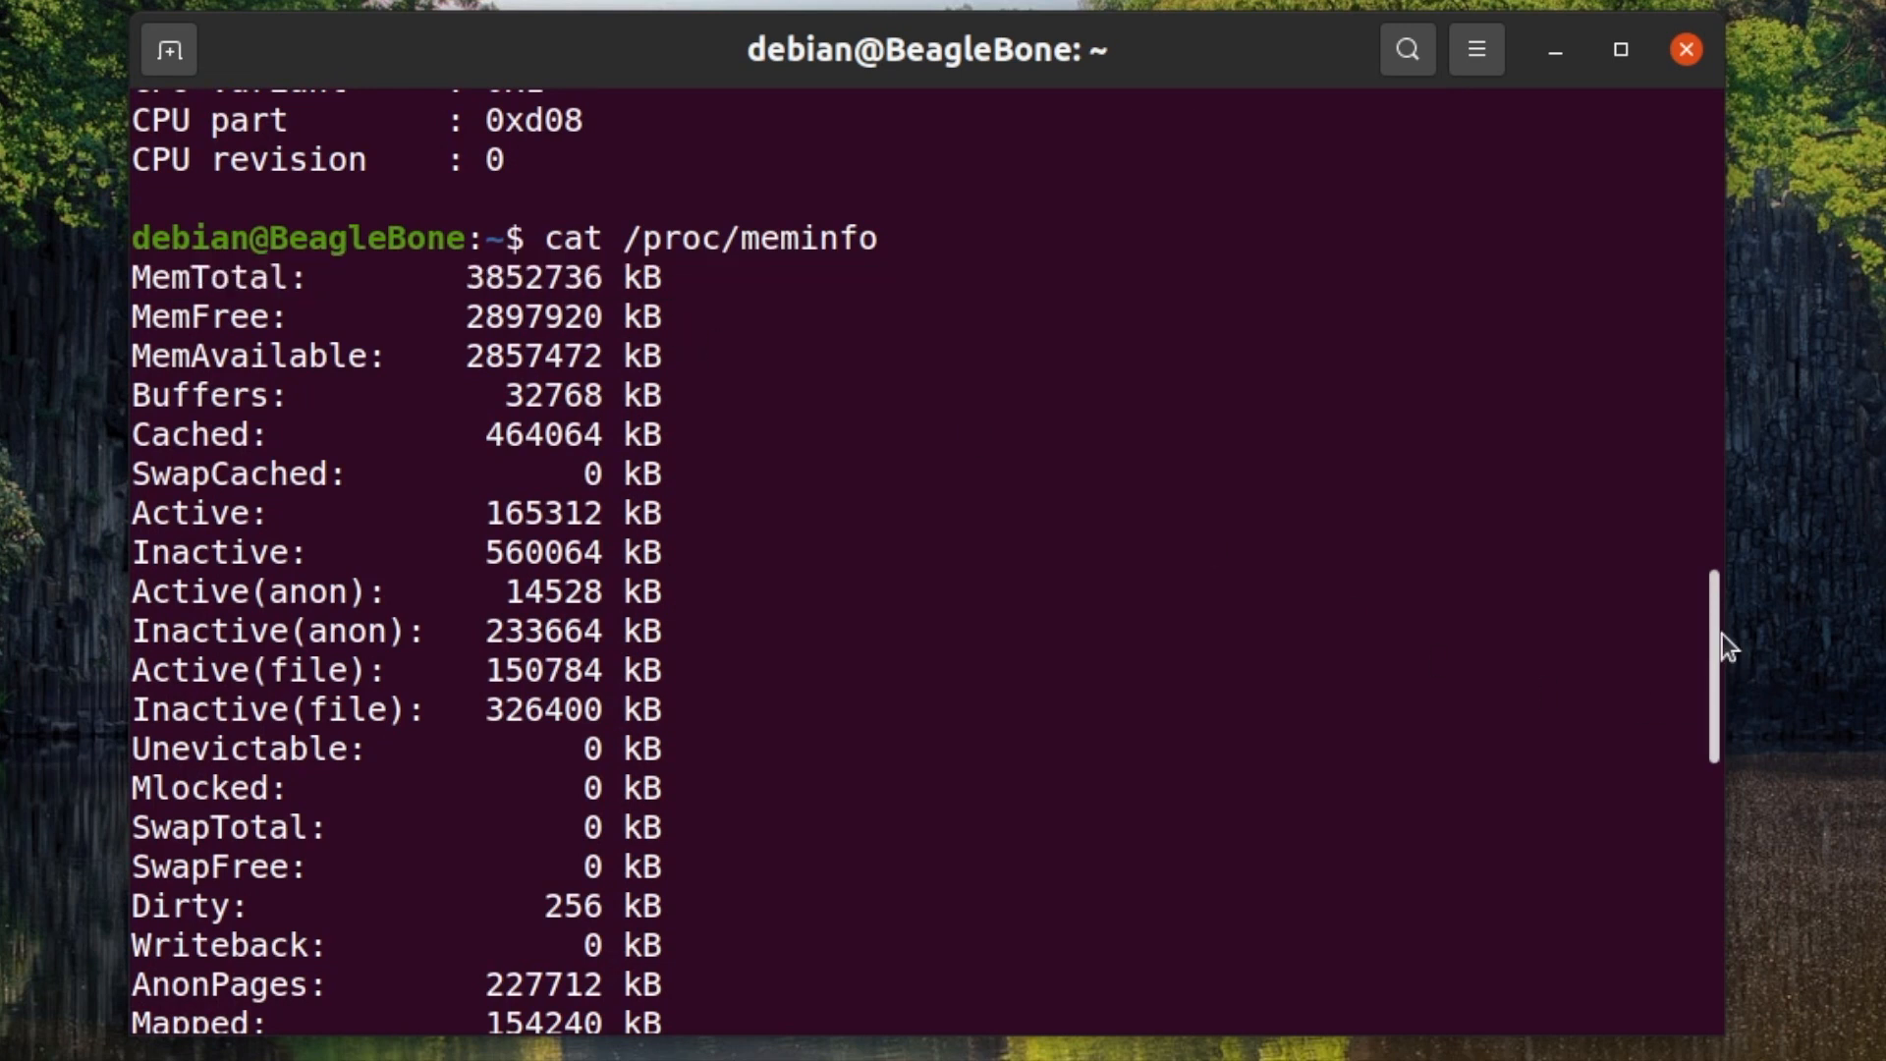
scroll(down, 3)
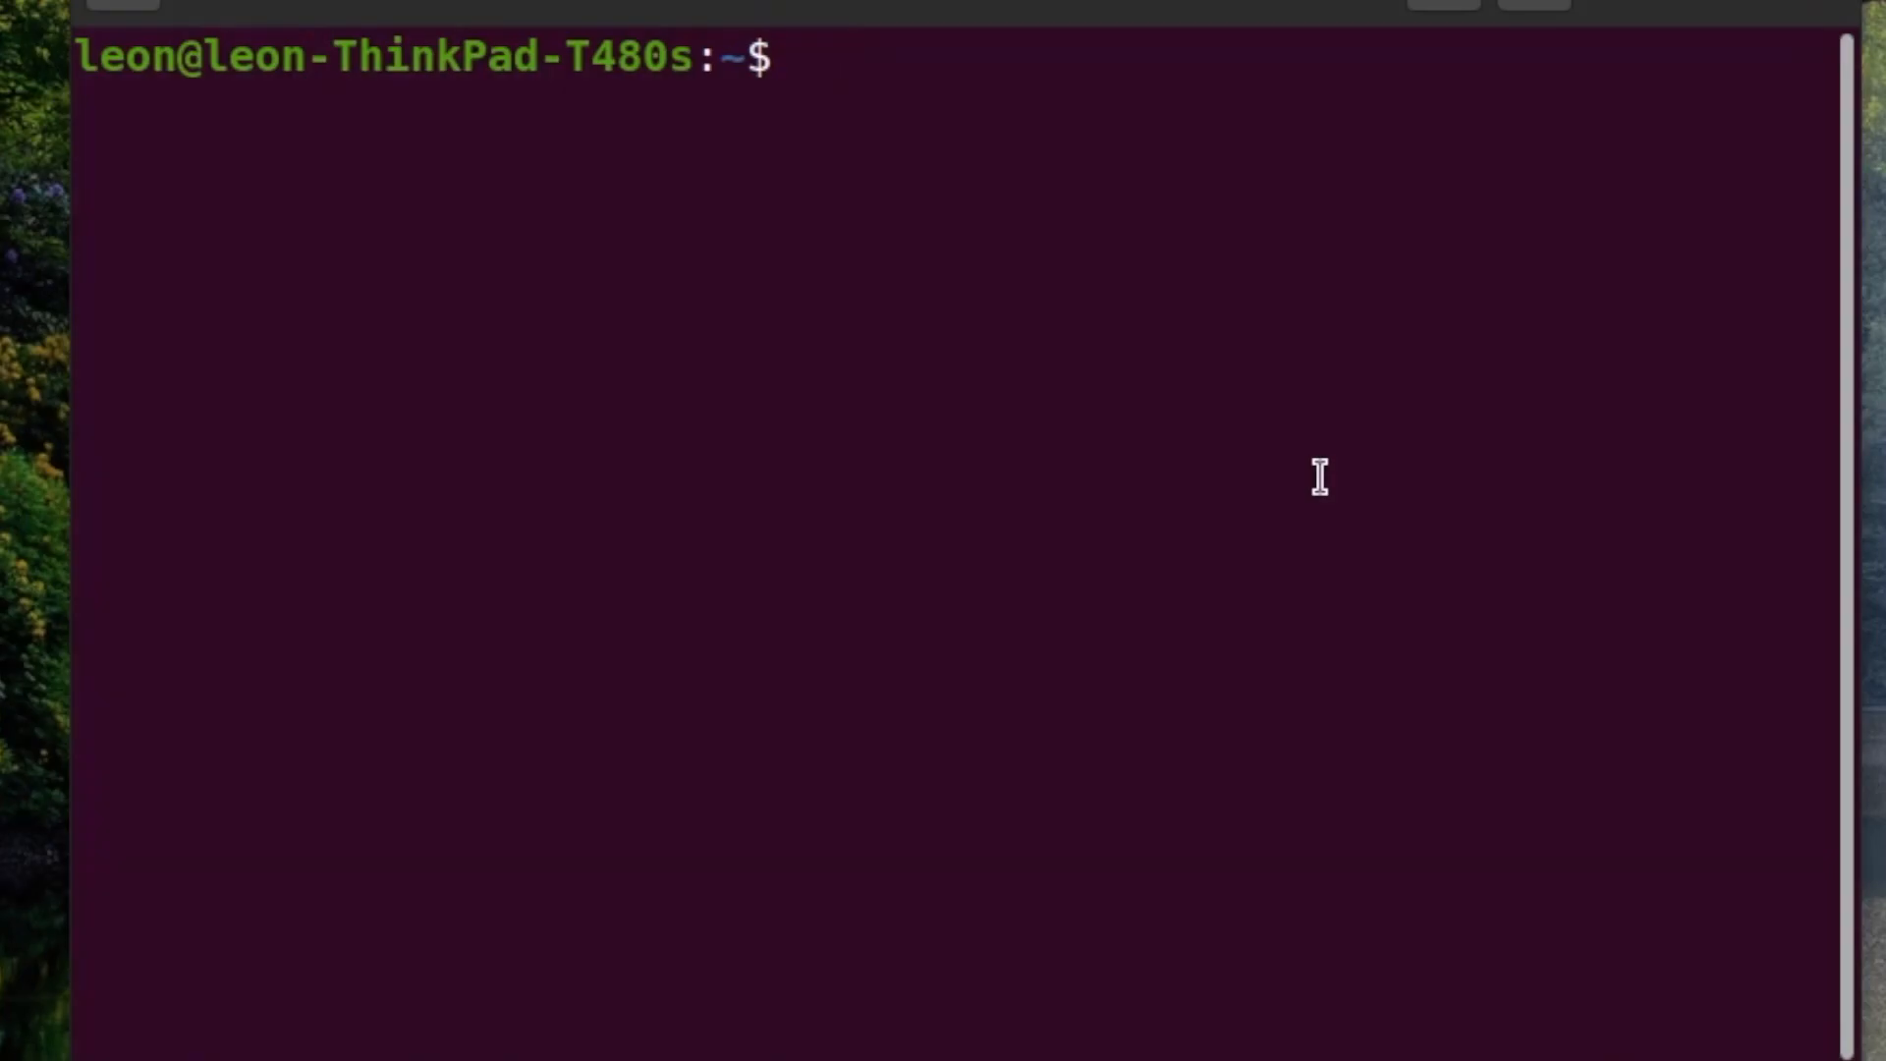
text(ssh debian@192.168.6.2)
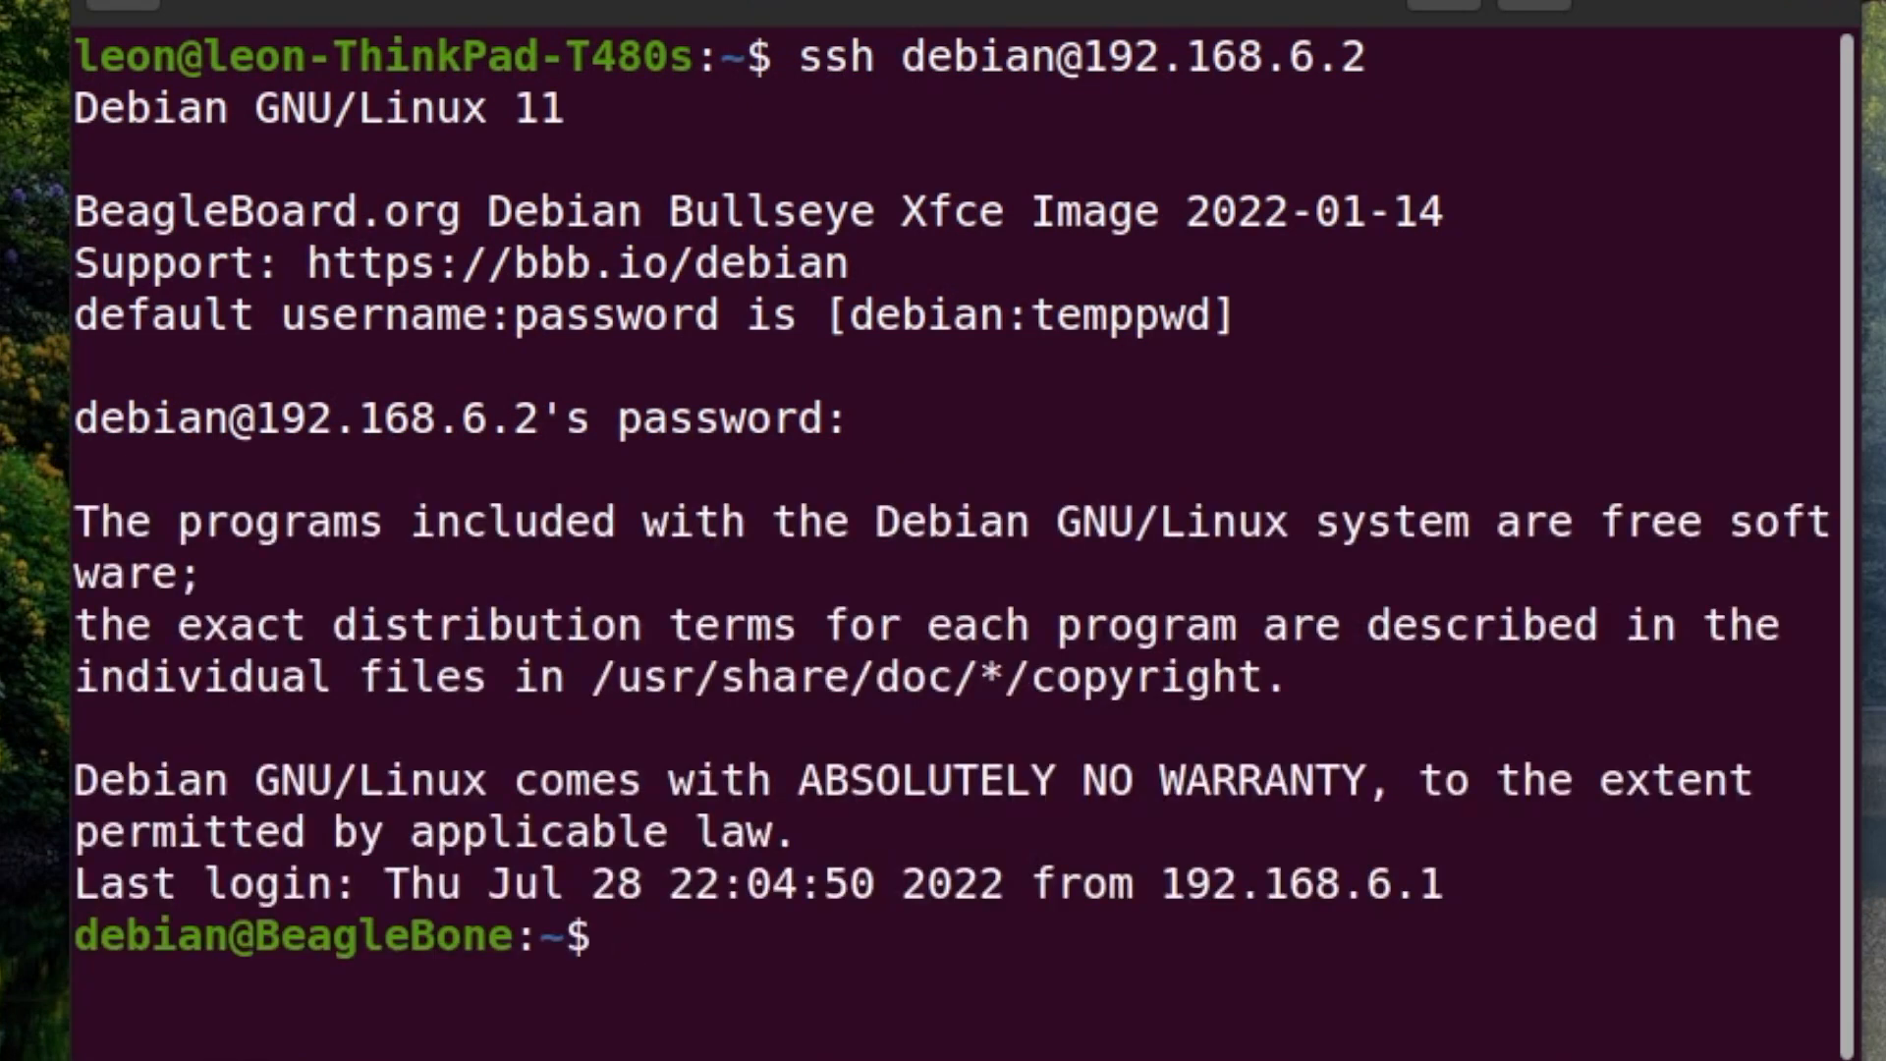
text(sudo apt update)
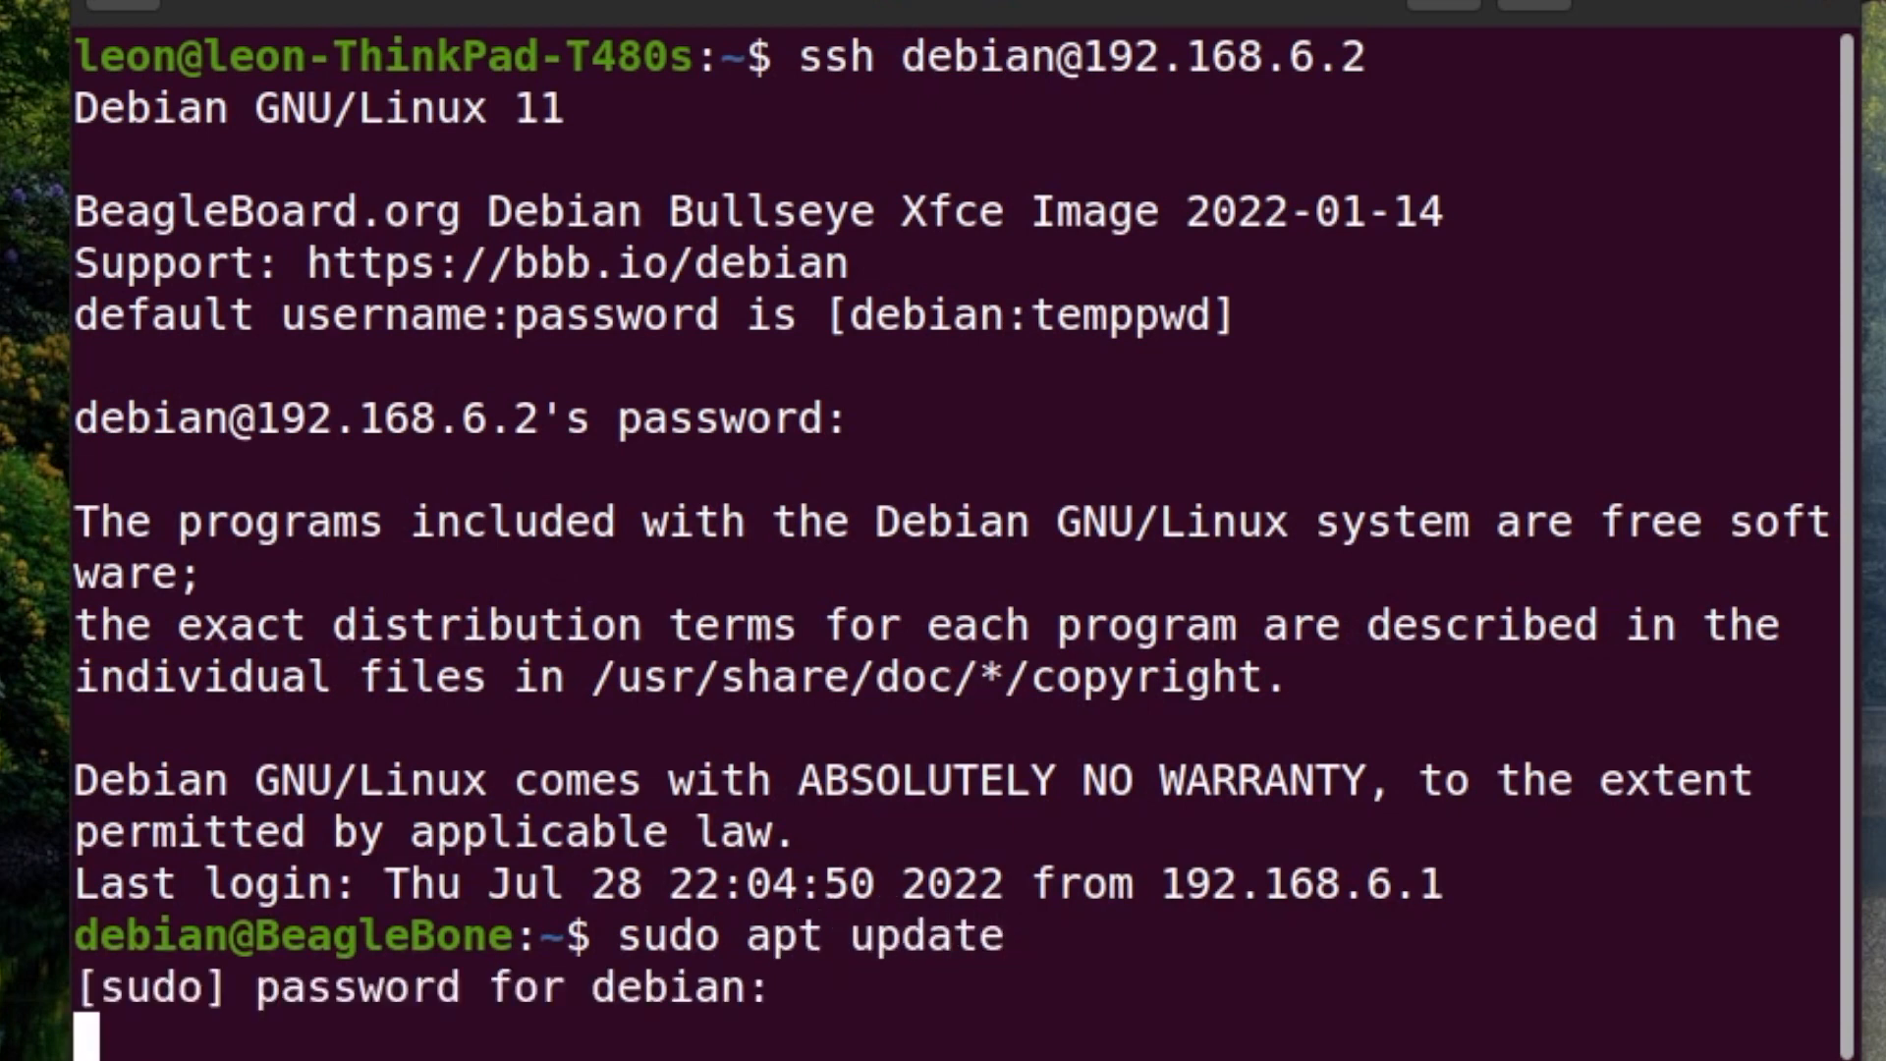
key(Return)
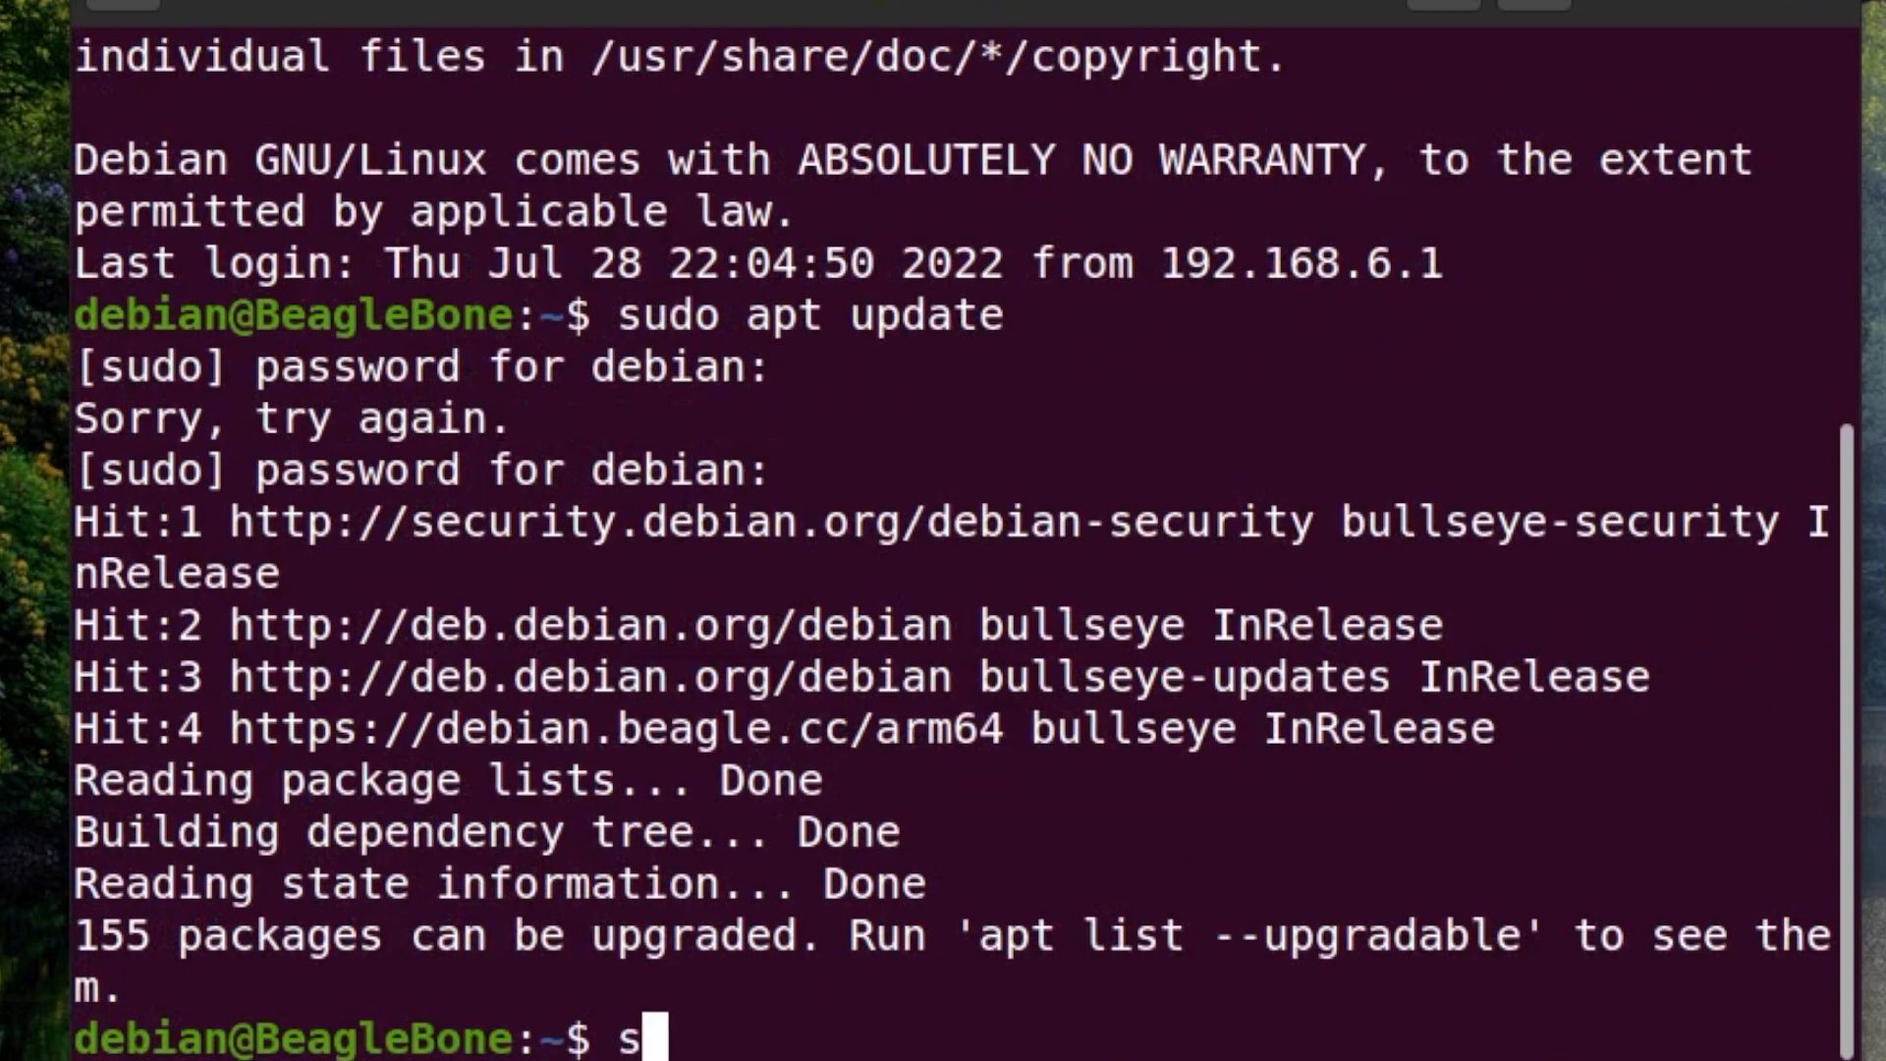
Run sudo apt install tightvncserver, already newest, then start vncserver as BeagleBone:1
text(udo apt install)
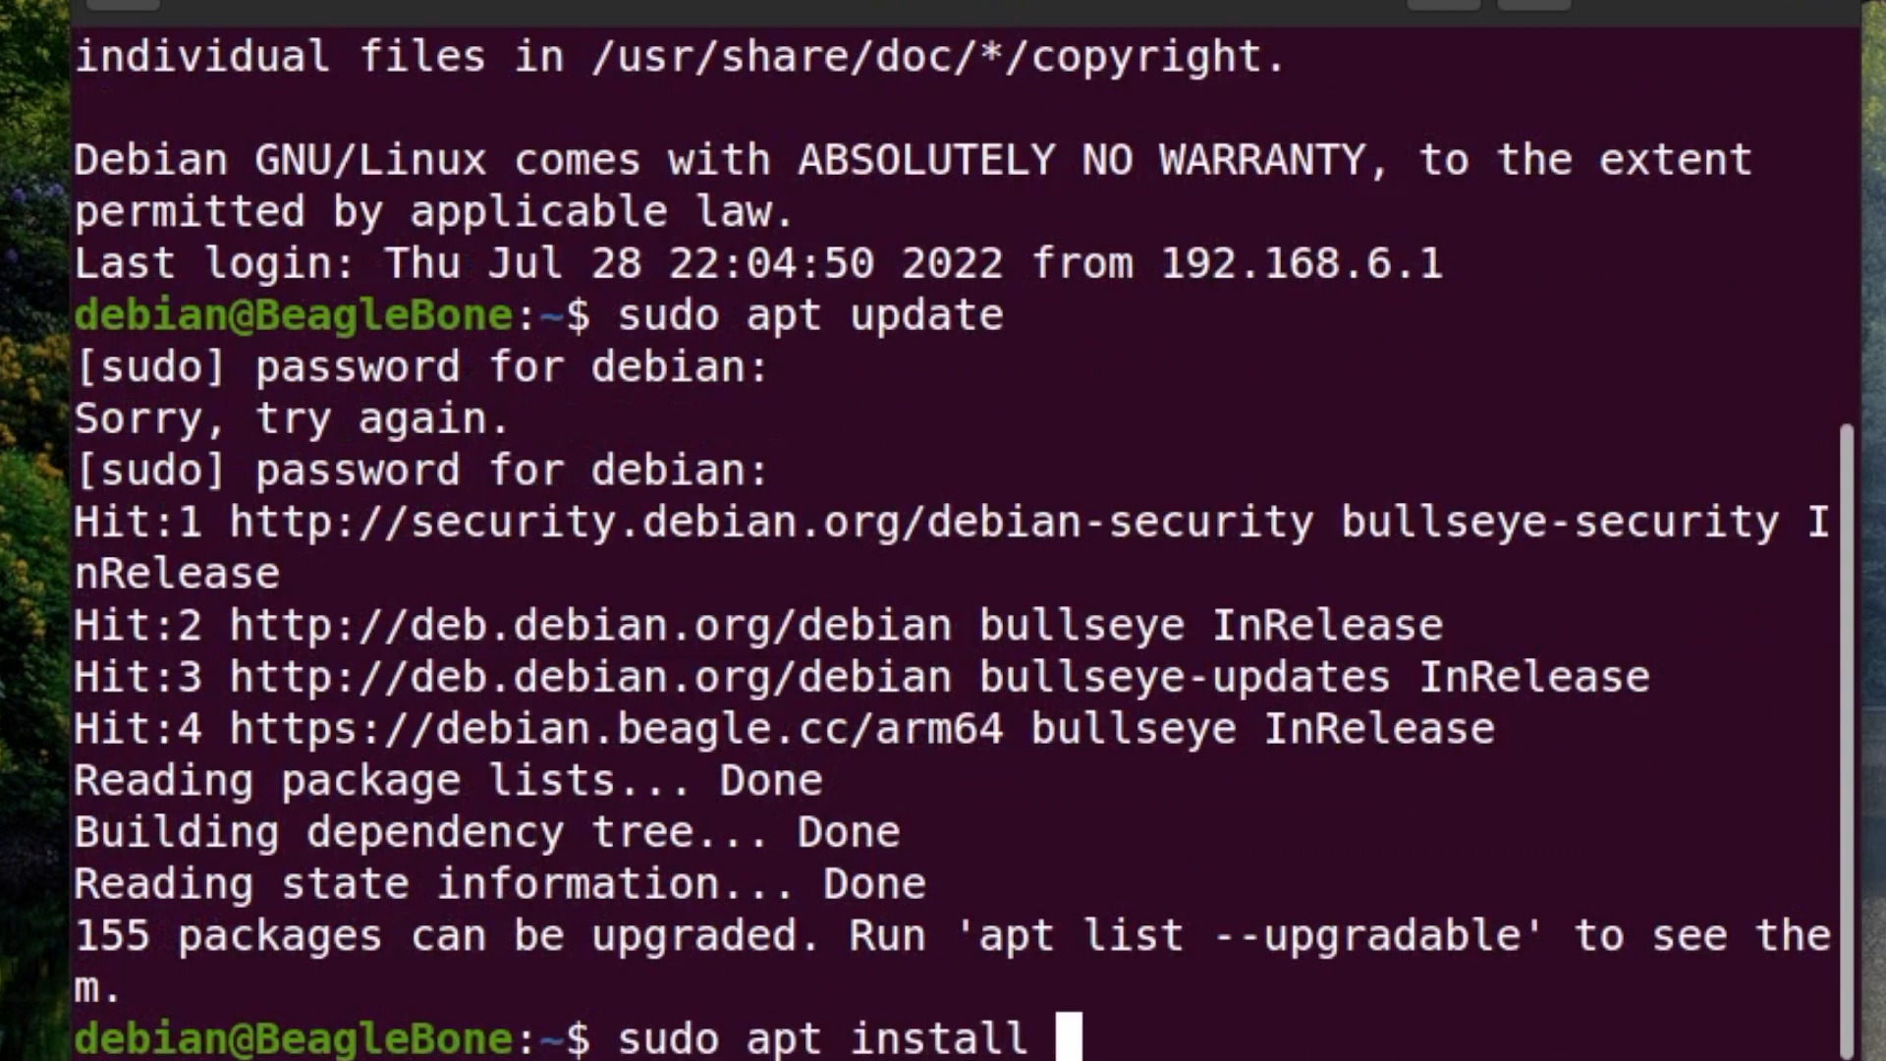
text(tightvnc)
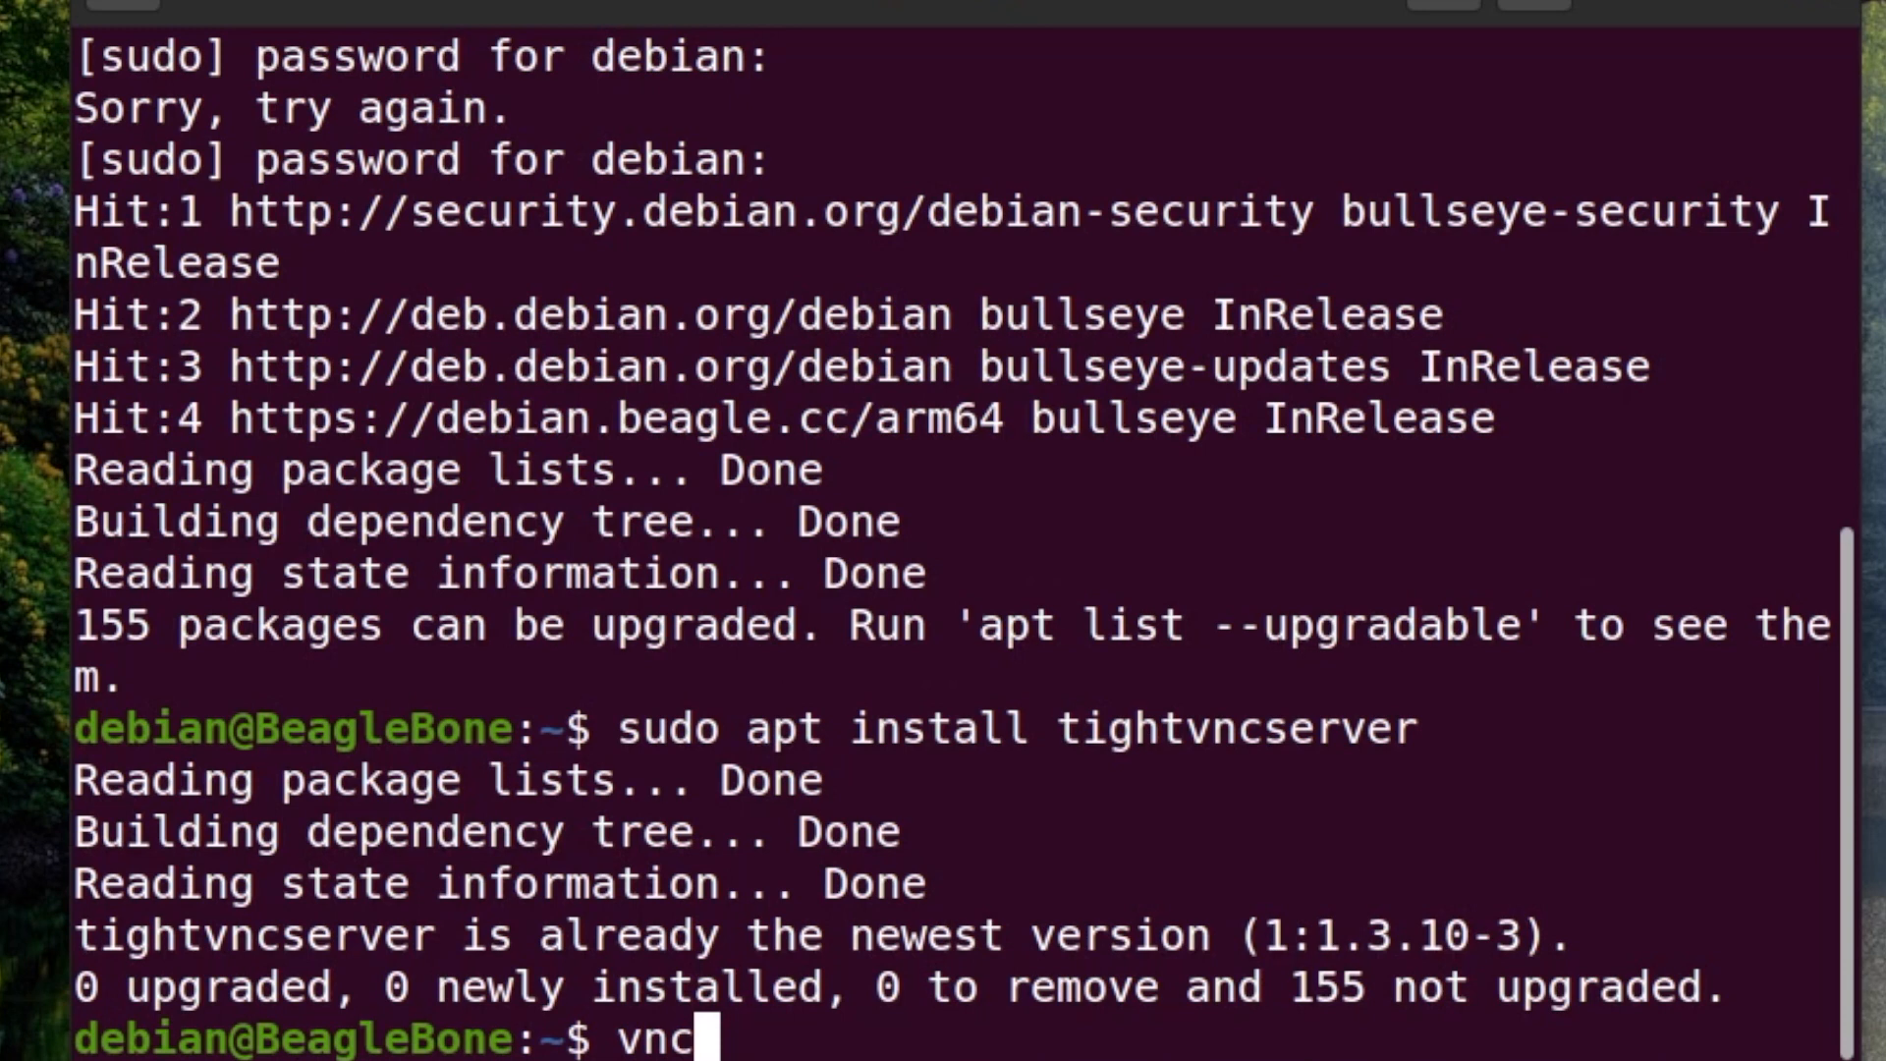
text(server)
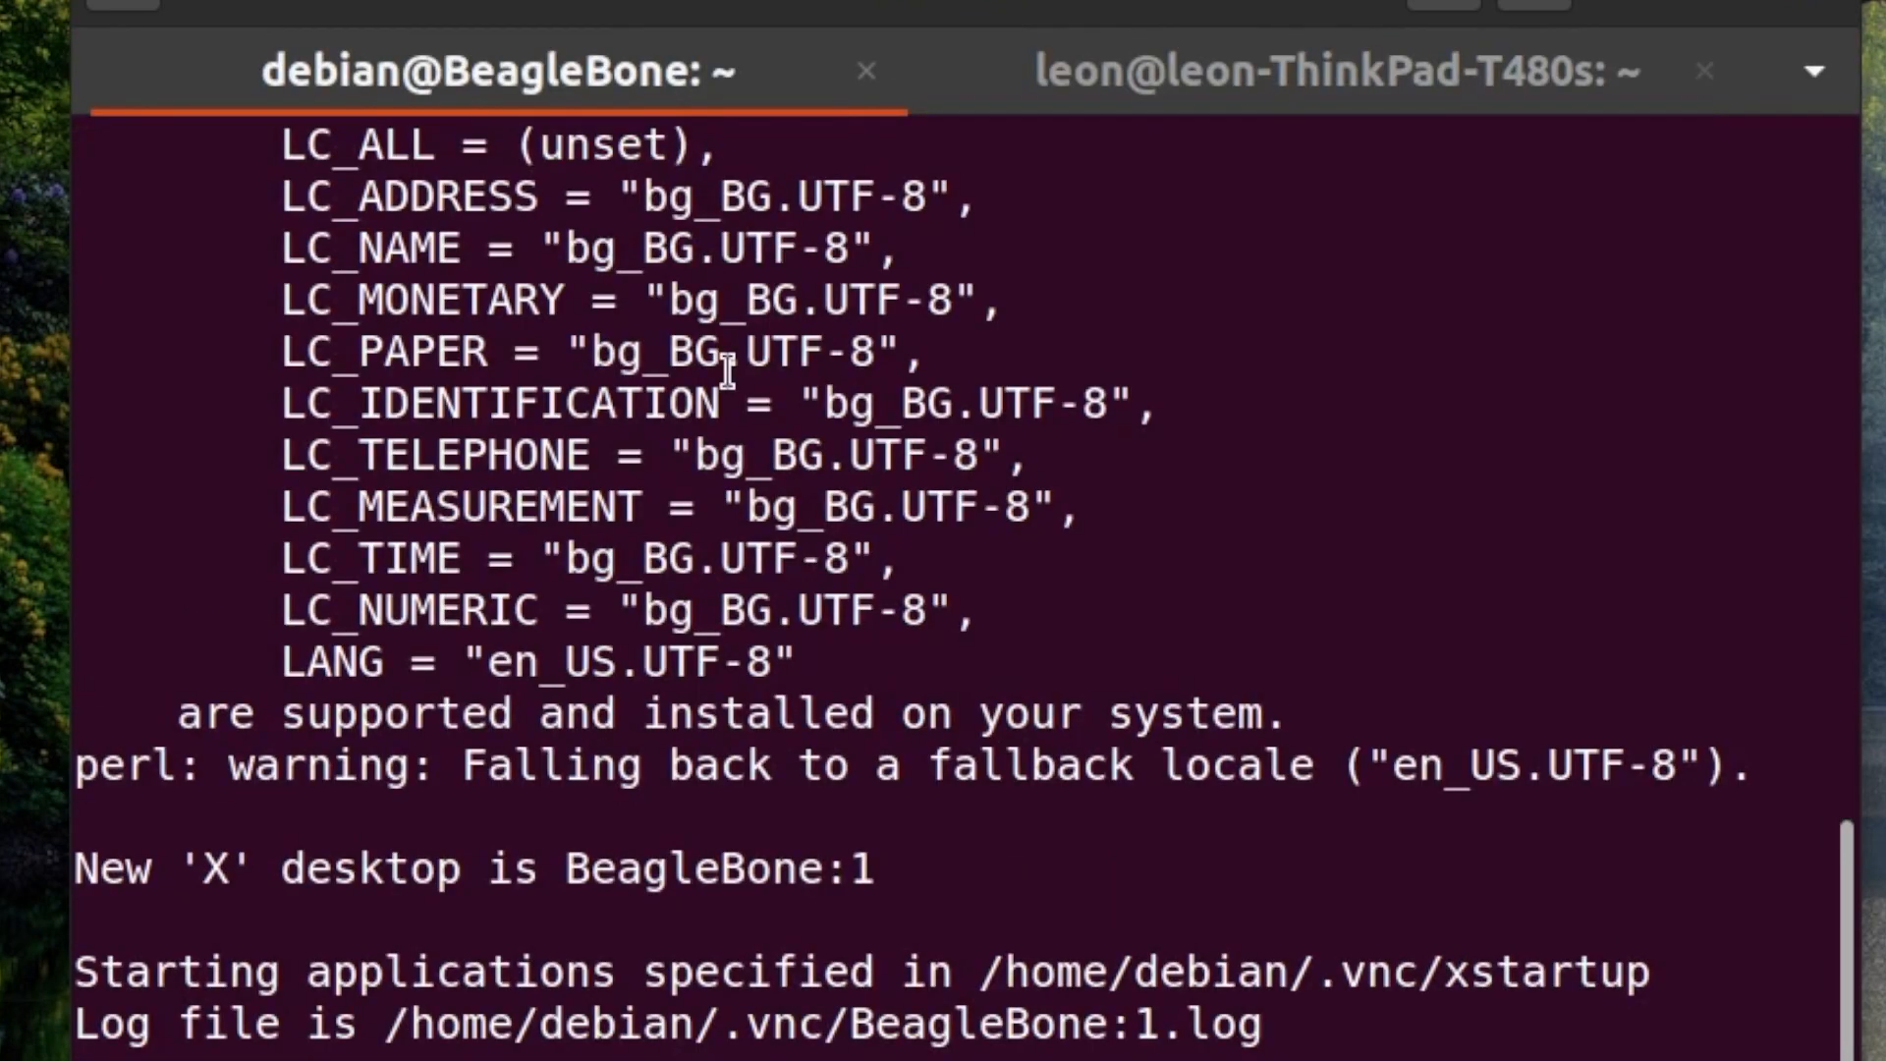
List the board's addresses with ip a and copy eth0's 192.168.5.221
key(Return)
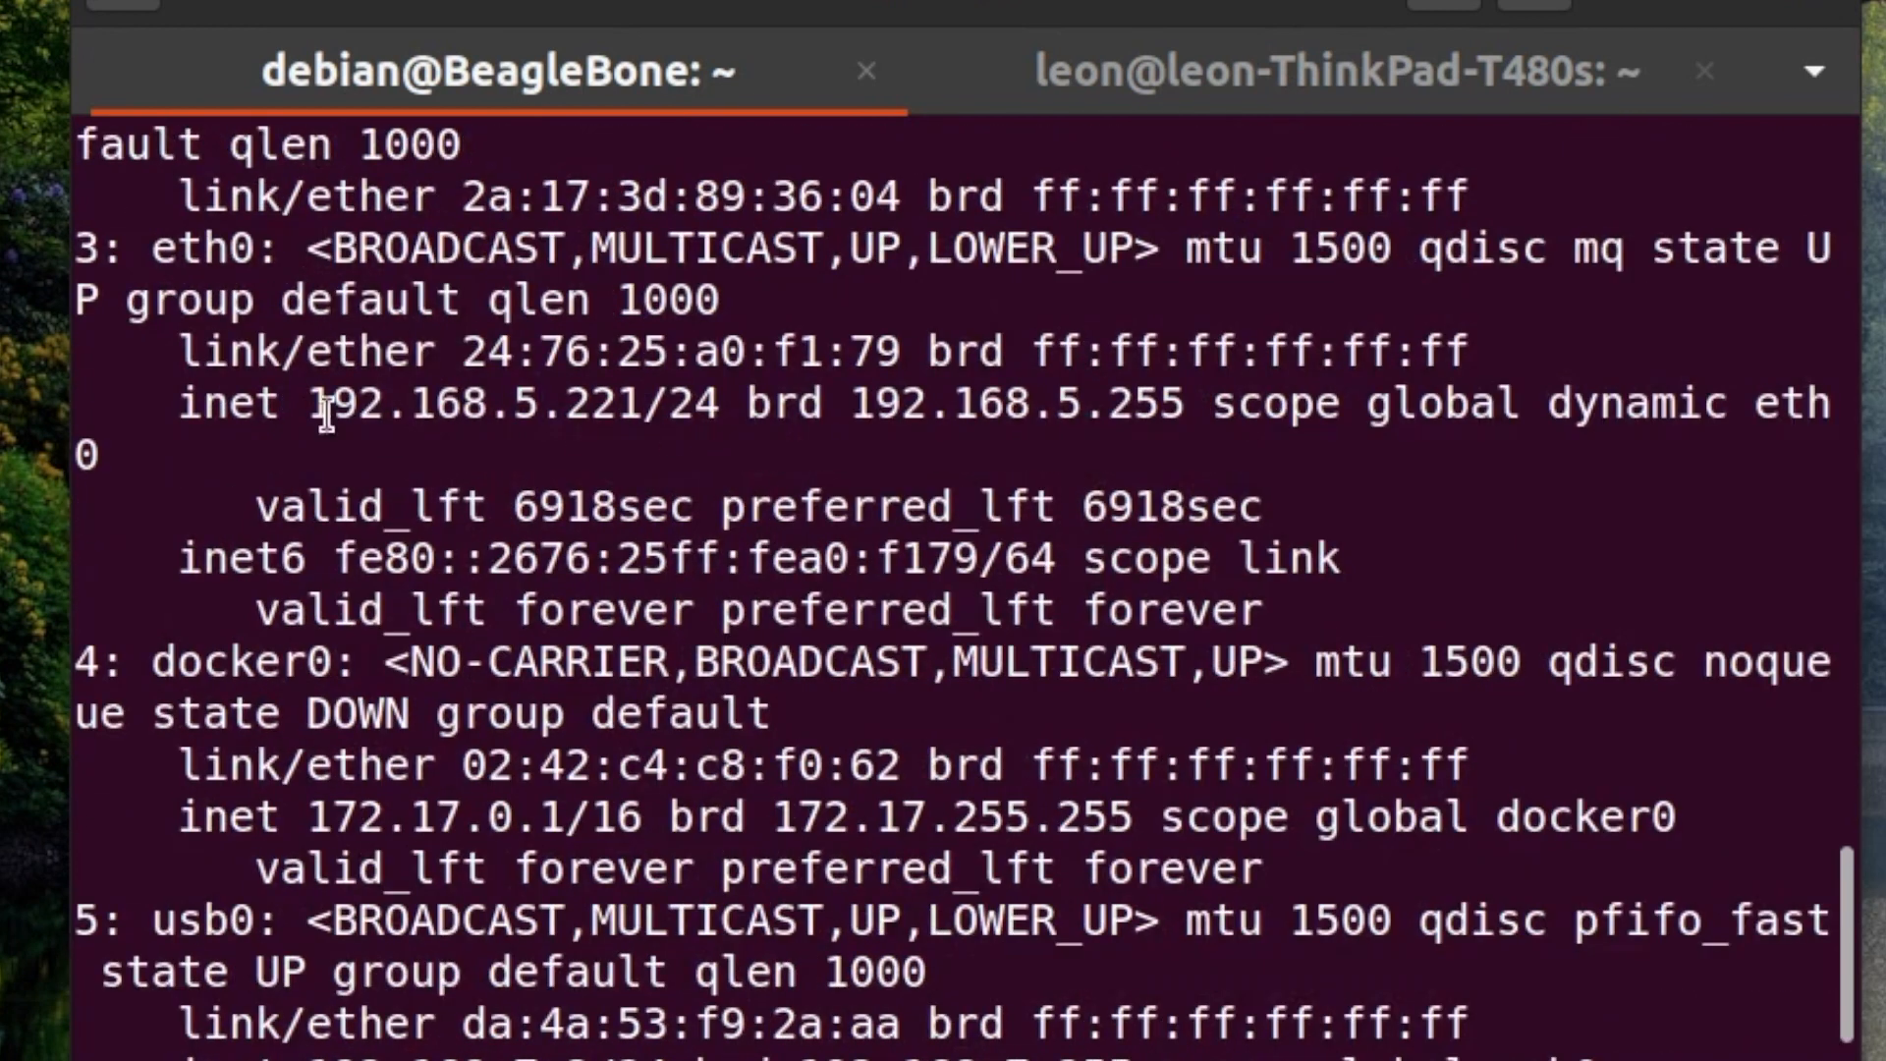
double_click(474, 405)
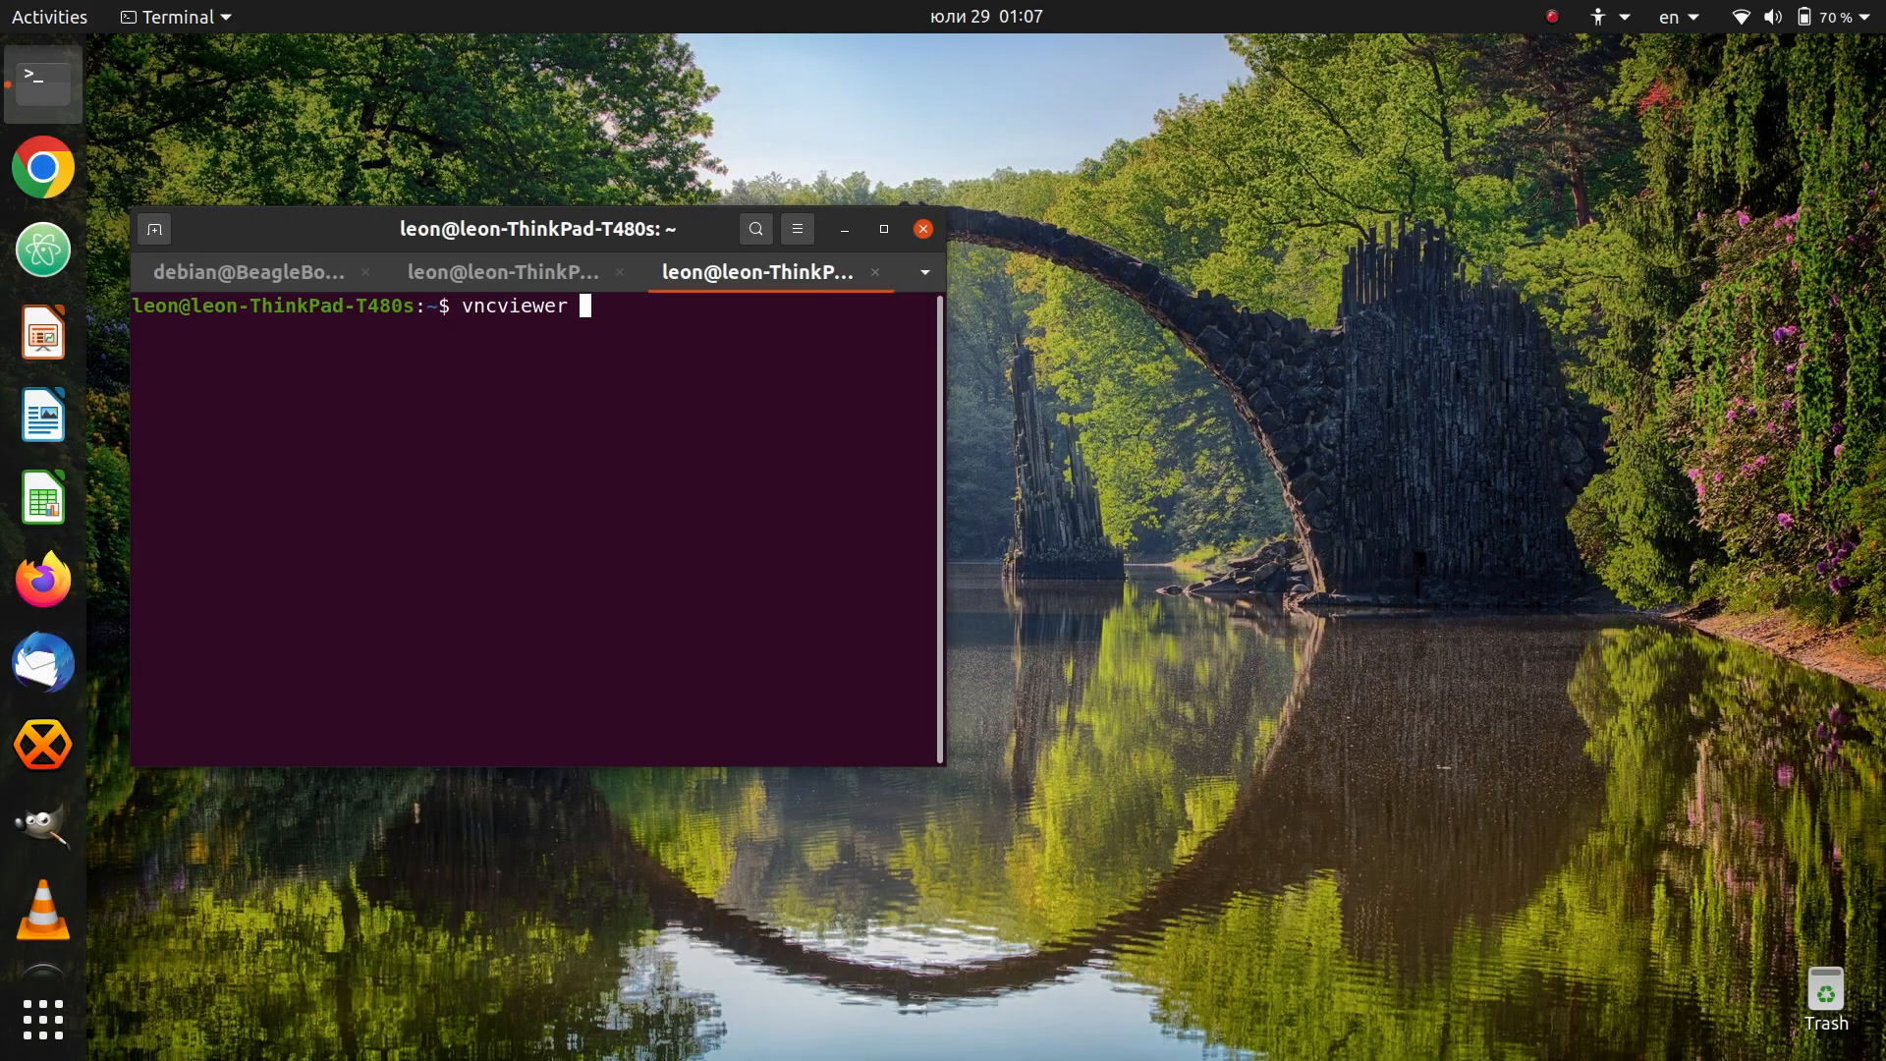
Launch vncviewer and save a new connection to 192.168.5.221:5901
key(Return)
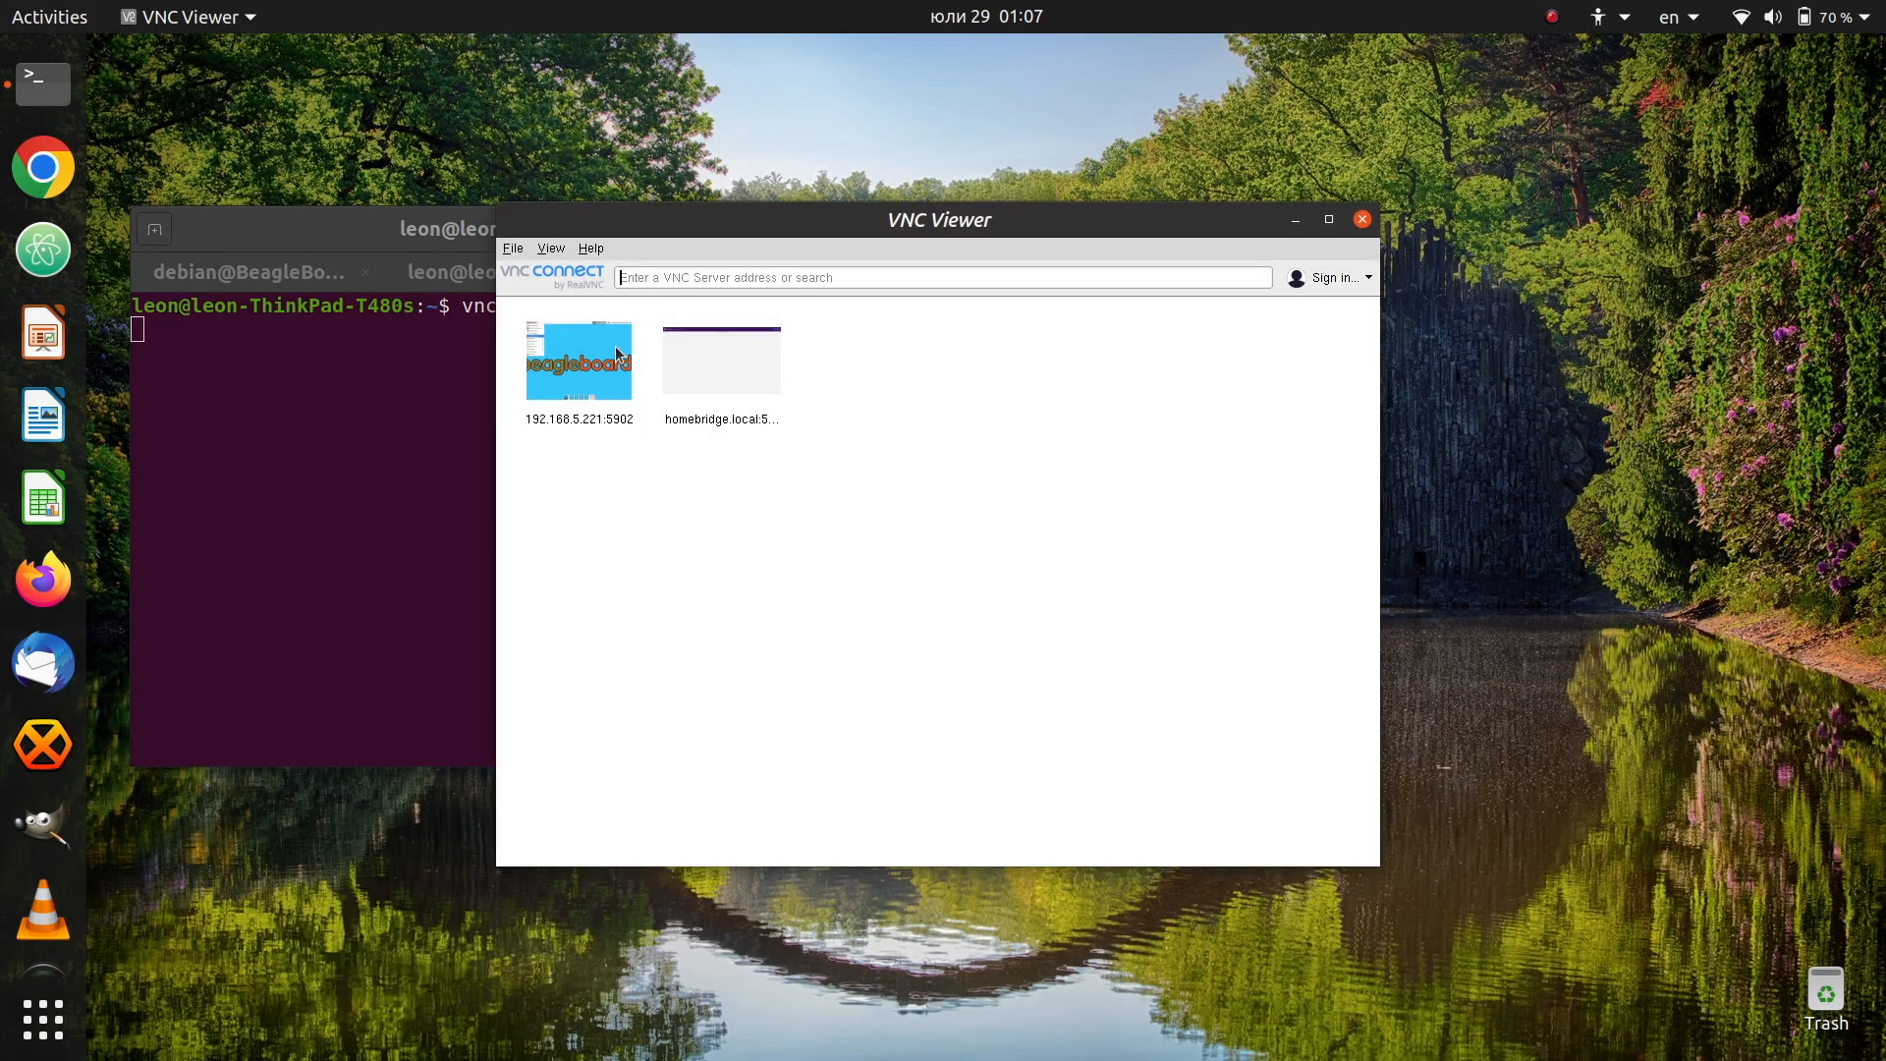
click(511, 247)
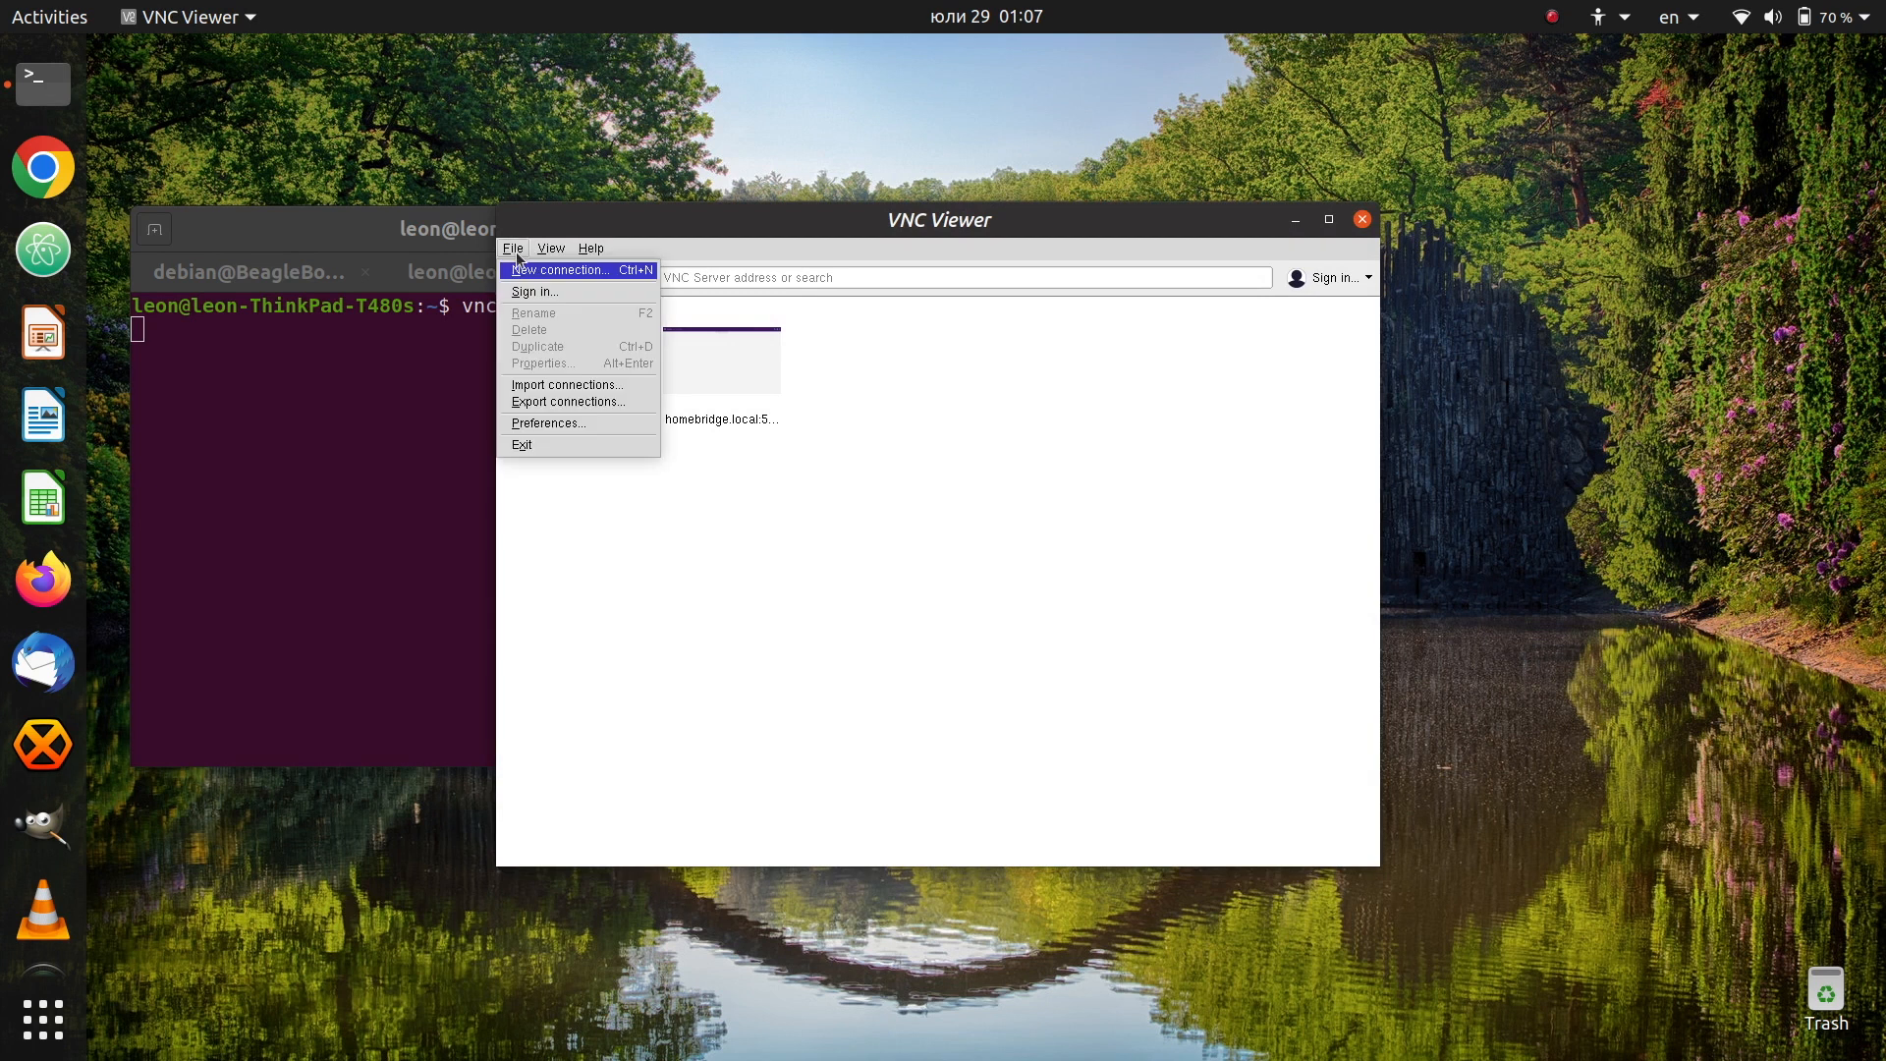
click(560, 270)
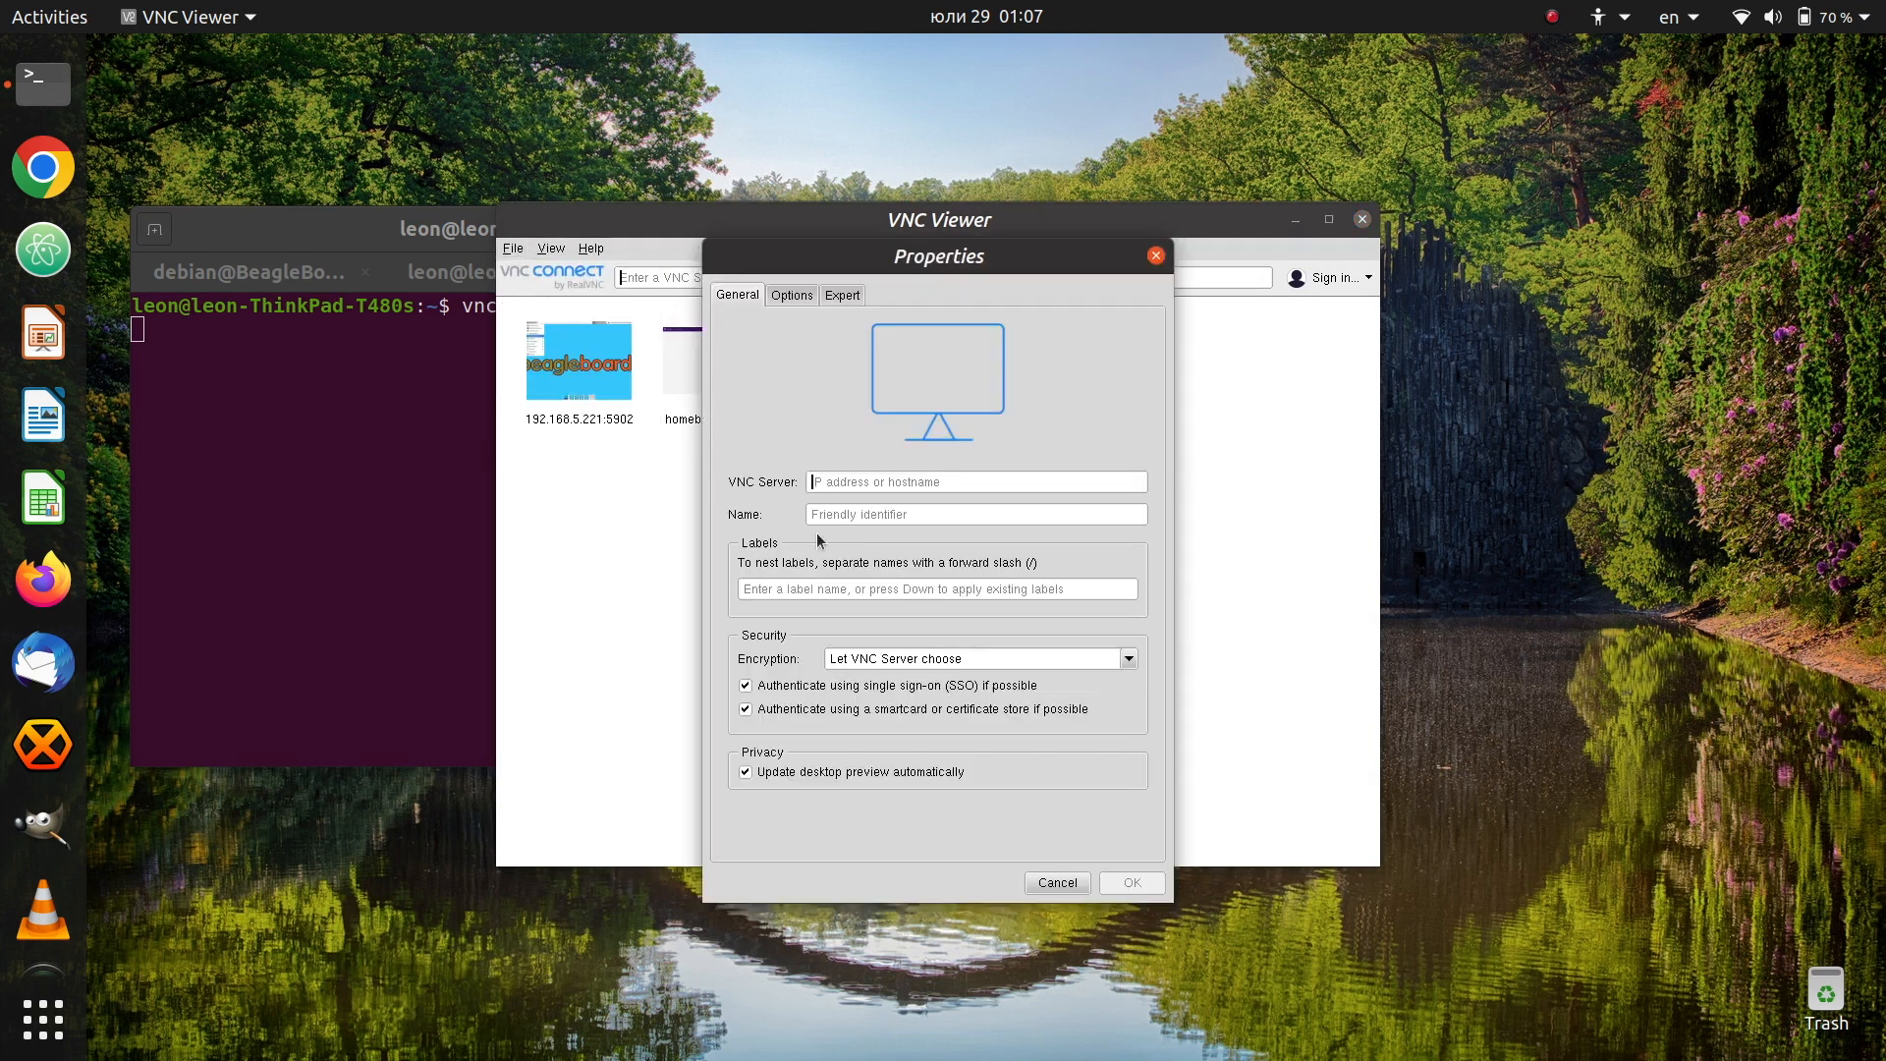
text(1)
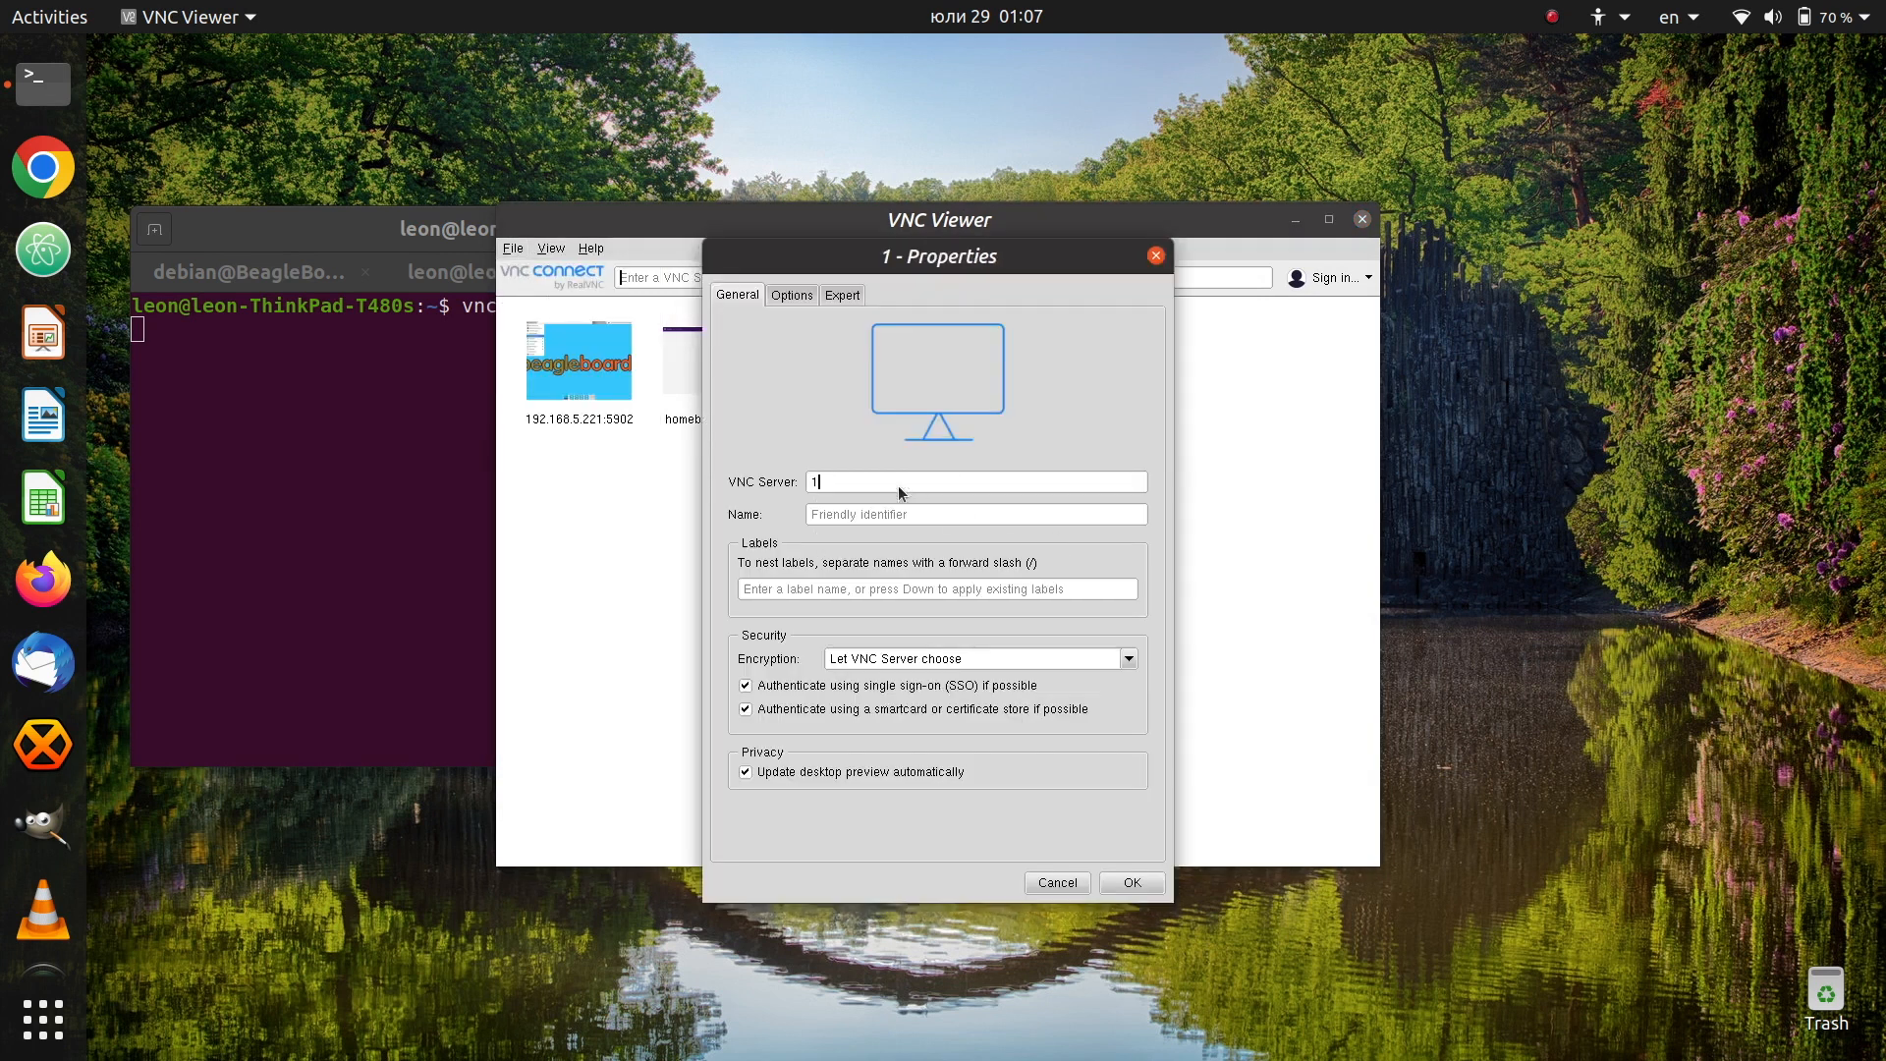
text(92.168.5.221)
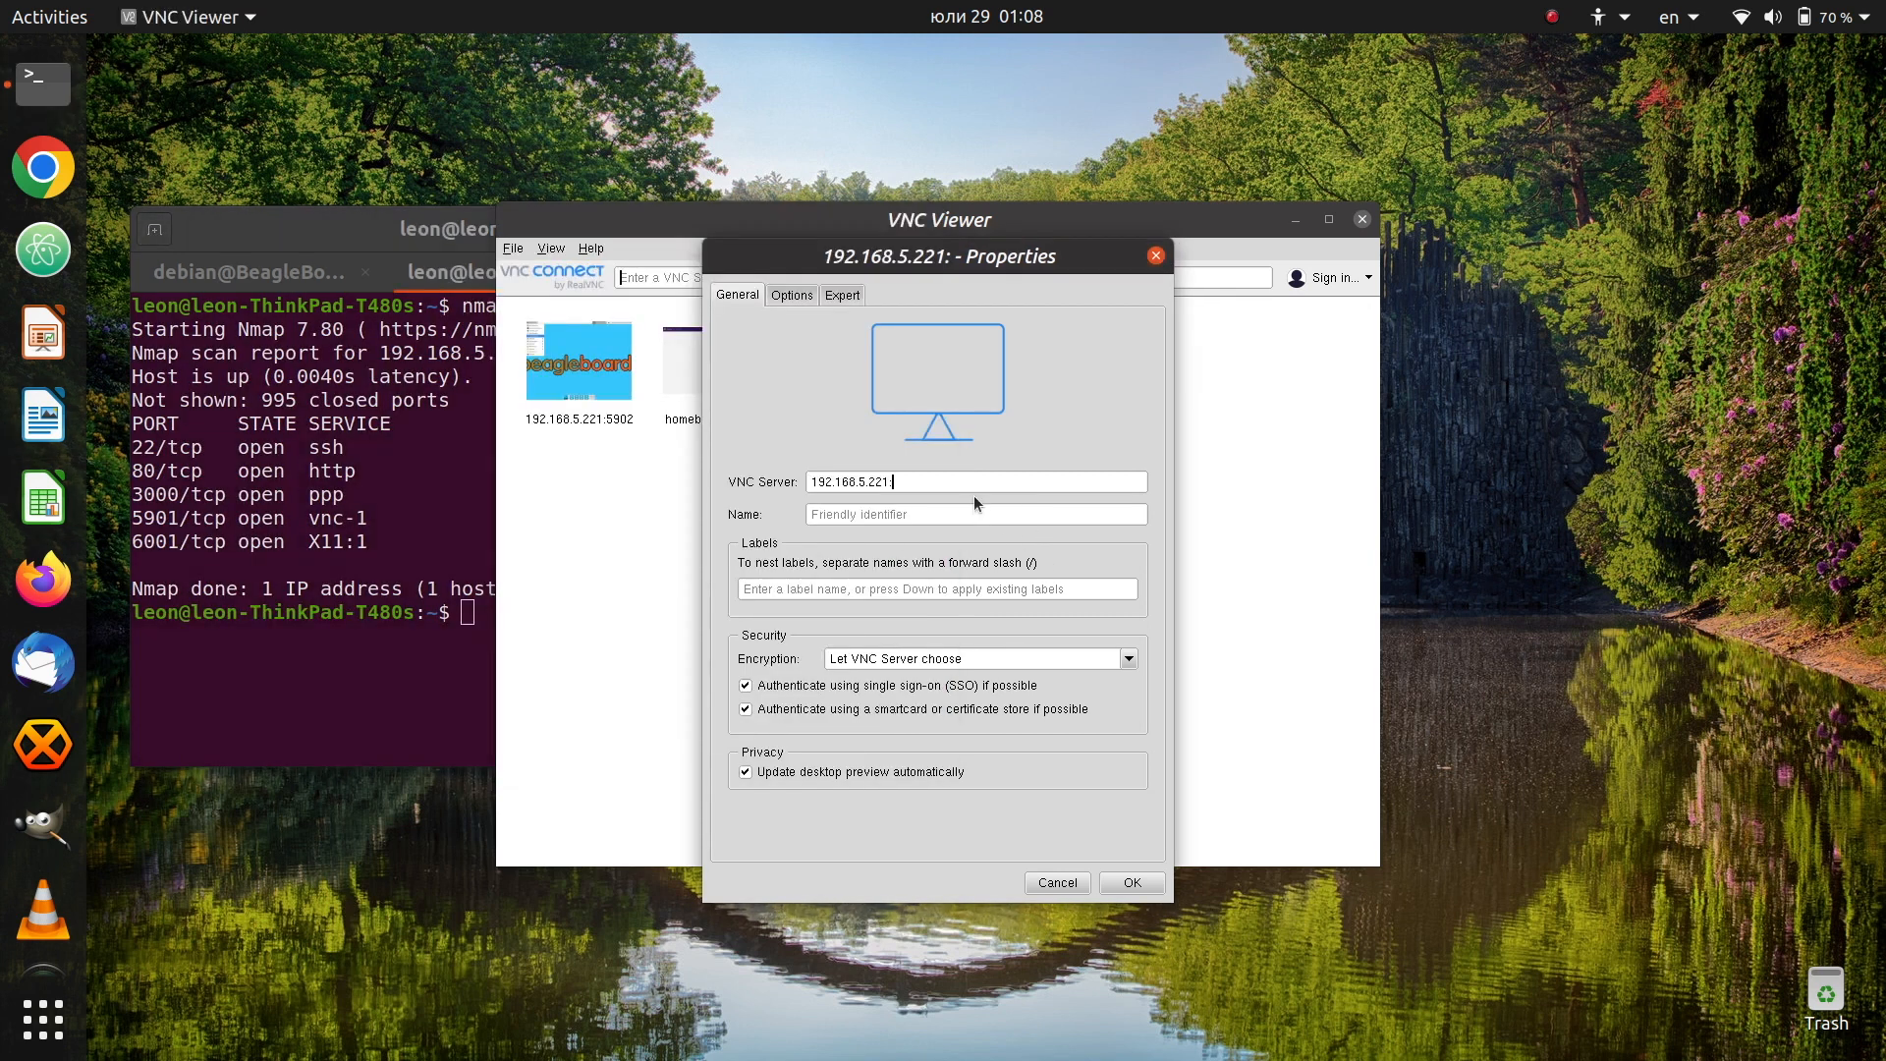
text(:5901)
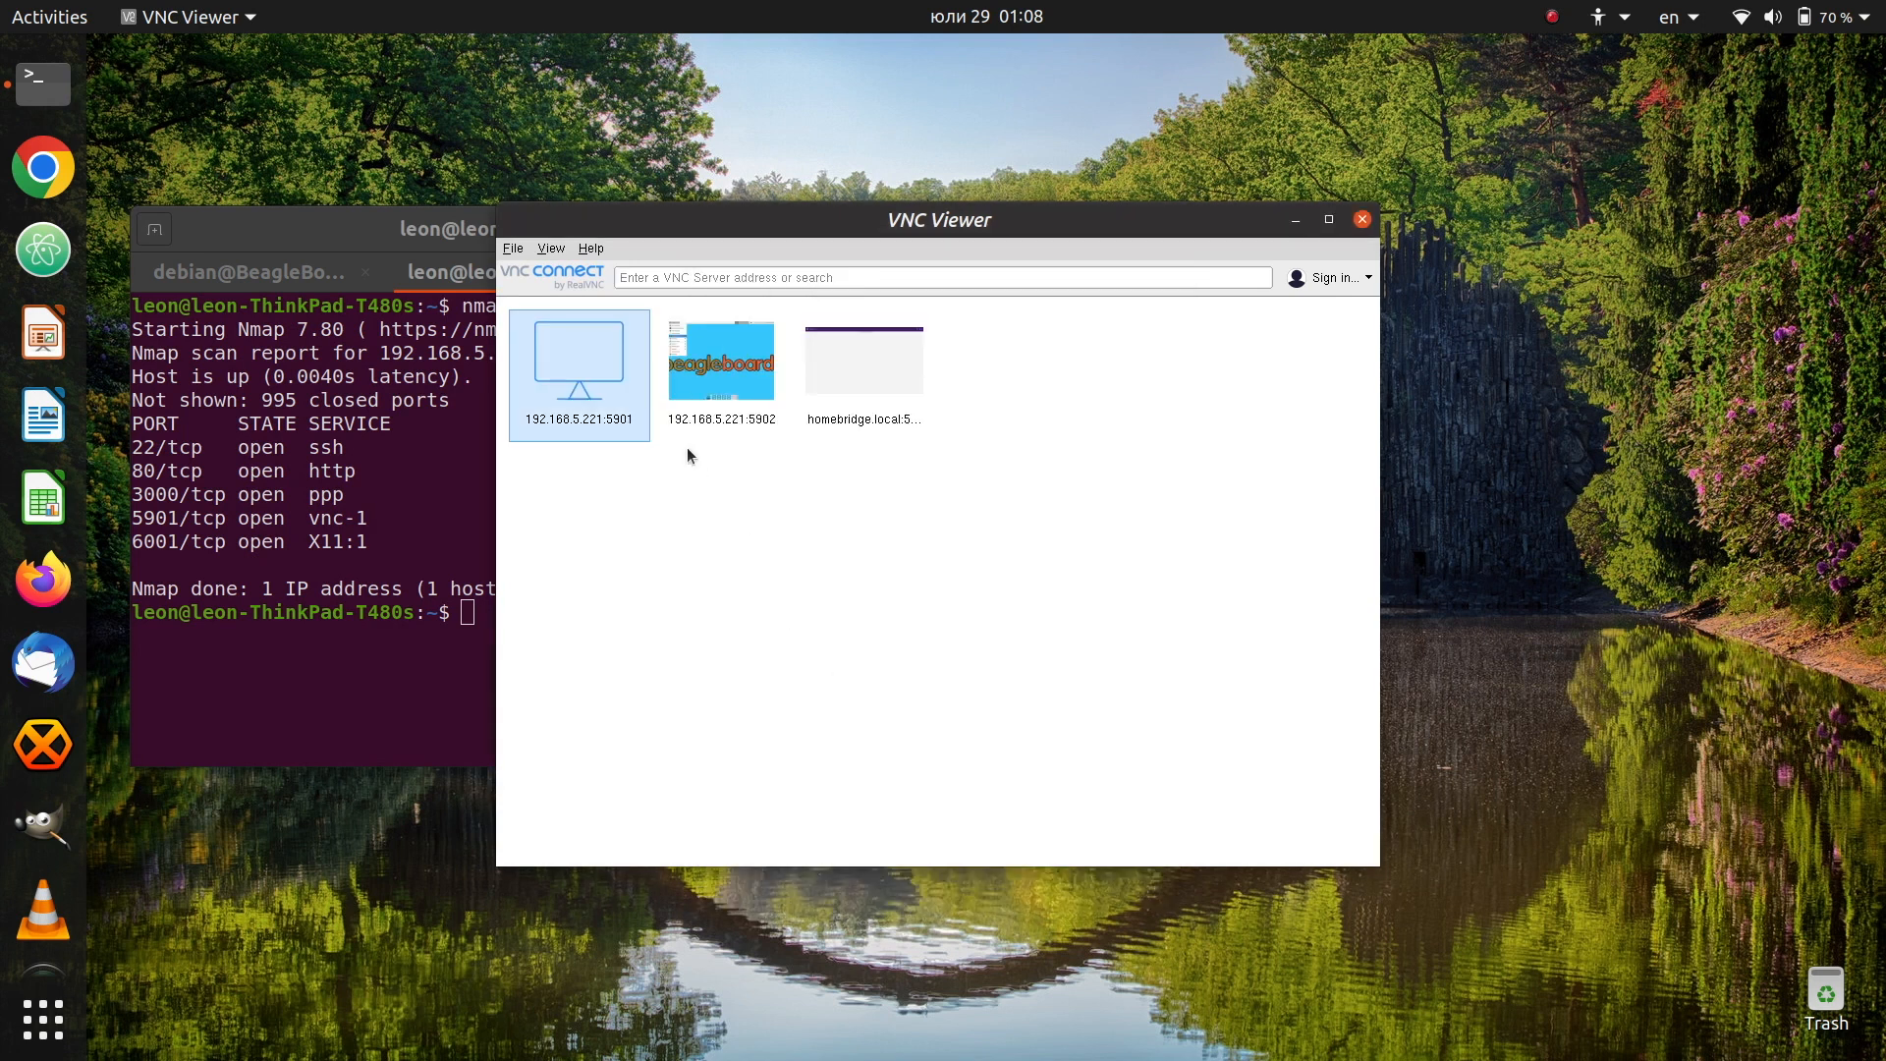
Connect to the BeagleBone at 192.168.5.221:5901 and log in with the VNC password
double_click(578, 361)
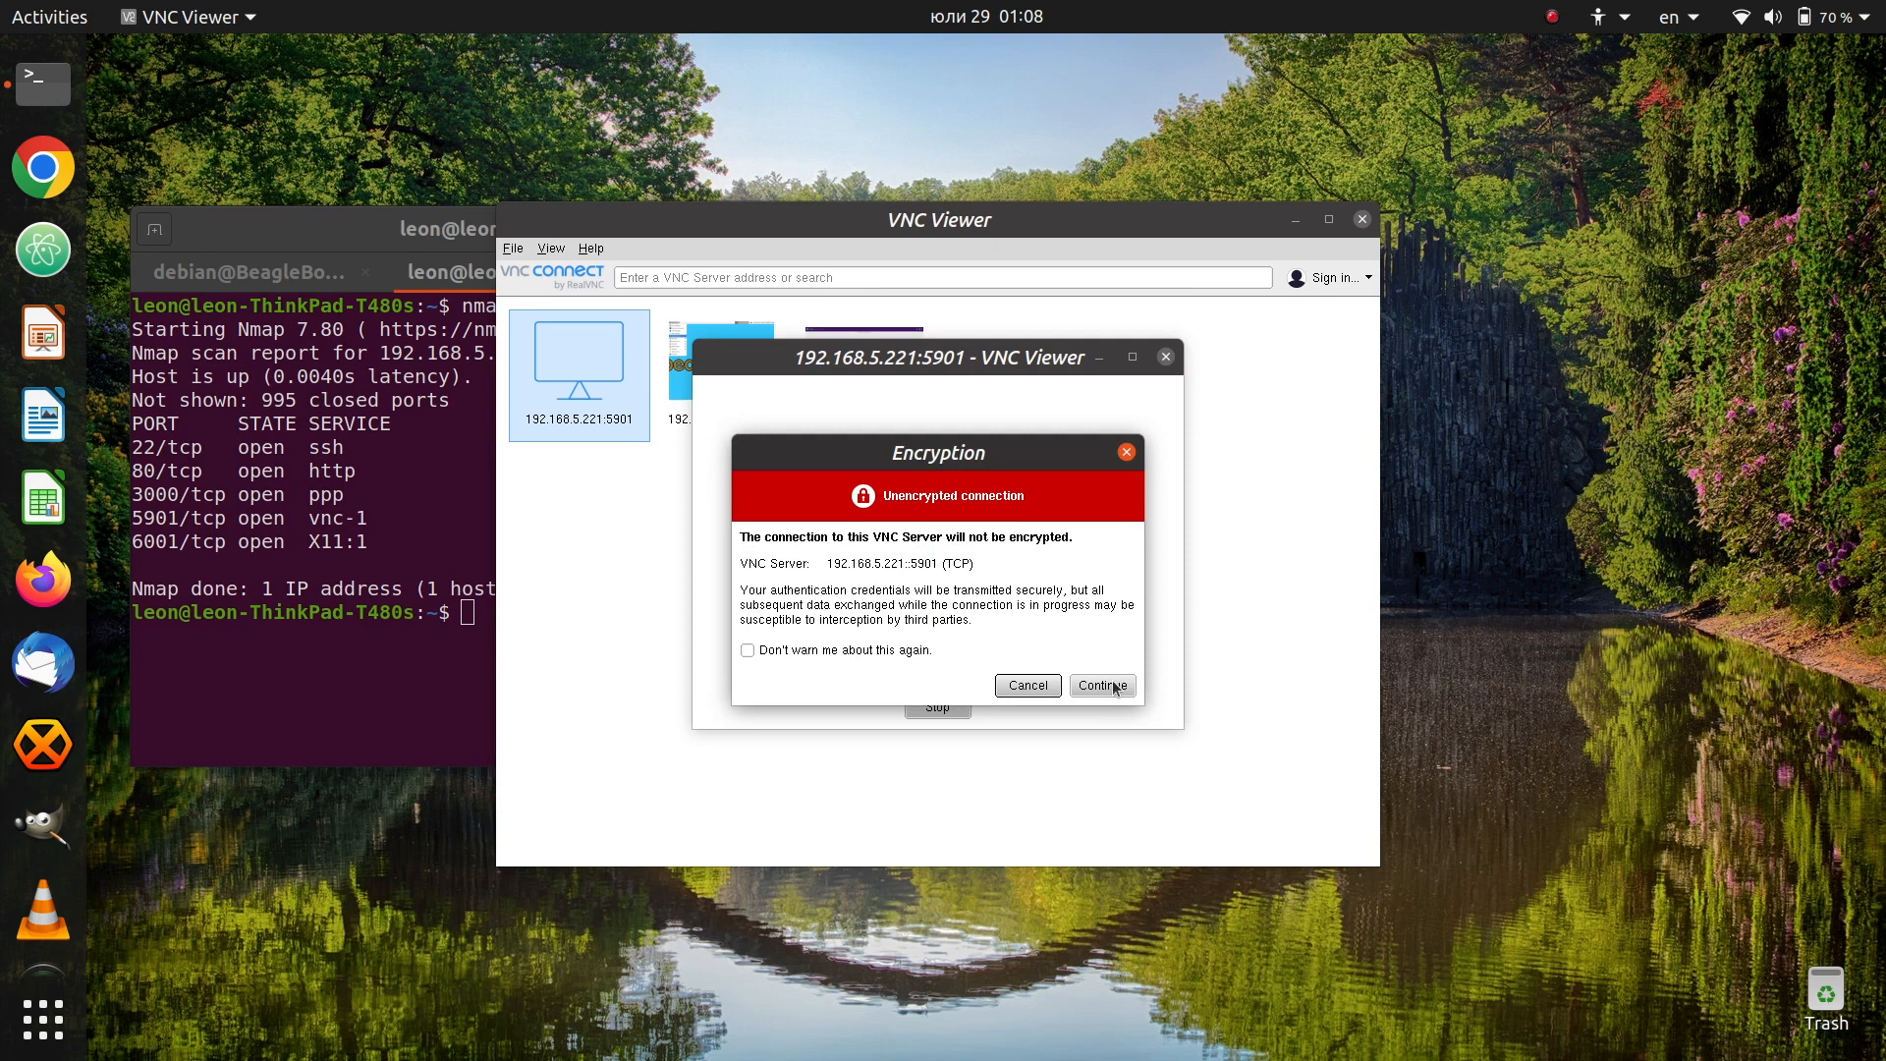
click(1102, 686)
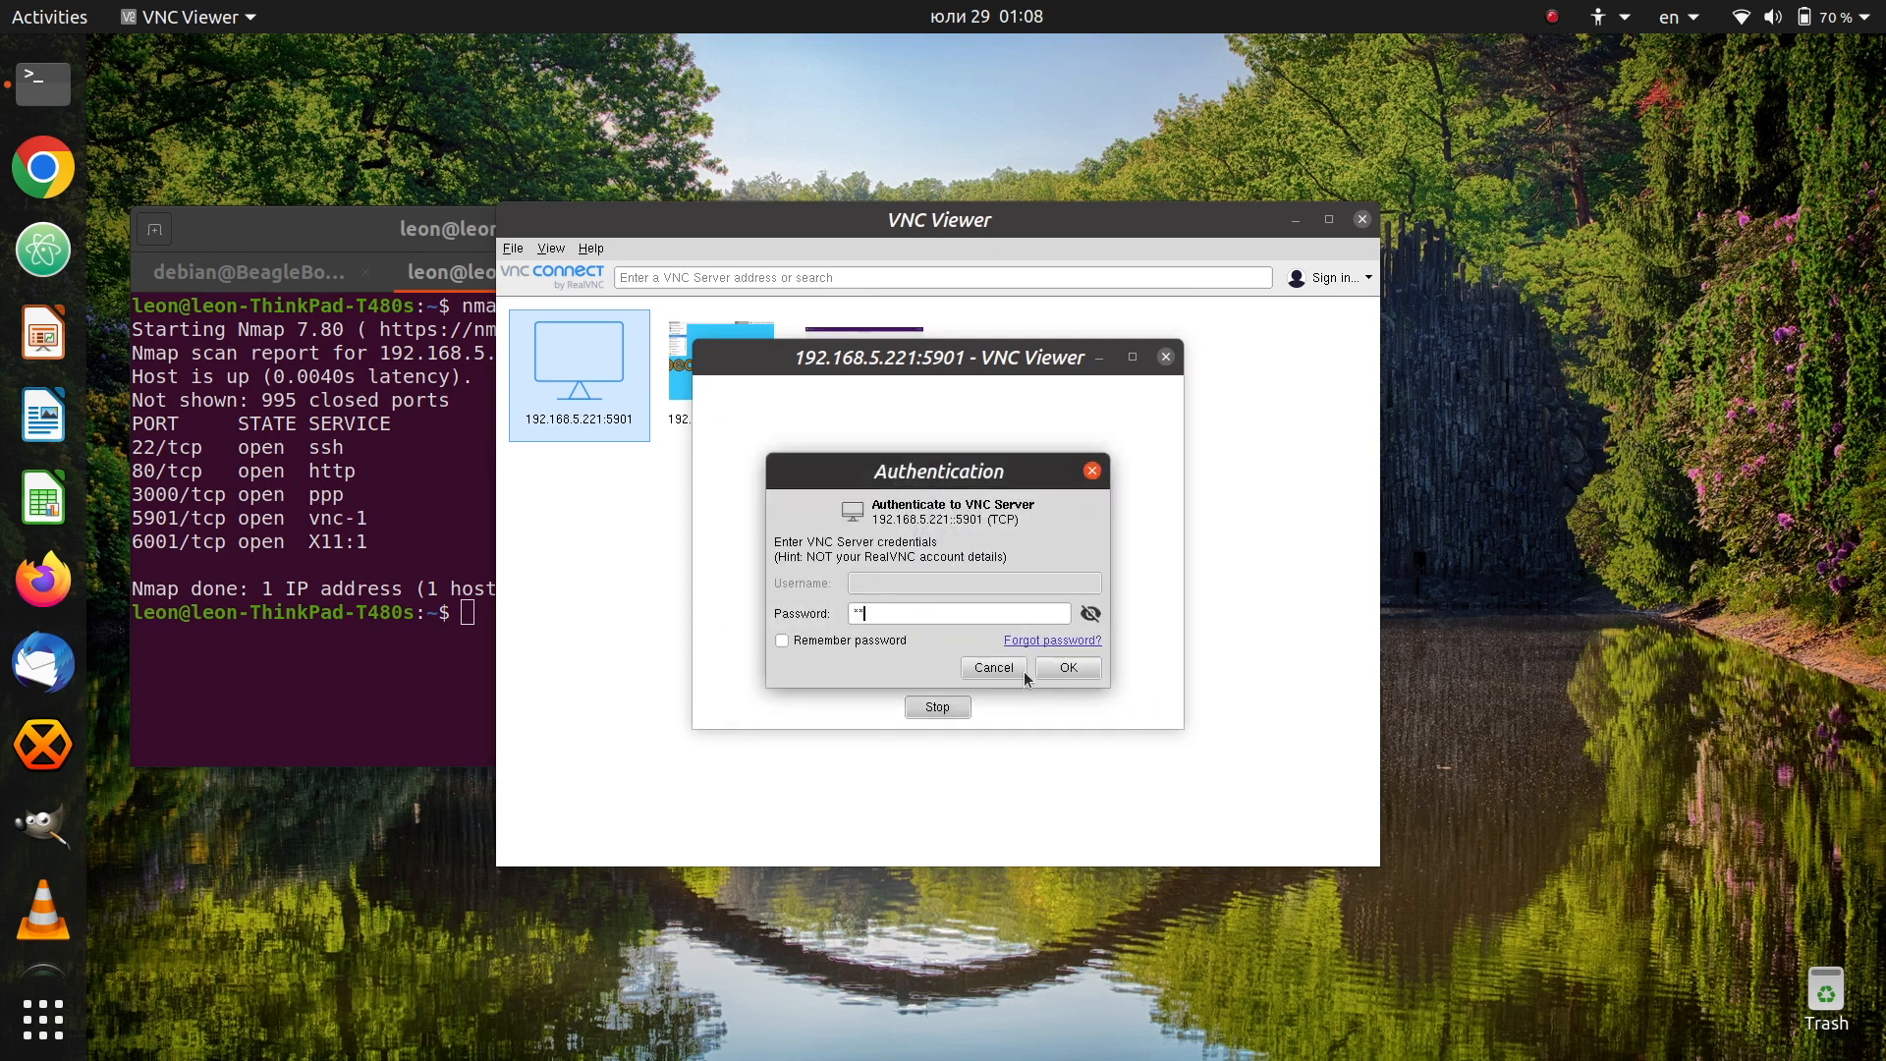
click(1068, 666)
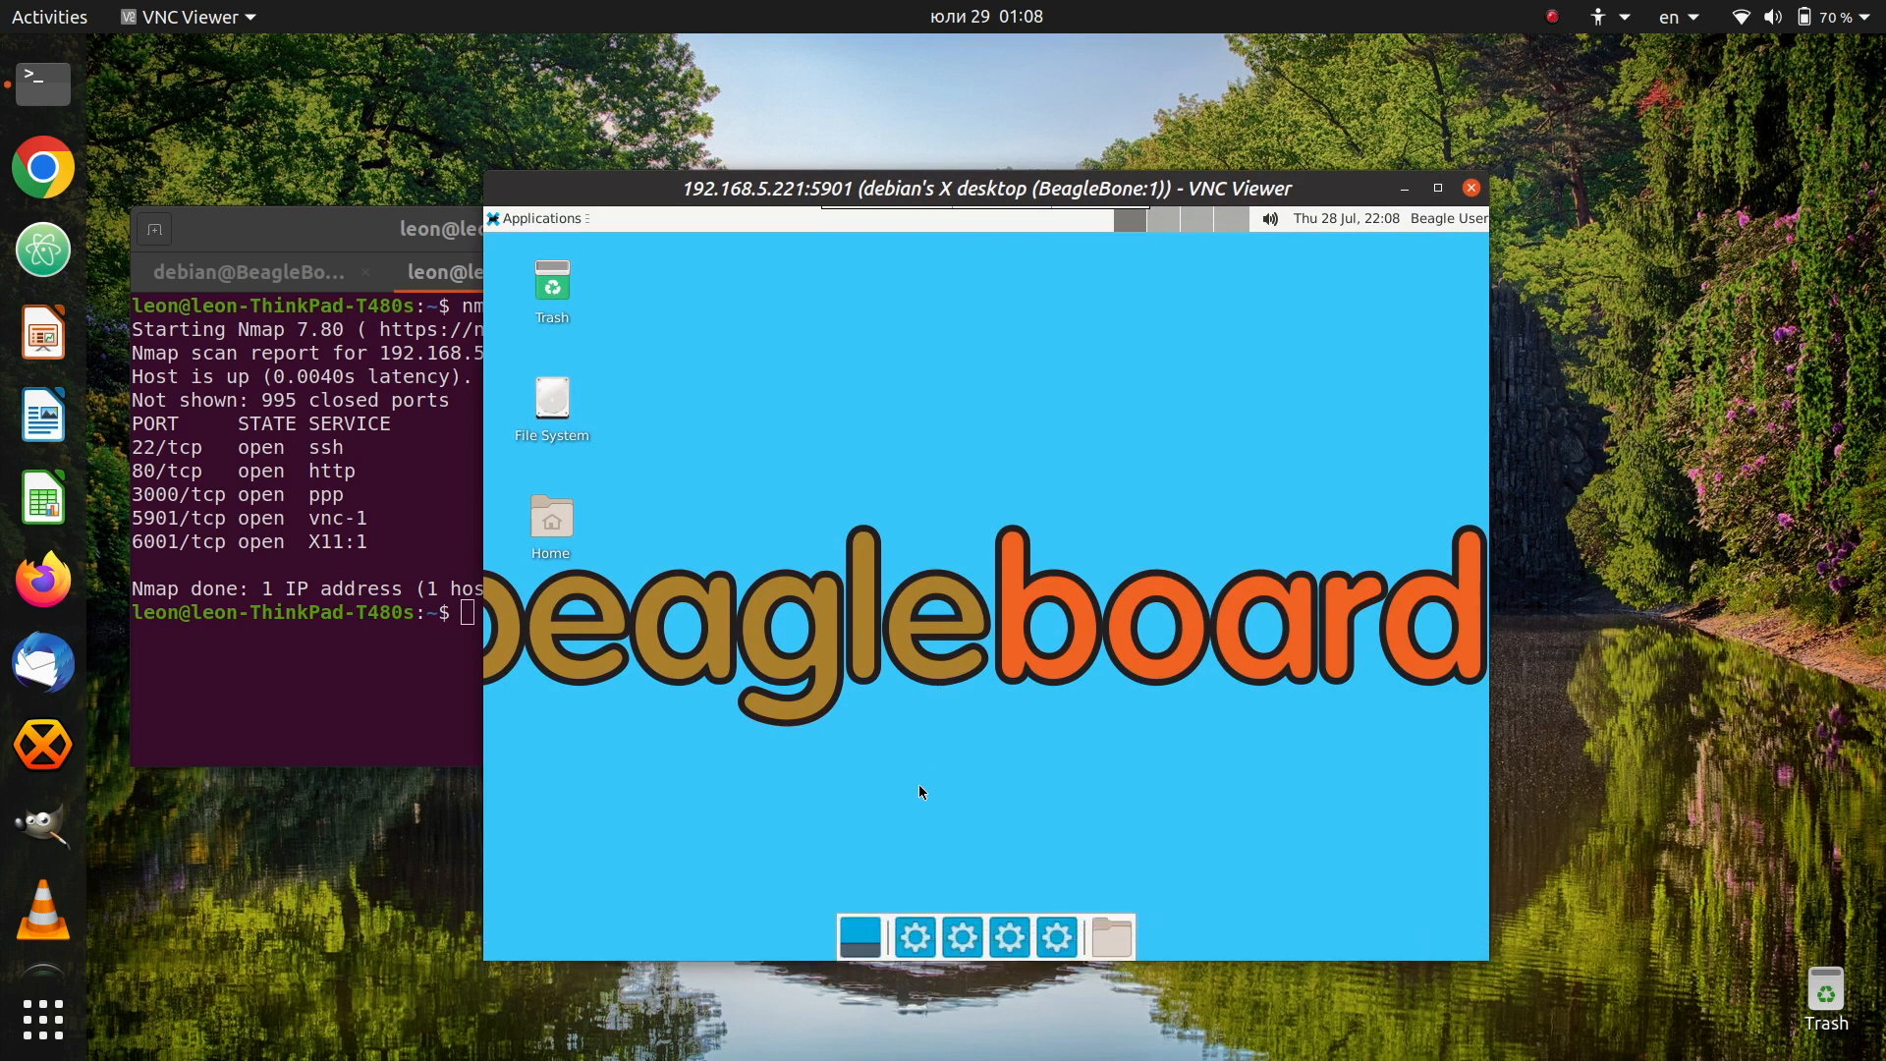
Open the Applications menu on the remote Xfce panel
click(538, 218)
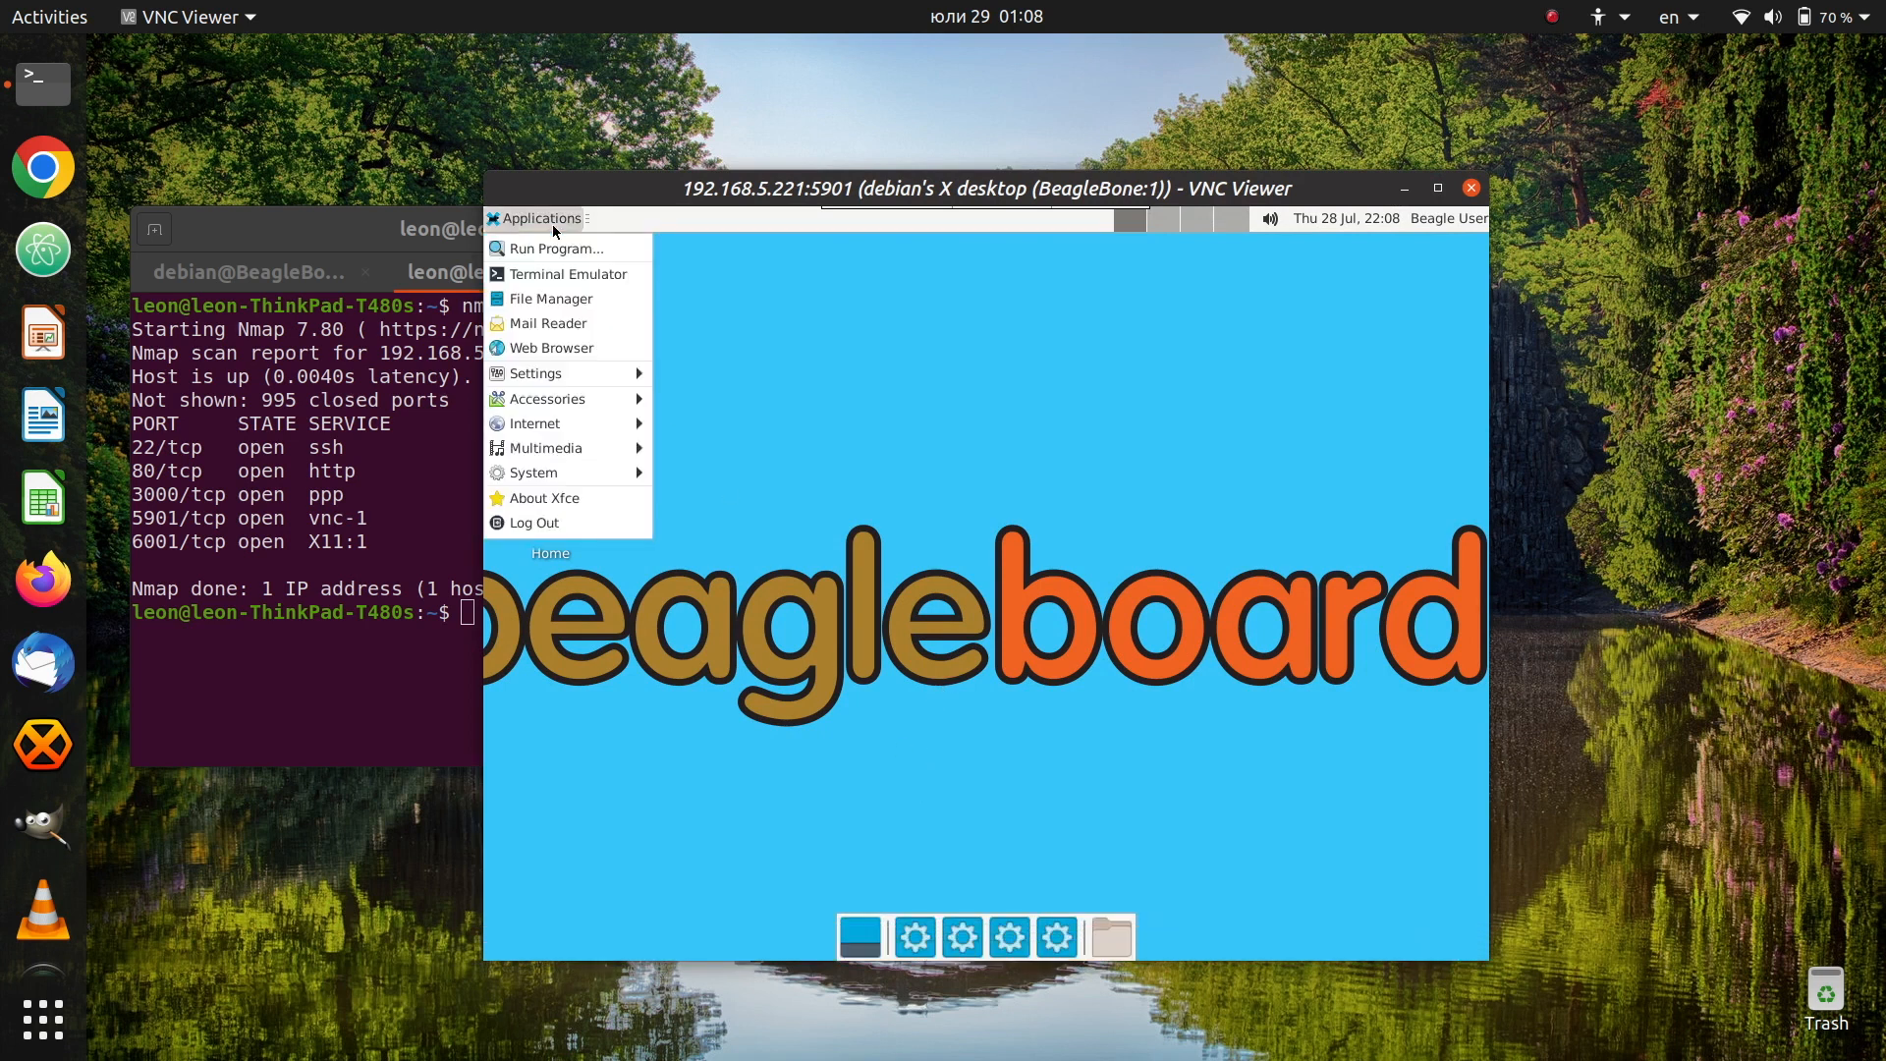
mouse_move(551, 374)
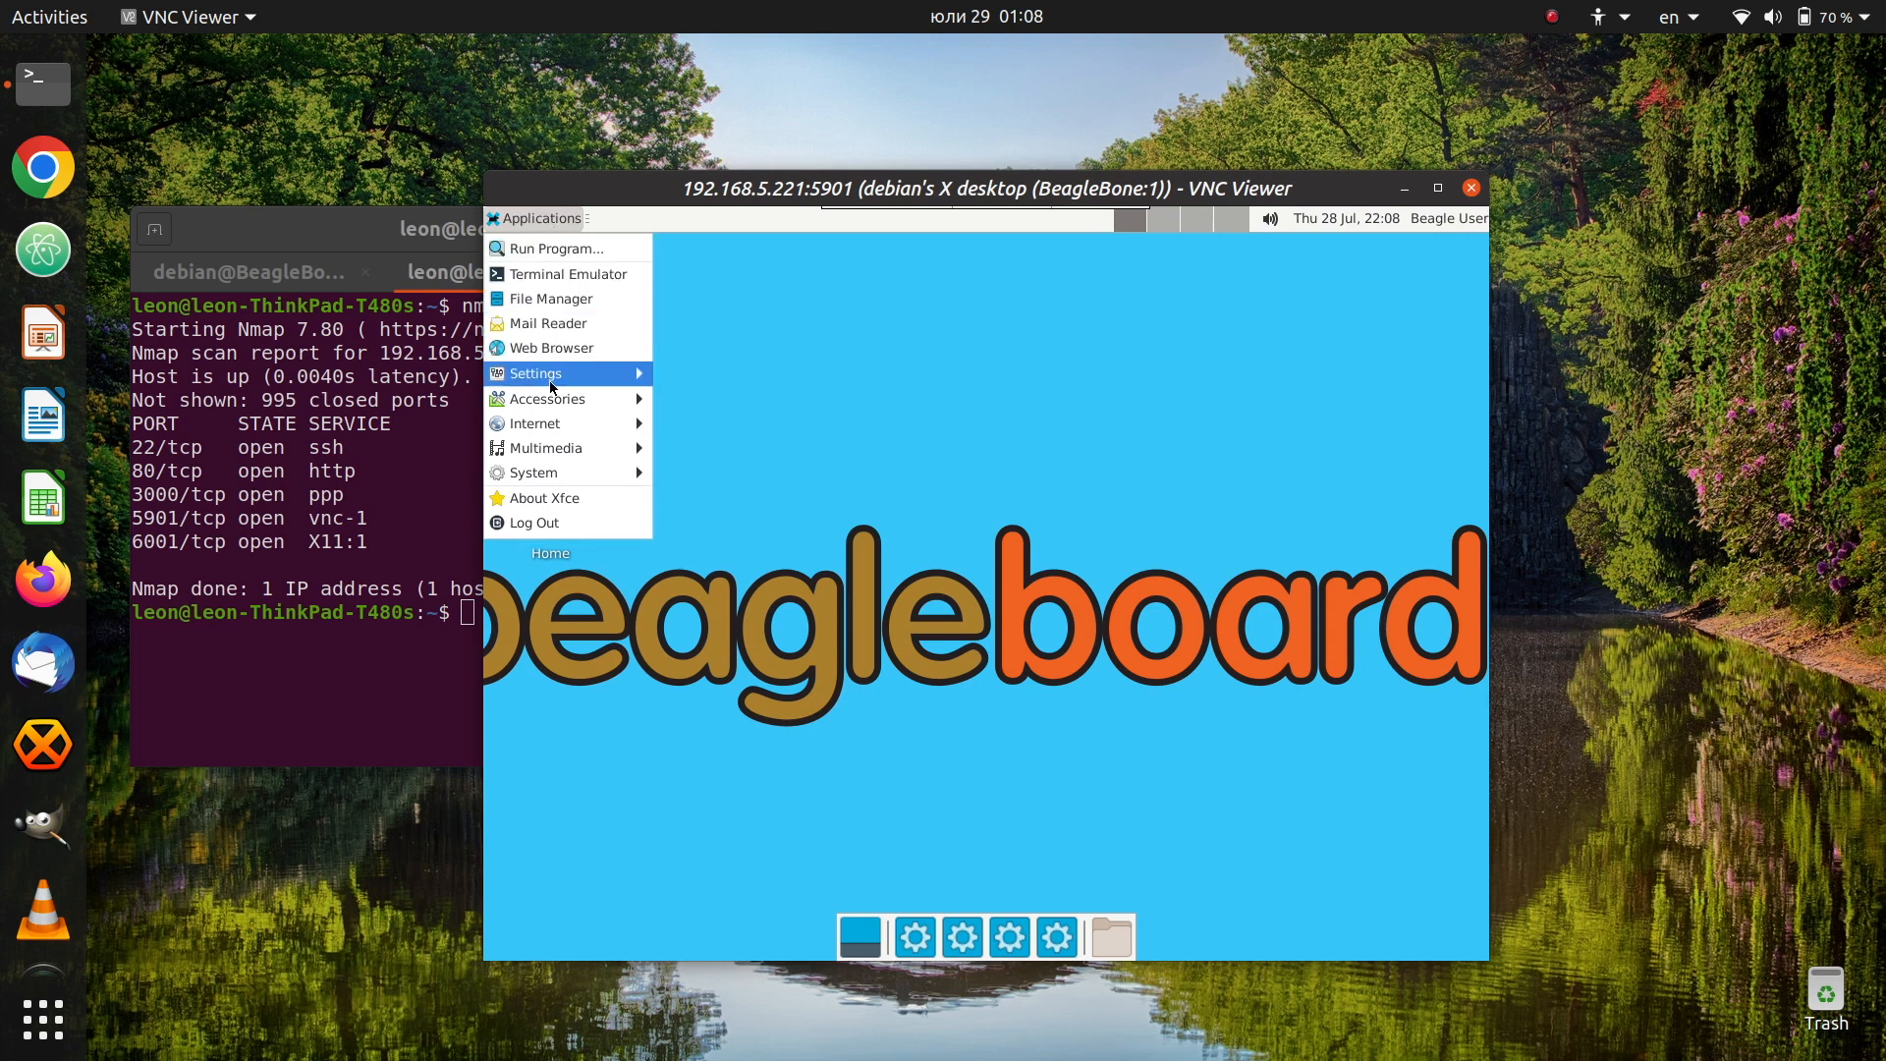
mouse_move(545, 448)
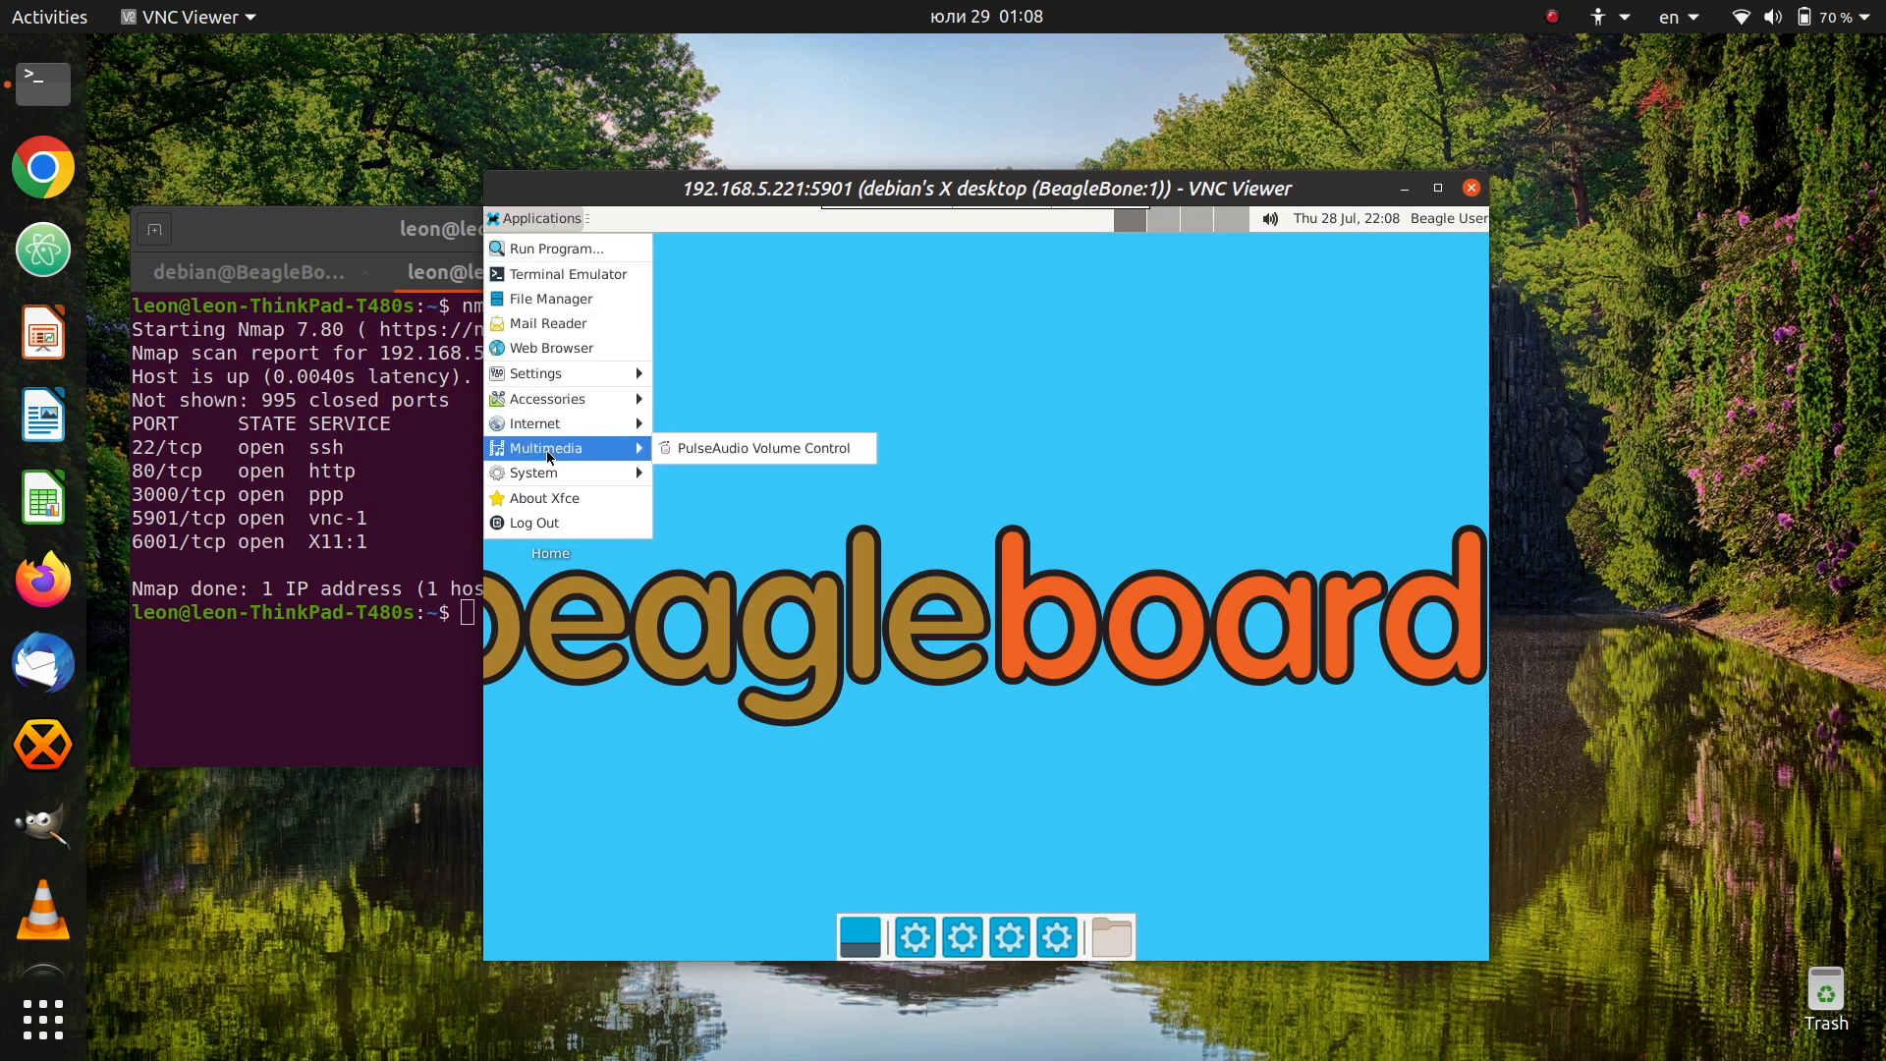
mouse_move(554, 479)
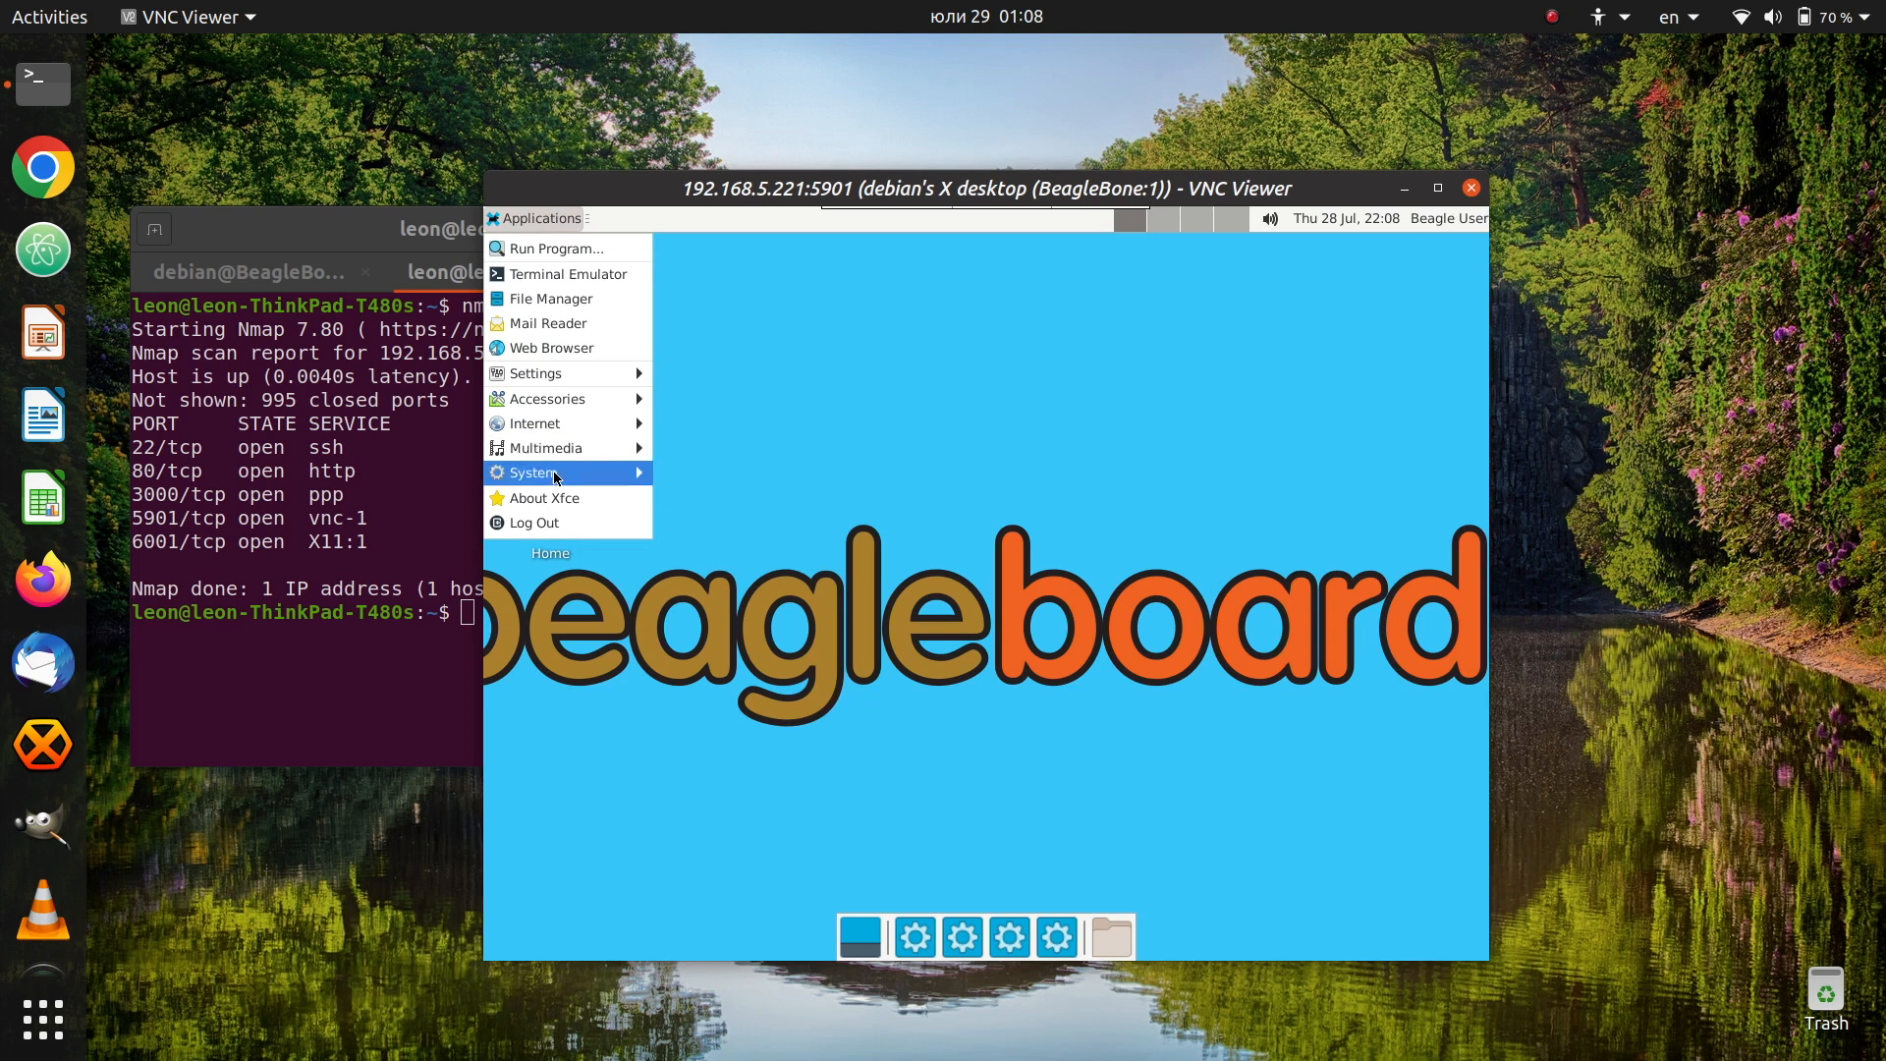
View About Xfce system details (Debian 11, 64-bit, 3.7 GiB) and close the window
click(542, 498)
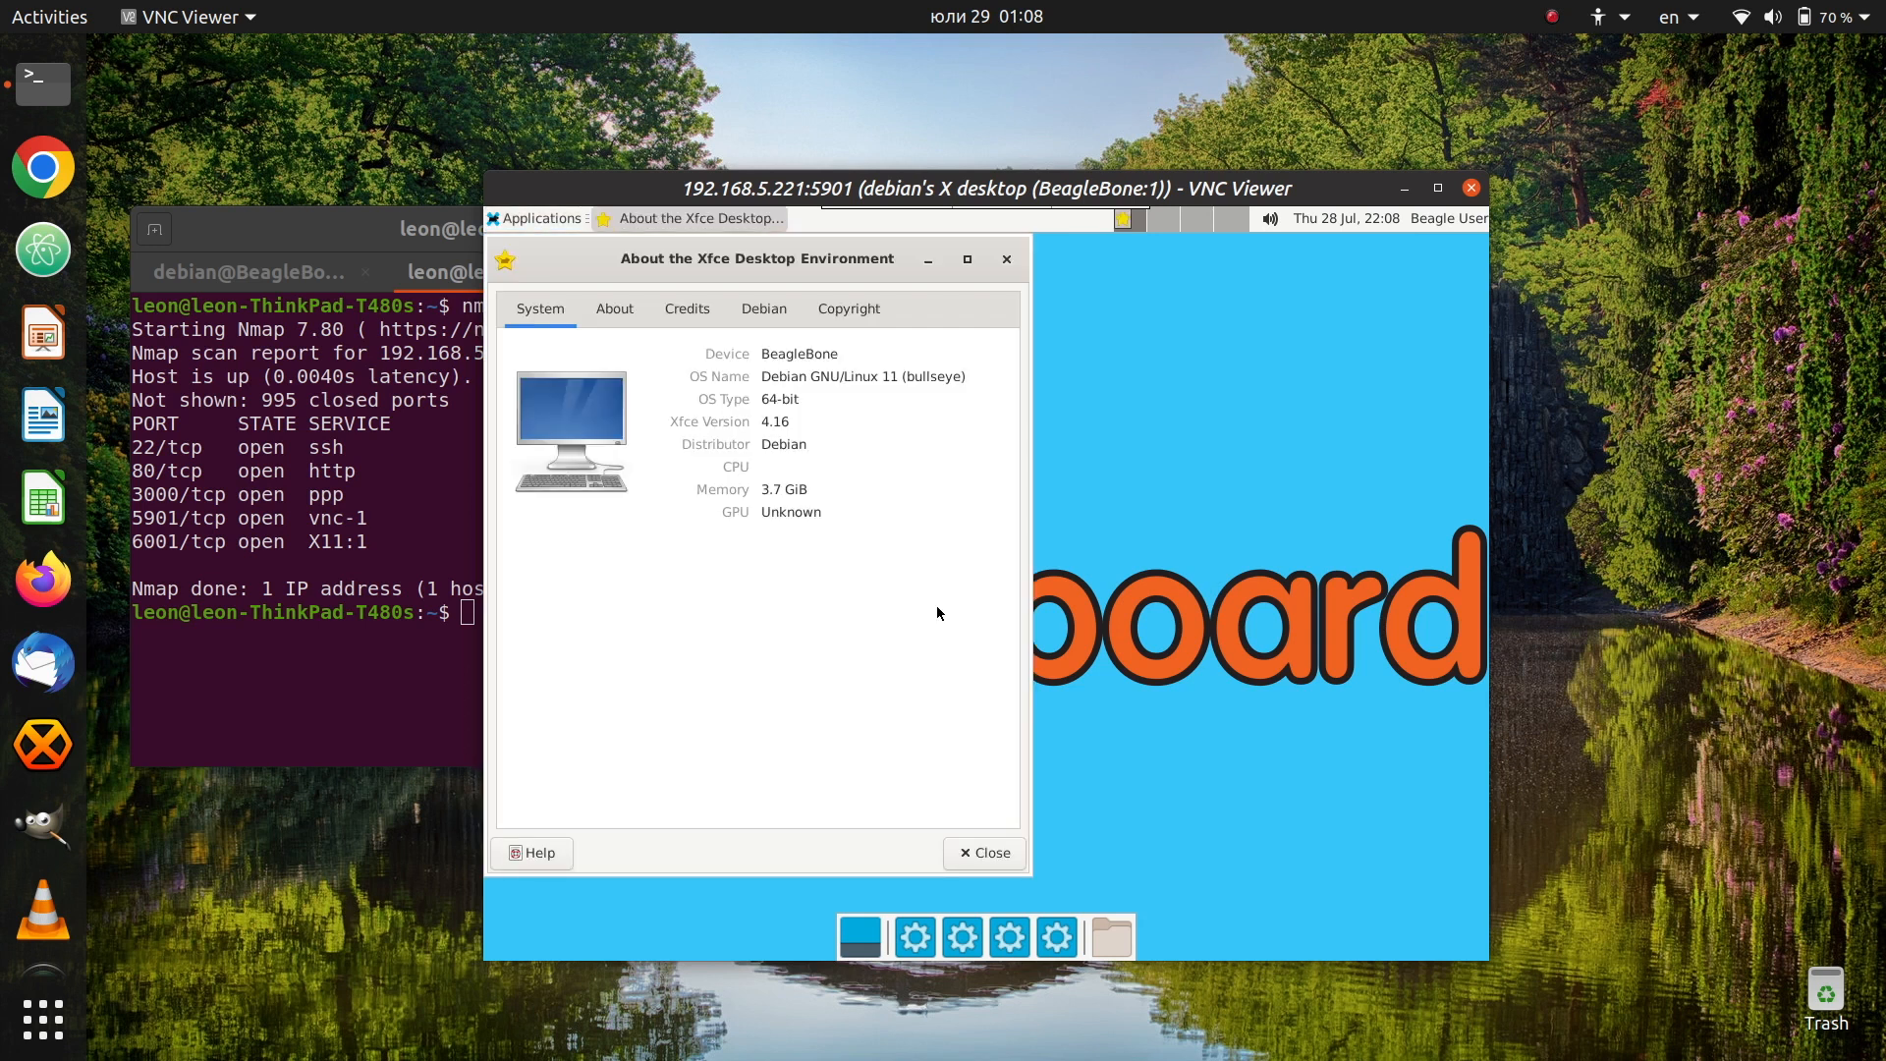
mouse_move(773, 411)
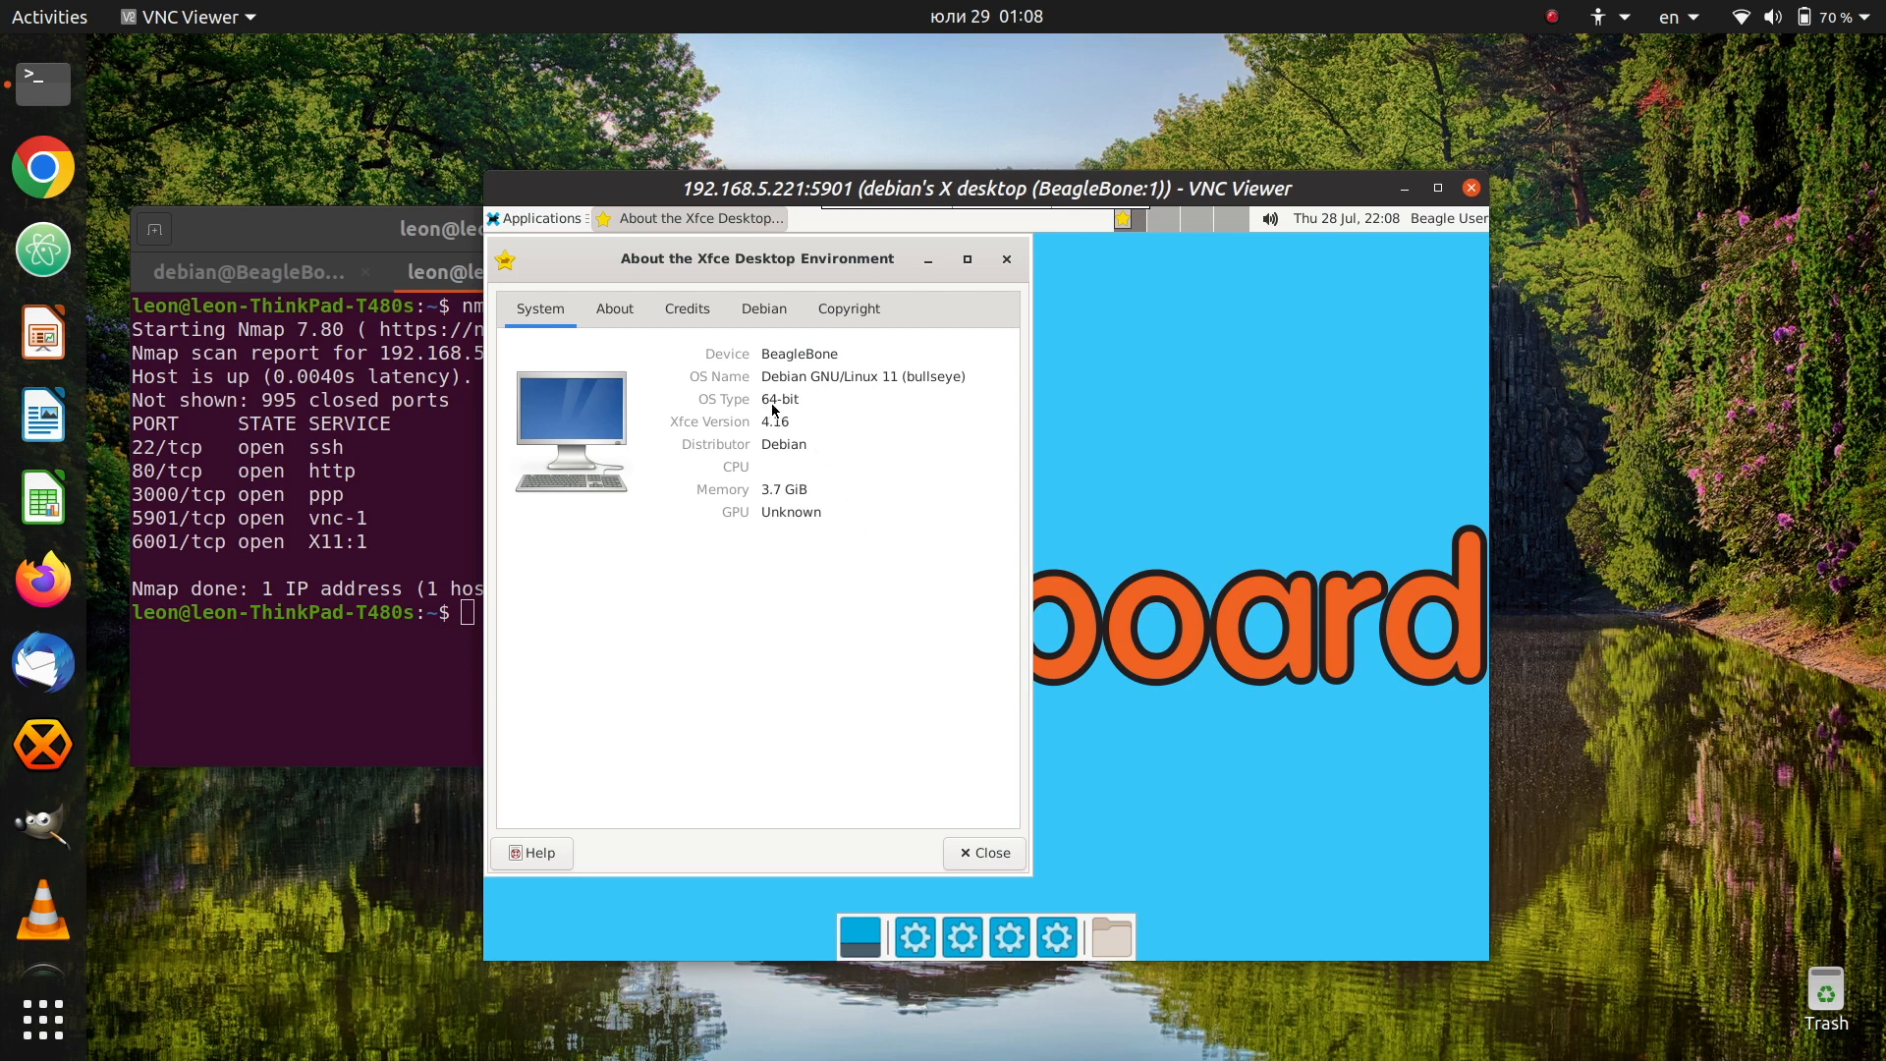
mouse_move(809, 450)
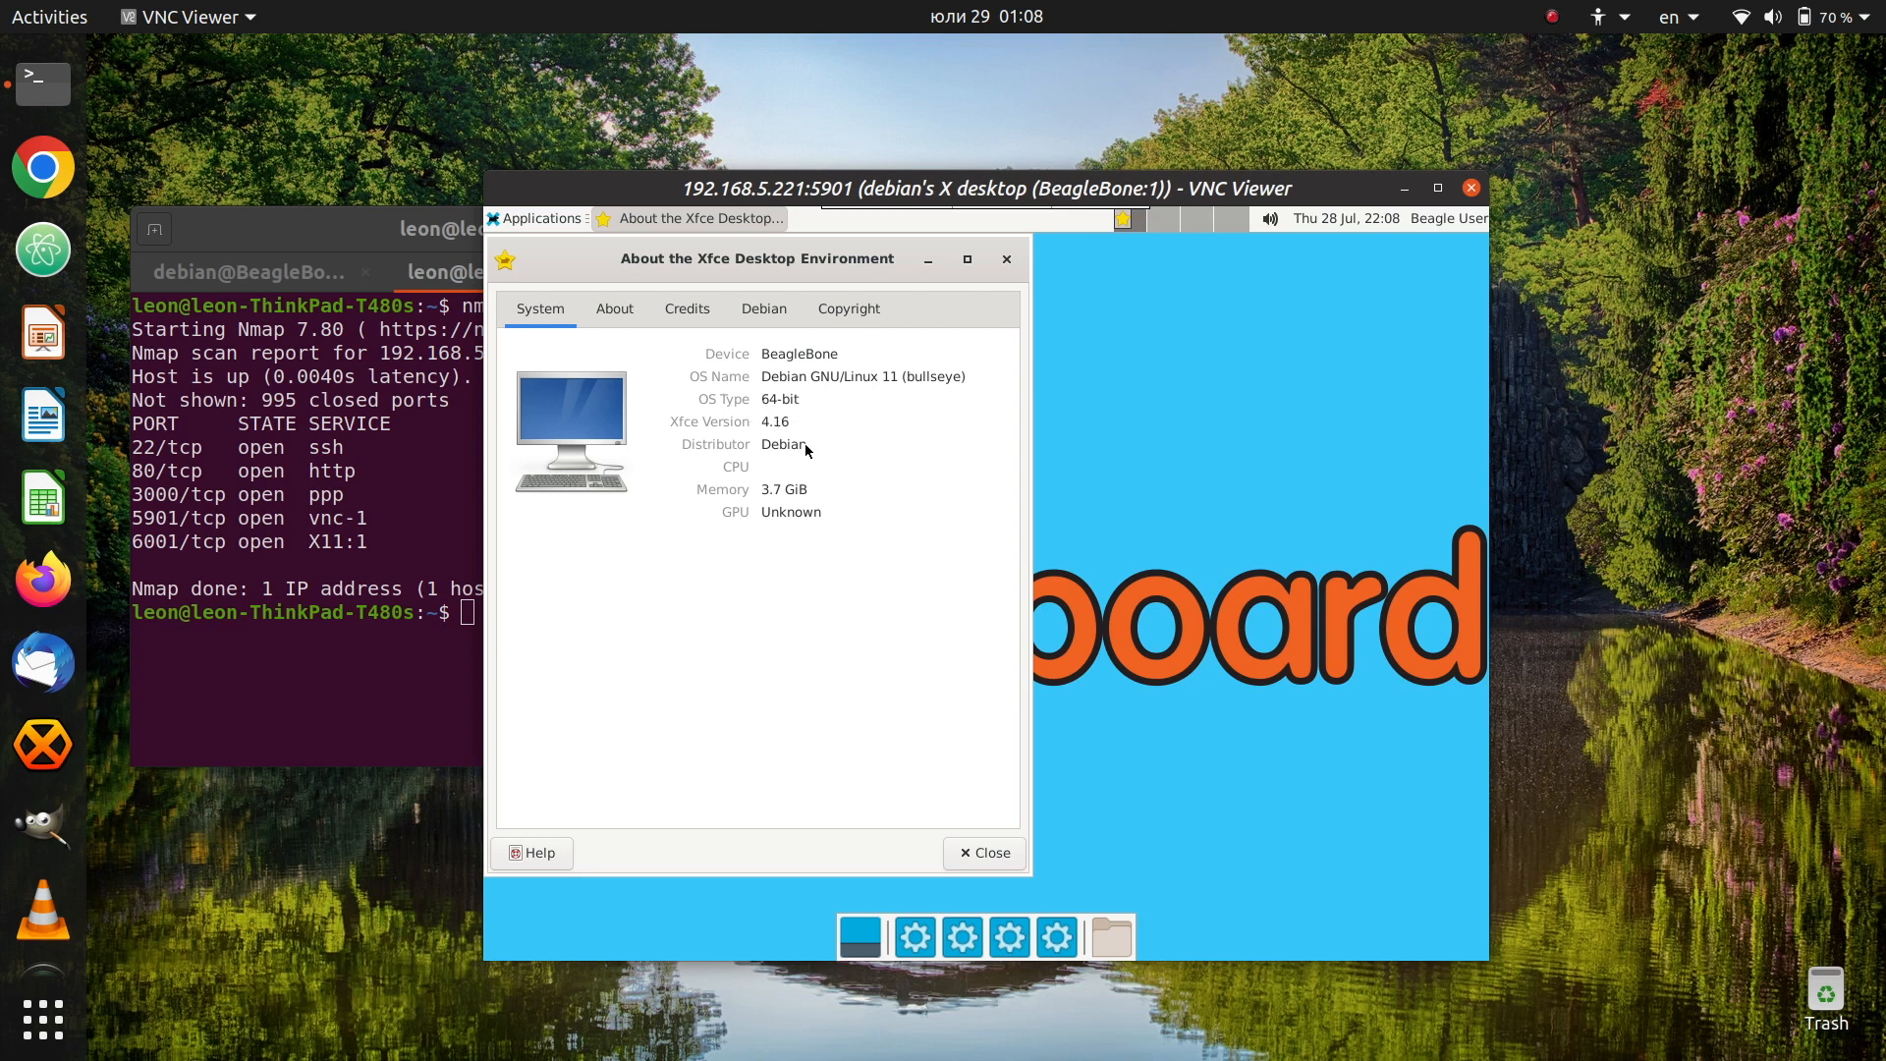
mouse_move(964, 650)
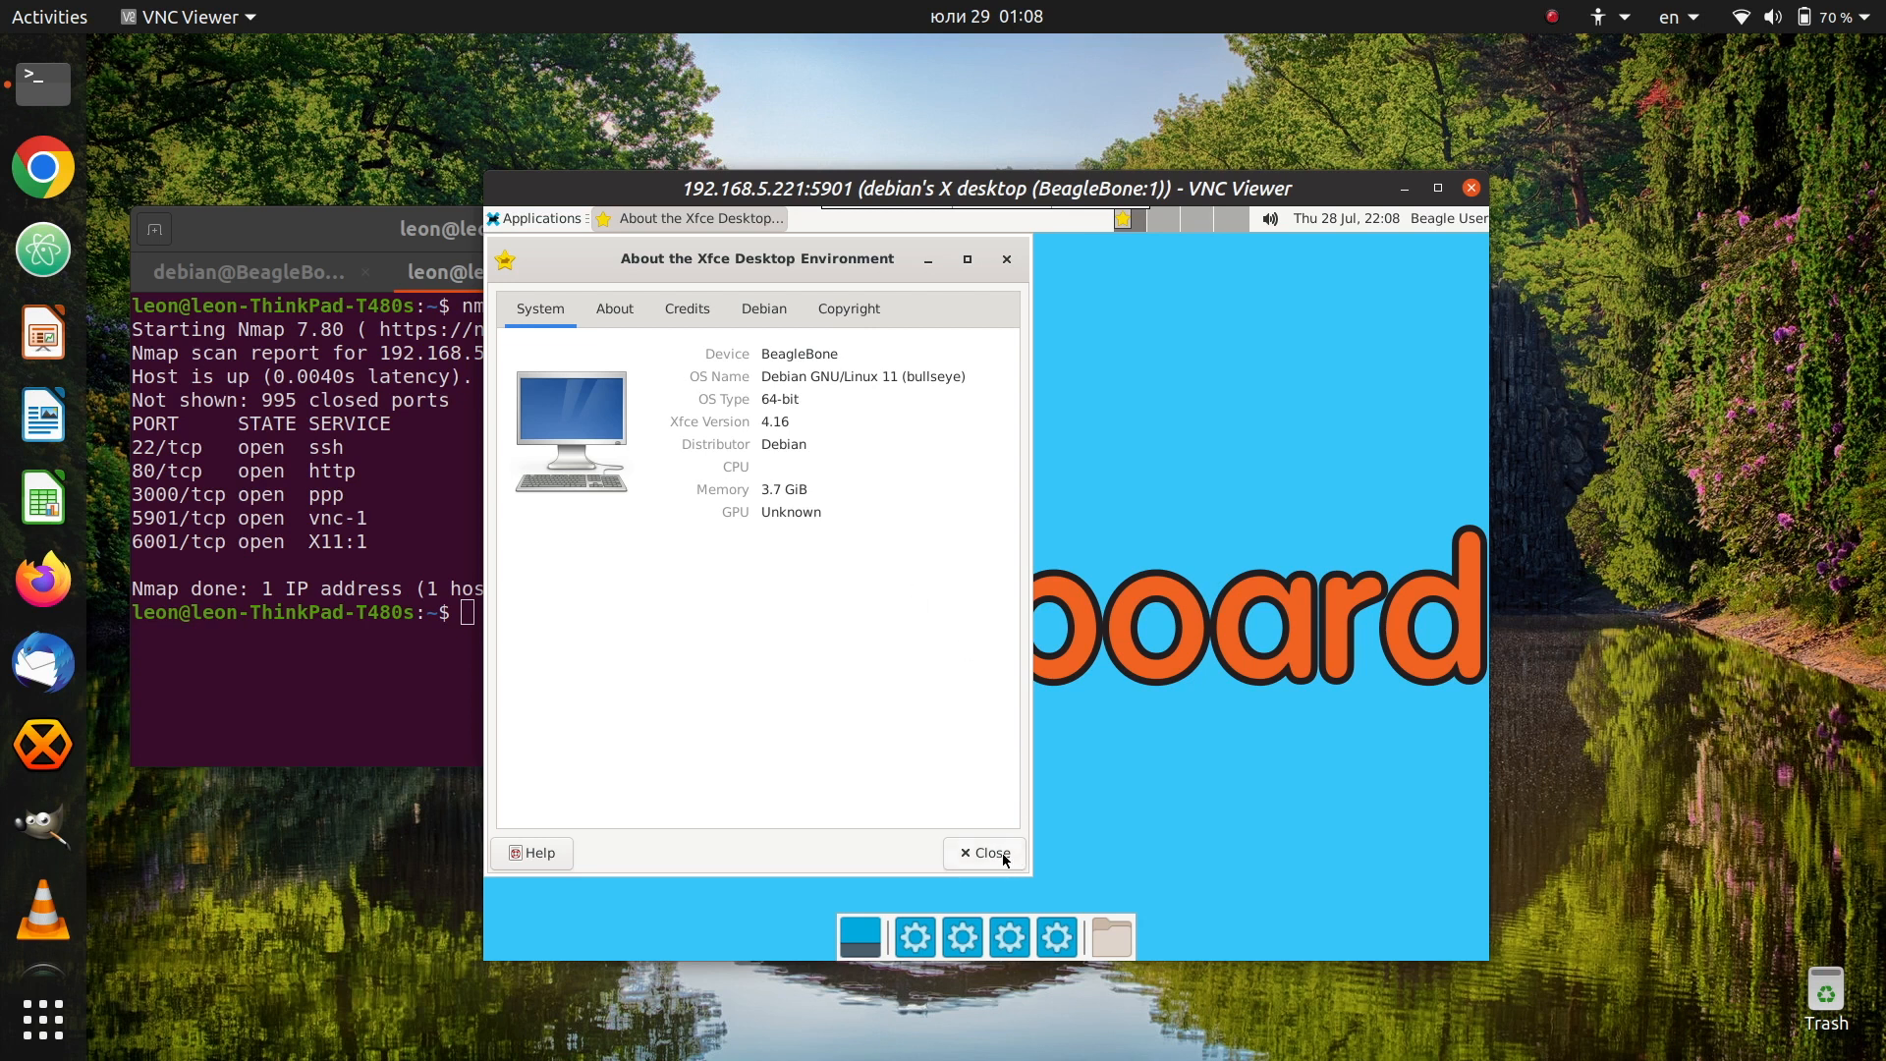
click(986, 854)
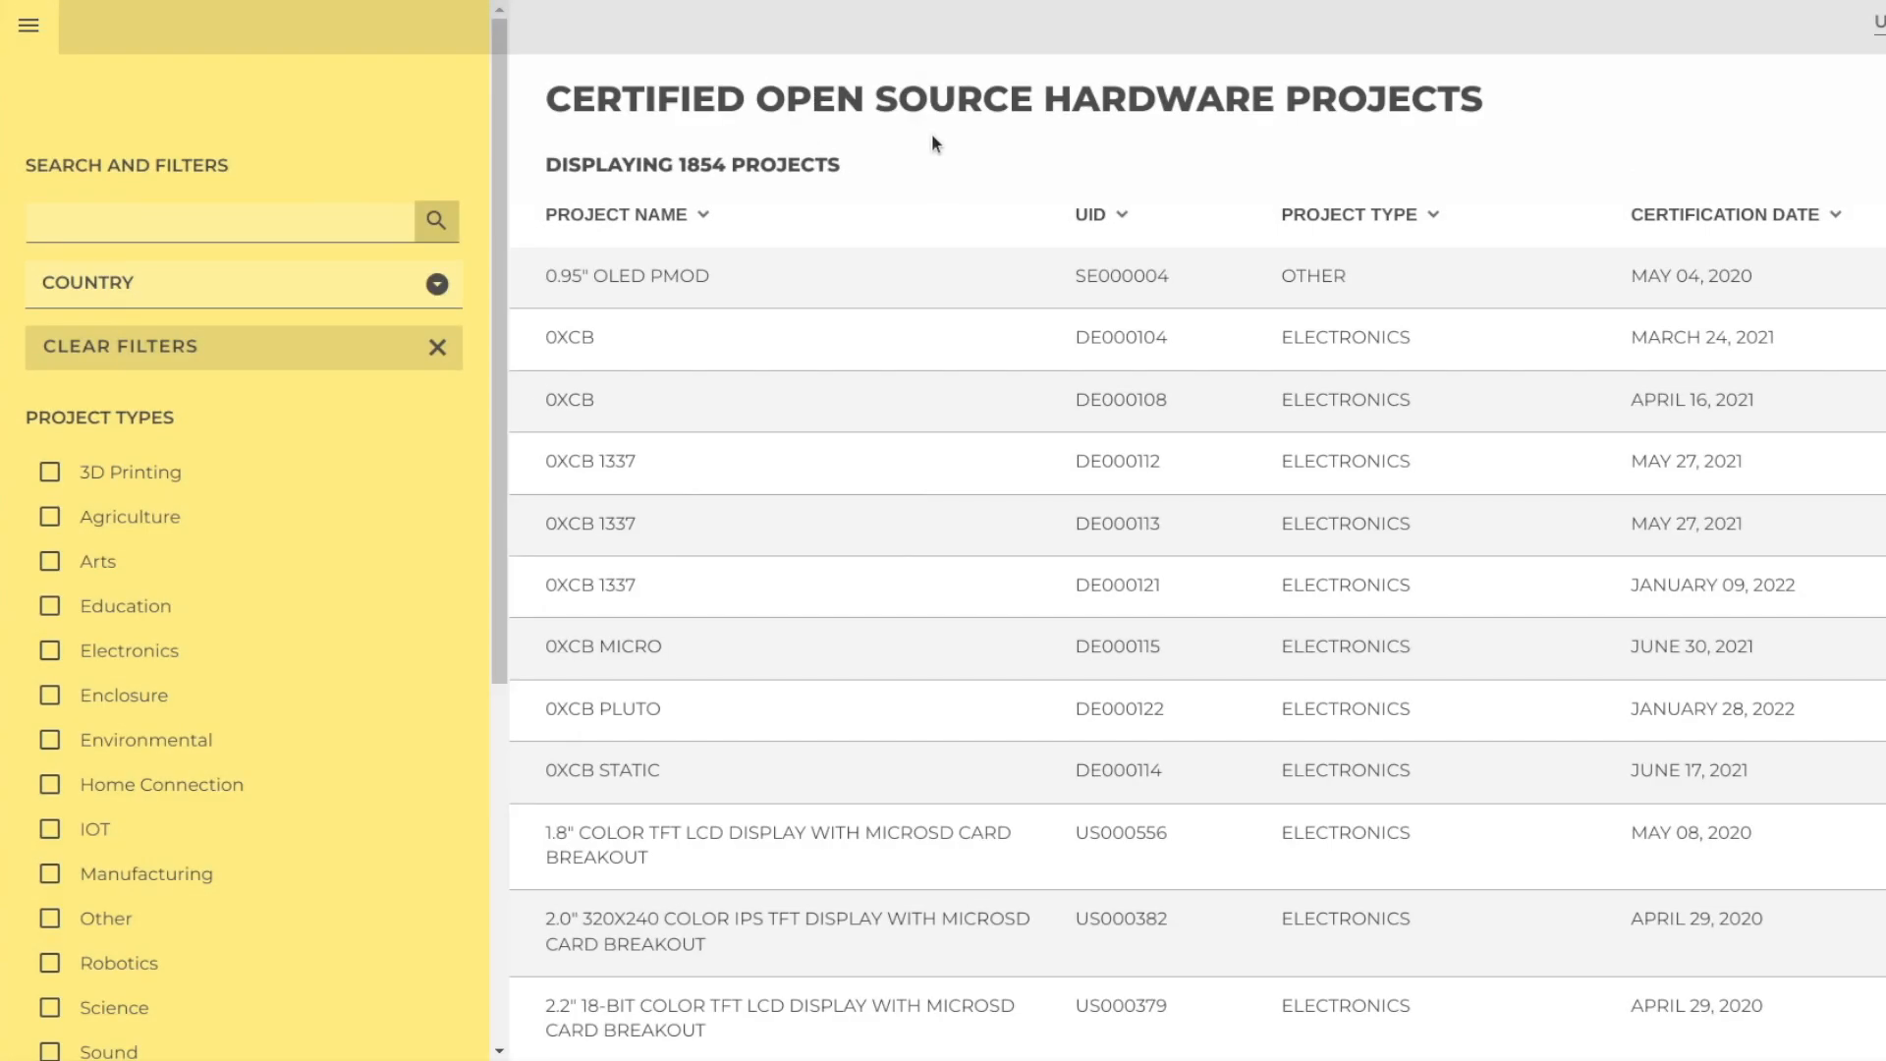
Search OSHWA for 'beagle' and review the BeagleBone AI-64 certification page (UID US002120)
click(221, 220)
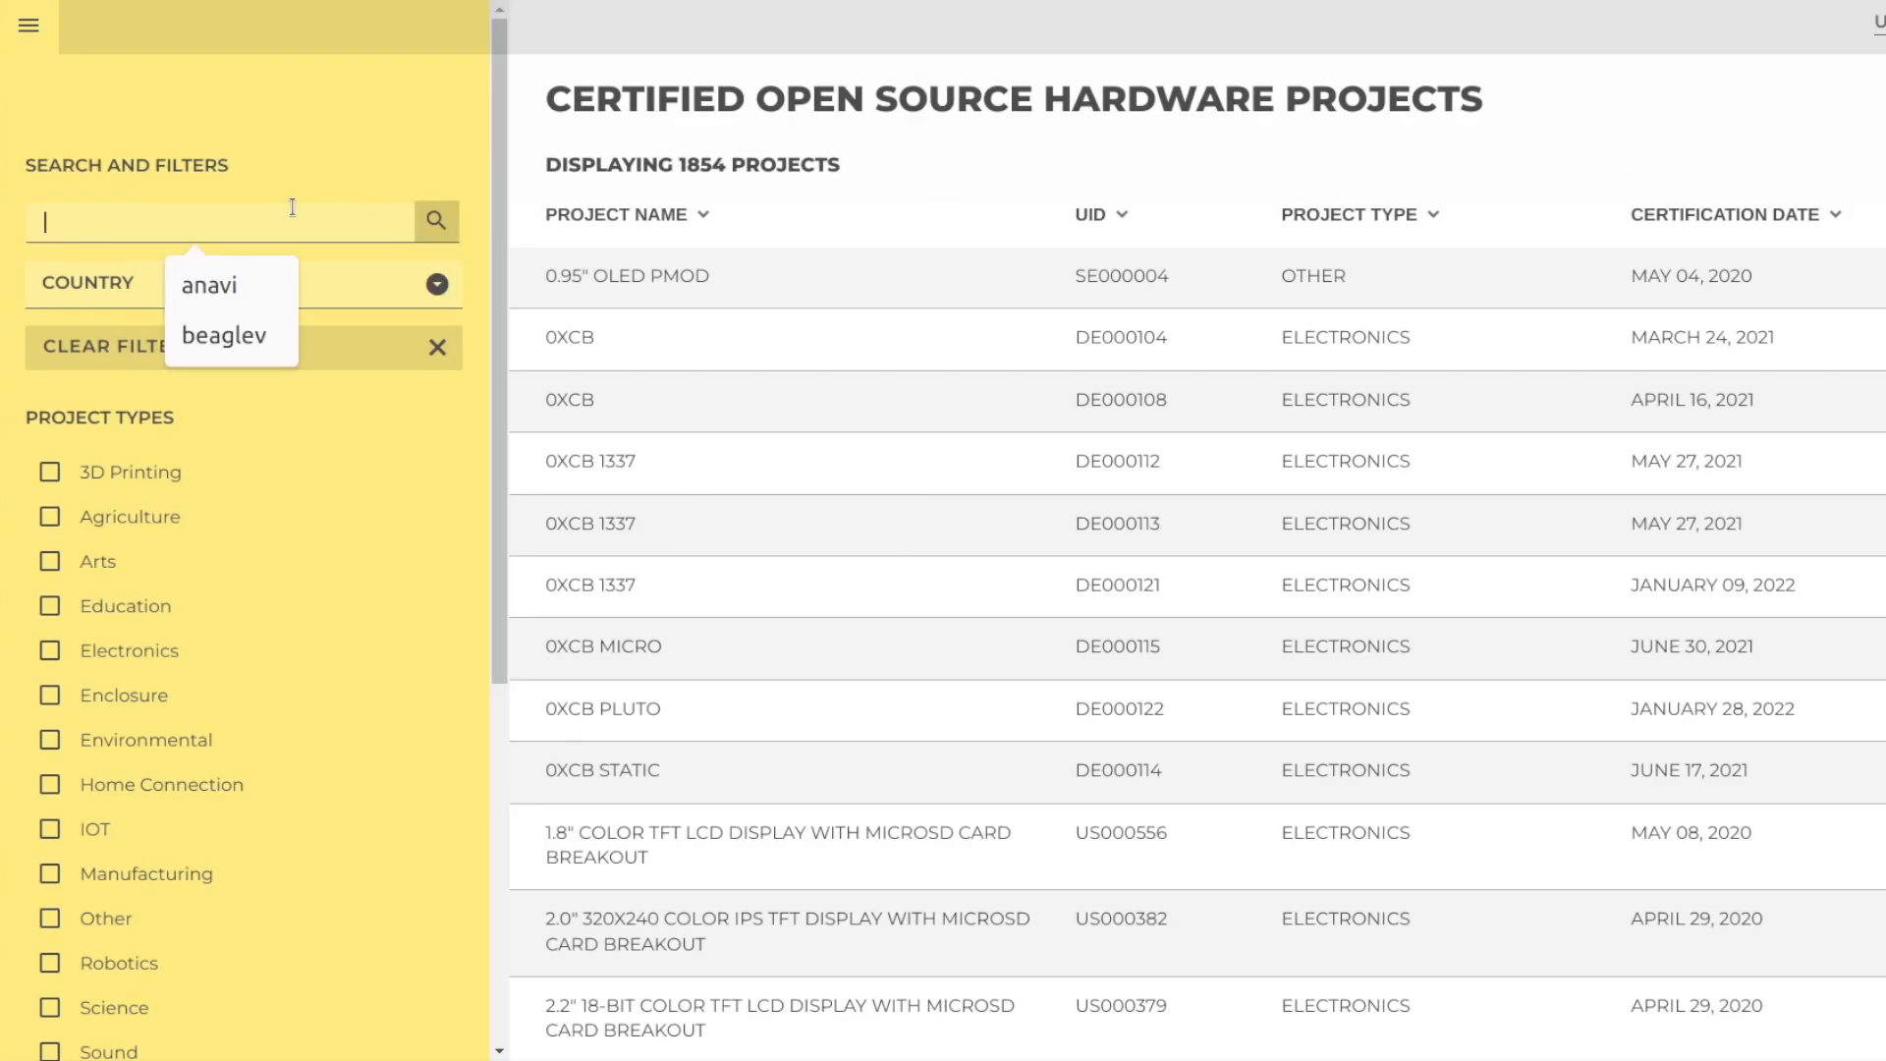
text(beaglebone)
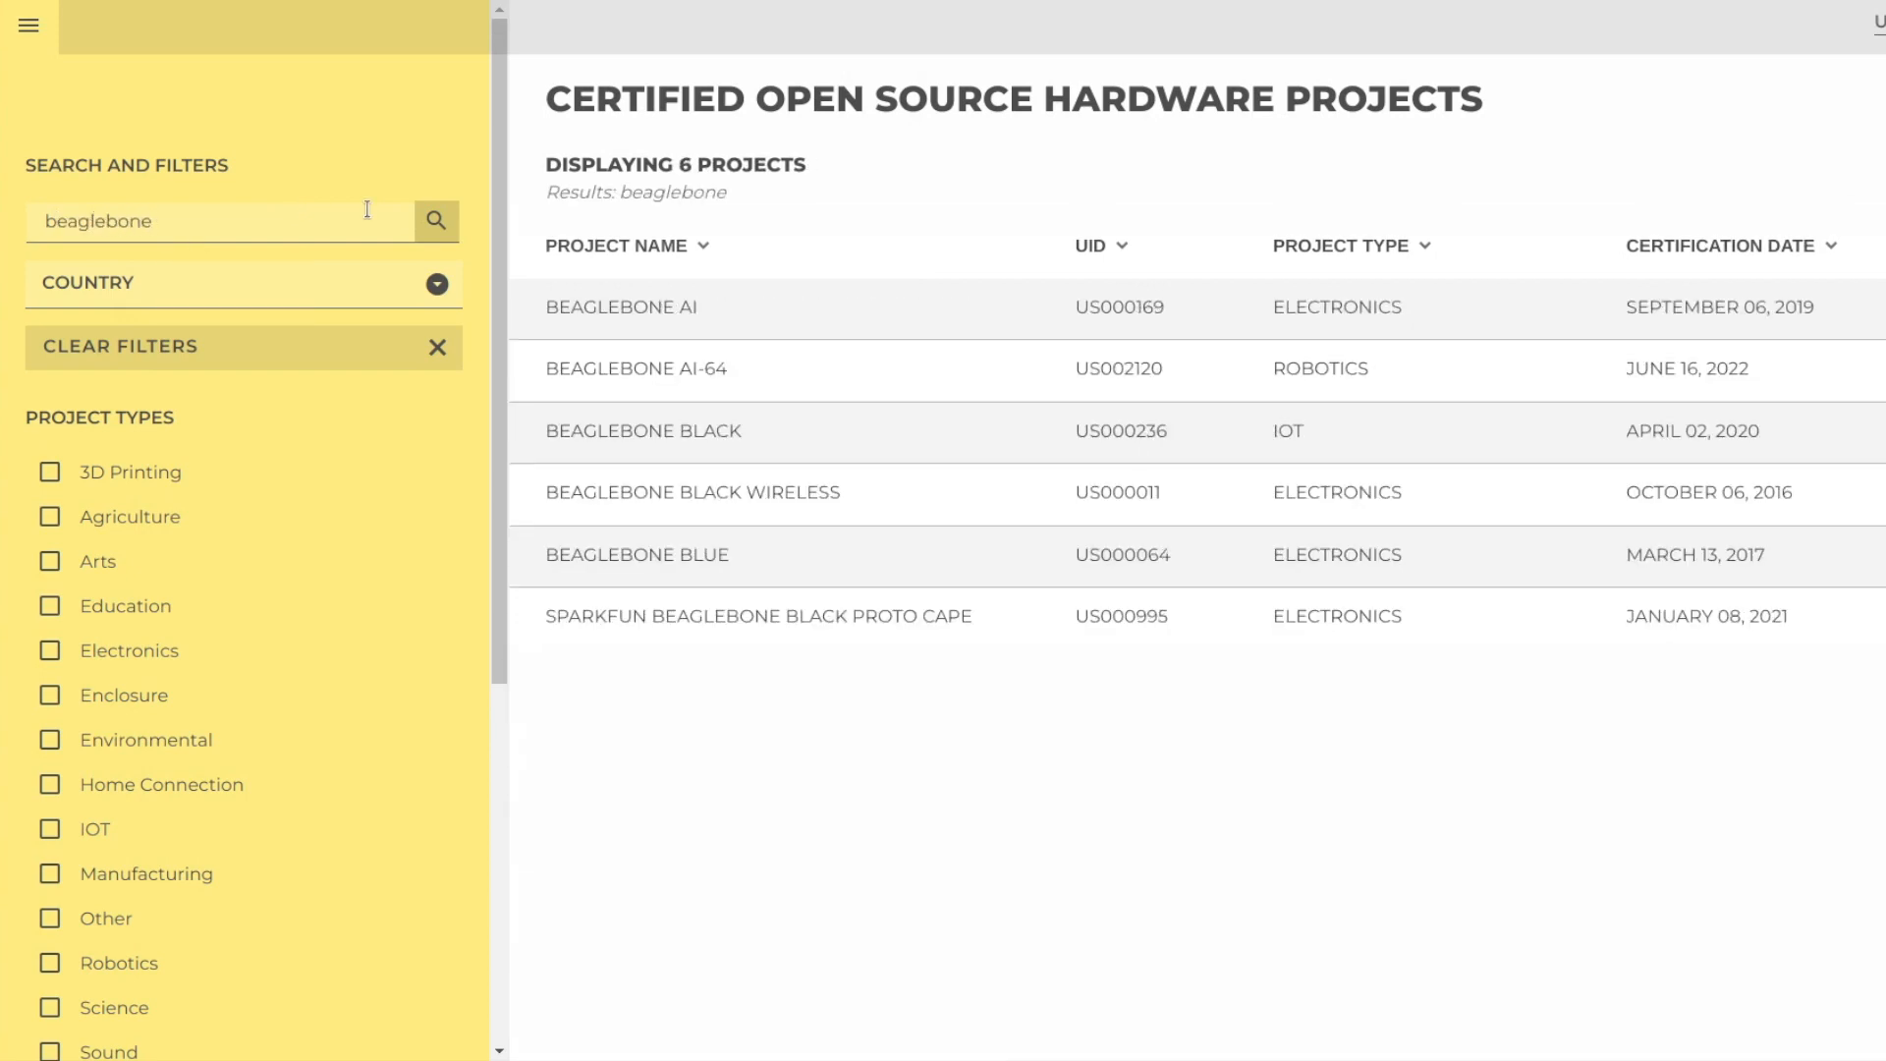
mouse_move(662, 381)
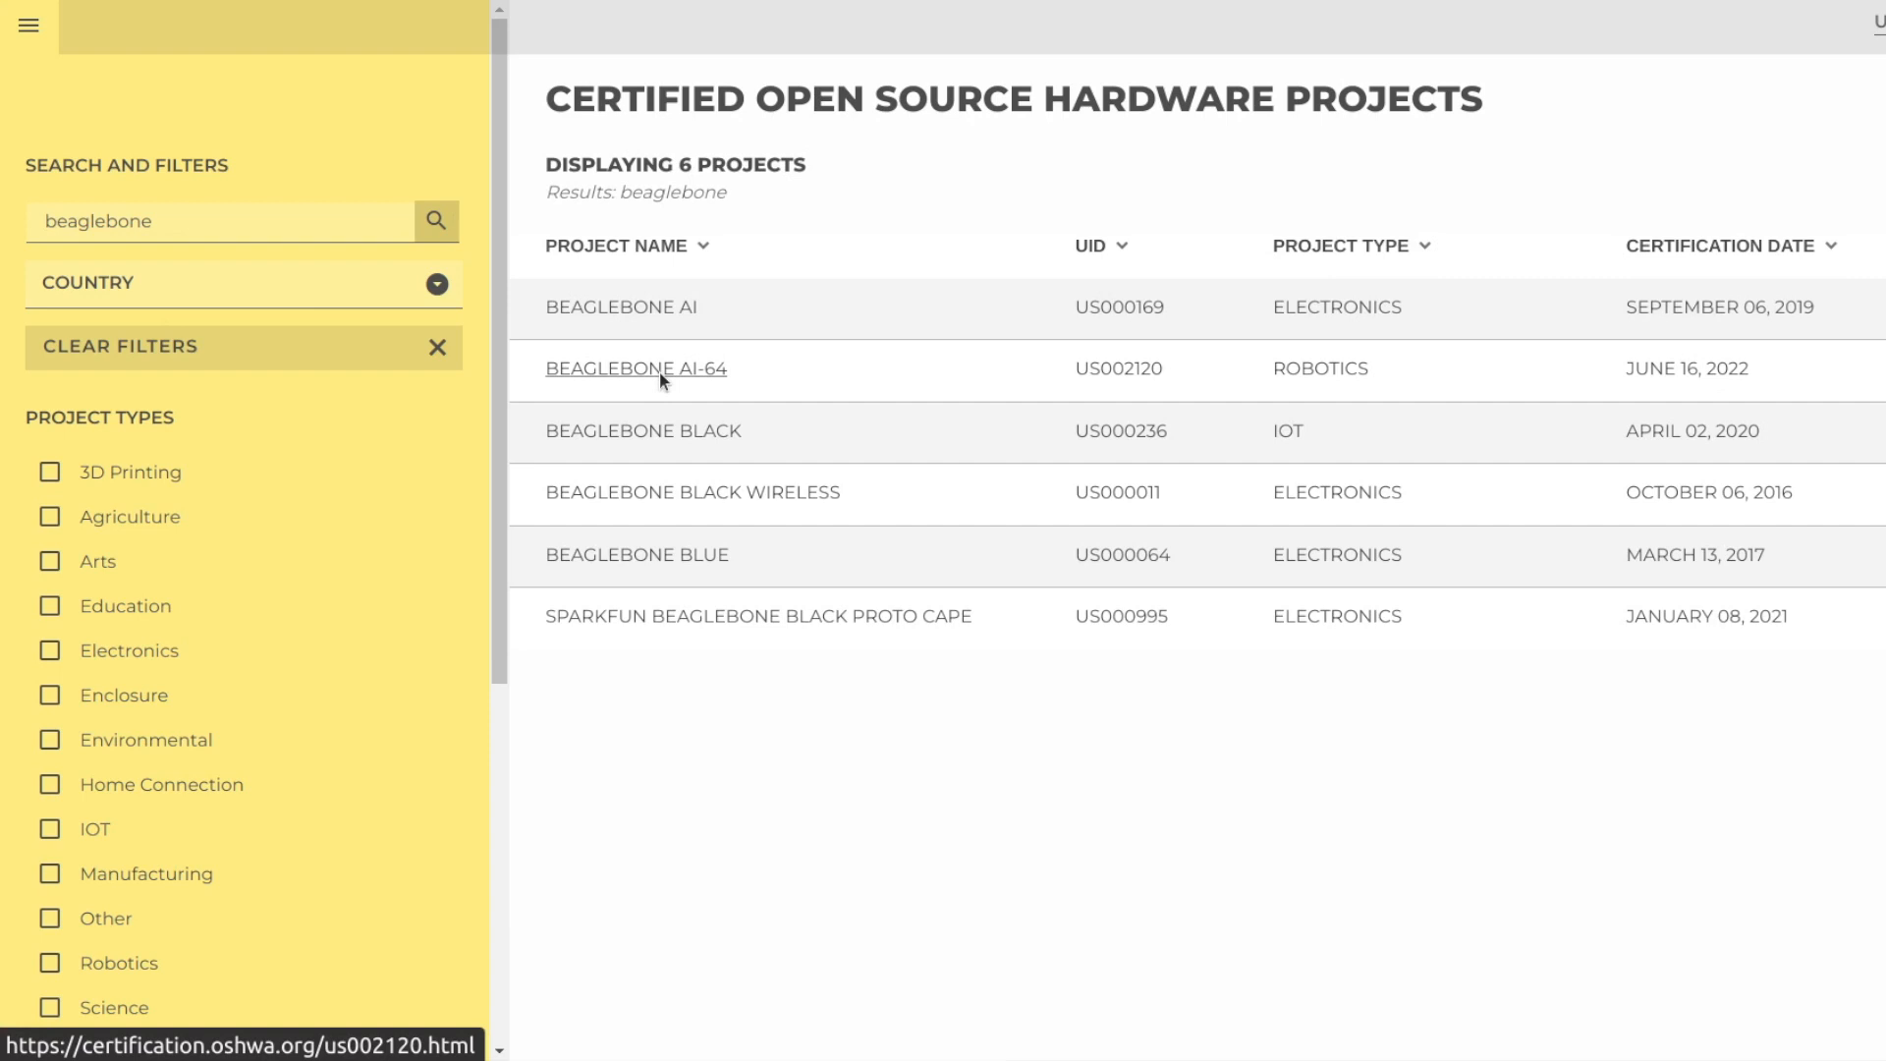
click(636, 368)
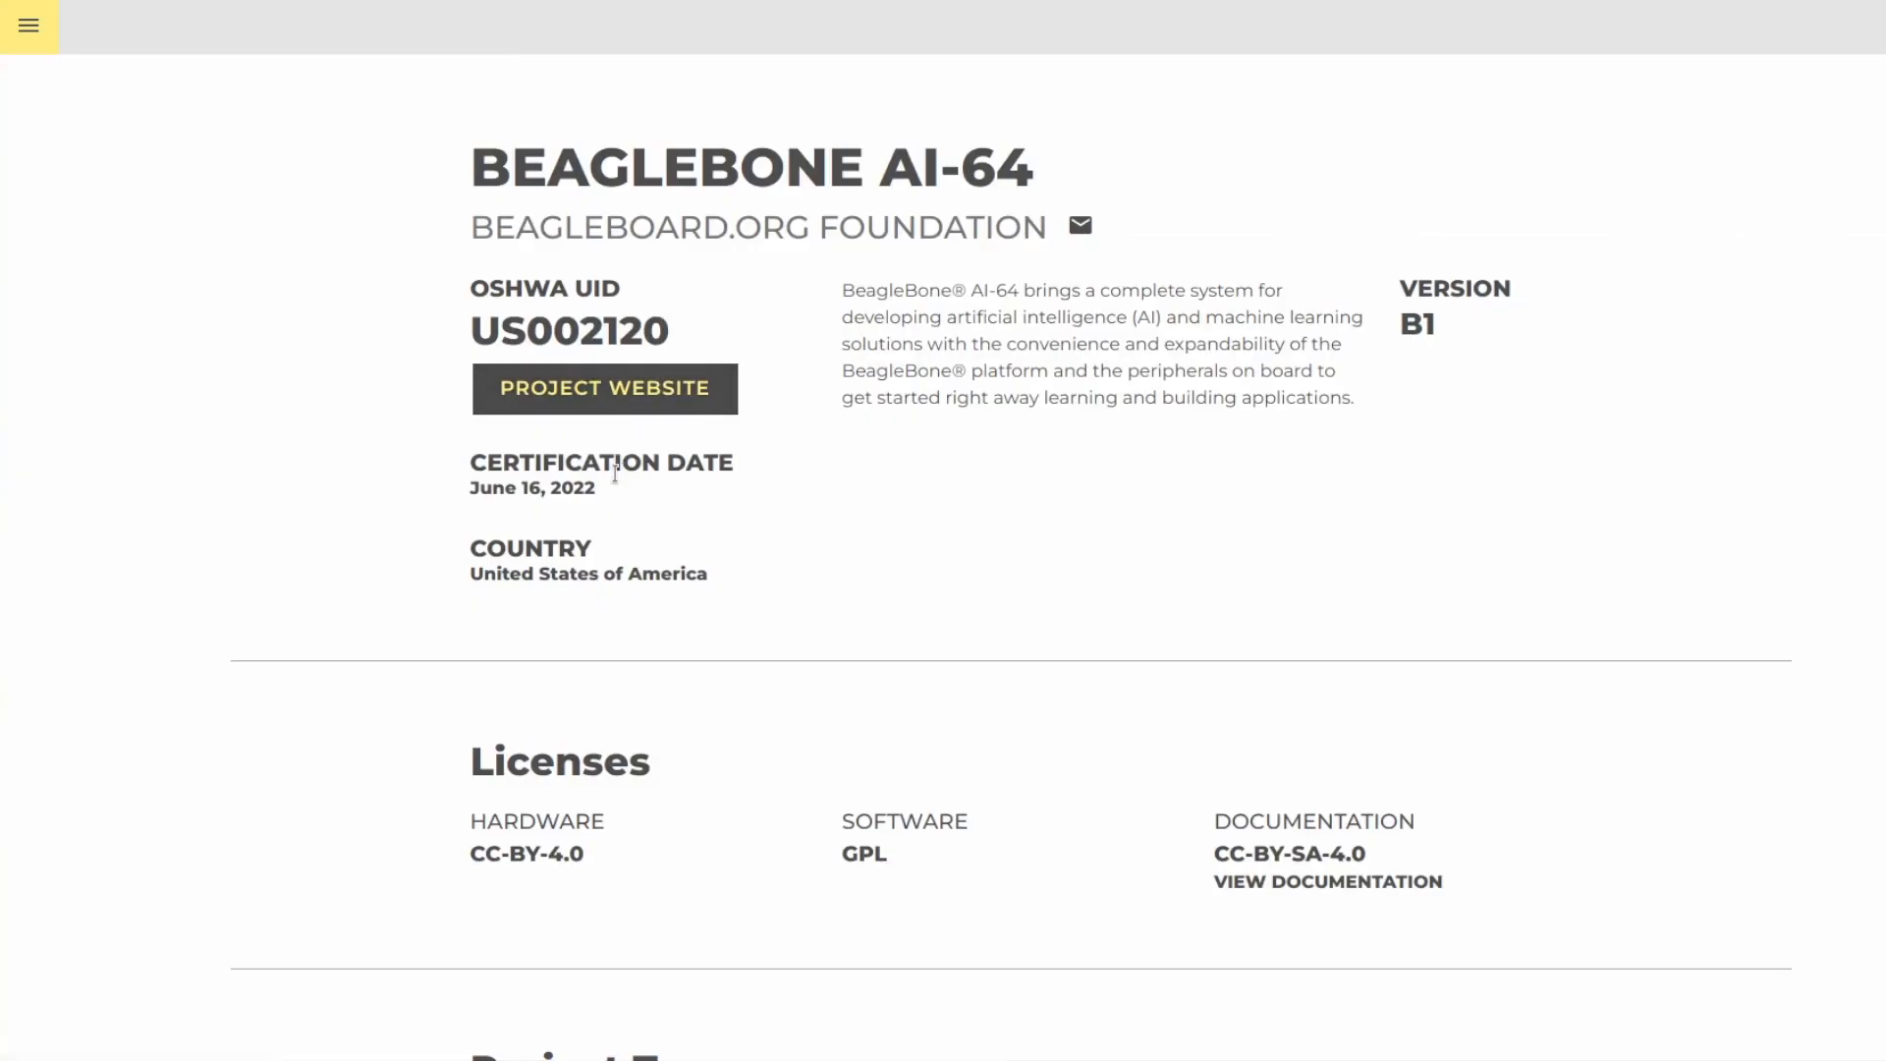
drag(470, 462, 596, 487)
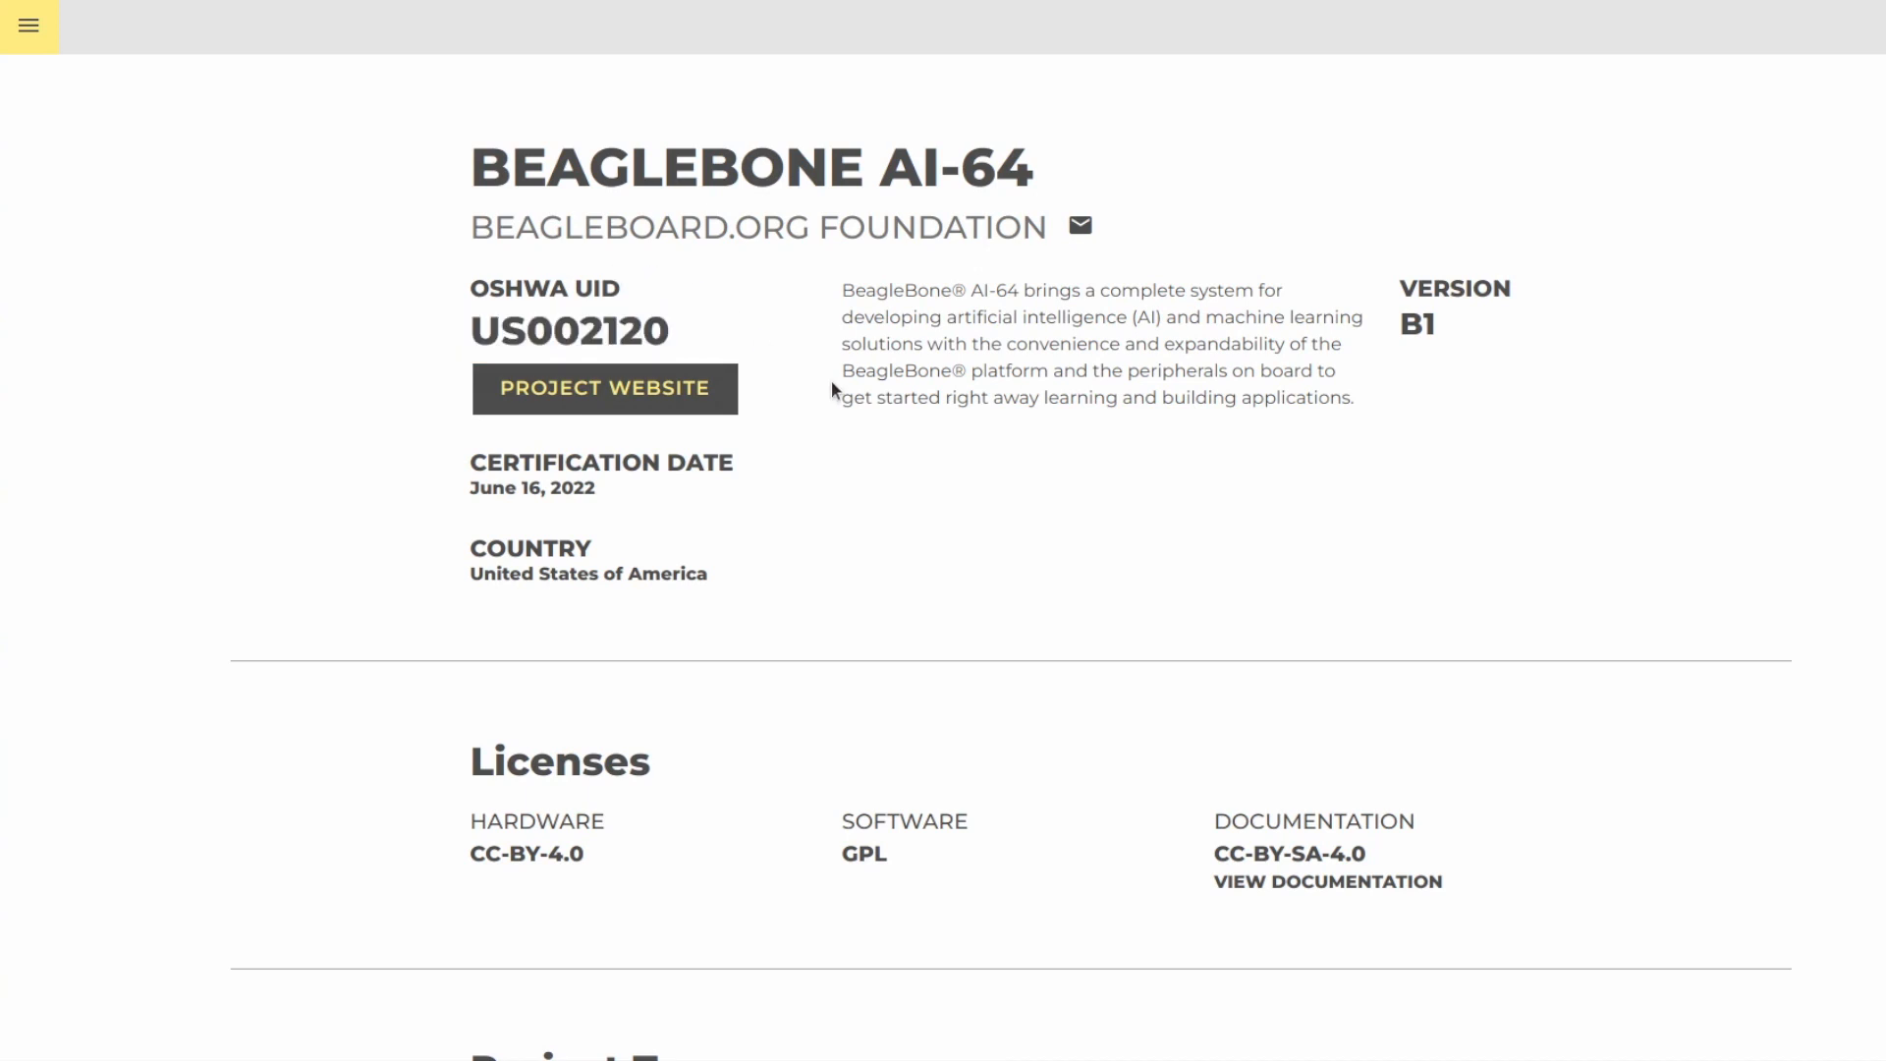
scroll(down, 3)
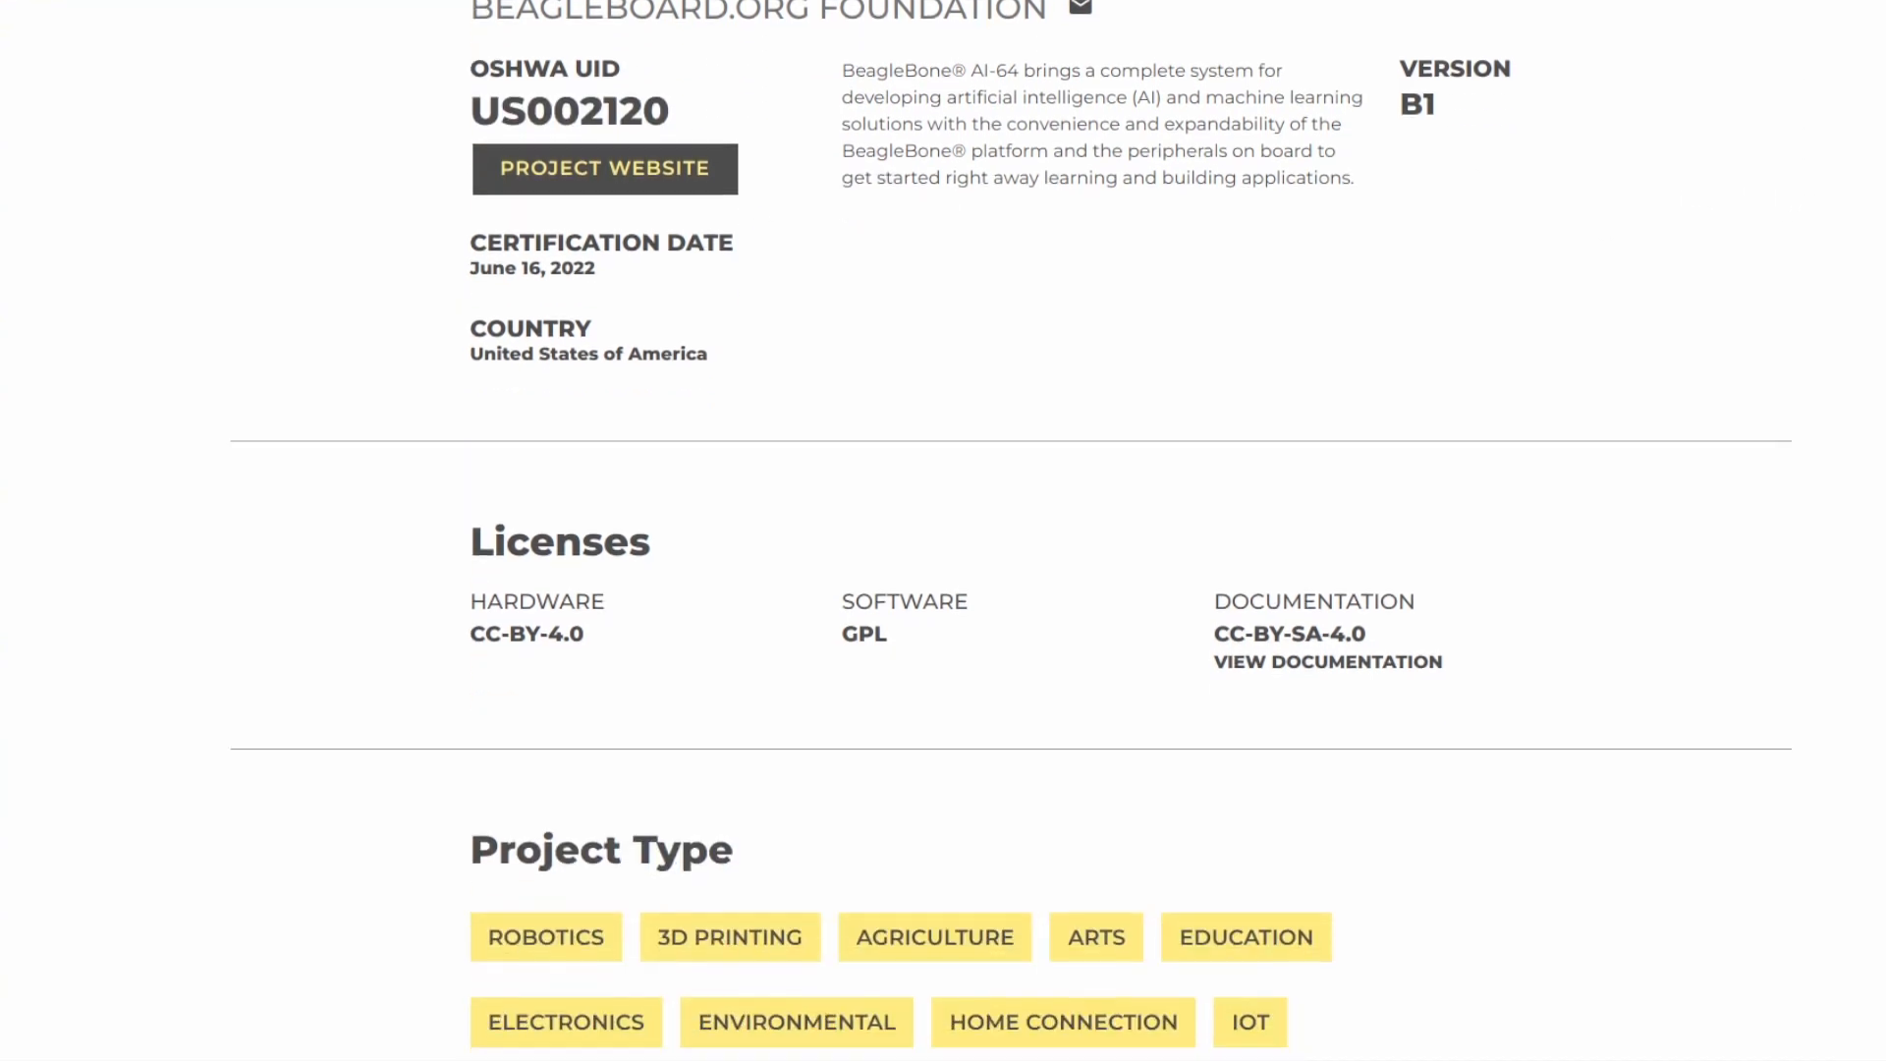
scroll(down, 3)
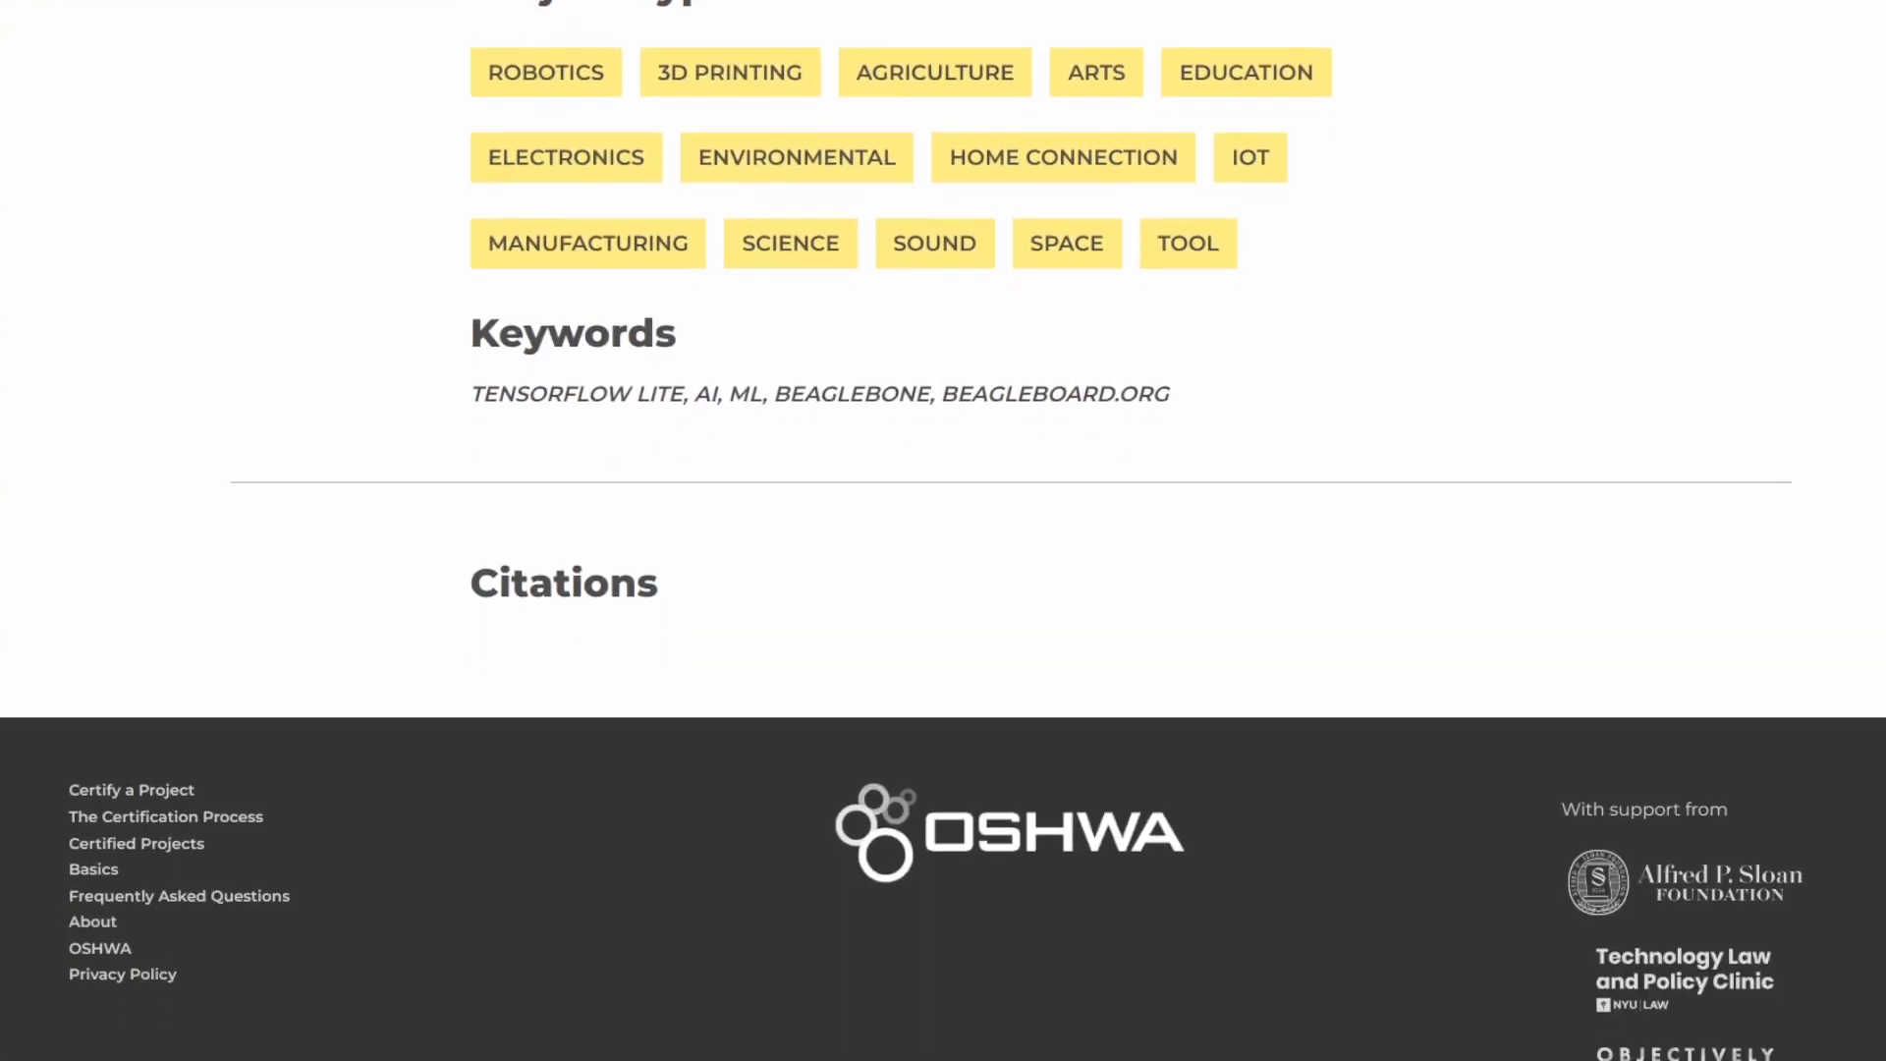
scroll(up, 3)
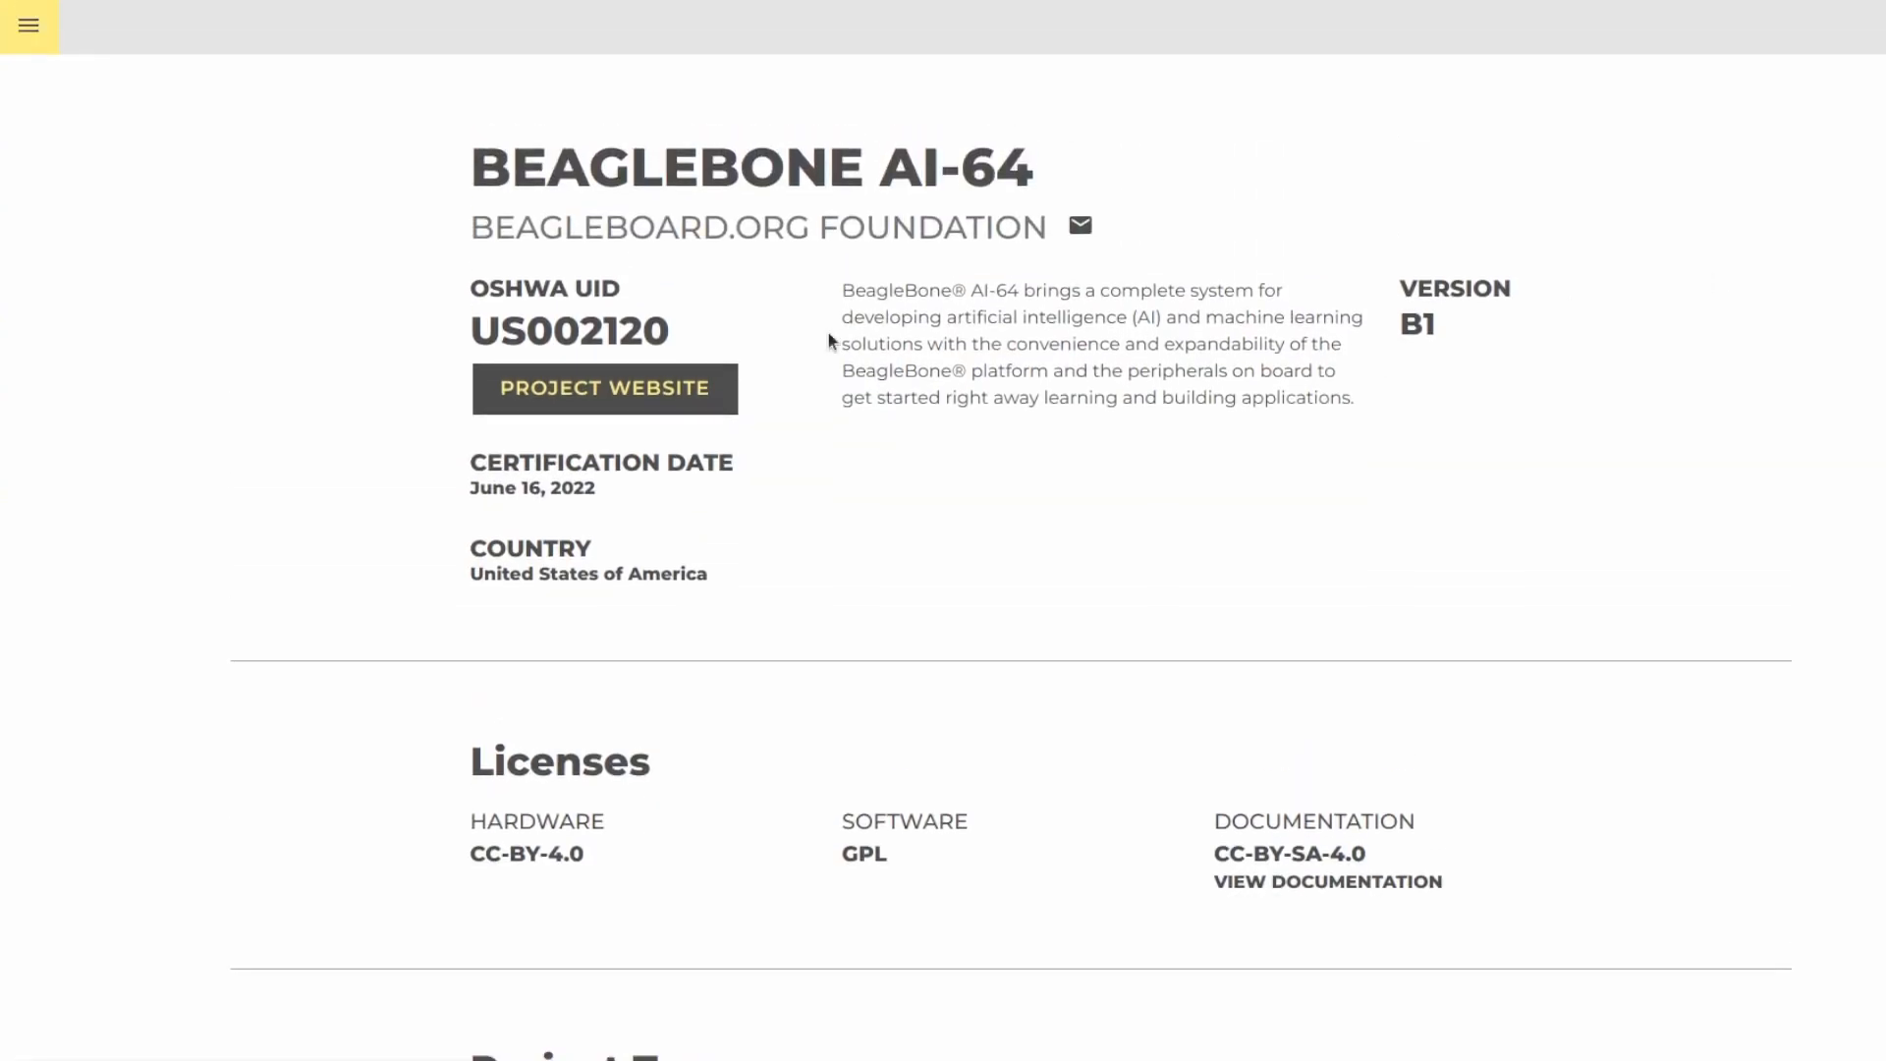
Open the BeagleBone AI-64 GitLab project and browse down to its hw folder
click(605, 388)
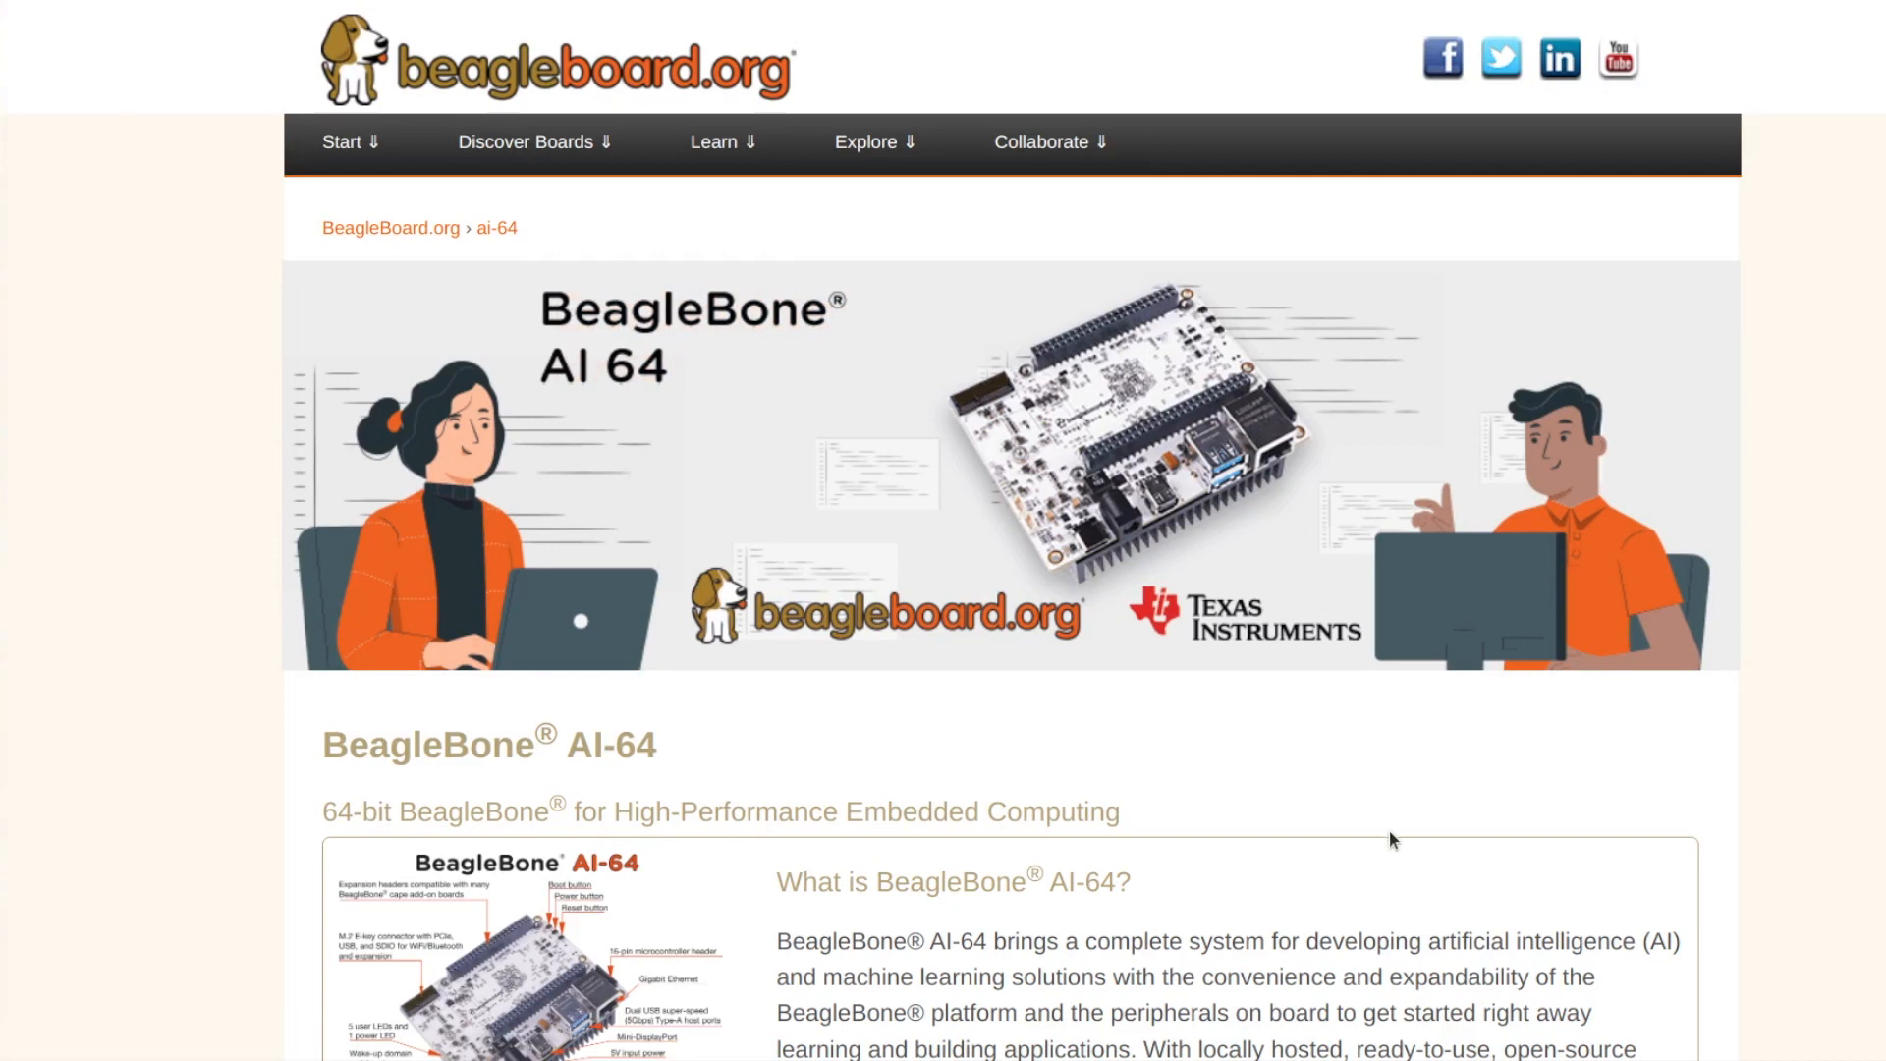
mouse_move(1414, 795)
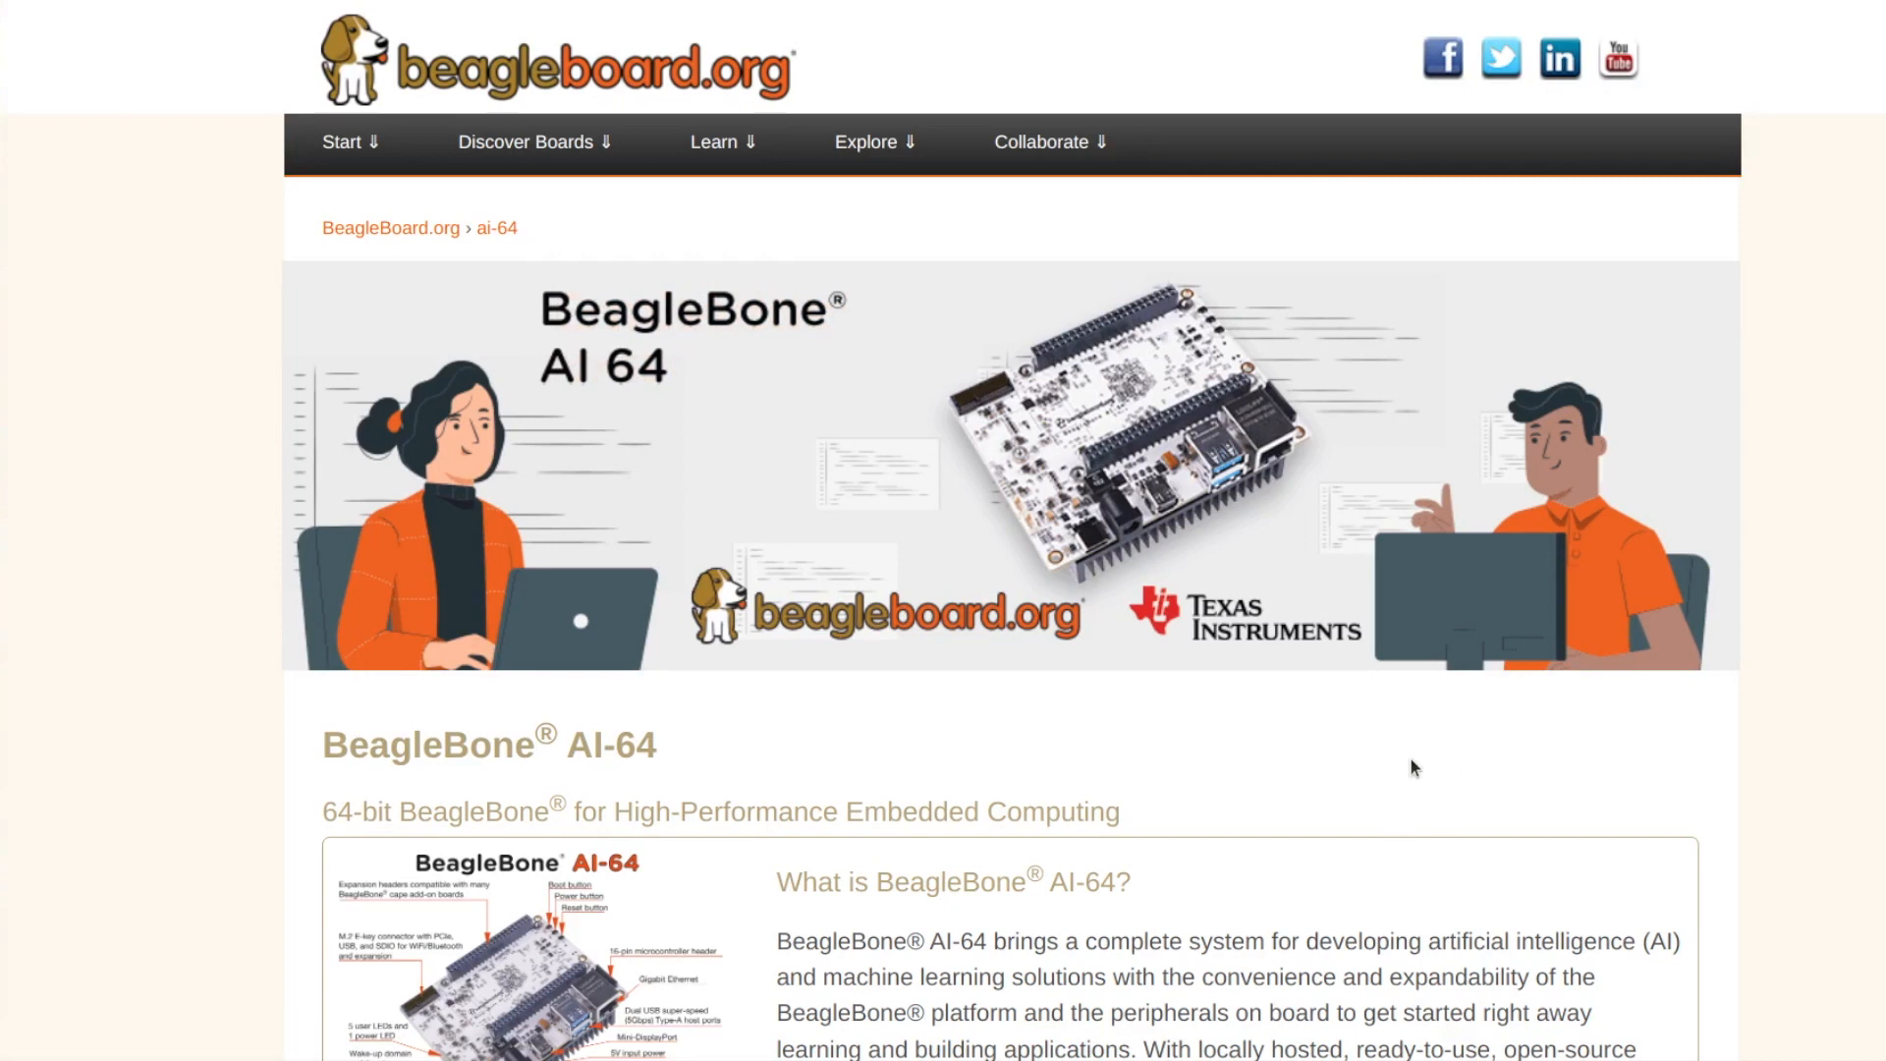
scroll(down, 3)
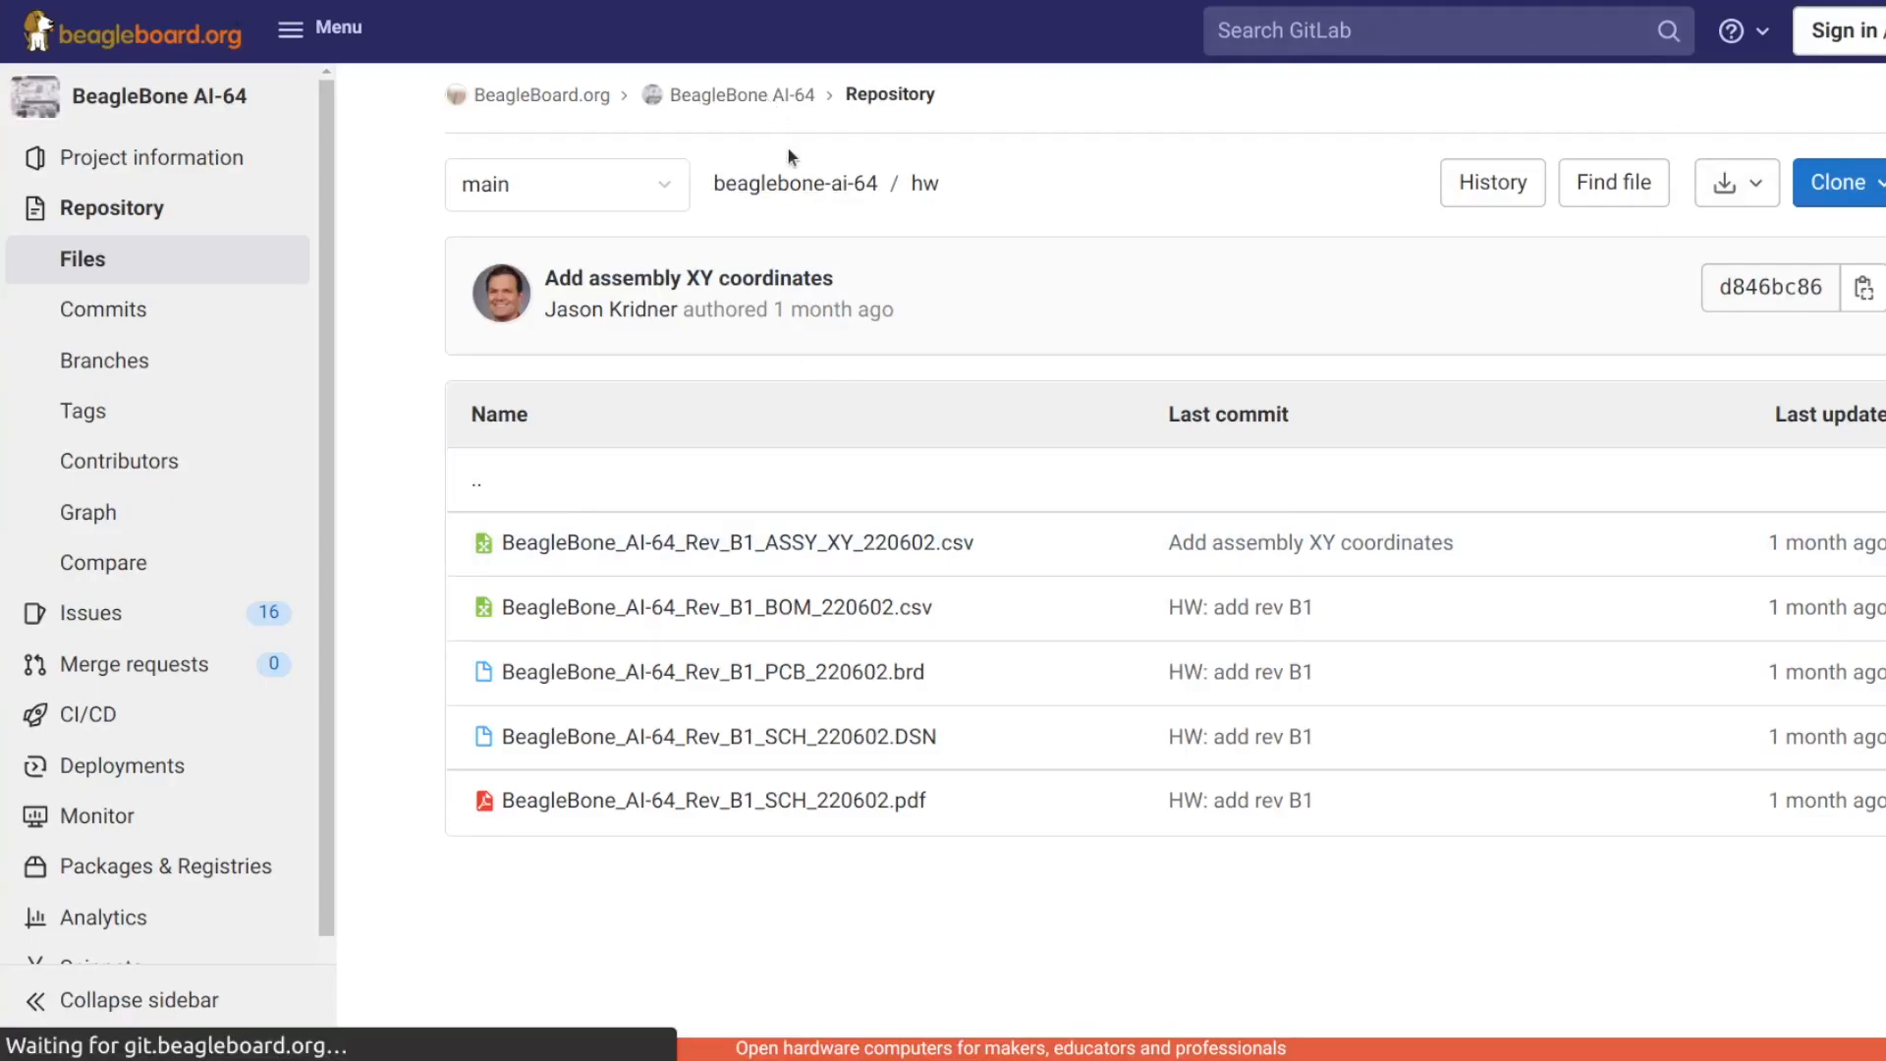
click(742, 94)
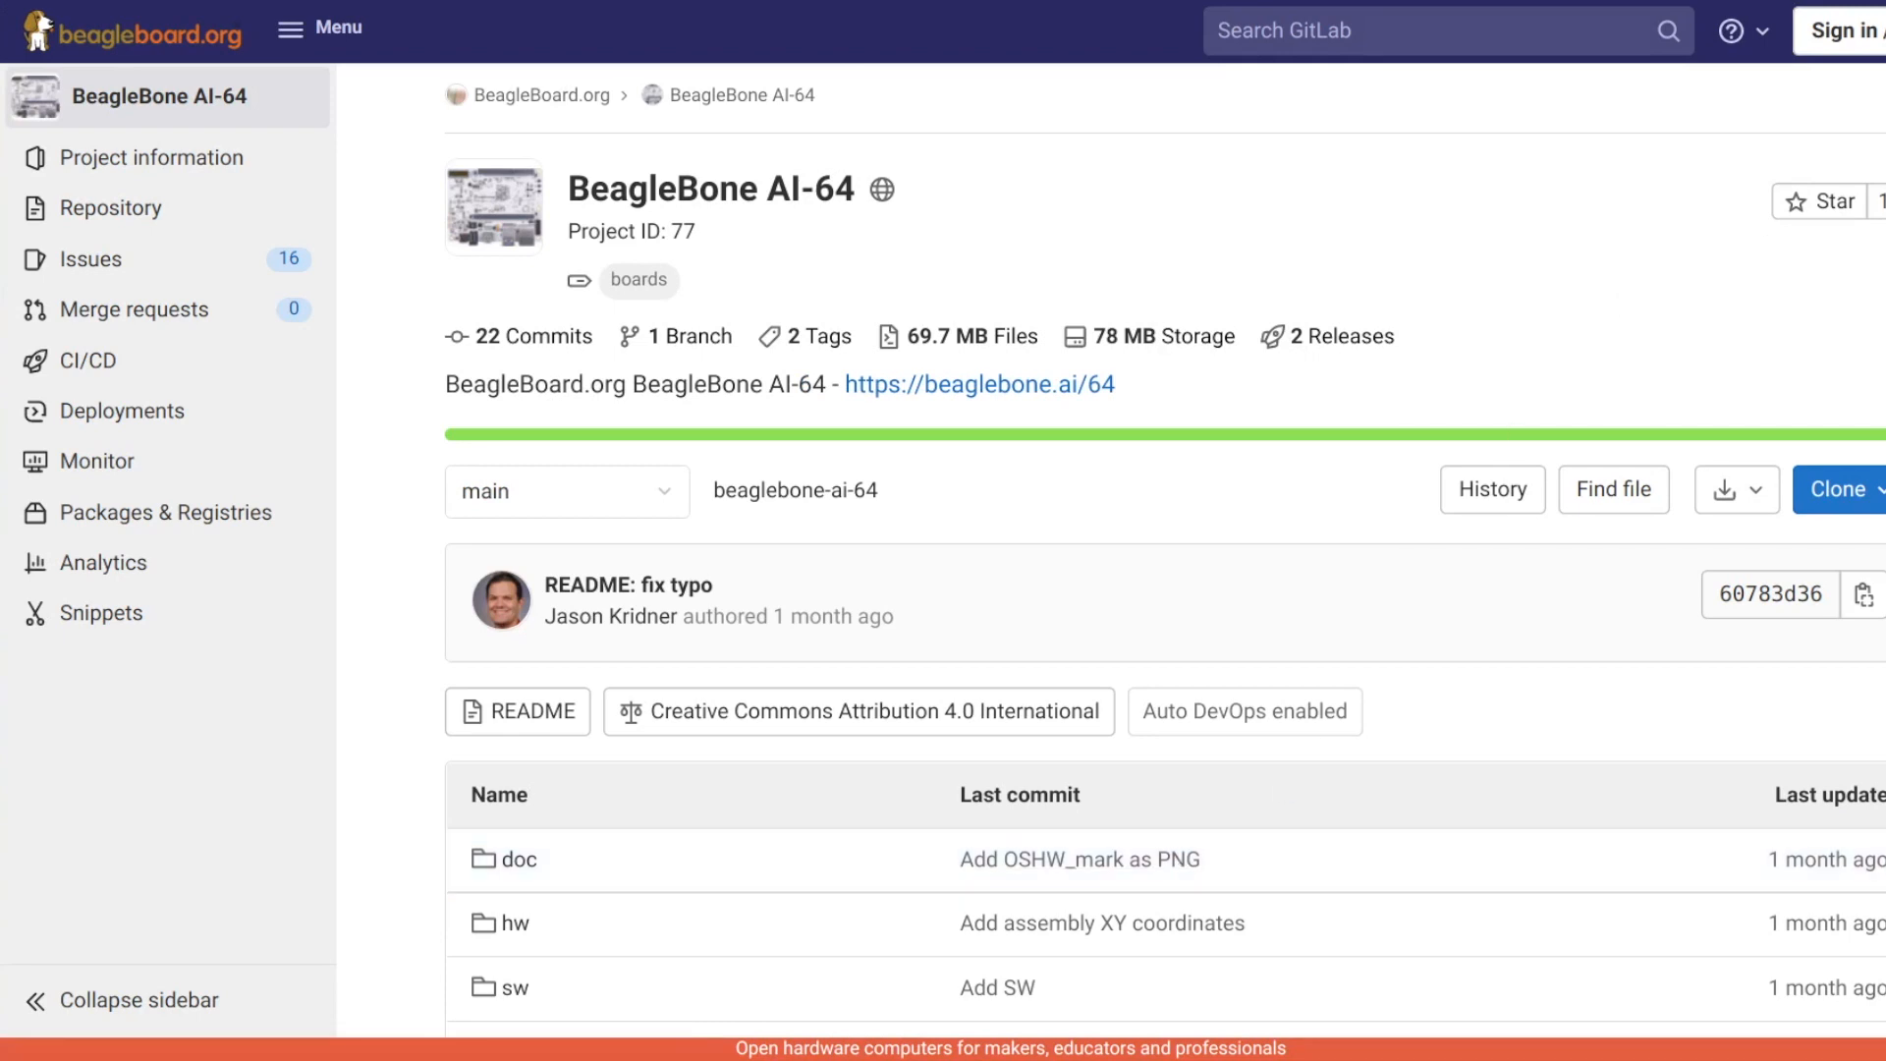
scroll(down, 3)
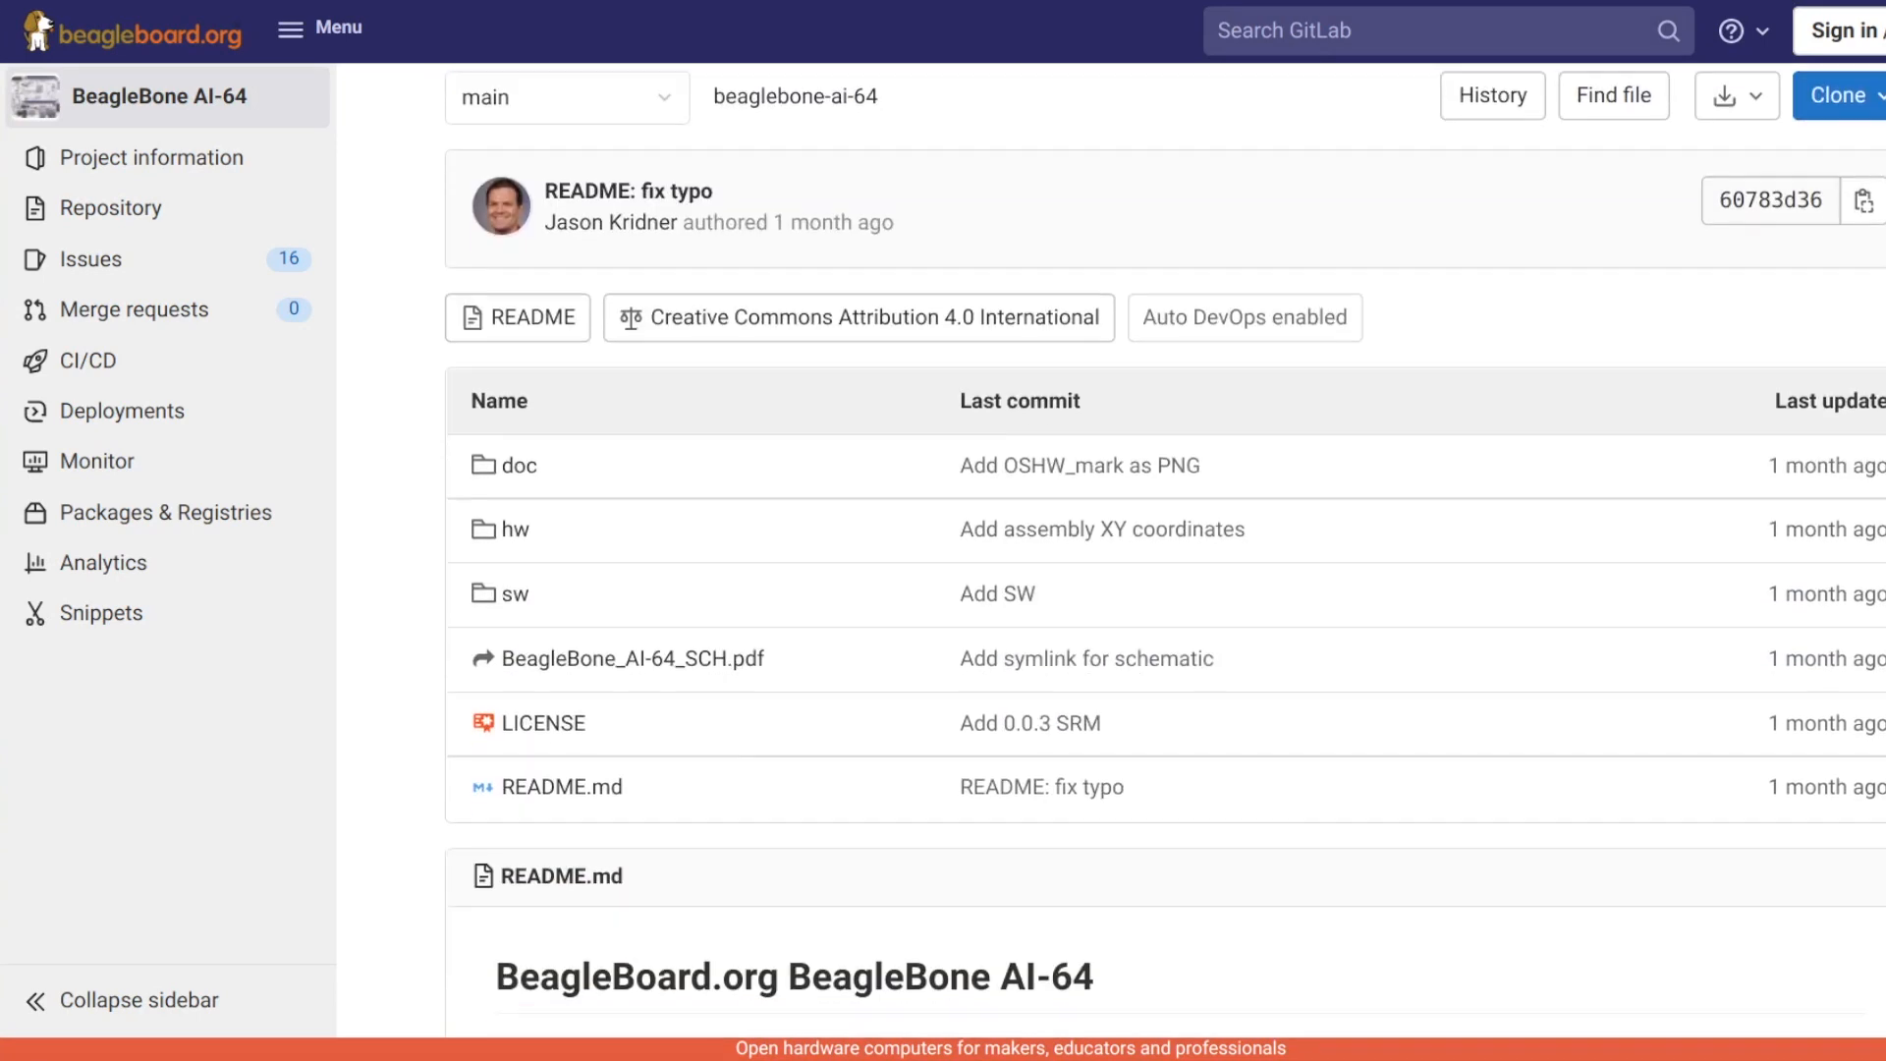
scroll(down, 3)
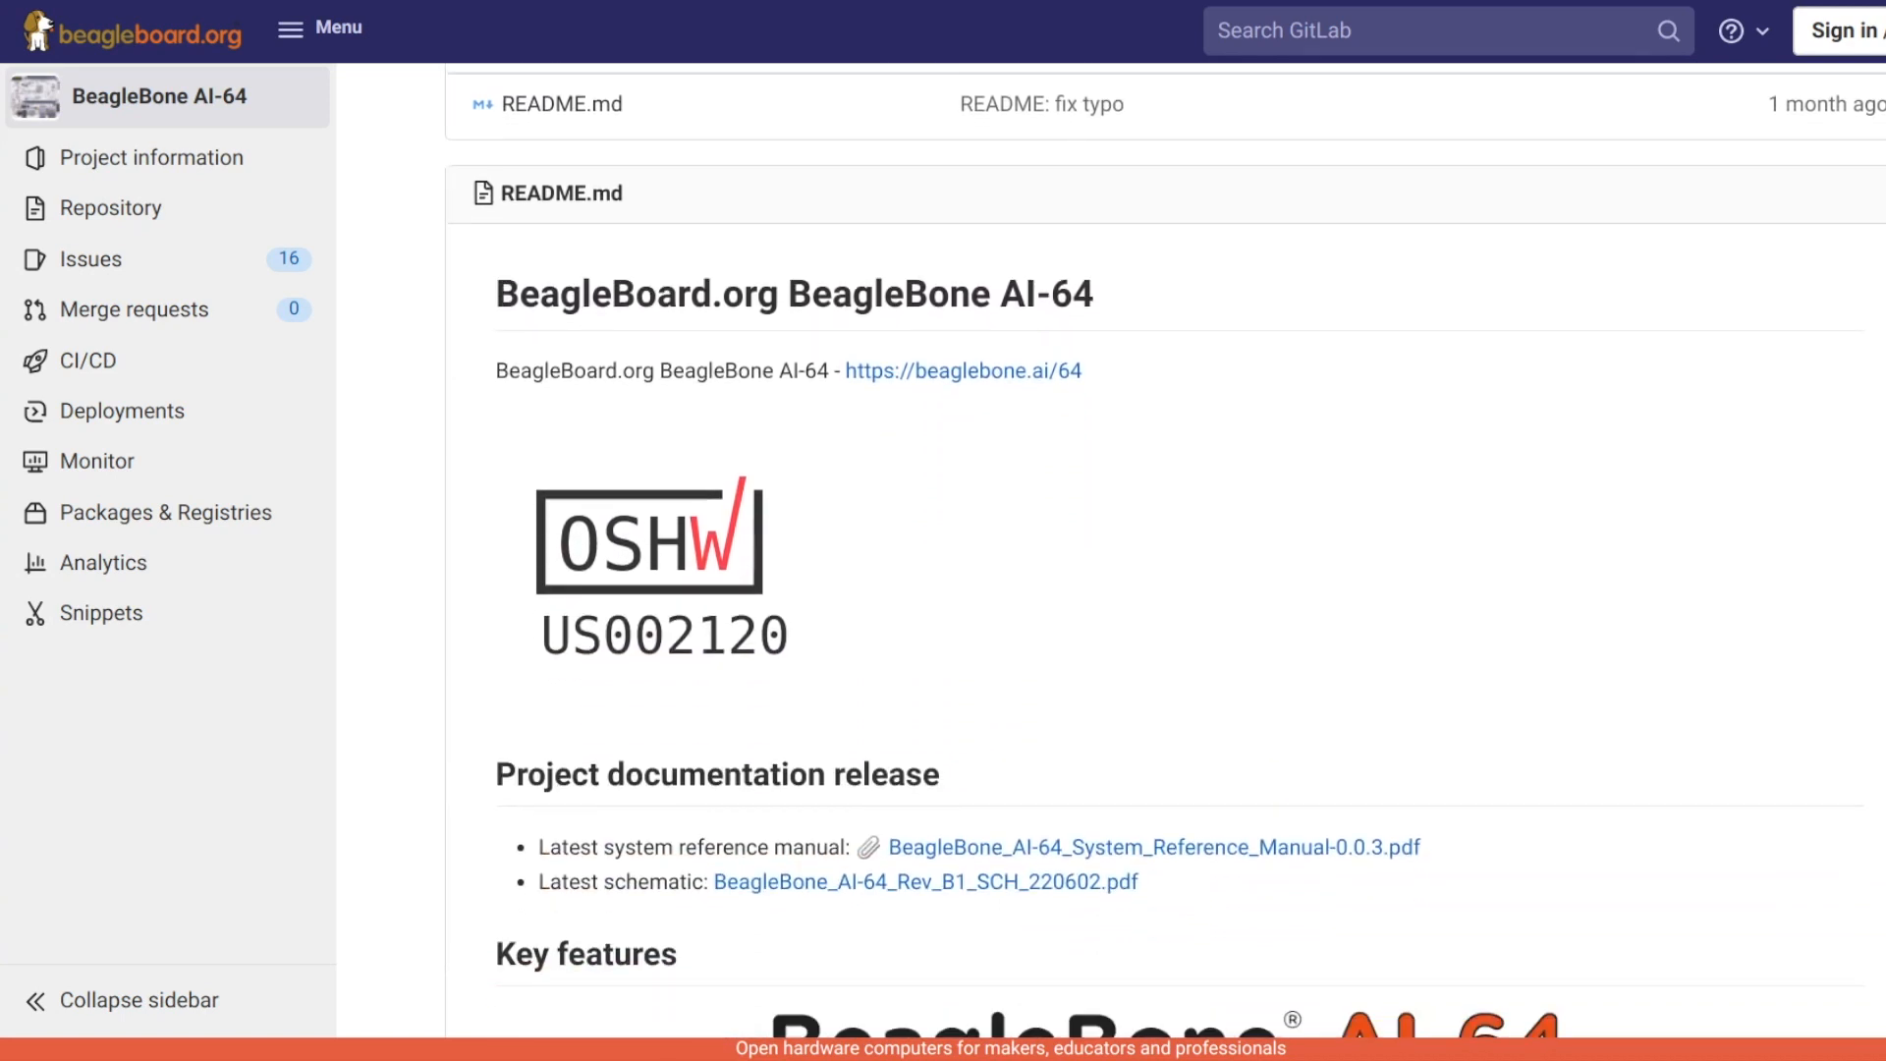
scroll(down, 3)
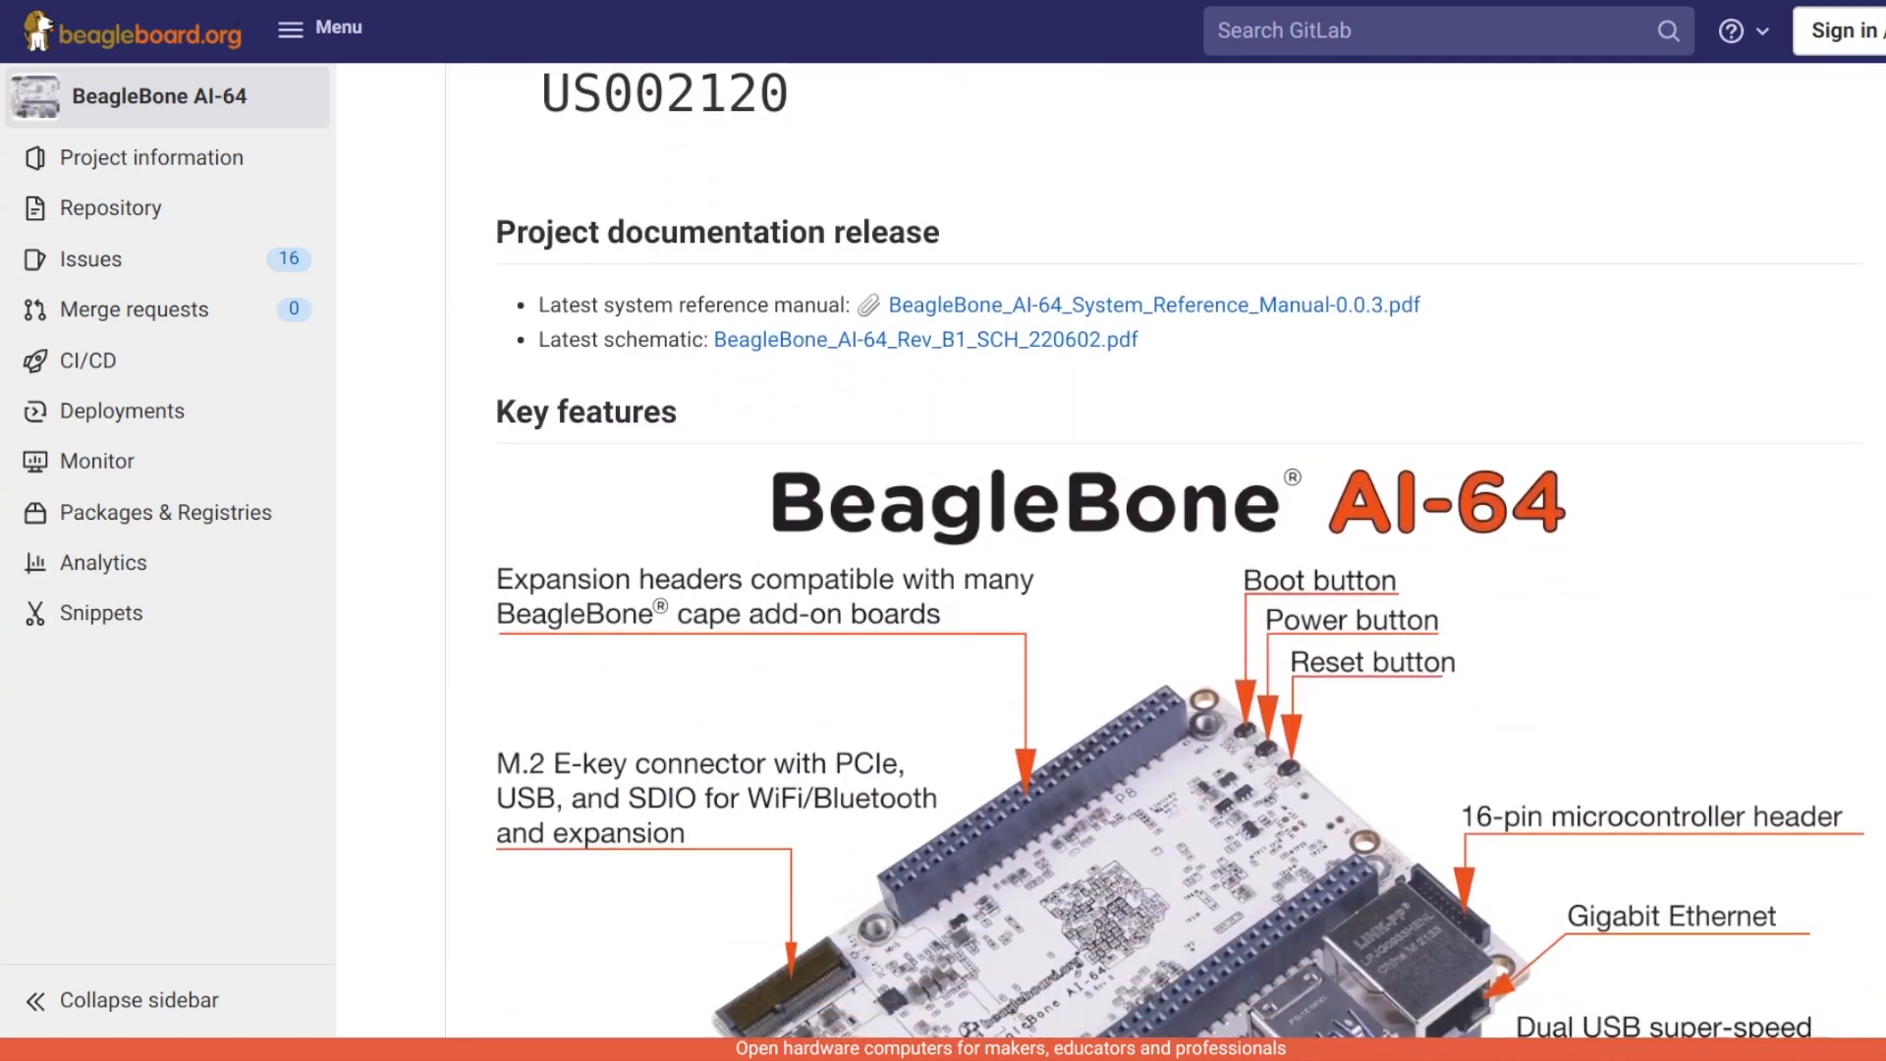
scroll(down, 3)
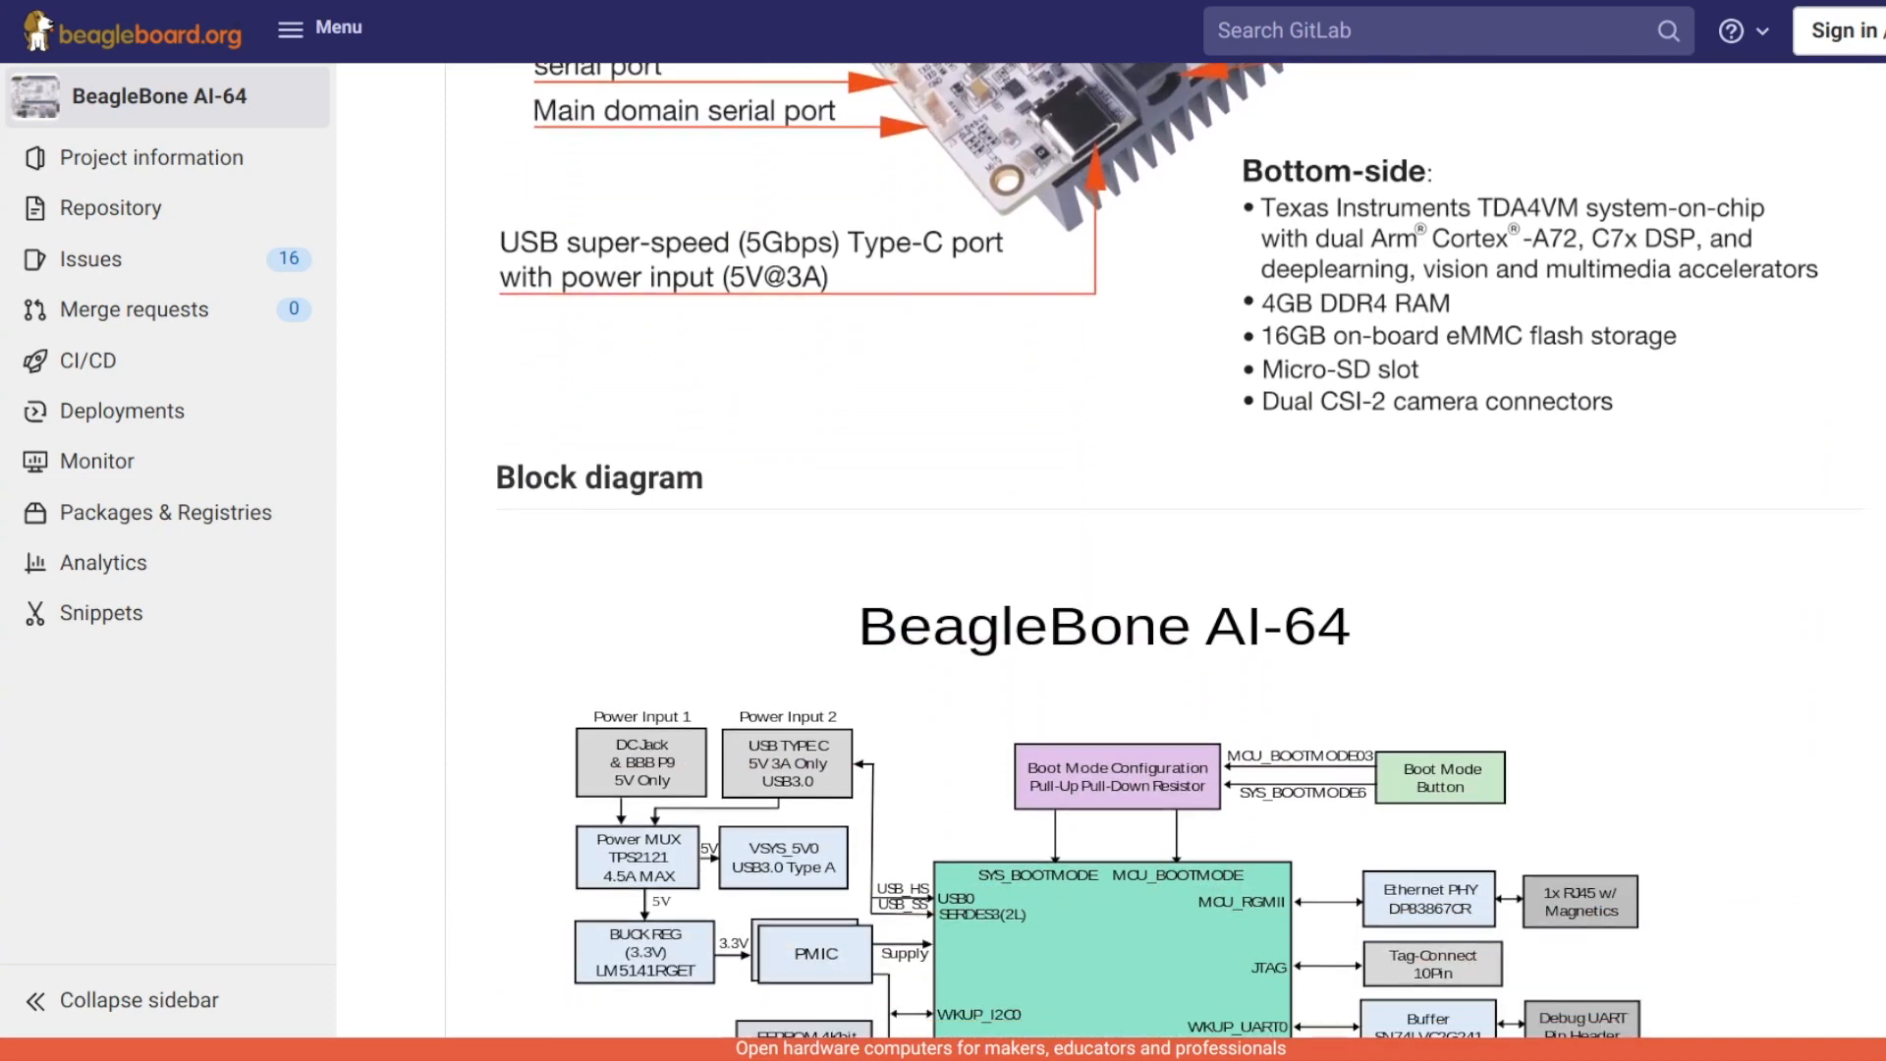
scroll(down, 3)
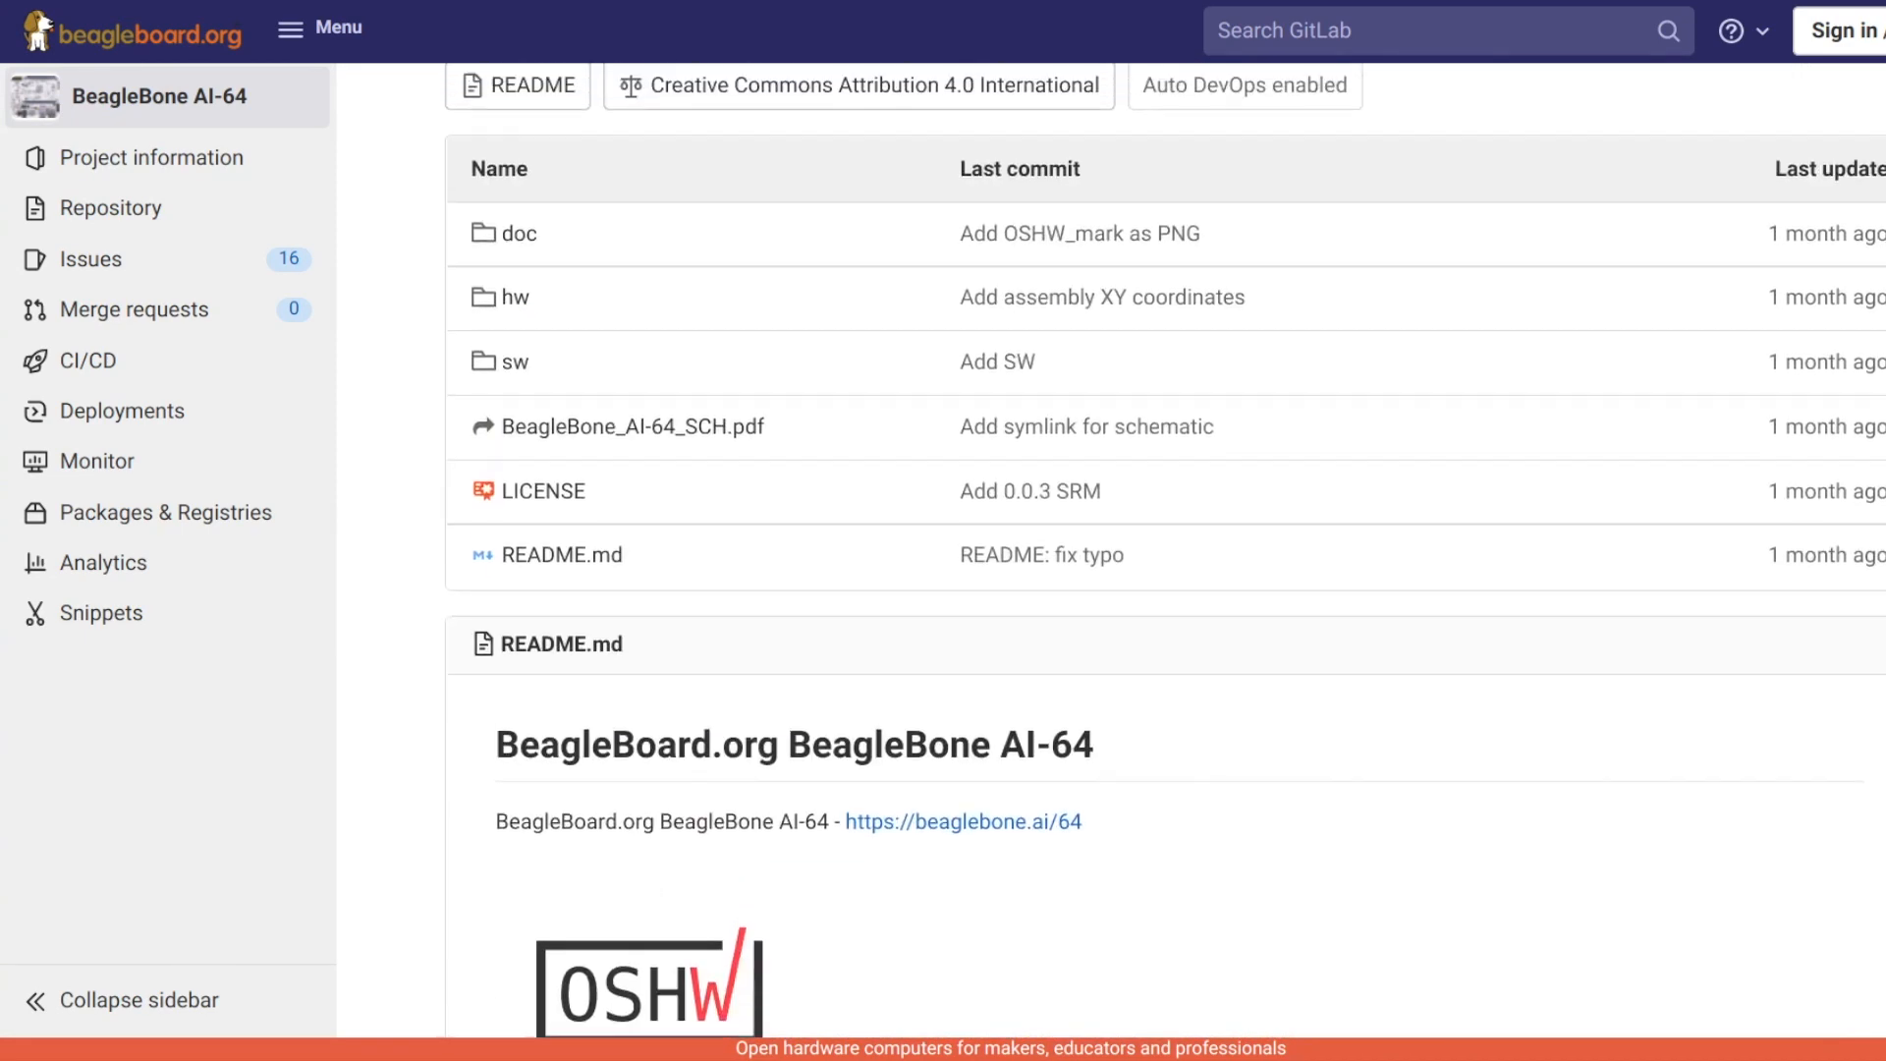
click(512, 297)
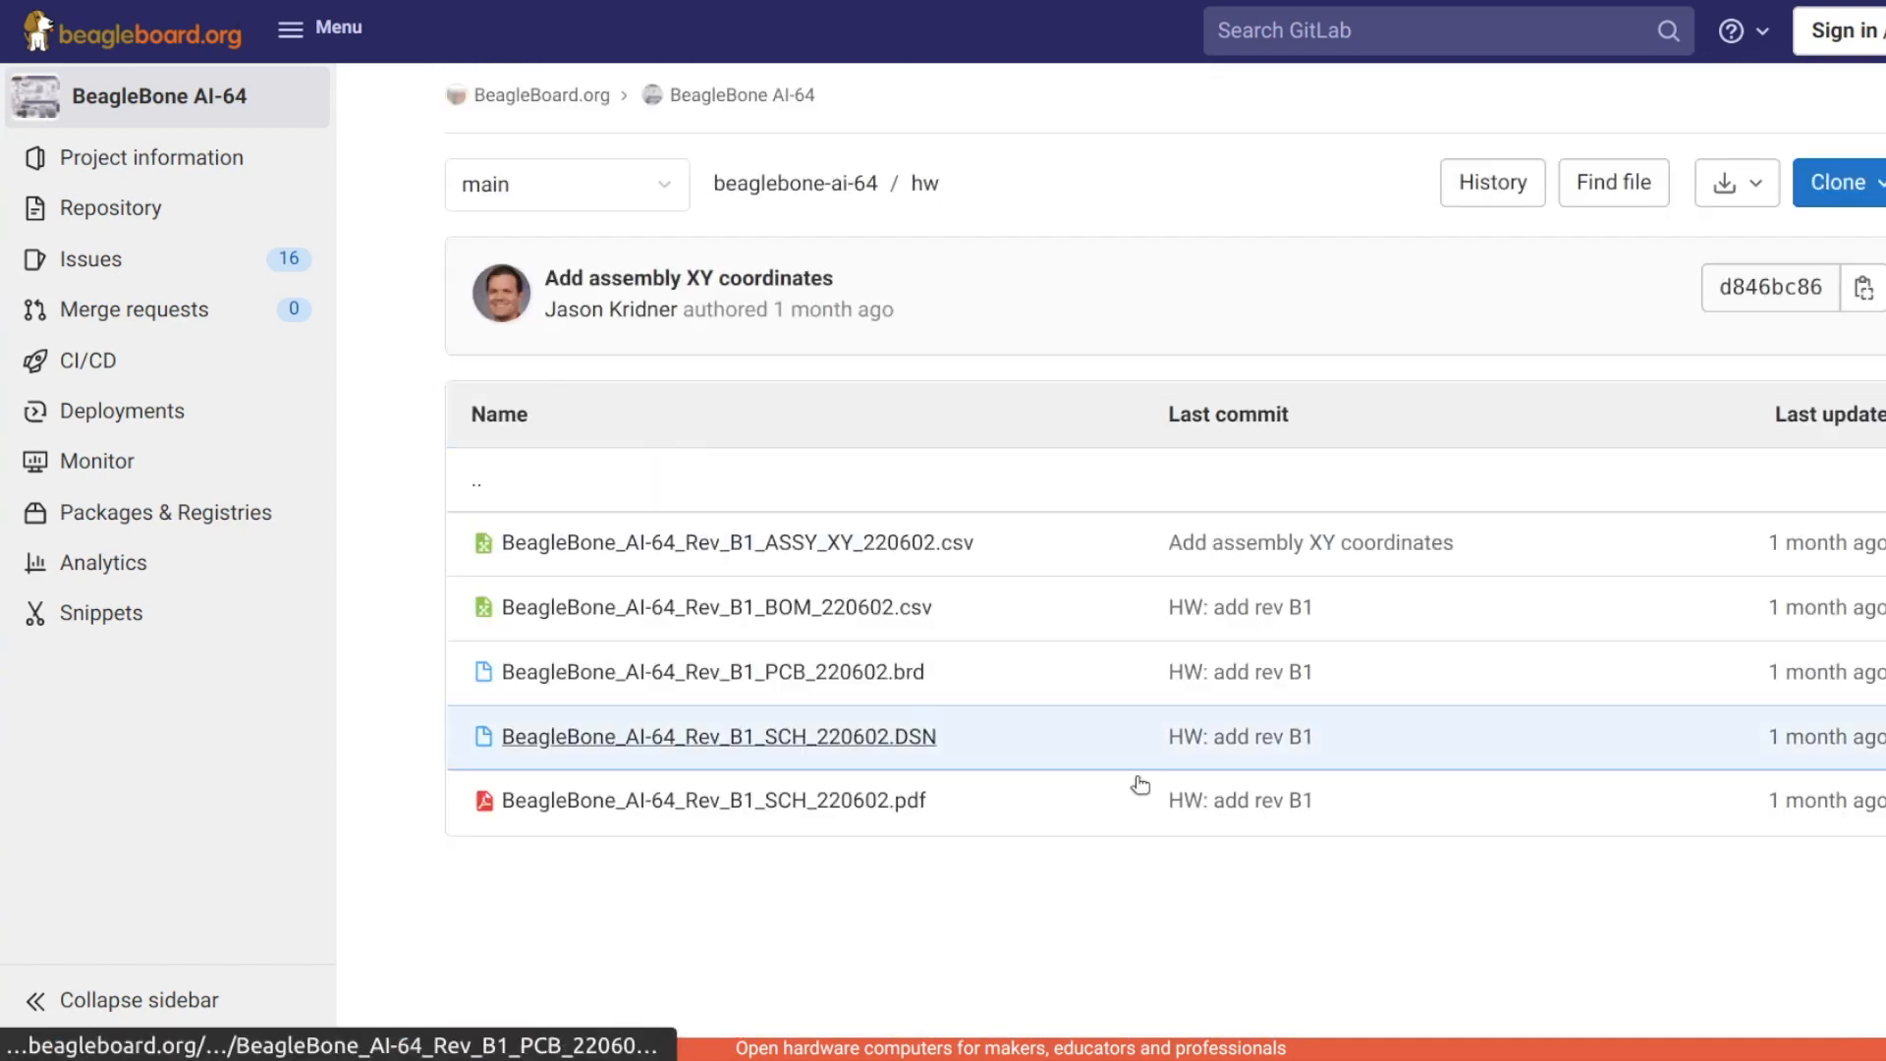
mouse_move(1217, 949)
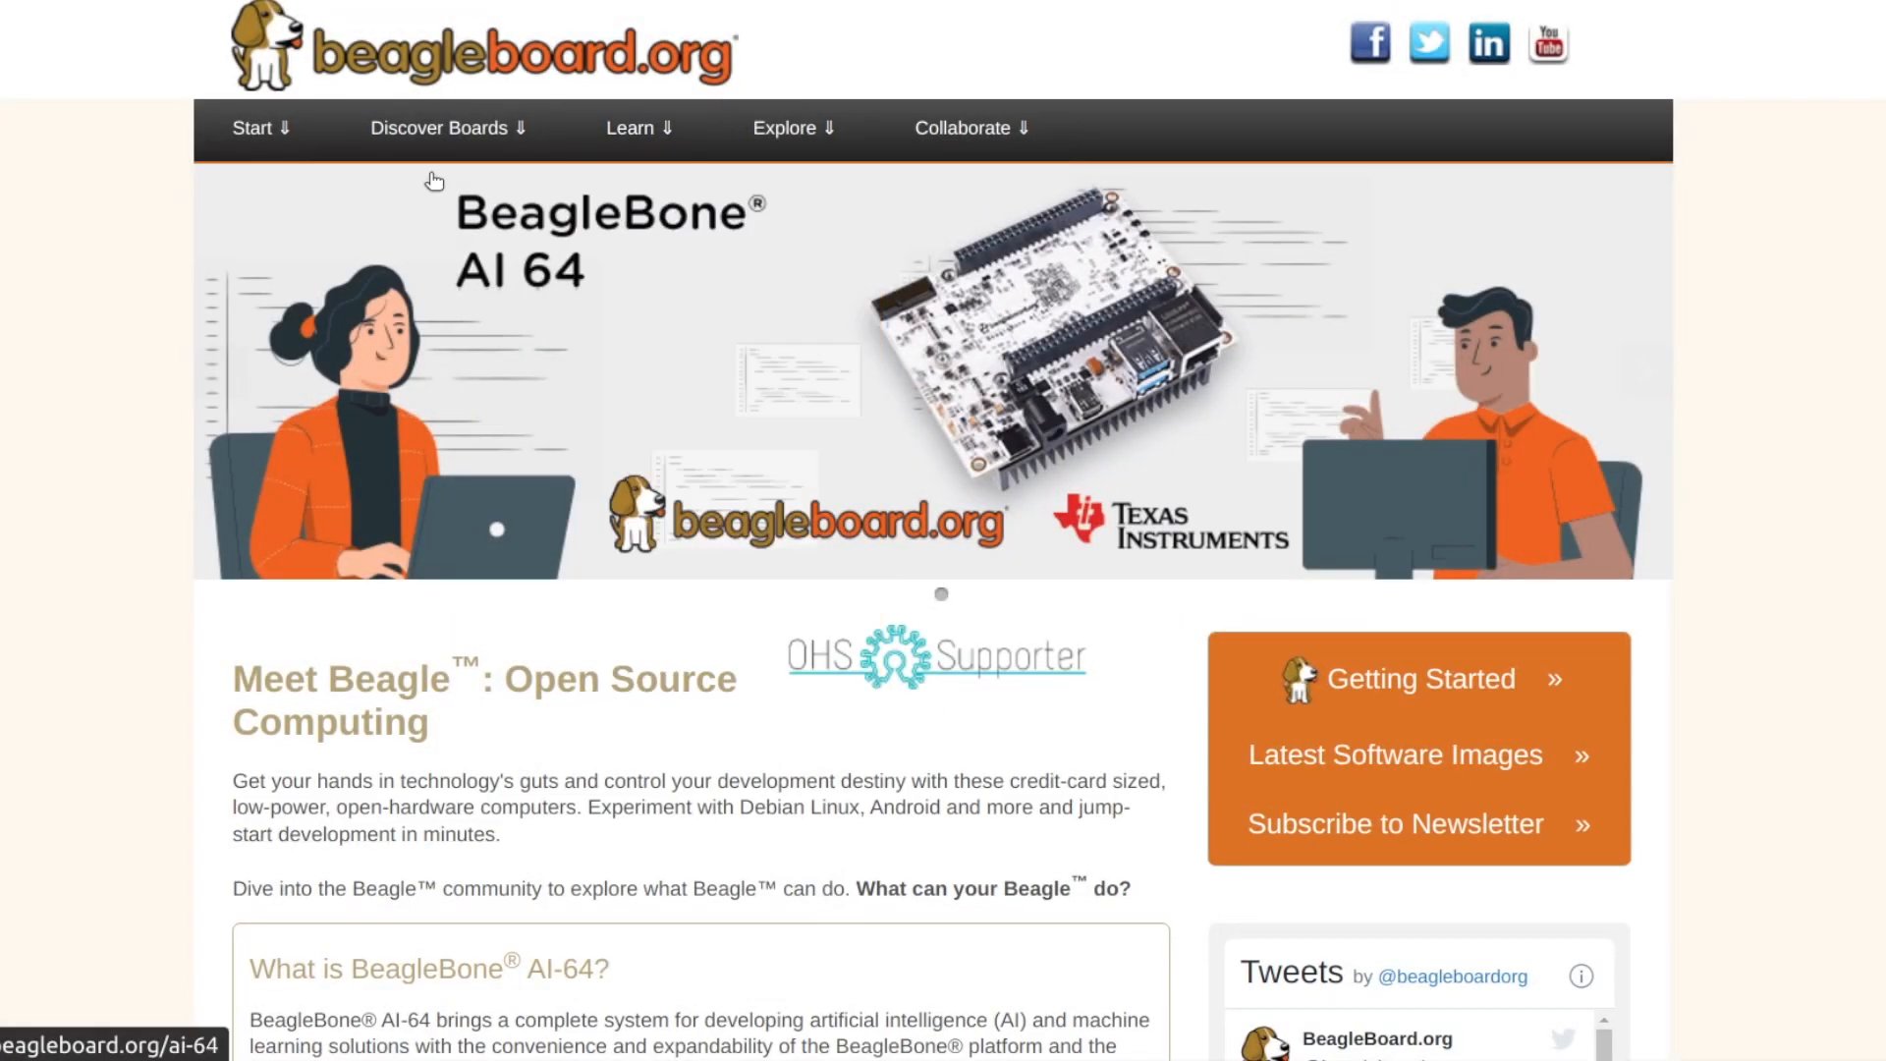
Go to Discover Boards > BeagleBone AI-64 and pick Mouser as the purchase distributor
click(448, 128)
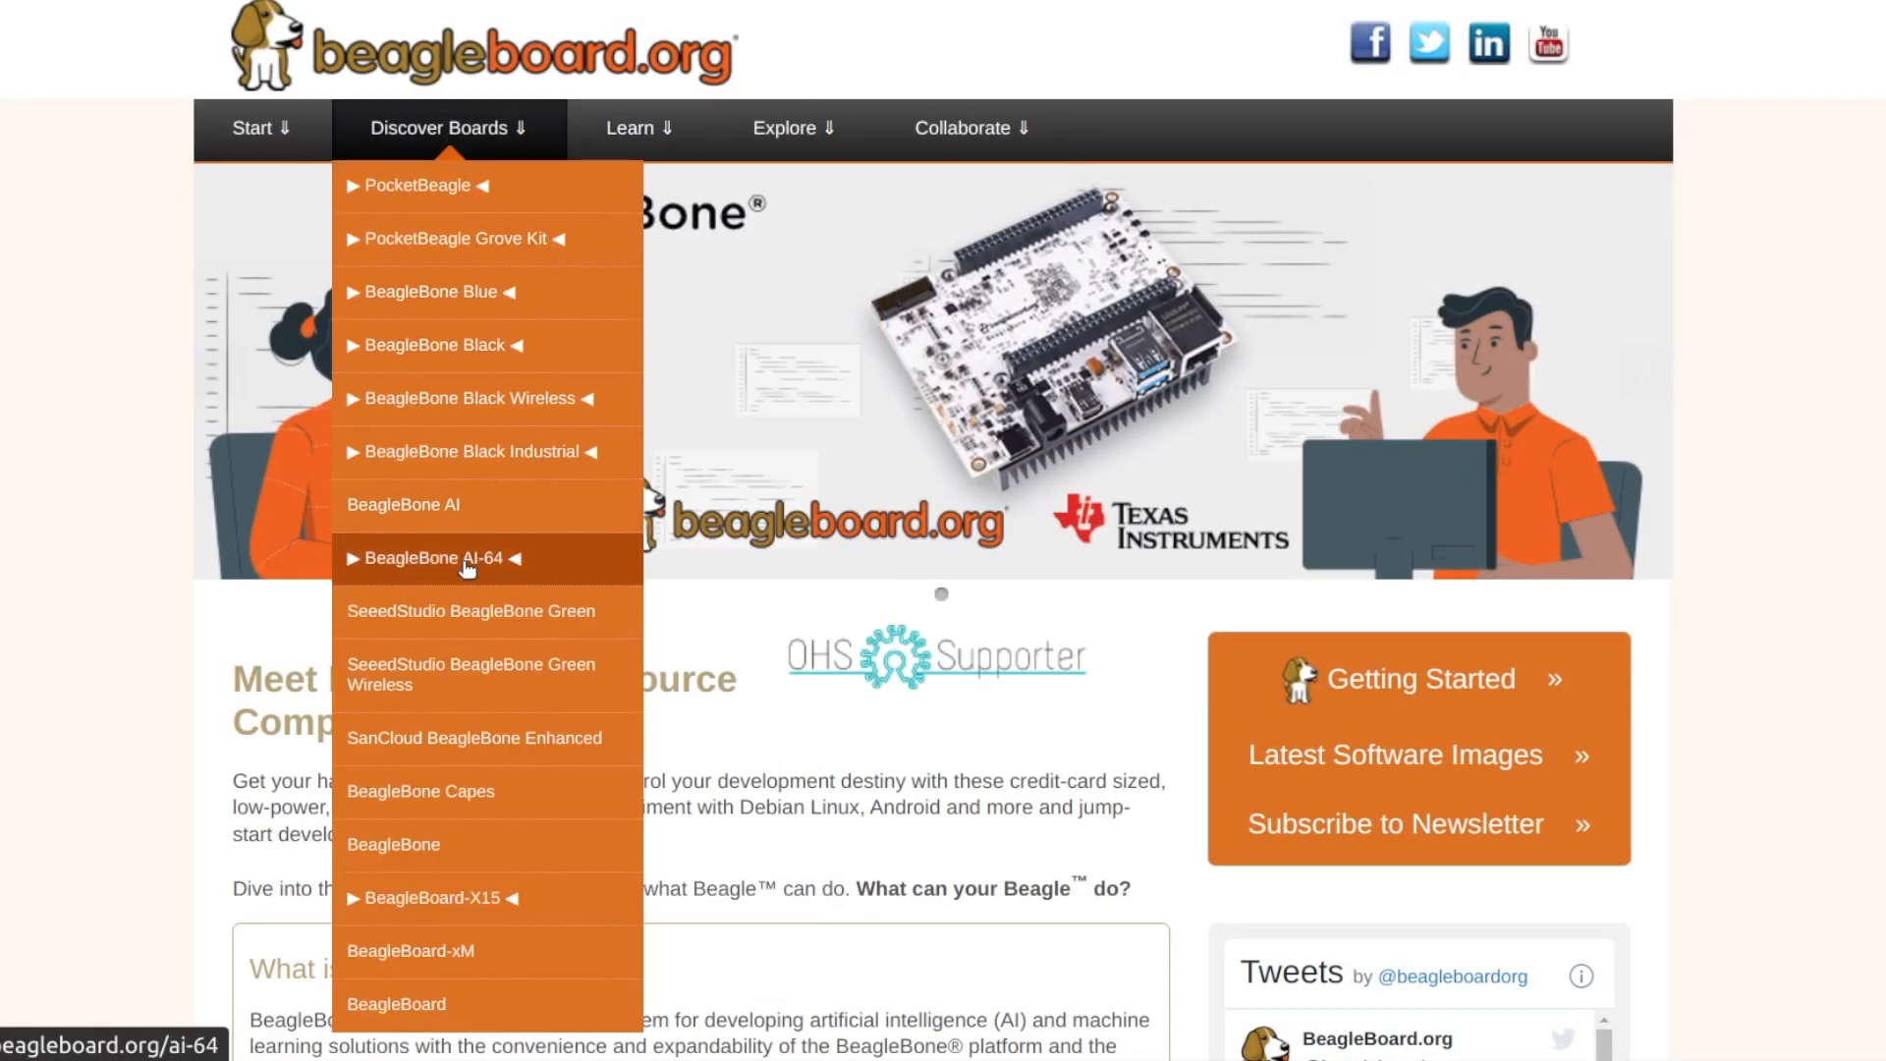
click(429, 558)
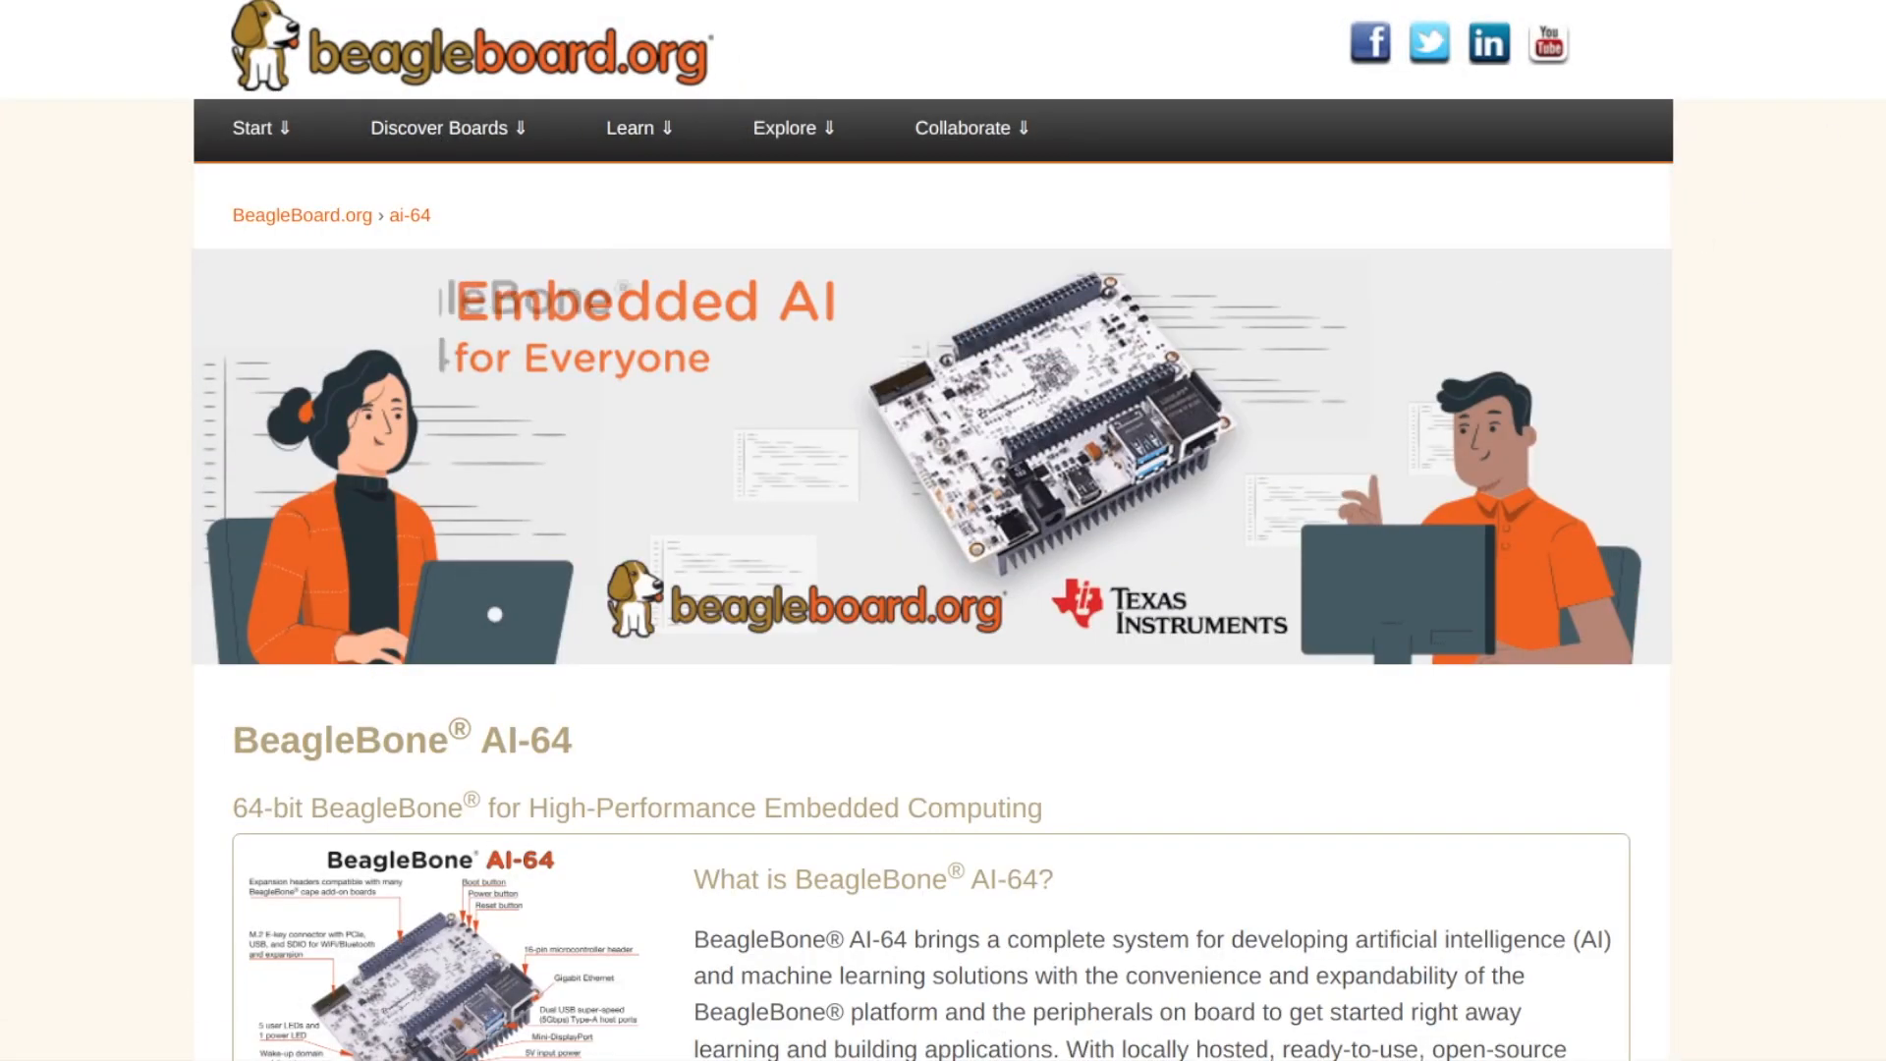
scroll(down, 3)
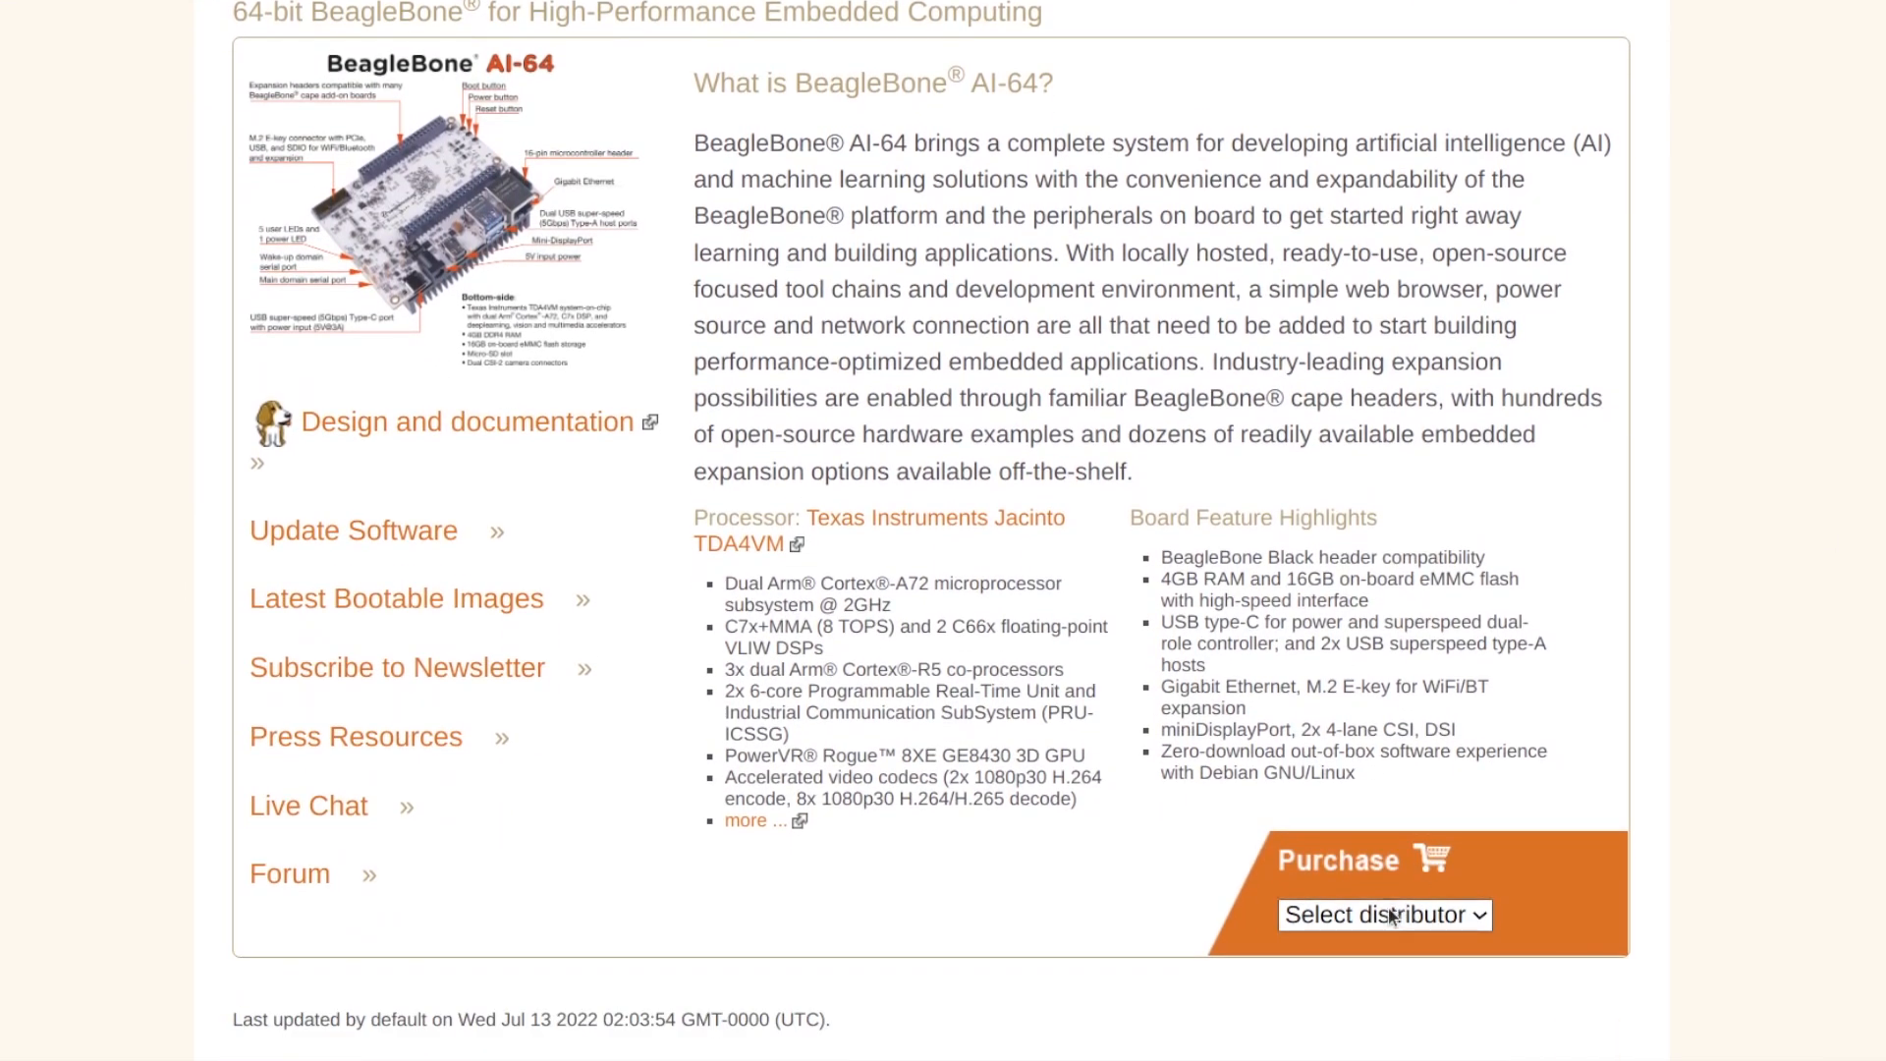
click(1384, 916)
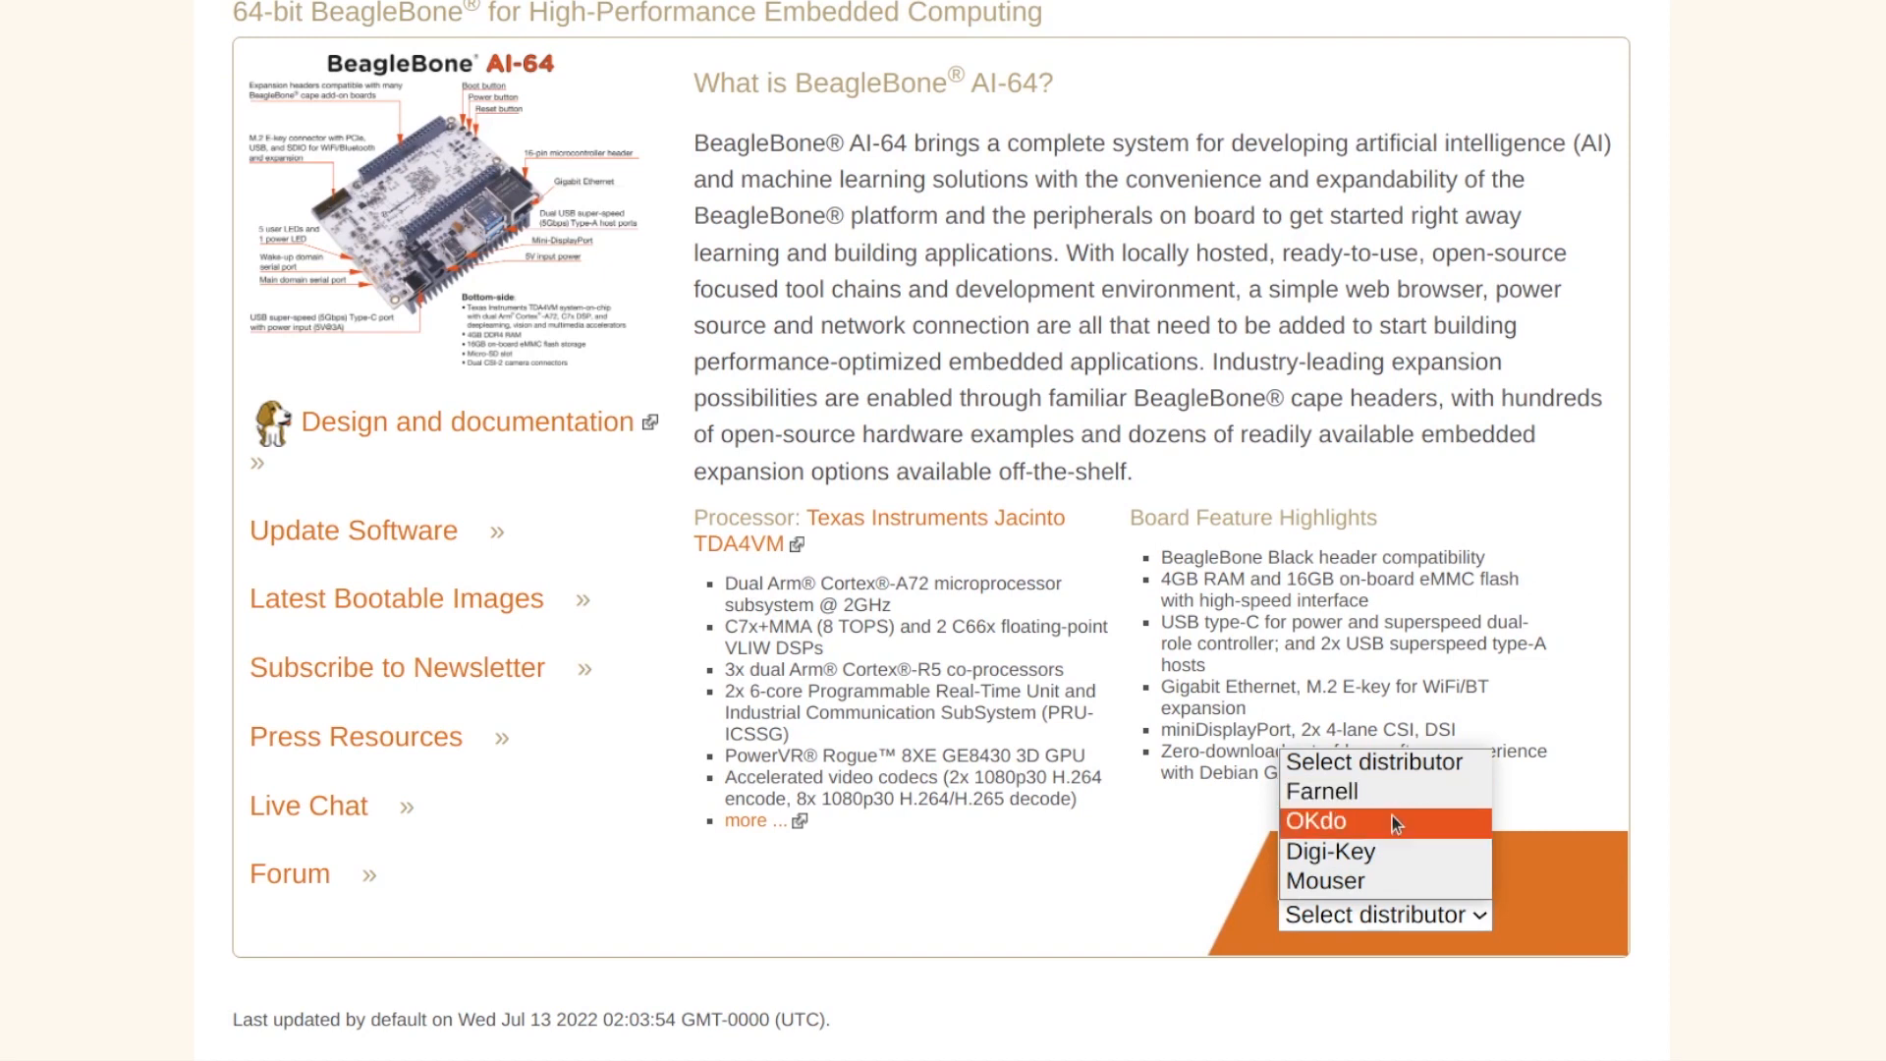
mouse_move(1379, 883)
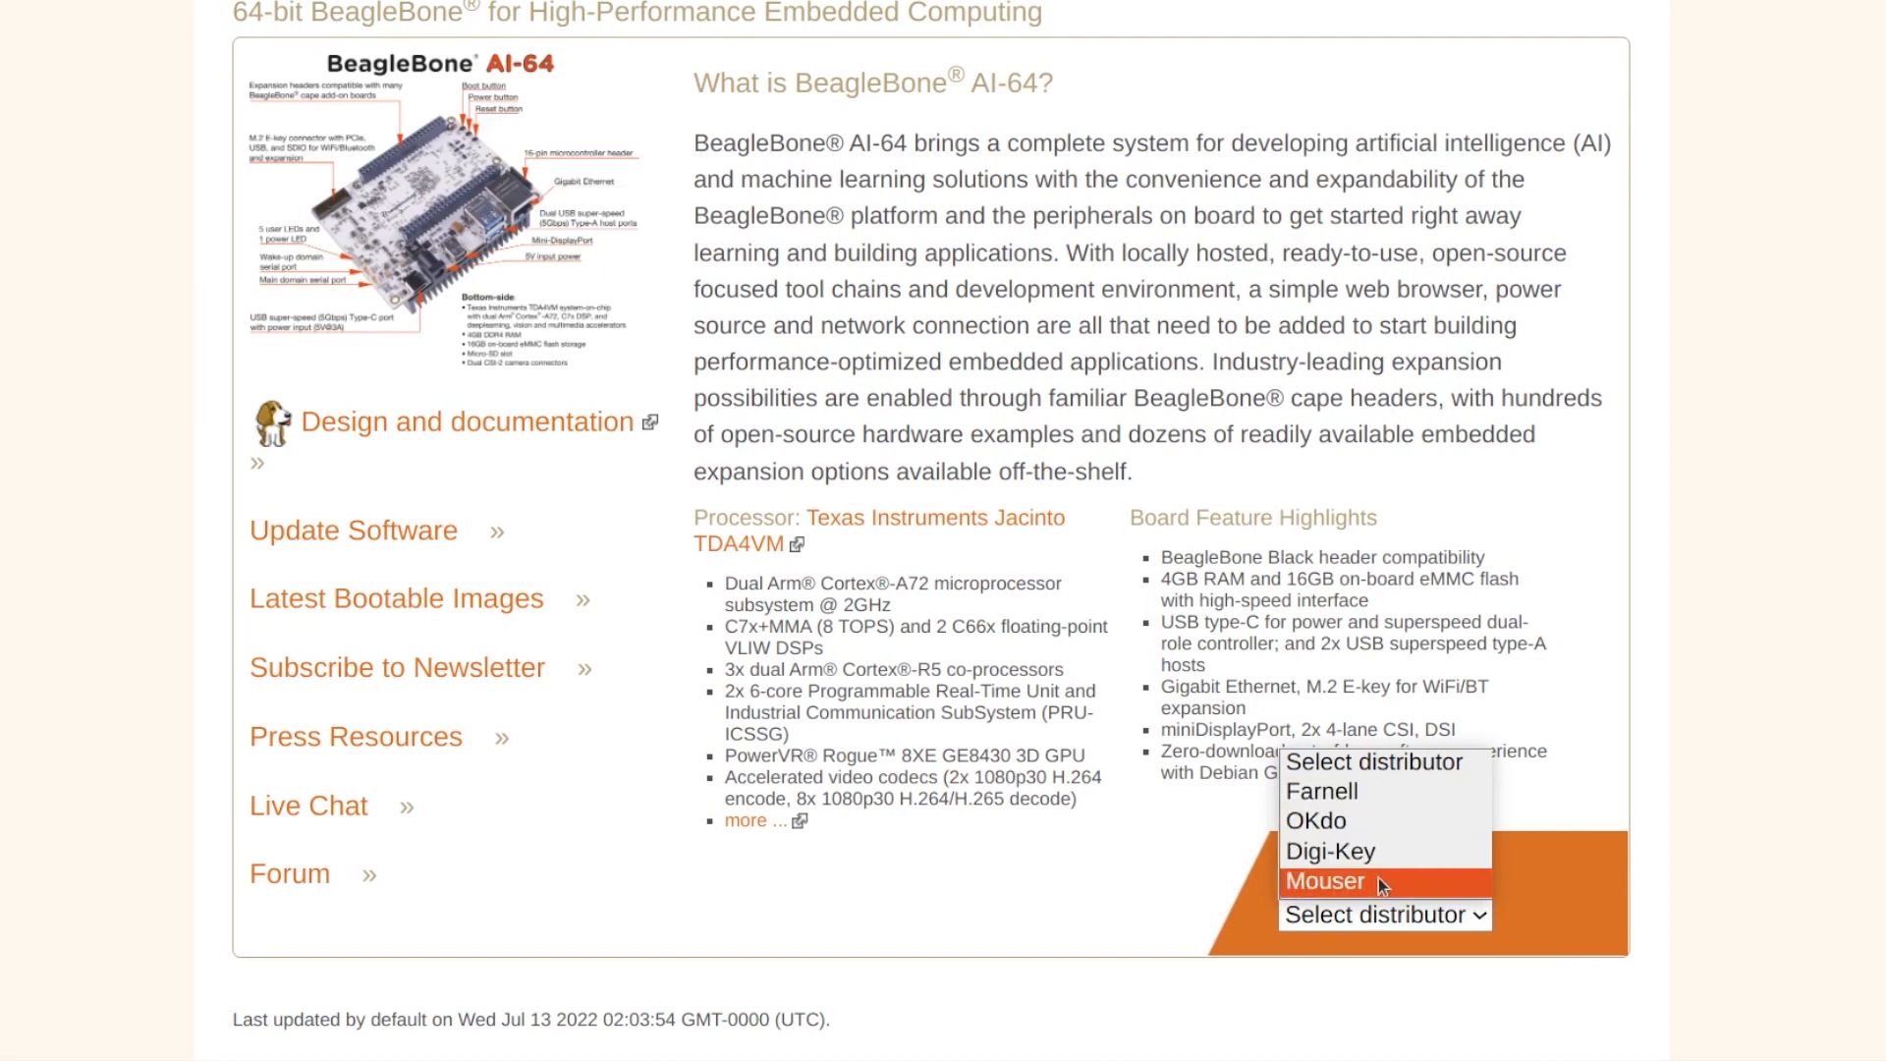
click(1325, 881)
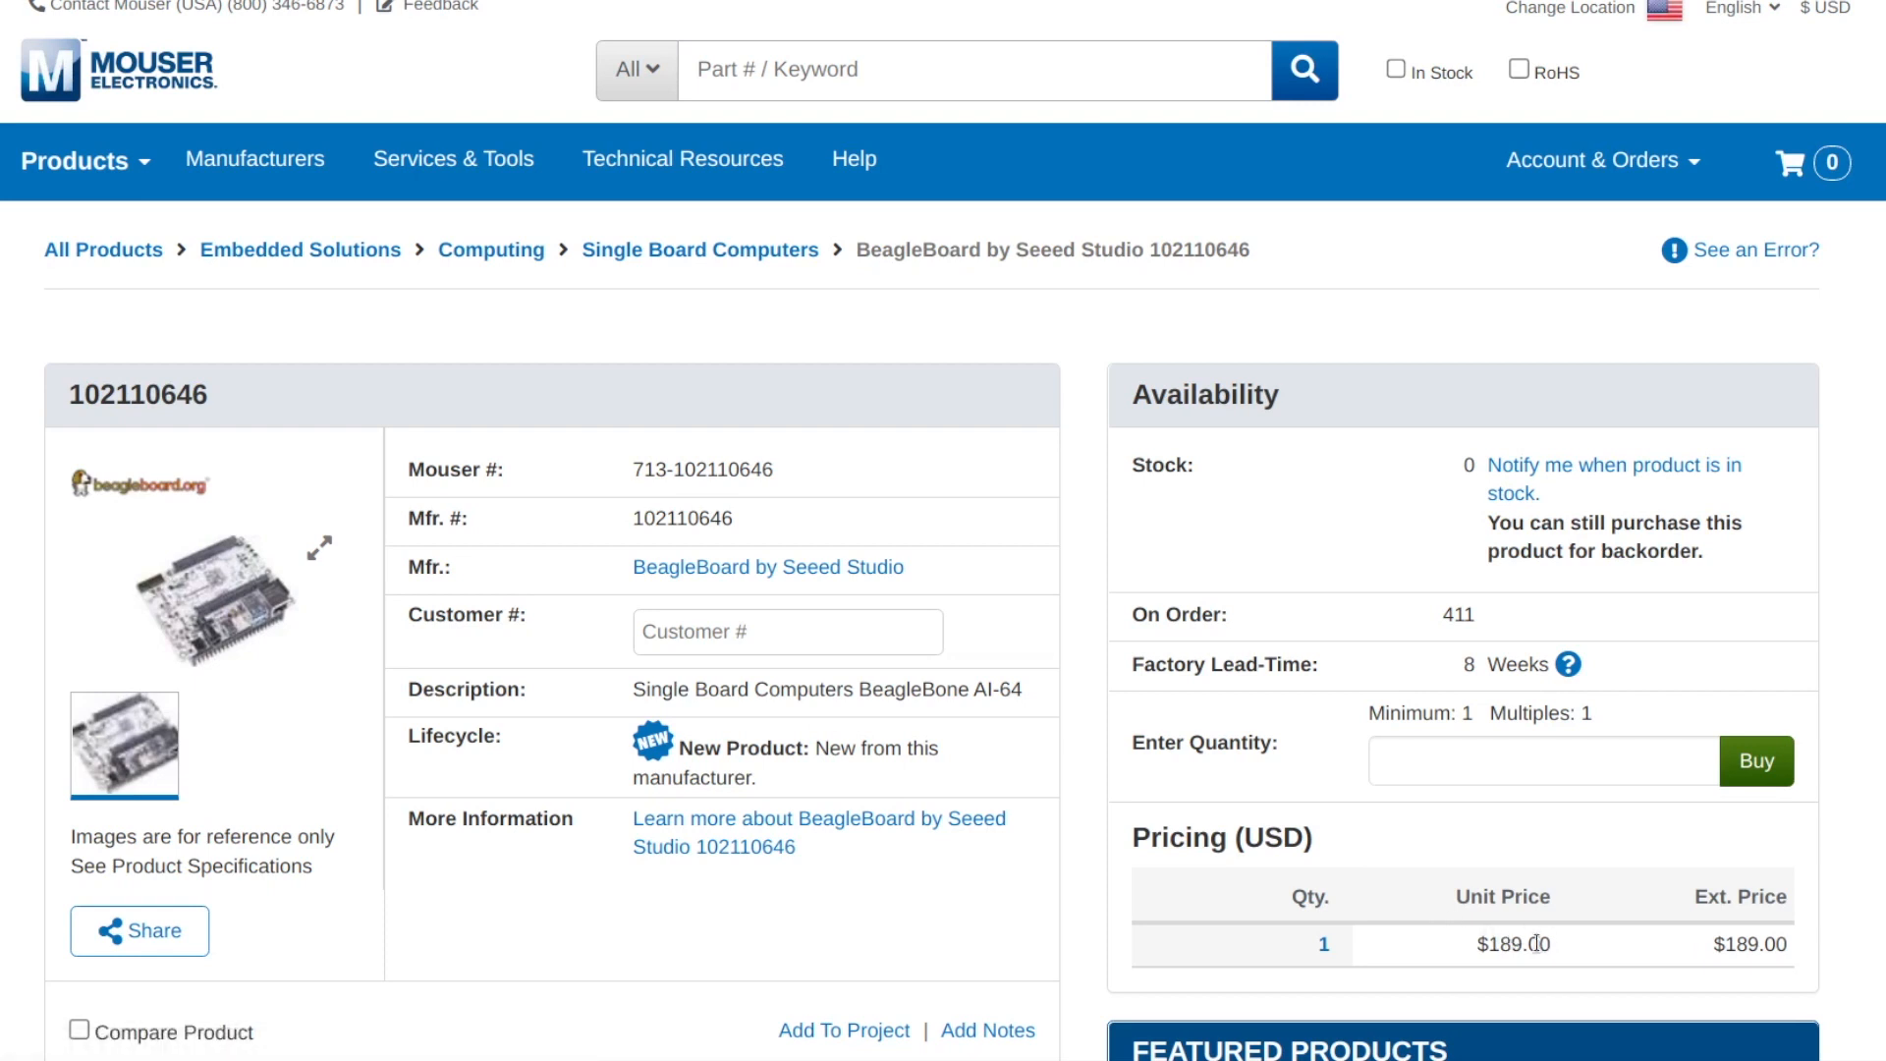
double_click(1502, 946)
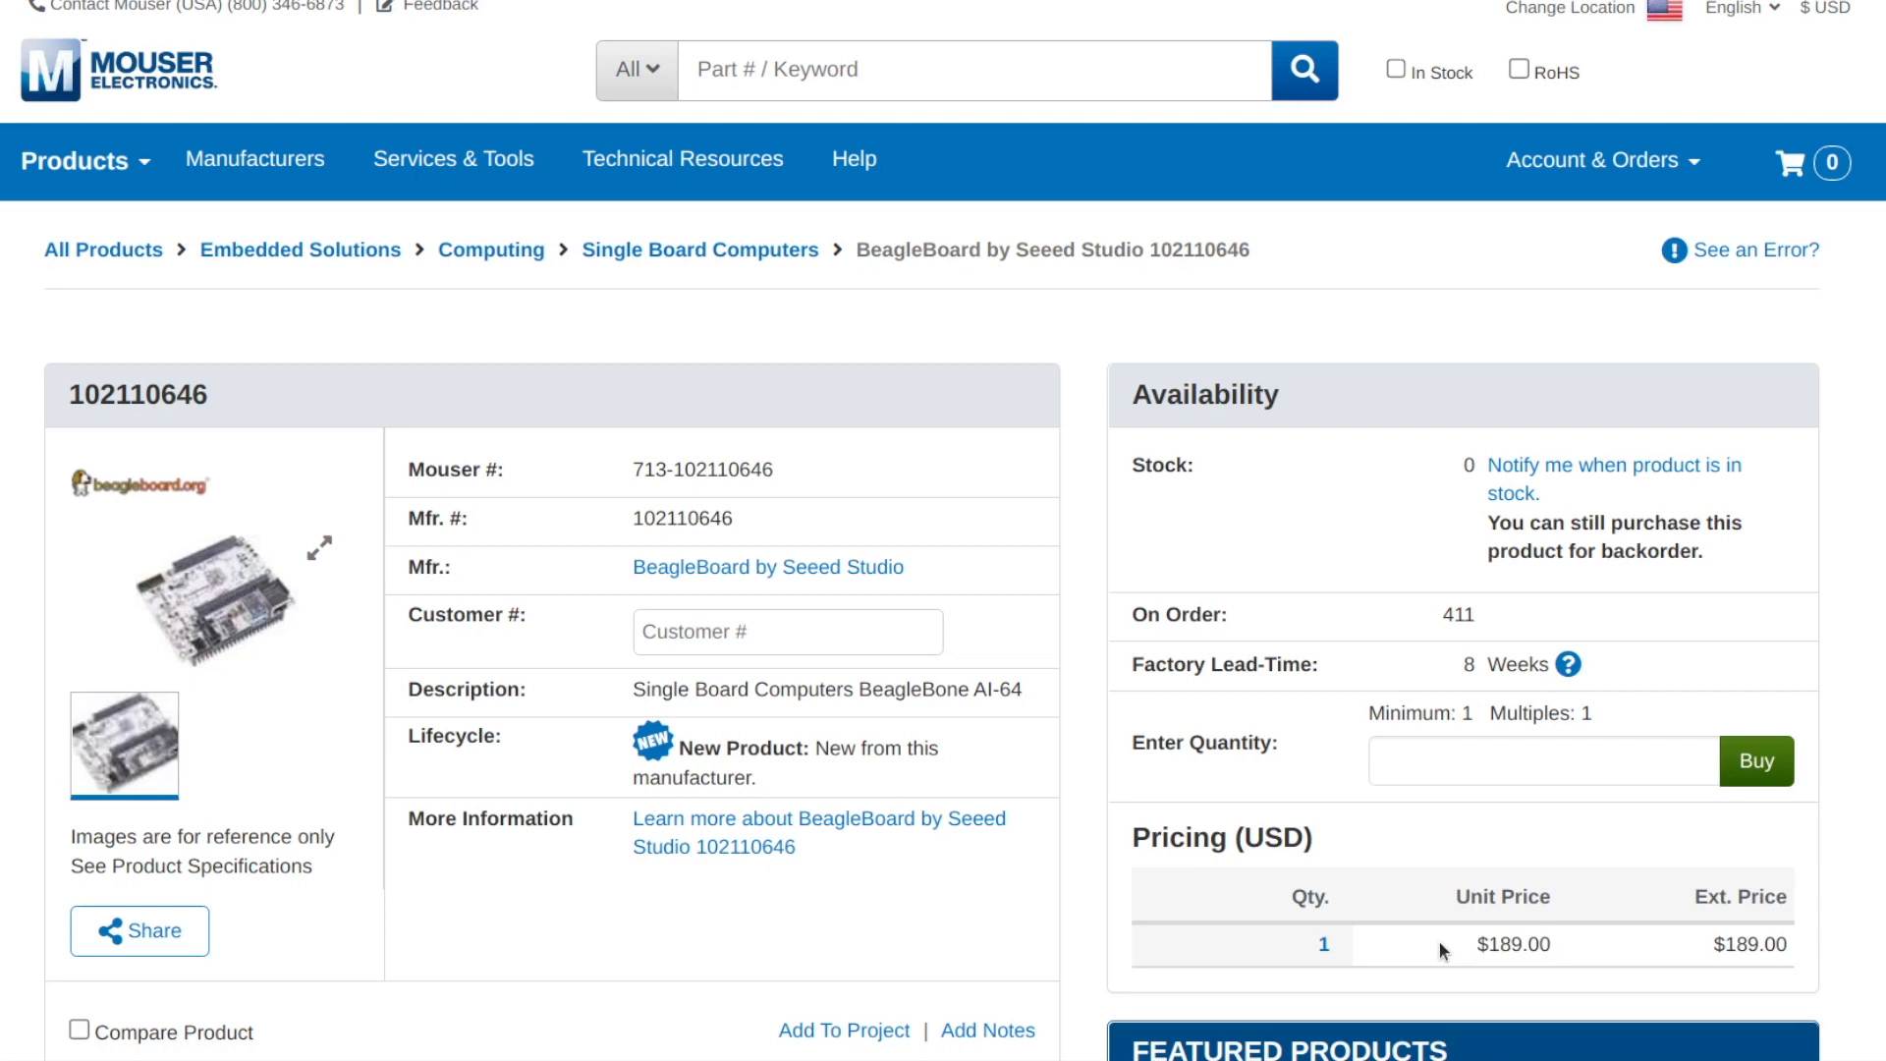
mouse_move(1869, 289)
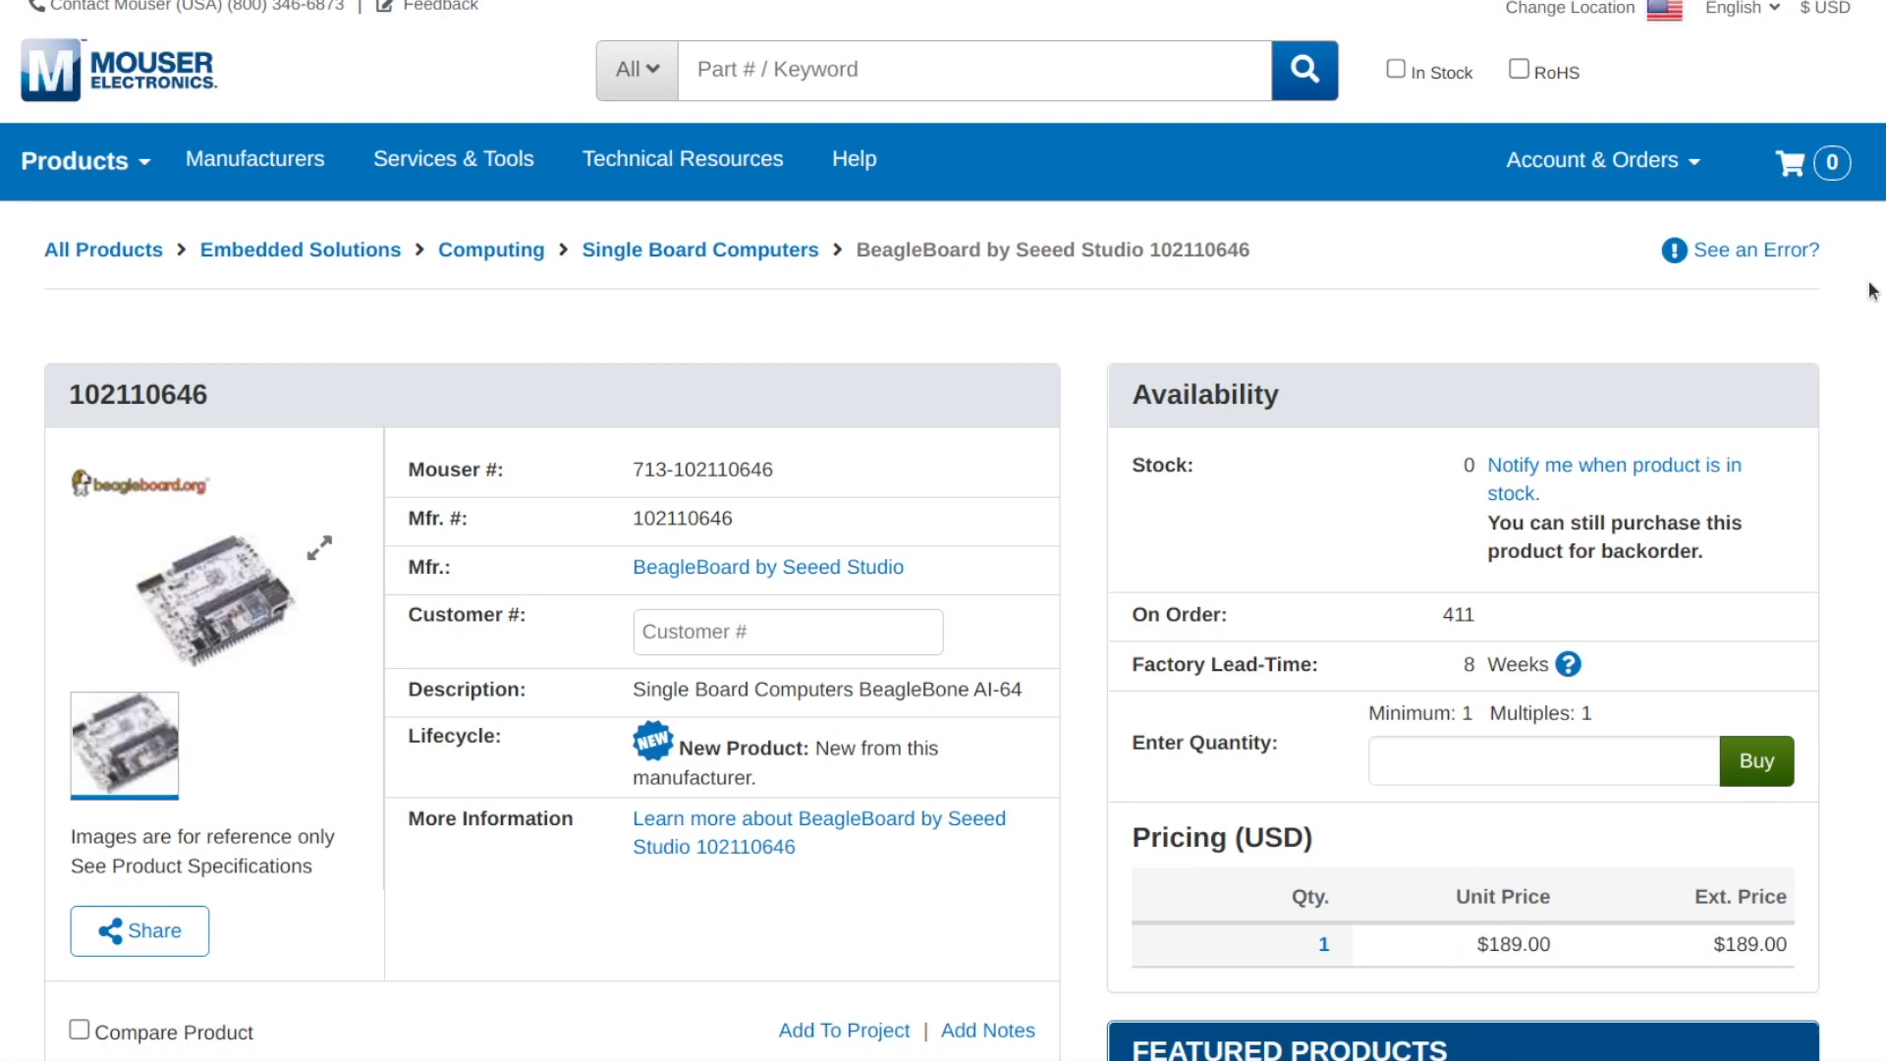
scroll(down, 3)
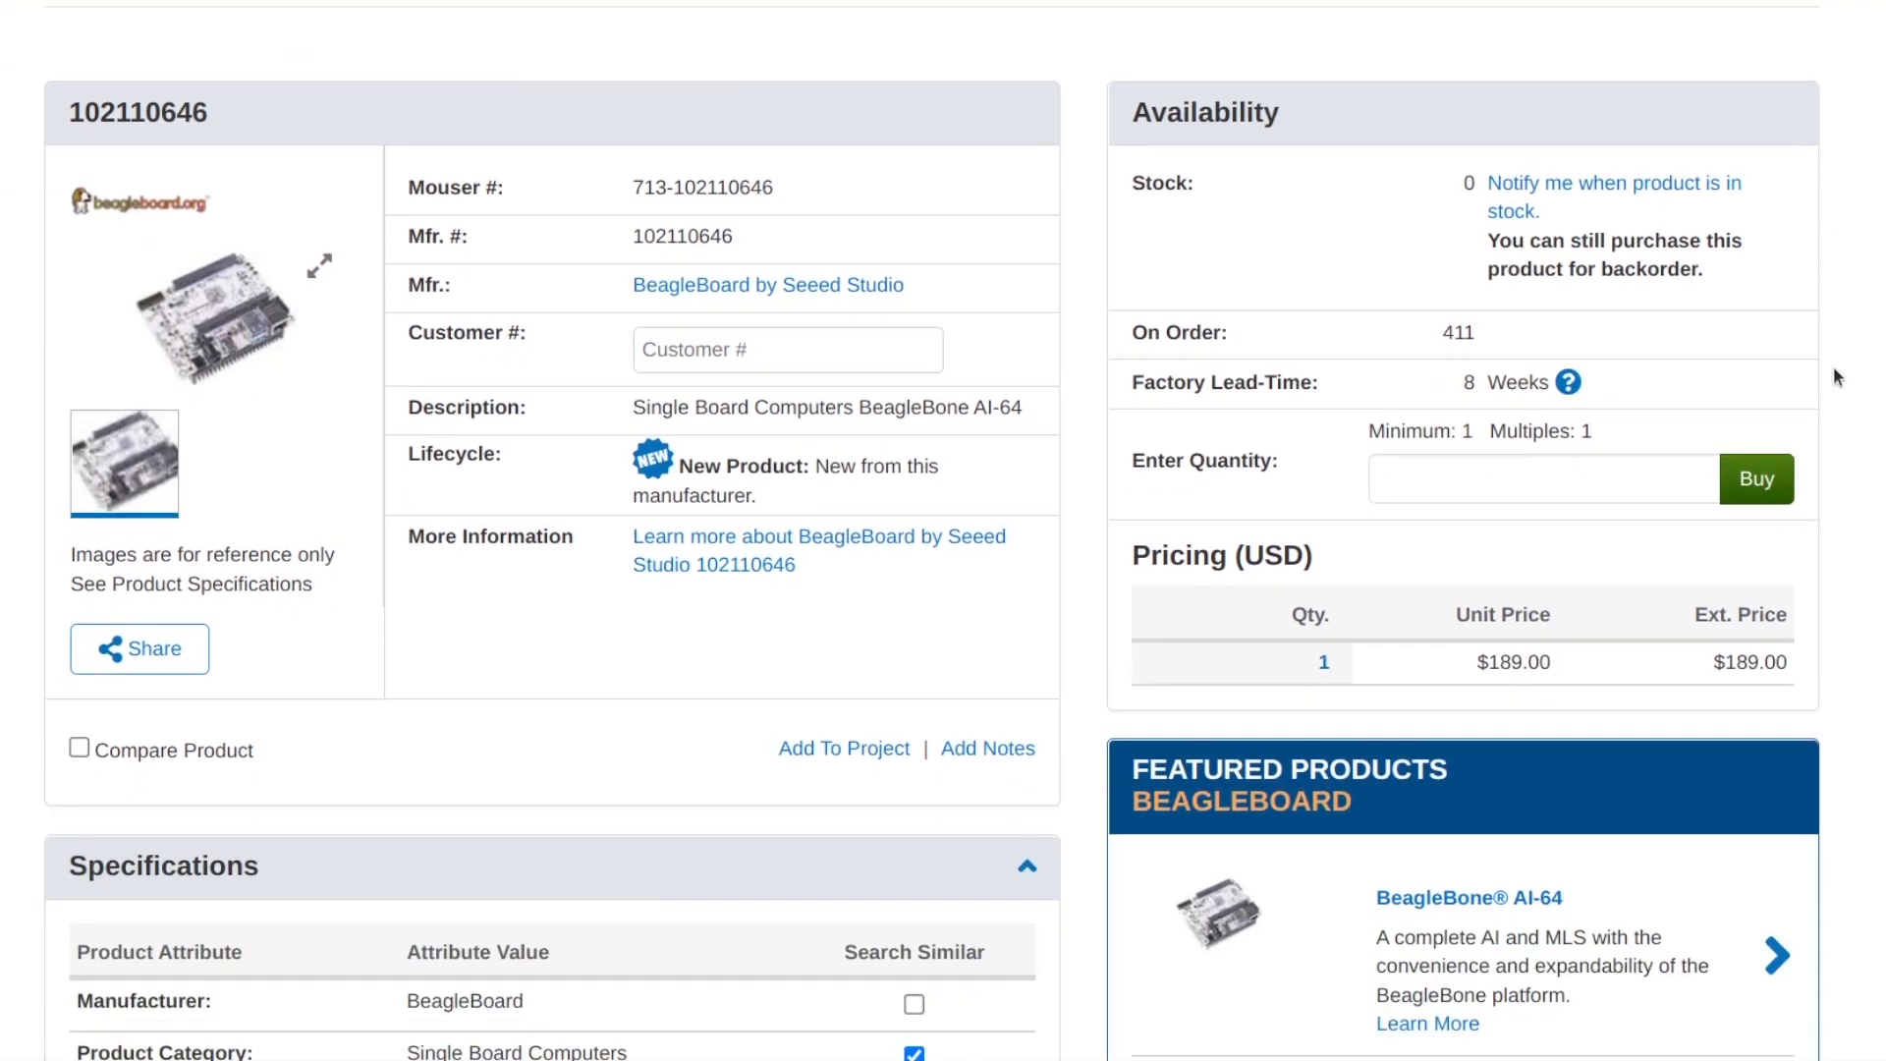
scroll(down, 3)
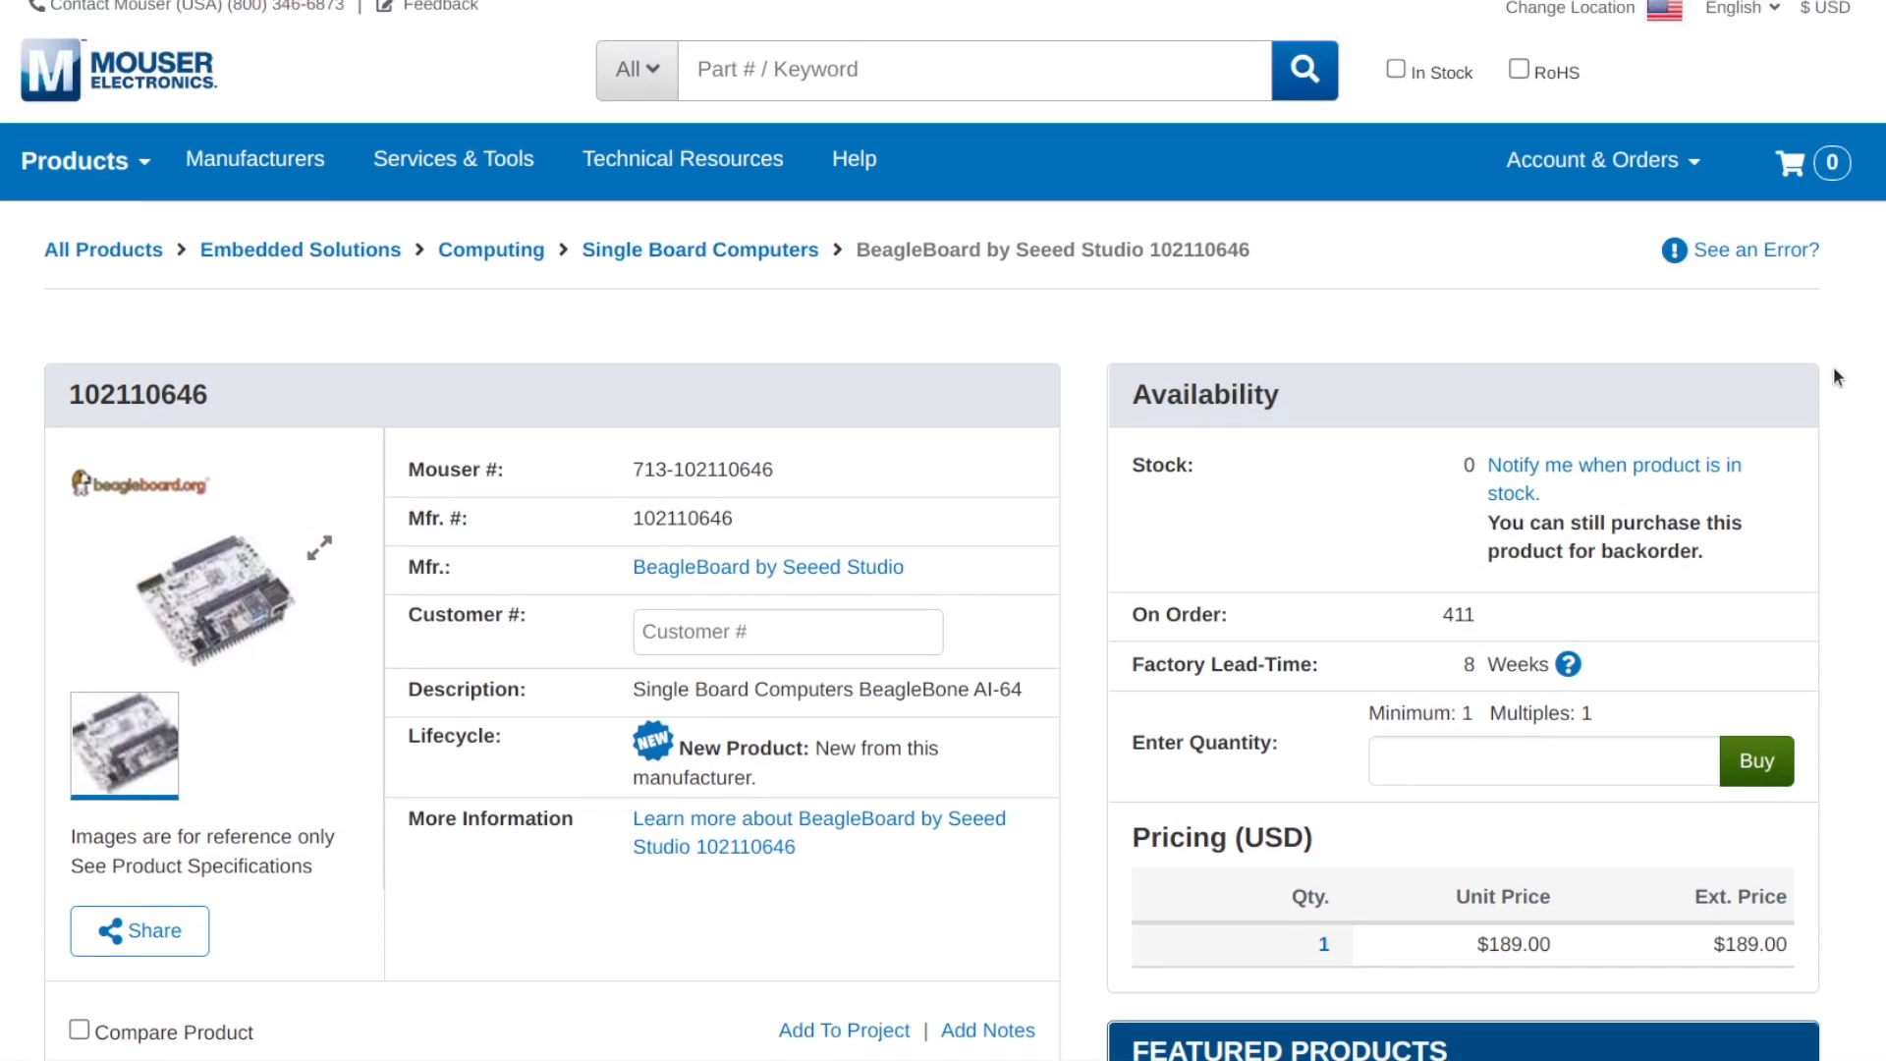
mouse_move(1669, 386)
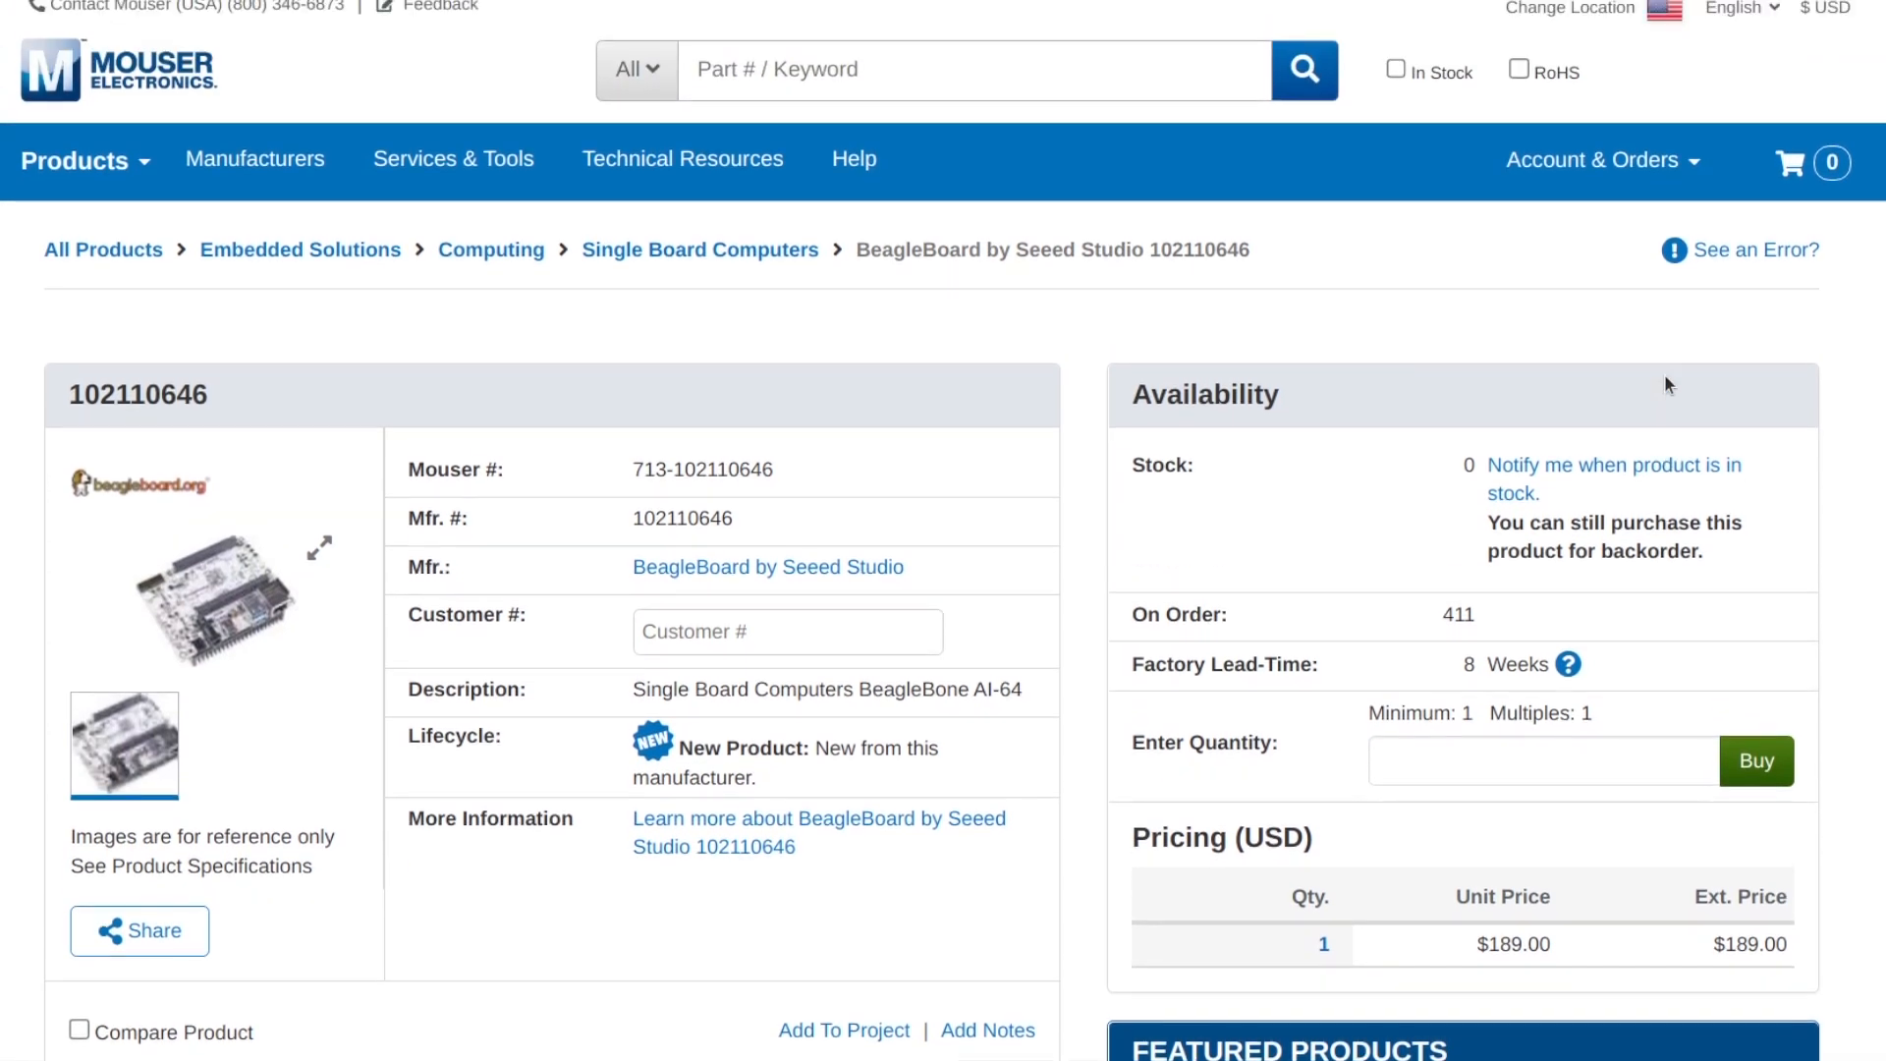